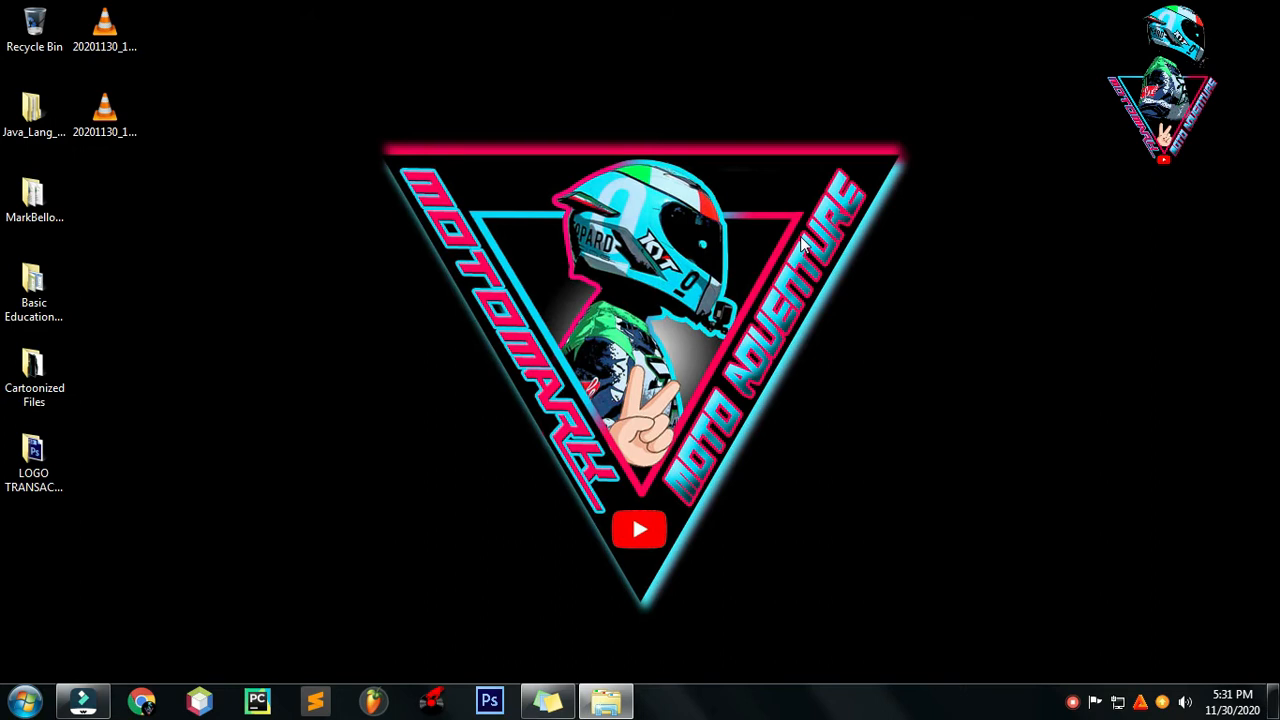
mouse_move(592, 492)
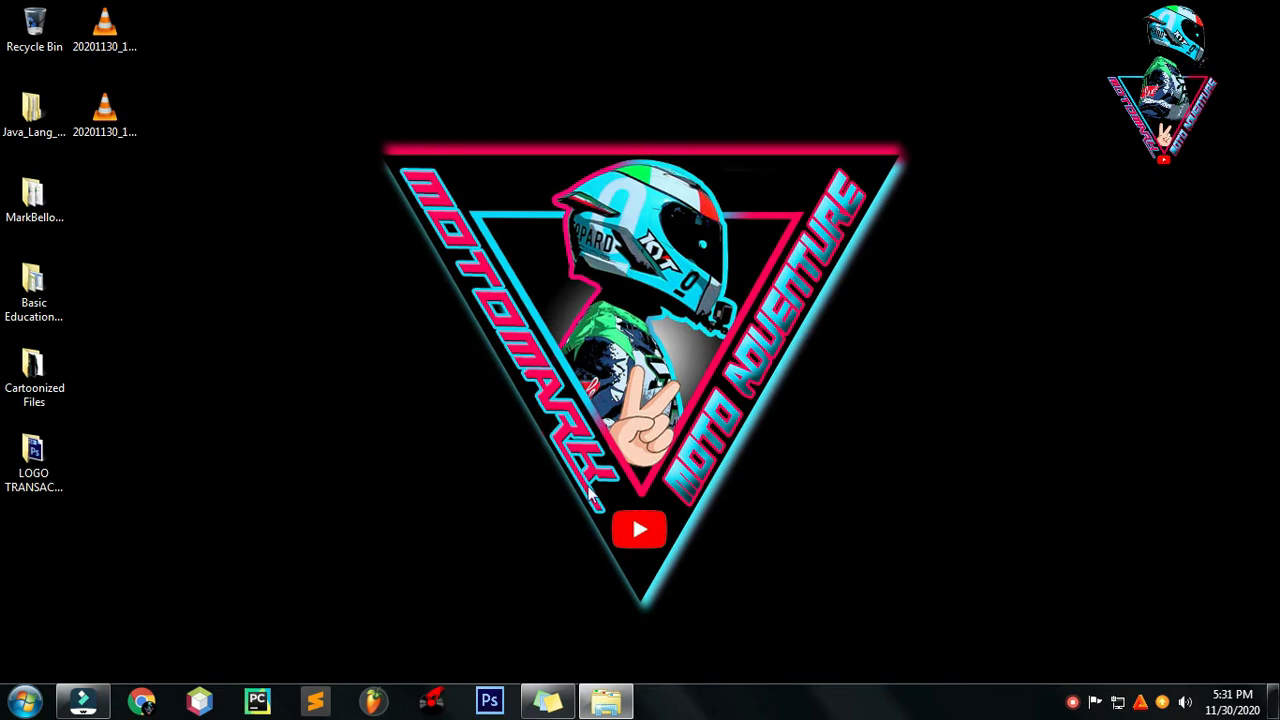
mouse_move(508, 296)
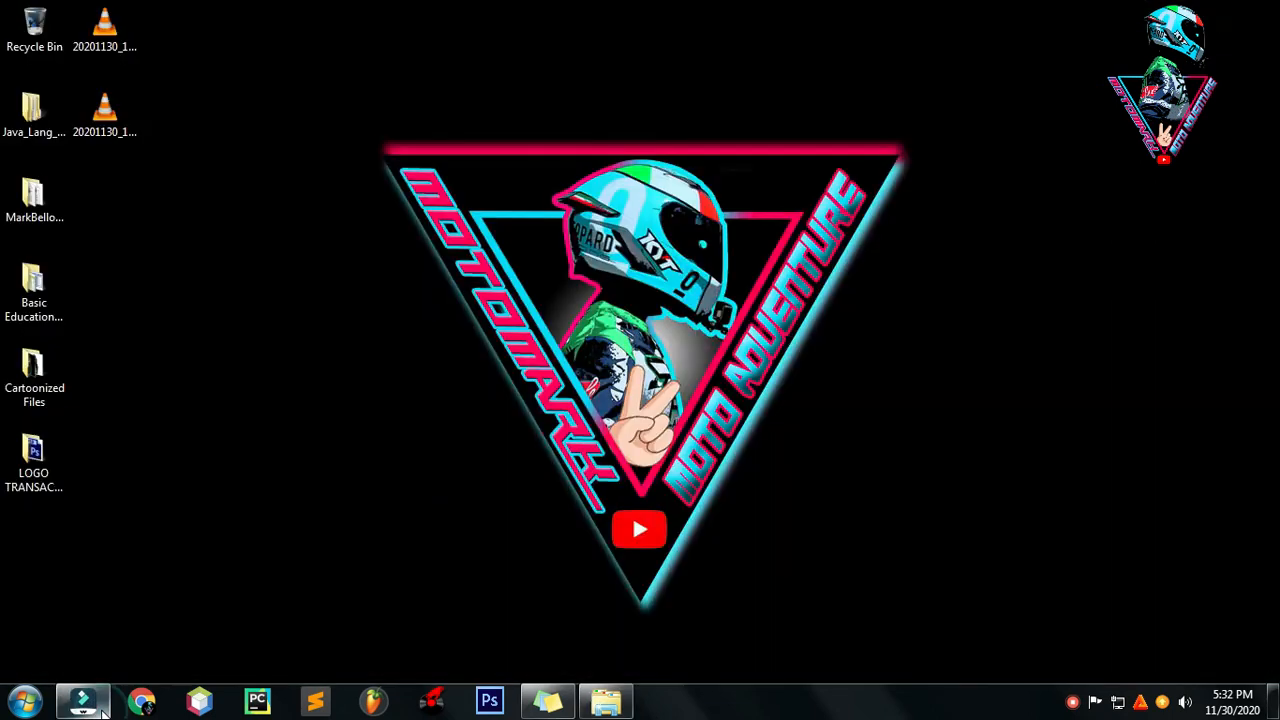
Step: Launch Wondershare Filmora from the taskbar into a new empty untitled project
left_click(84, 700)
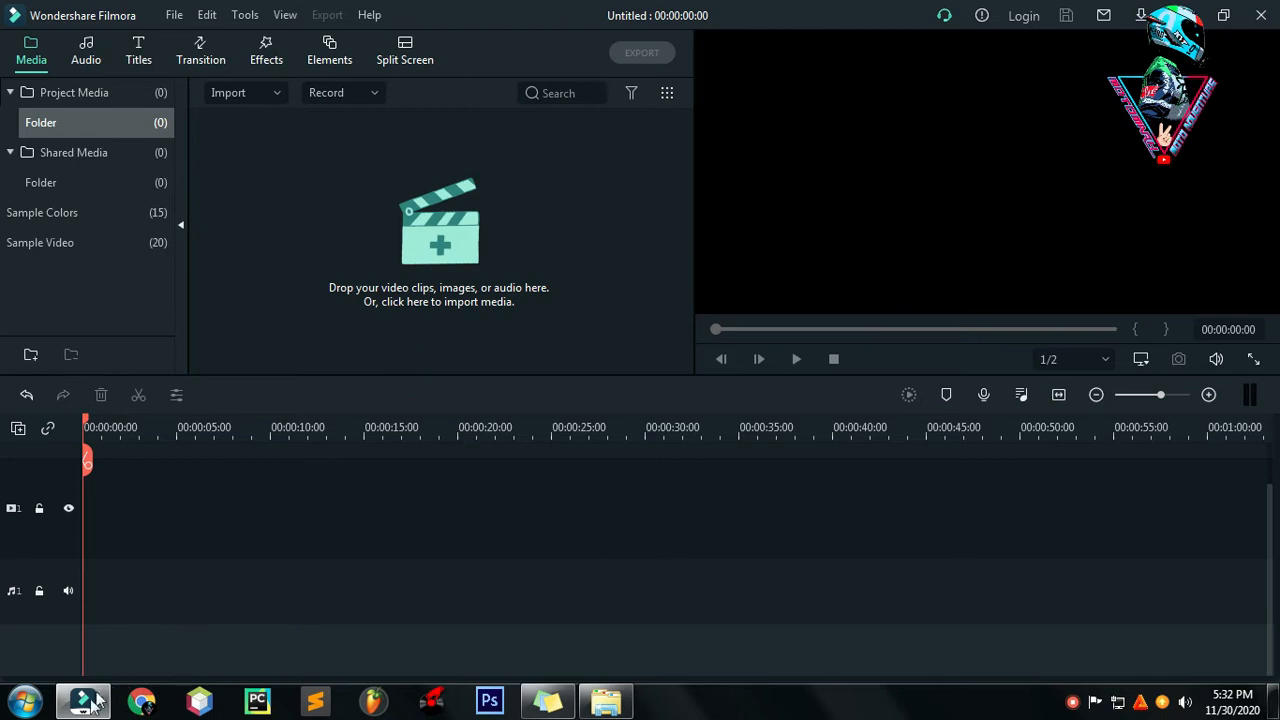
mouse_move(370, 480)
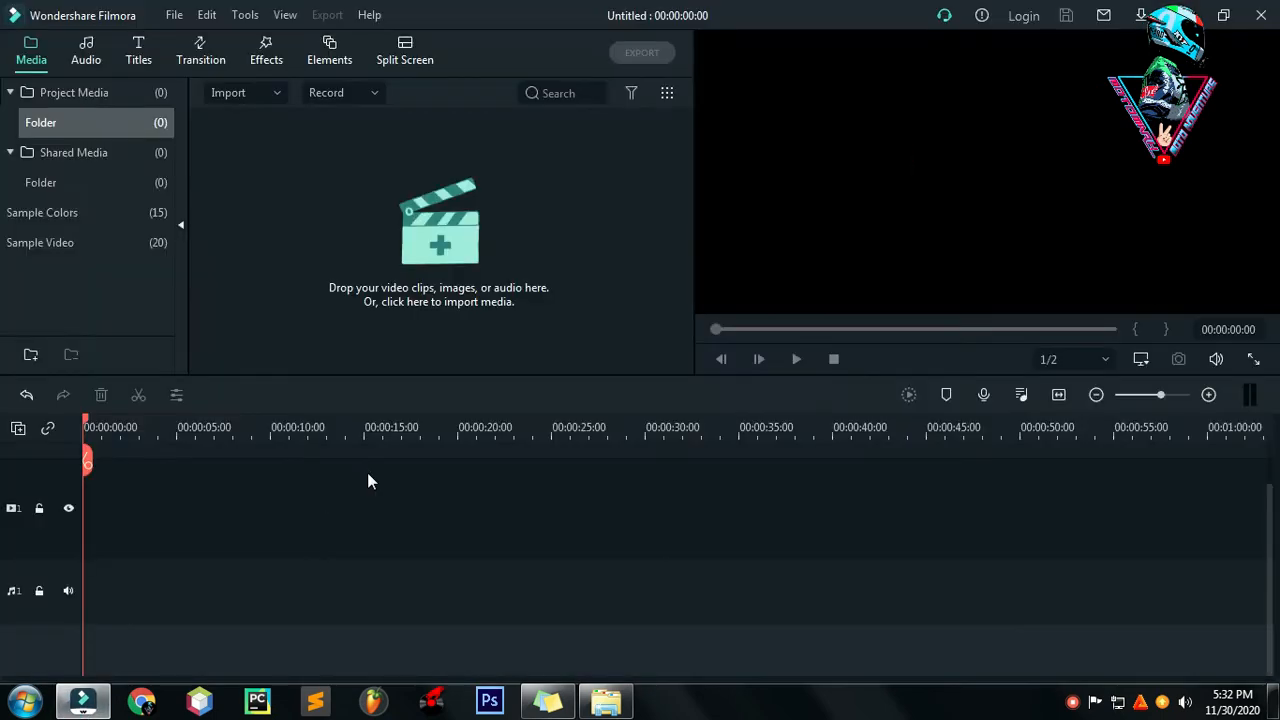
mouse_move(398, 316)
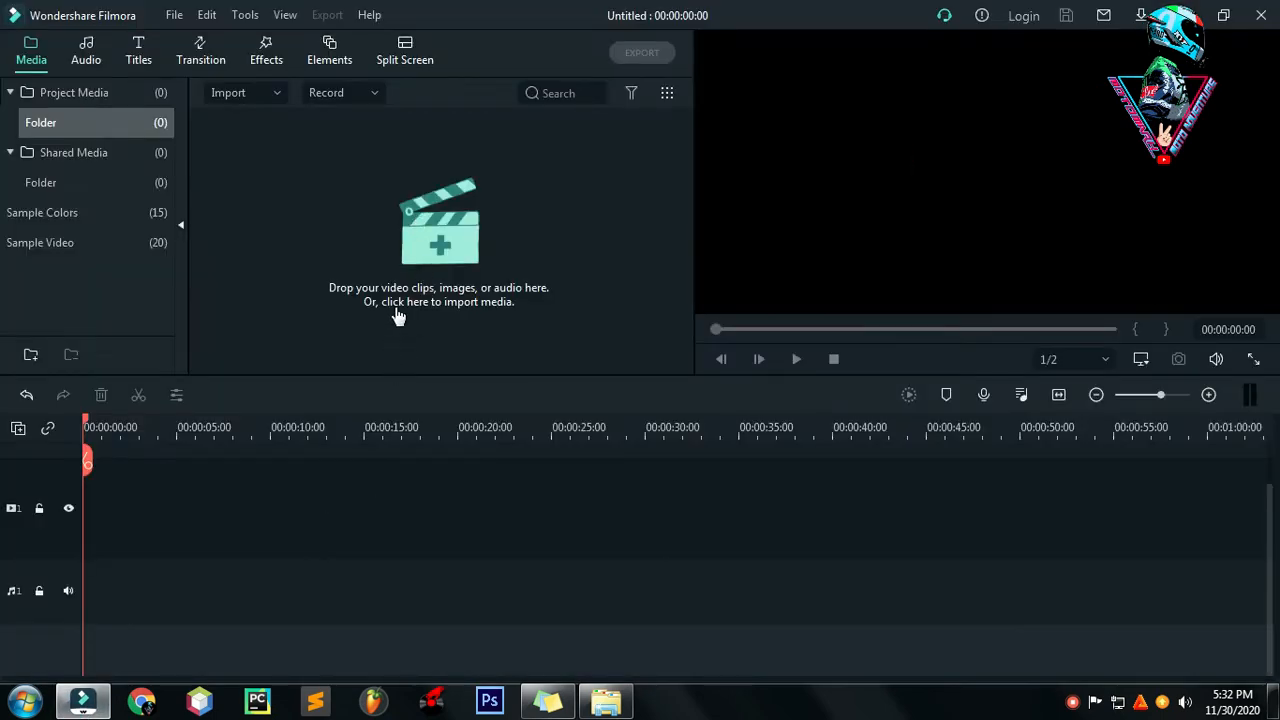
mouse_move(384, 336)
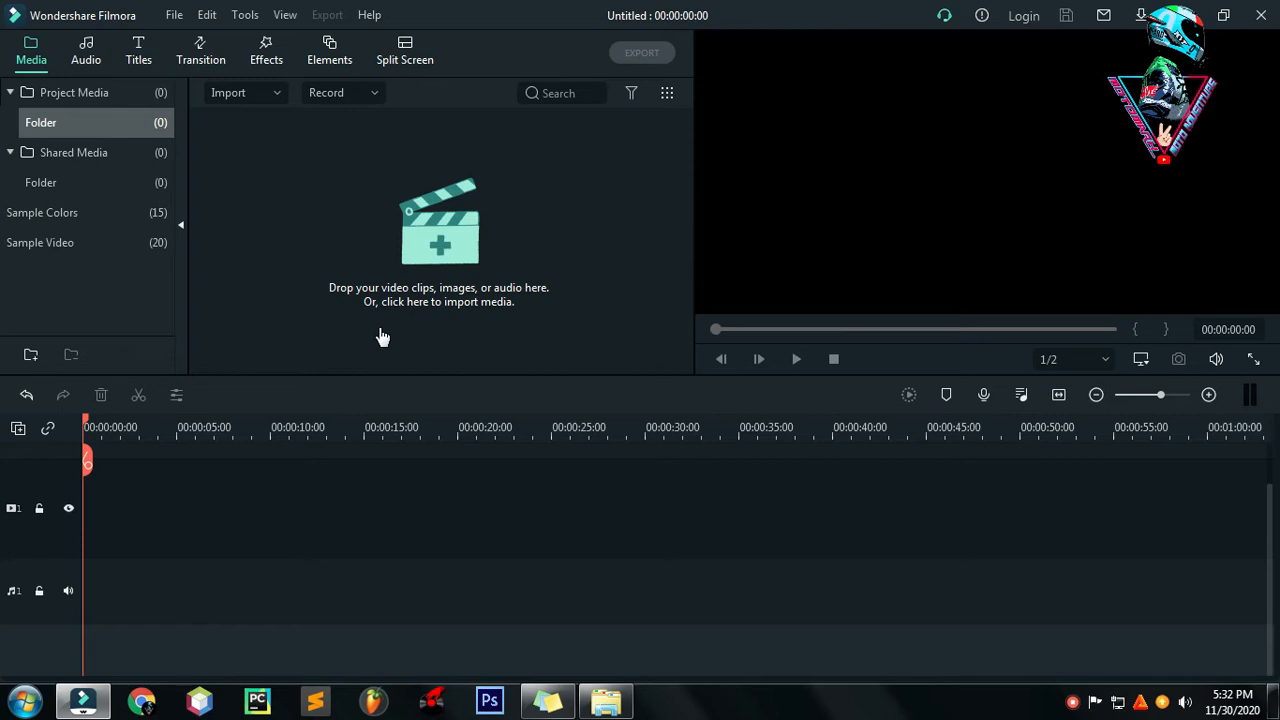
mouse_move(376, 318)
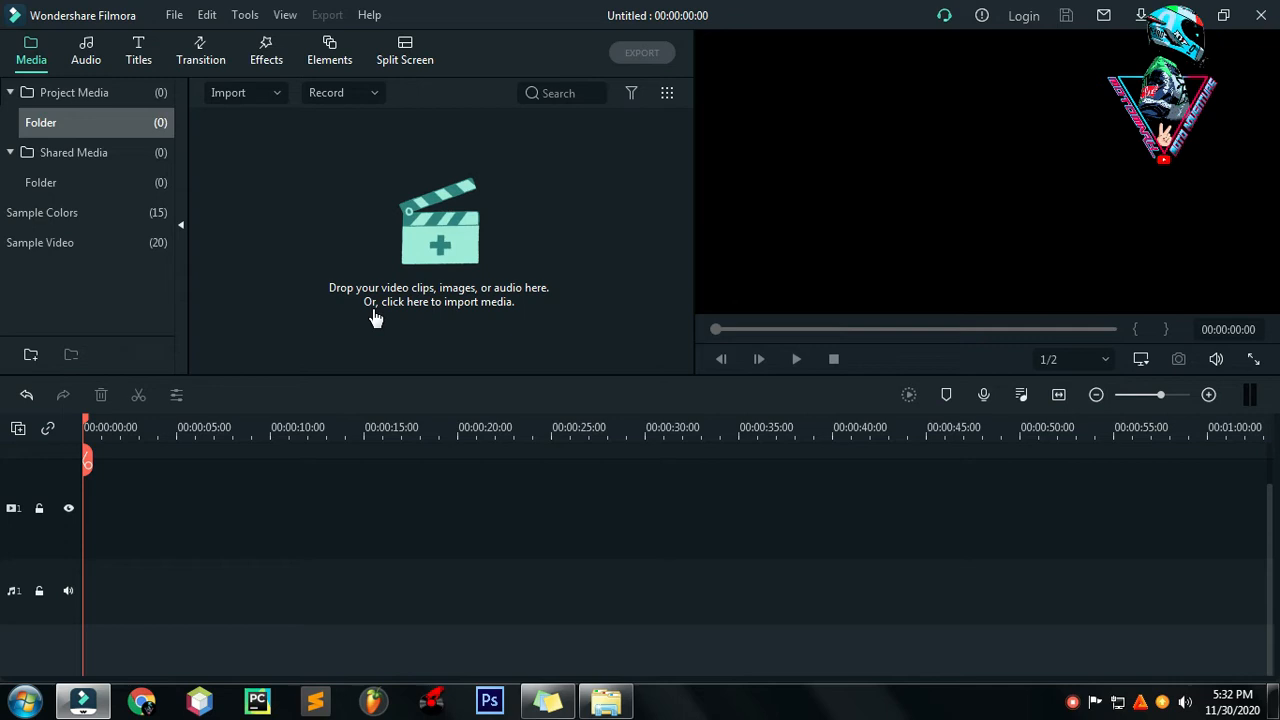
mouse_move(398, 304)
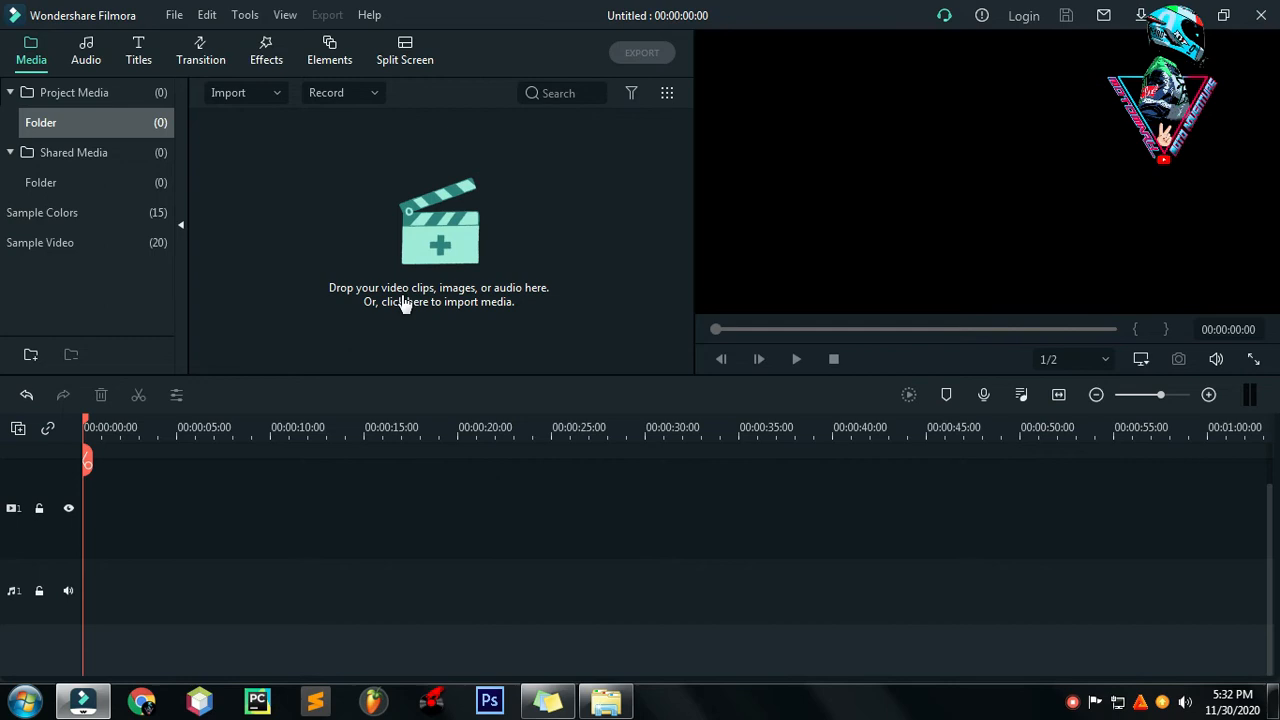
mouse_move(438, 250)
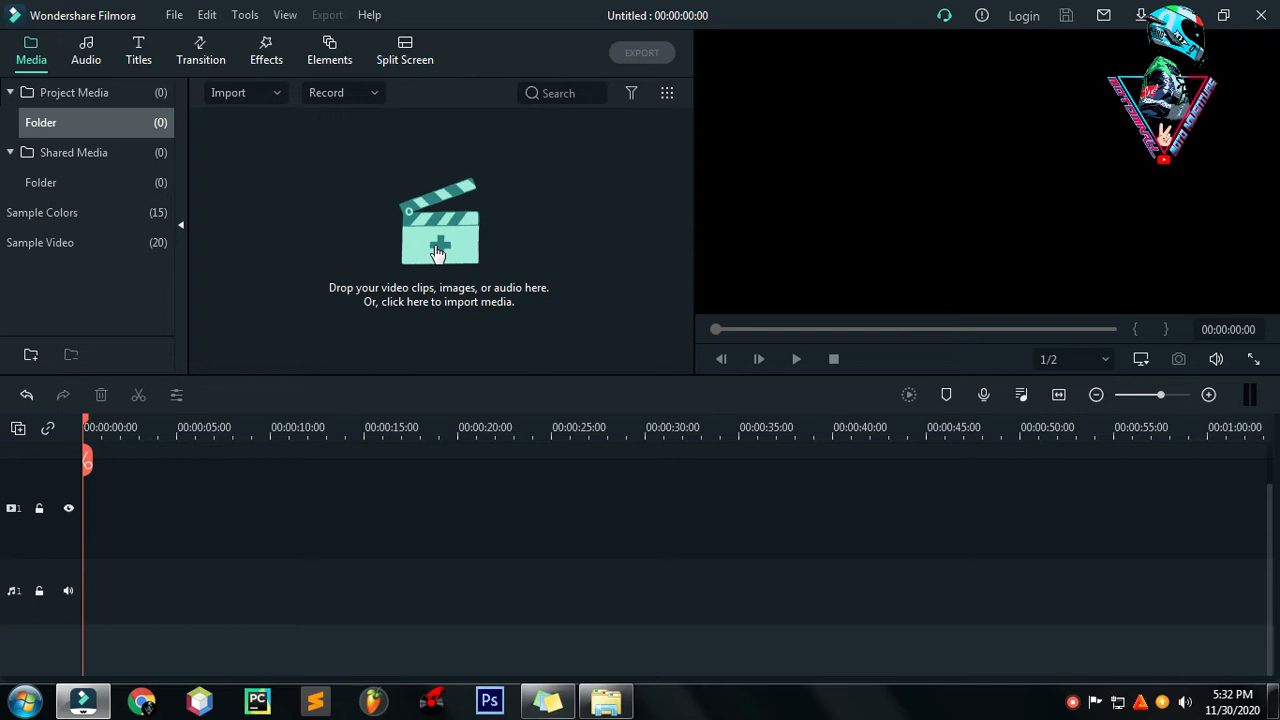
mouse_move(368, 20)
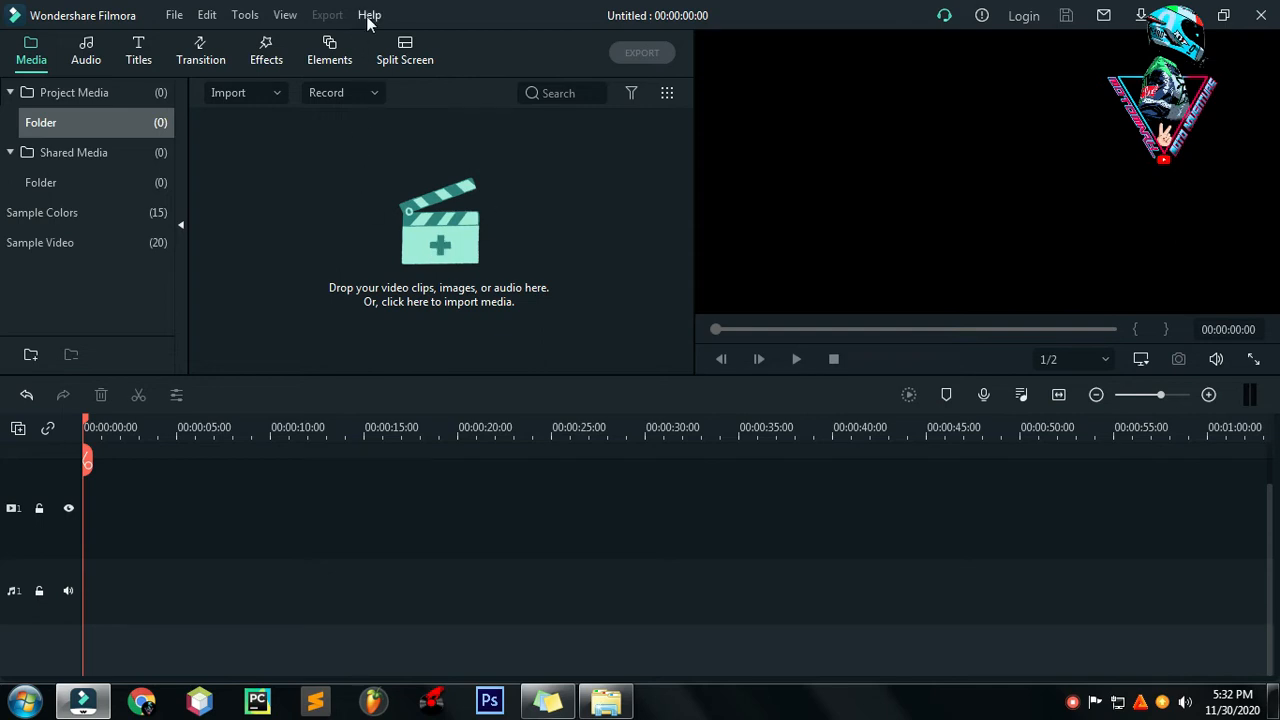
left_click(368, 14)
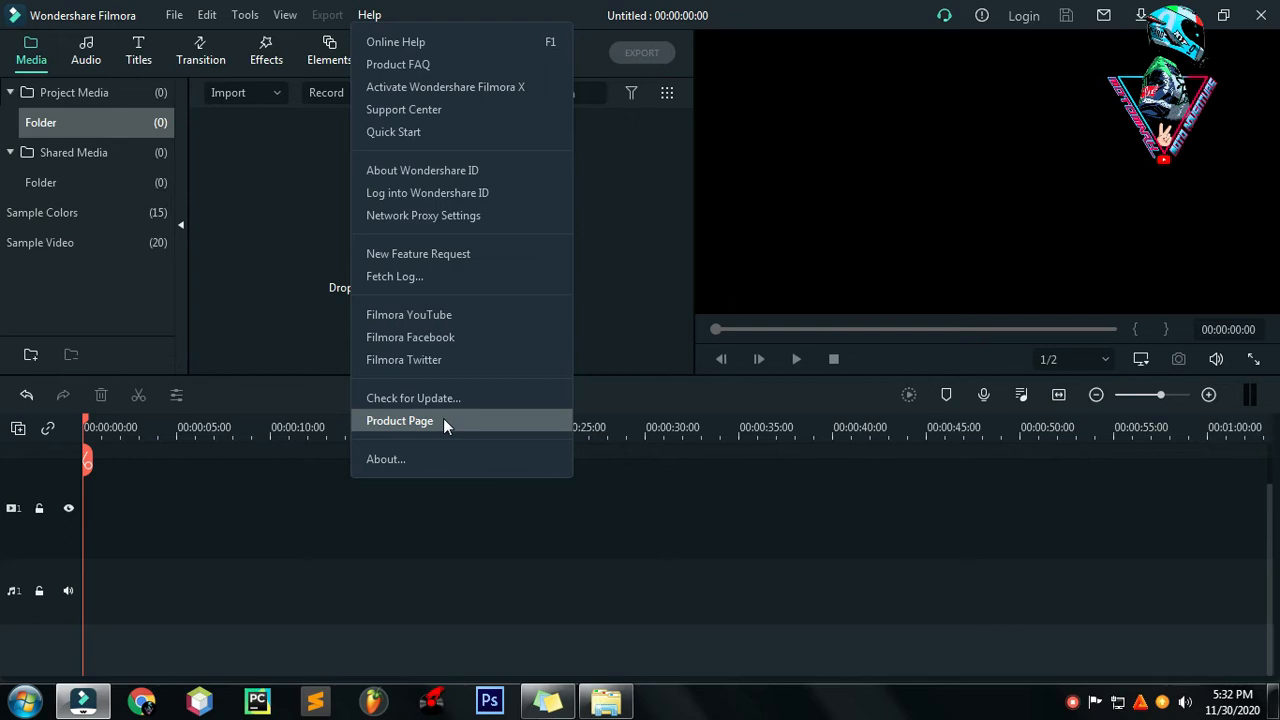
left_click(384, 458)
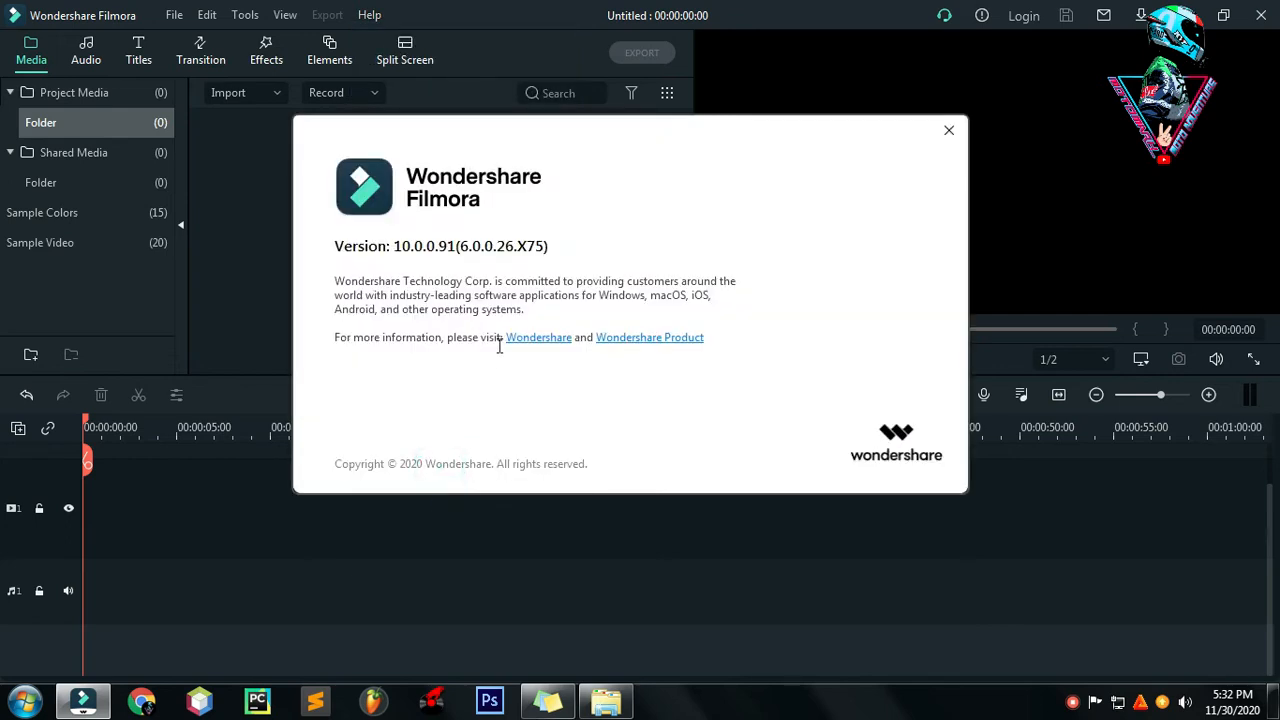
mouse_move(816, 202)
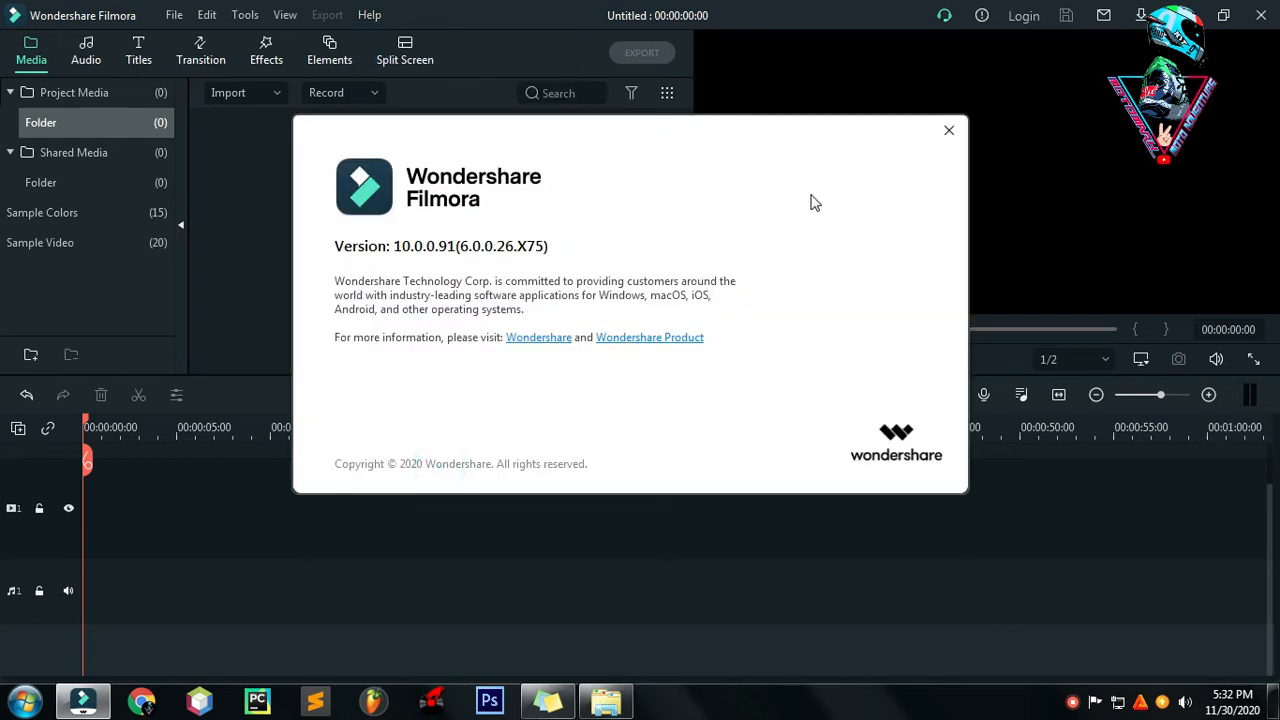
mouse_move(636, 308)
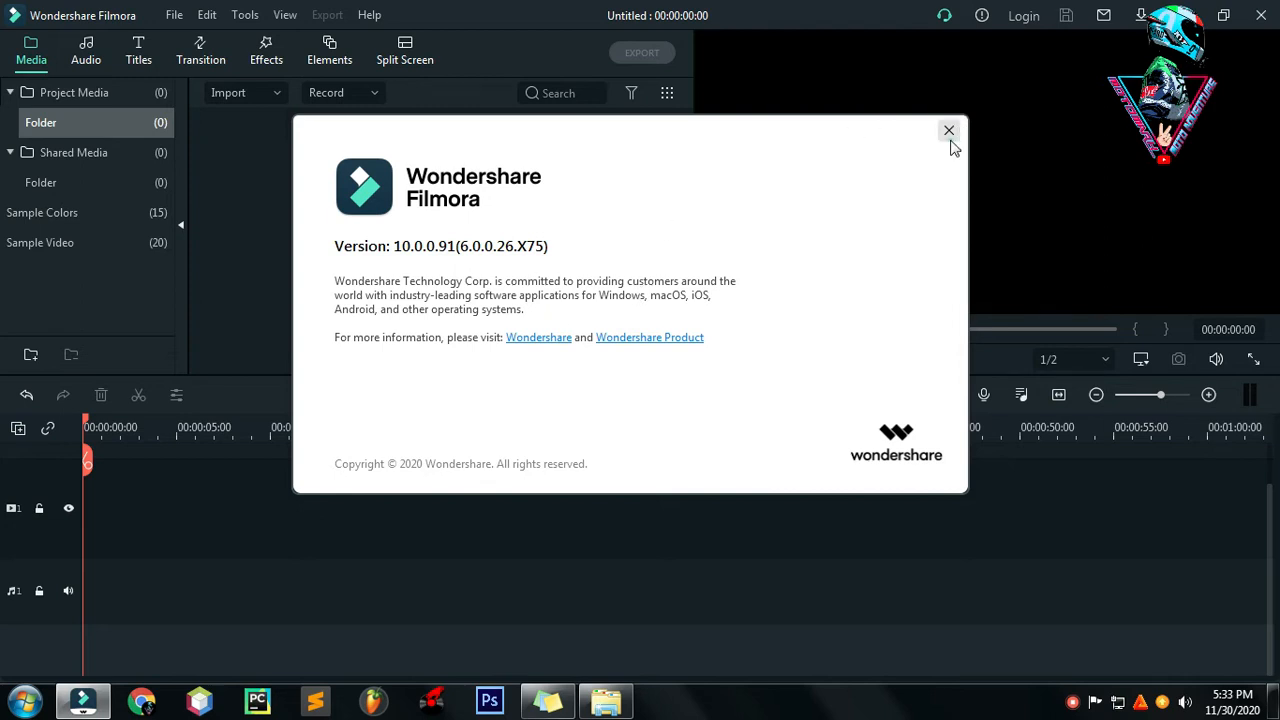
left_click(948, 130)
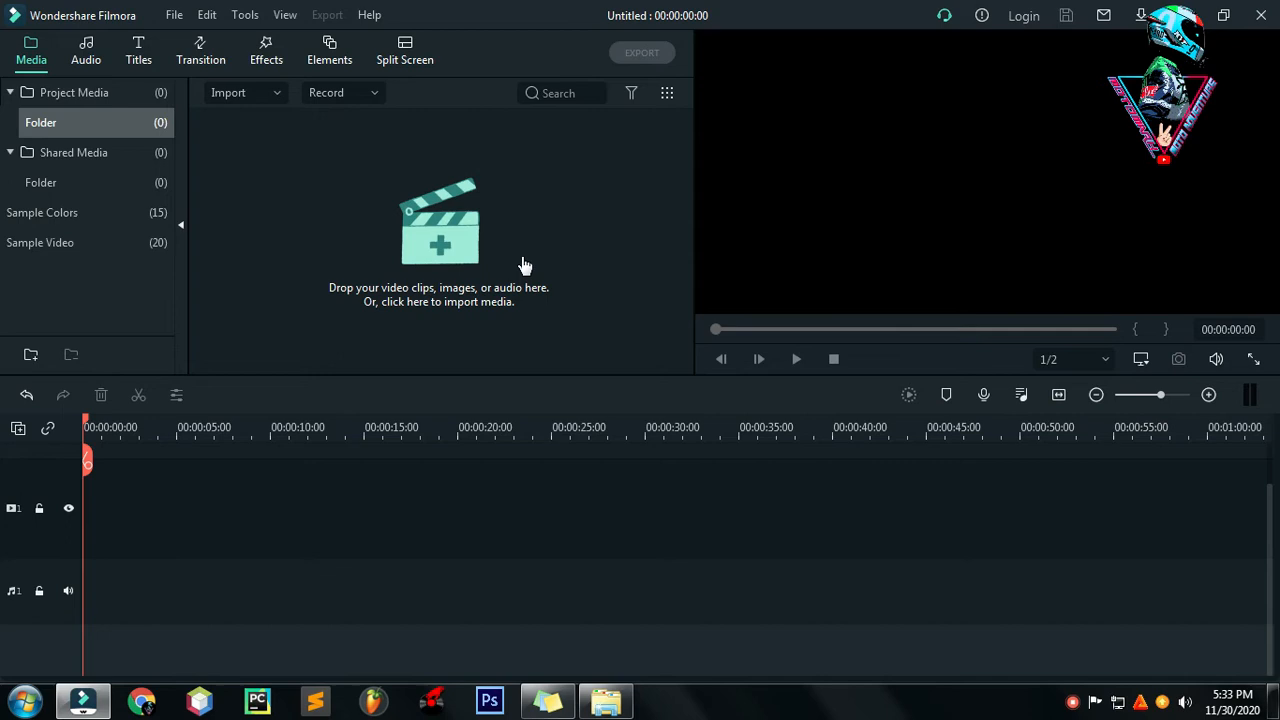
Step: Browse to the Desktop in the import dialog and select clip 20201130_171851
left_click(438, 230)
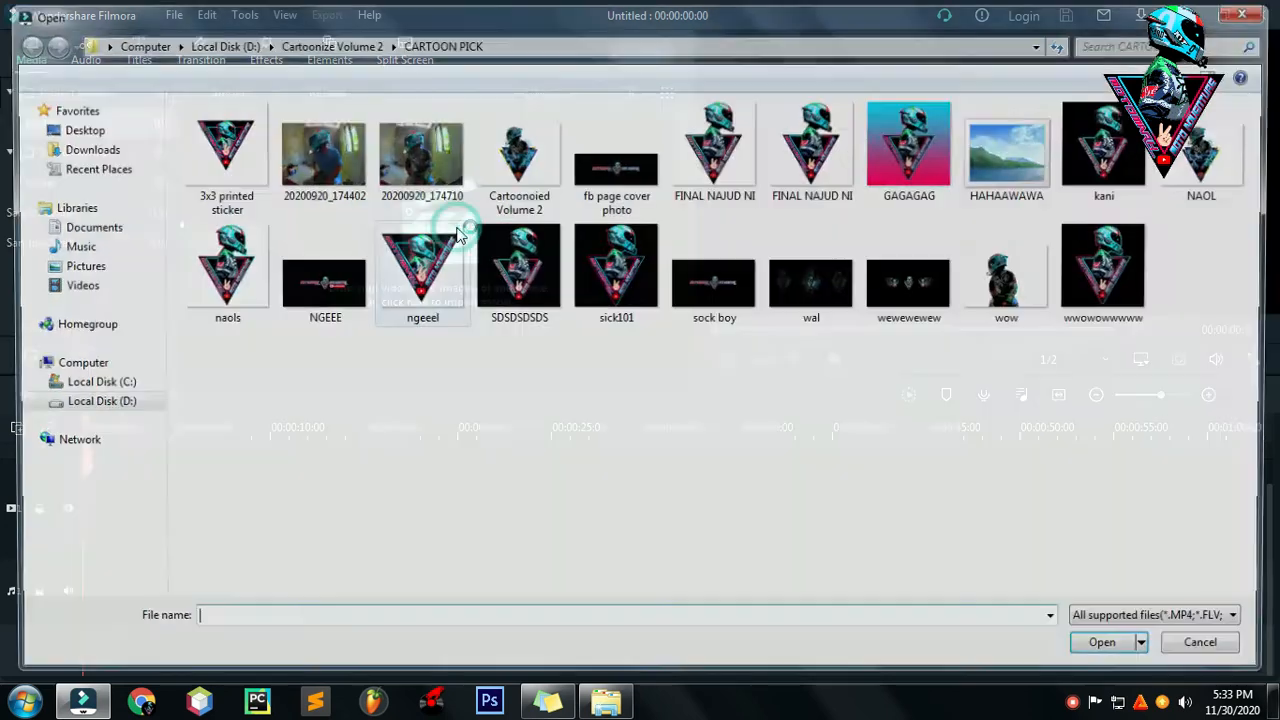
left_click(84, 130)
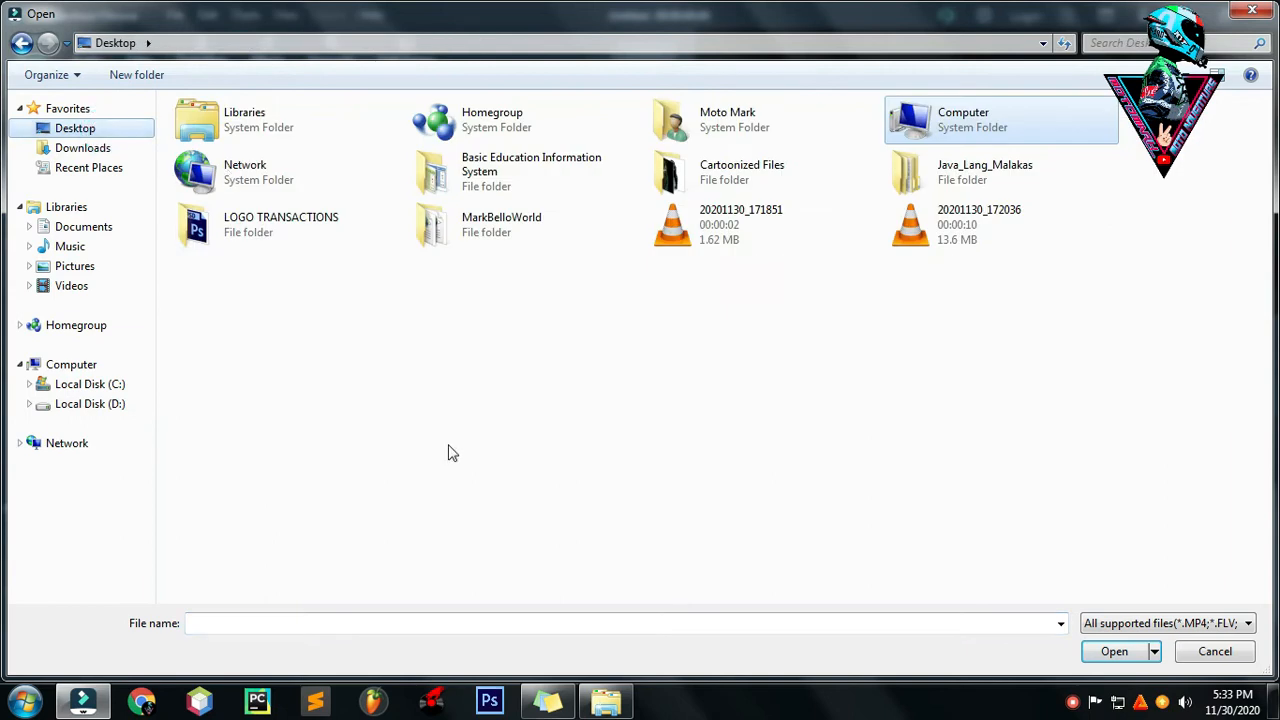
mouse_move(644, 284)
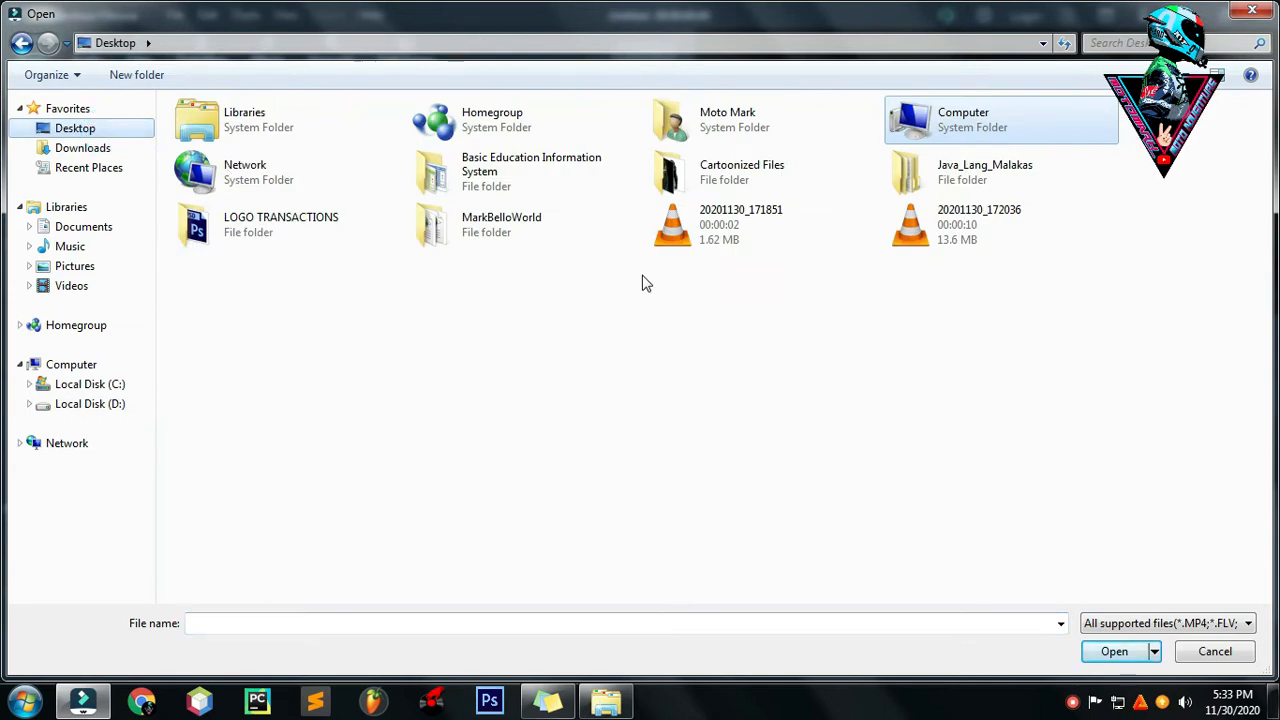
mouse_move(628, 308)
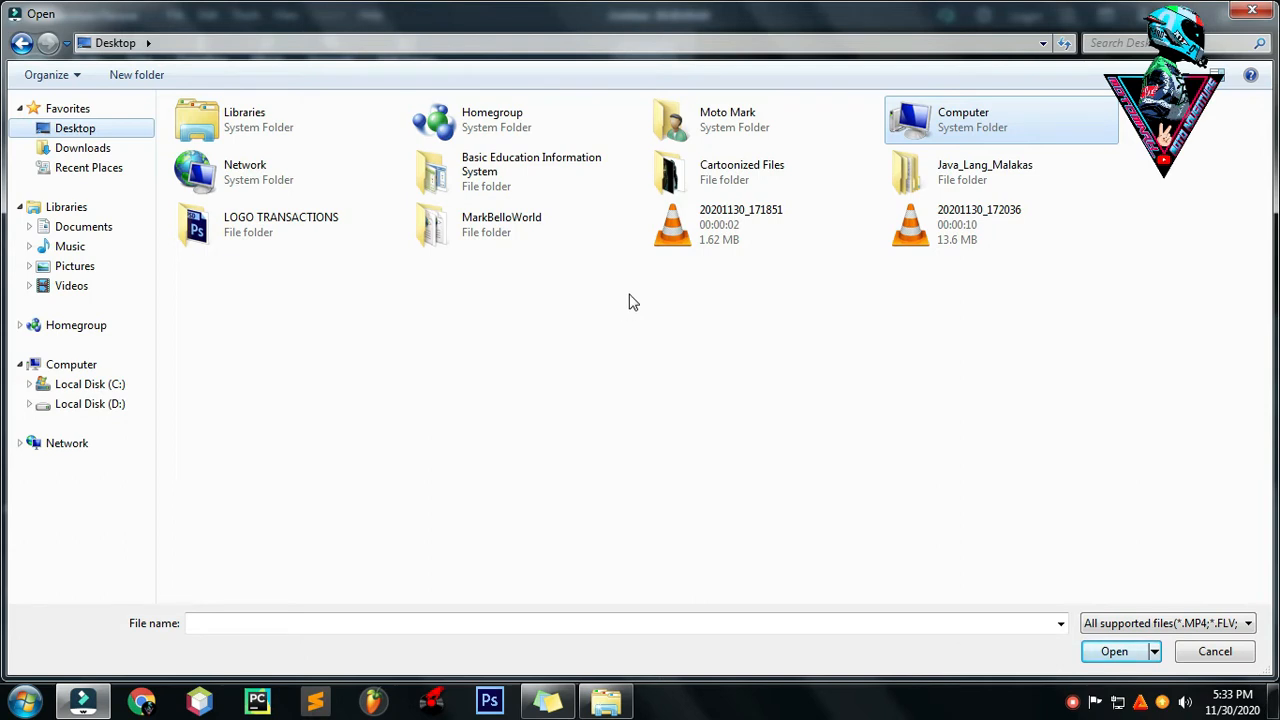
mouse_move(706, 318)
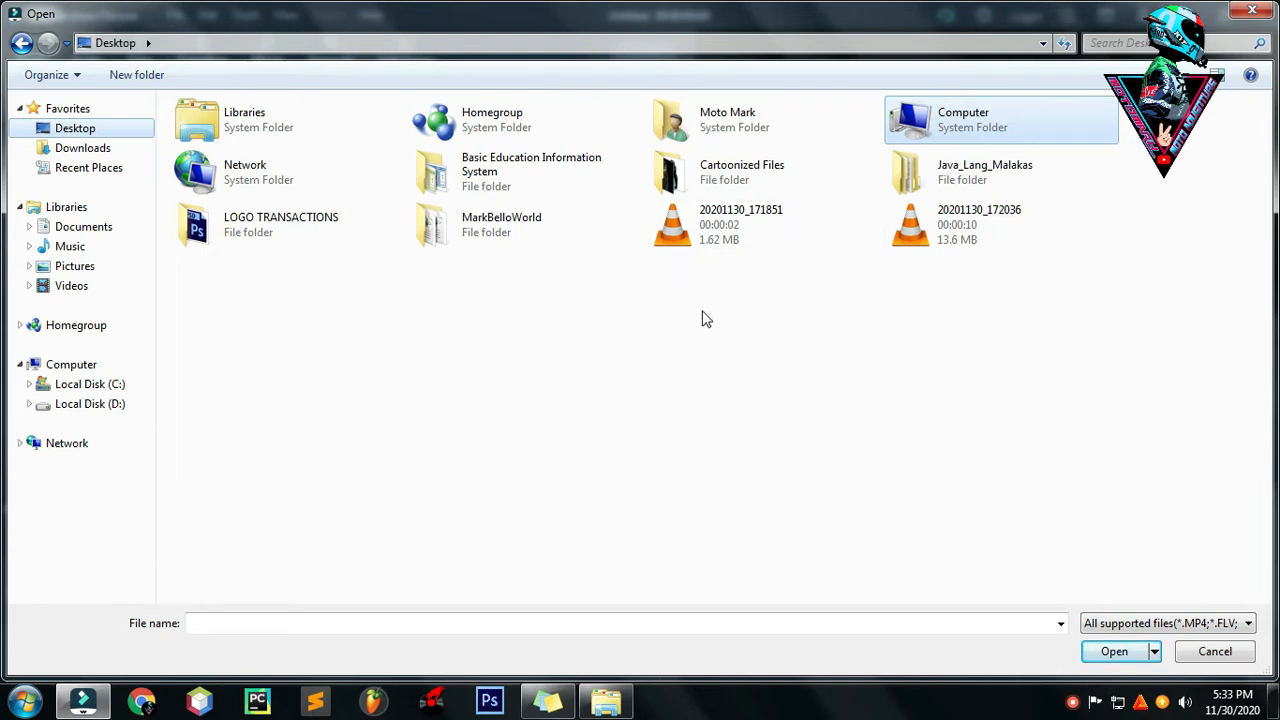
mouse_move(716, 290)
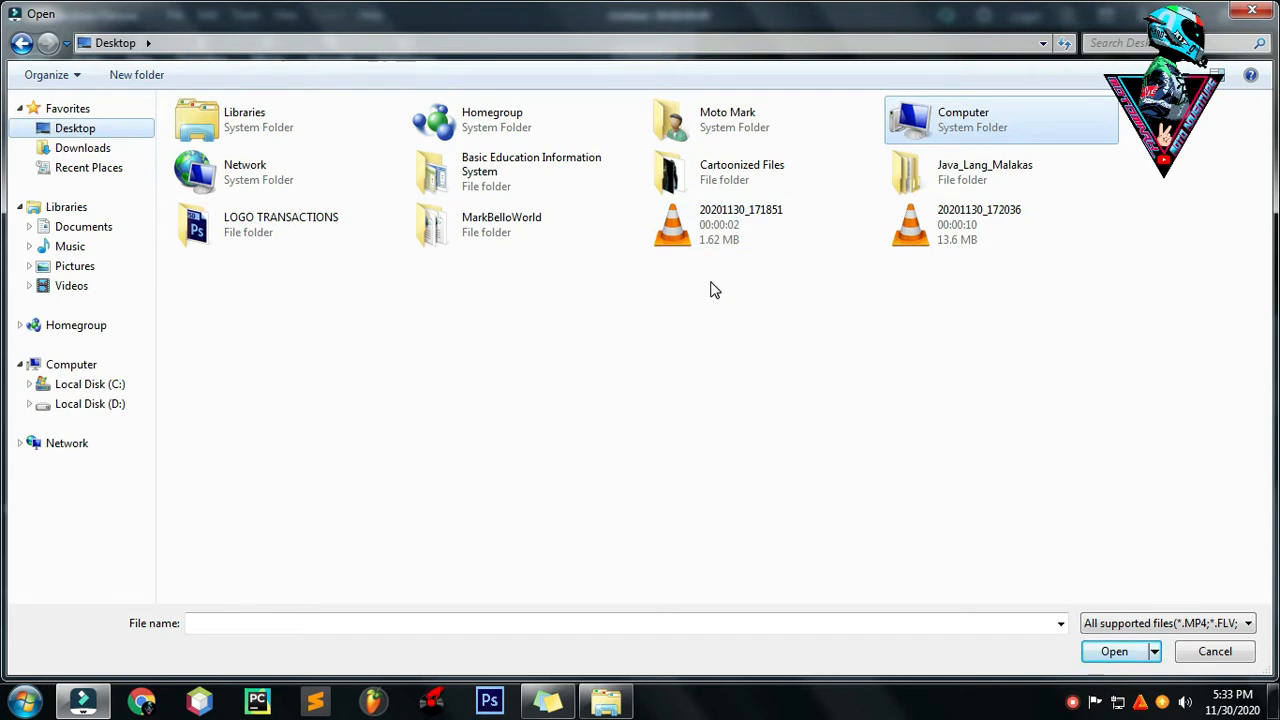
mouse_move(672, 288)
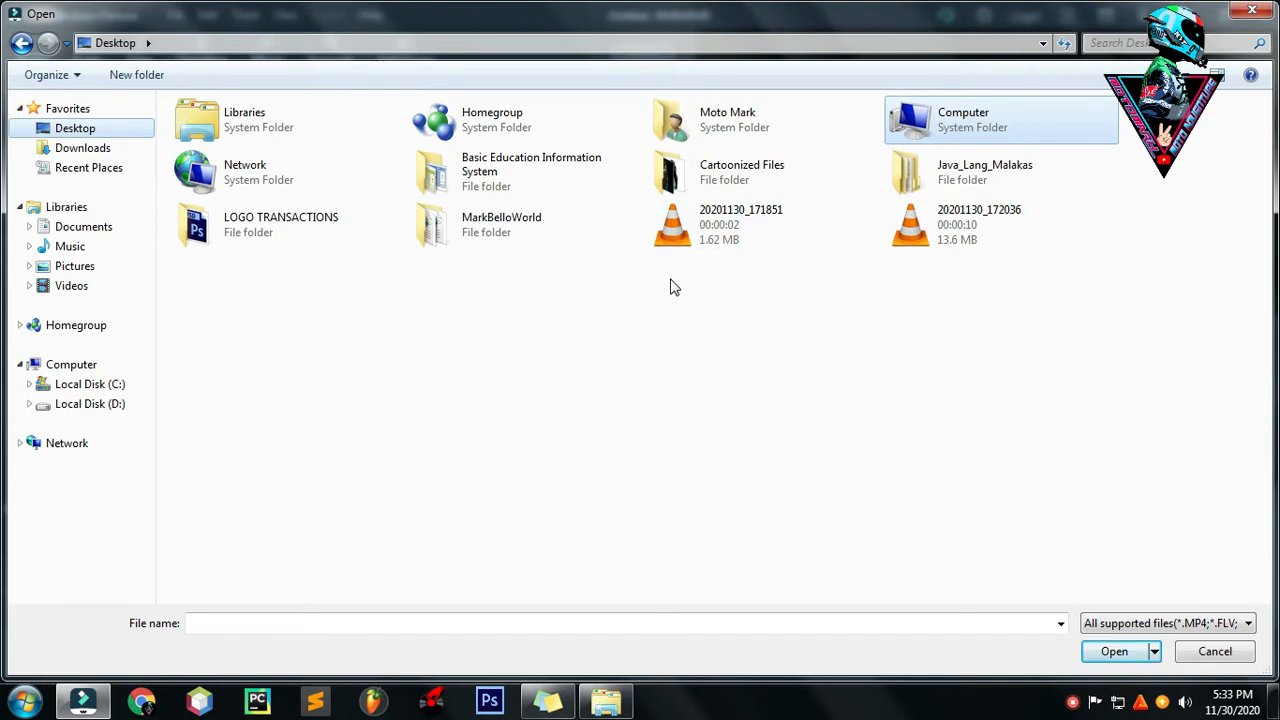
left_click(740, 224)
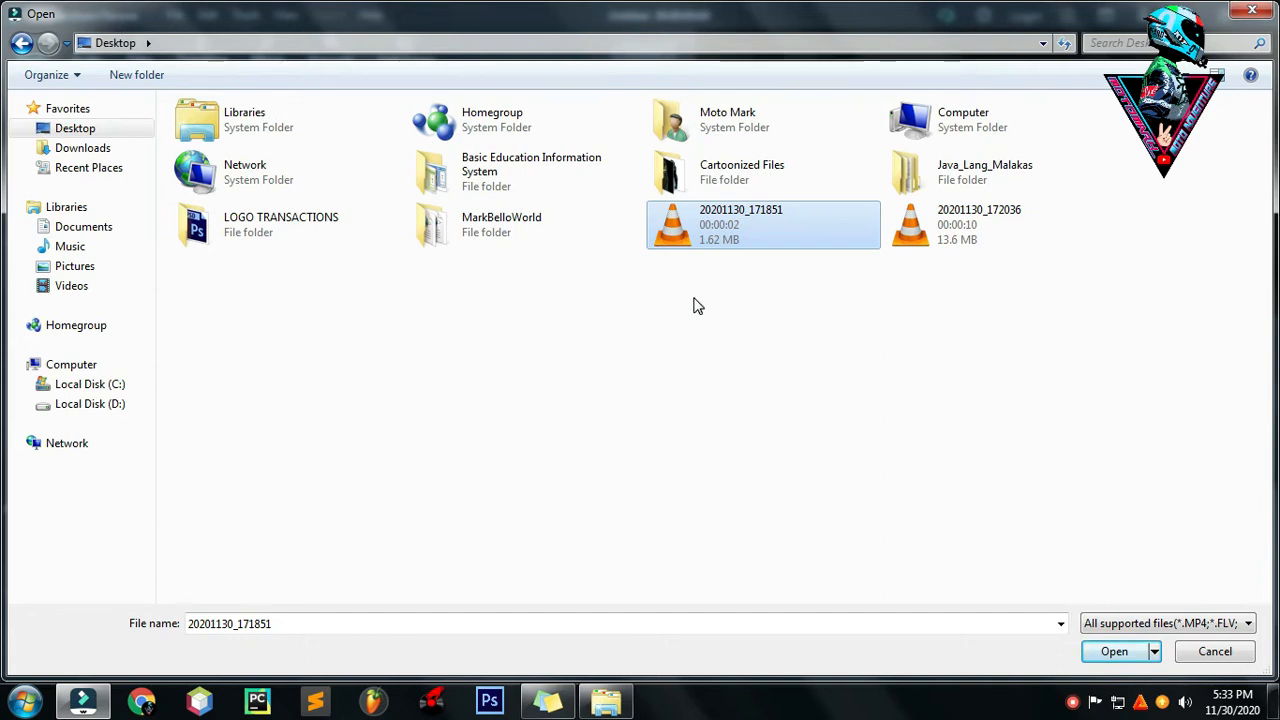
Step: Attempt to import the .mov clip and dismiss the 'file is not supported' error
left_click(1114, 652)
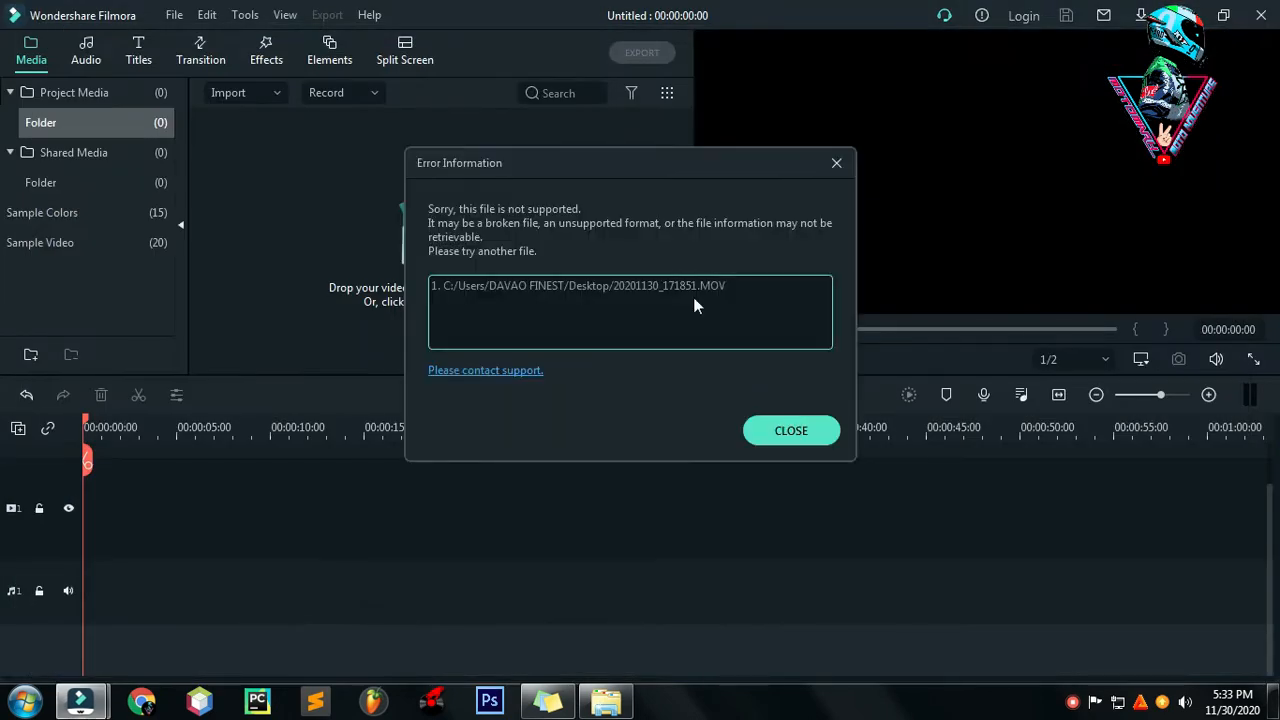
mouse_move(690, 374)
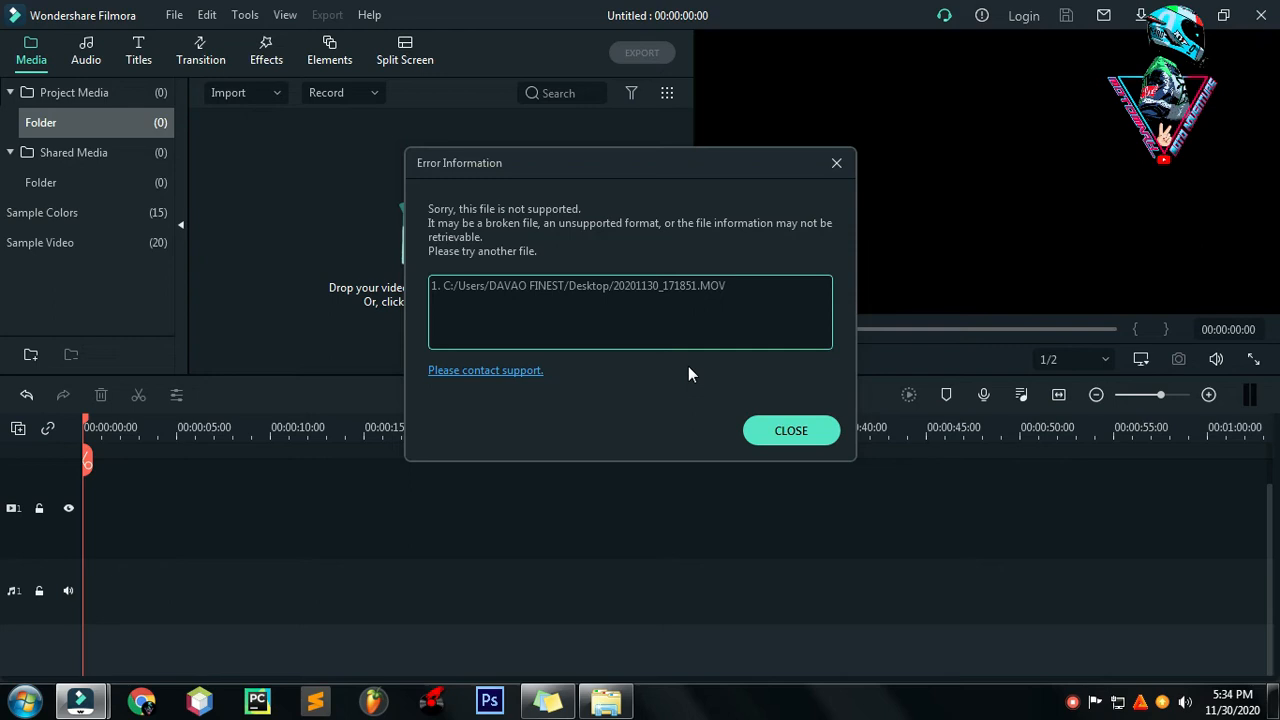
mouse_move(898, 482)
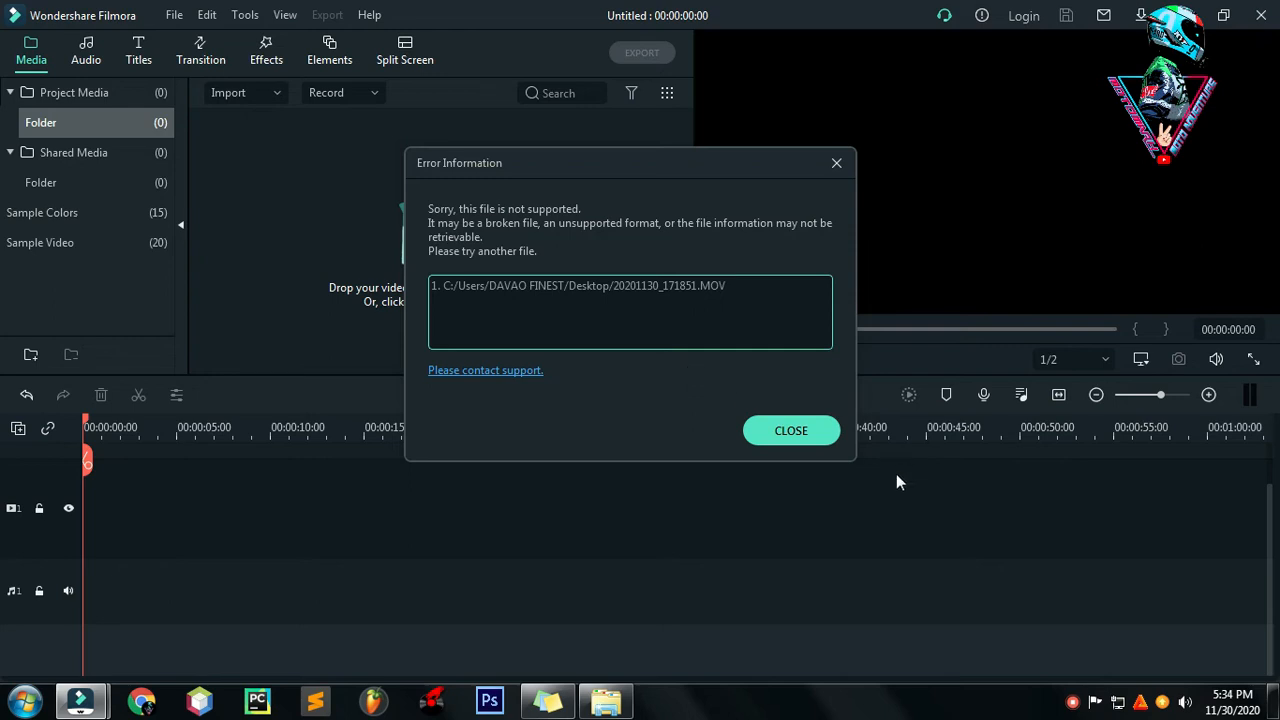
left_click(790, 430)
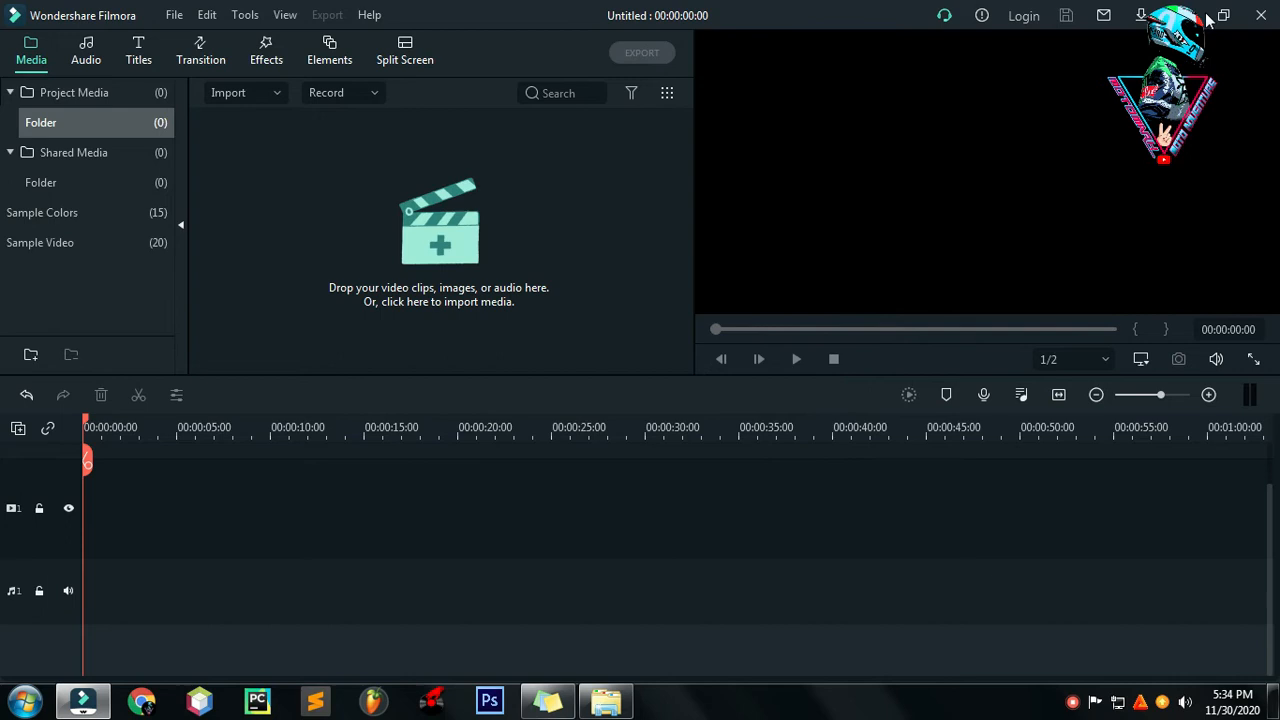
Step: Minimize Filmora and inspect the .mov clip's options on the desktop
left_click(1222, 16)
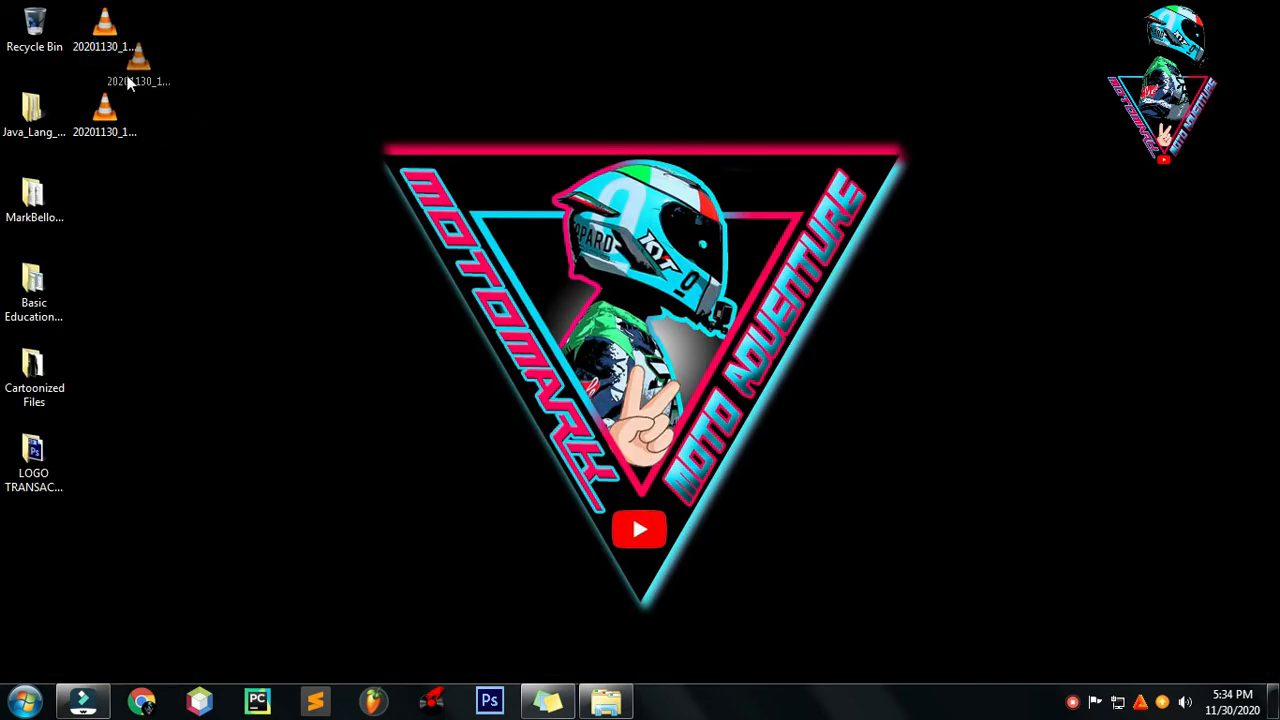
right_click(104, 36)
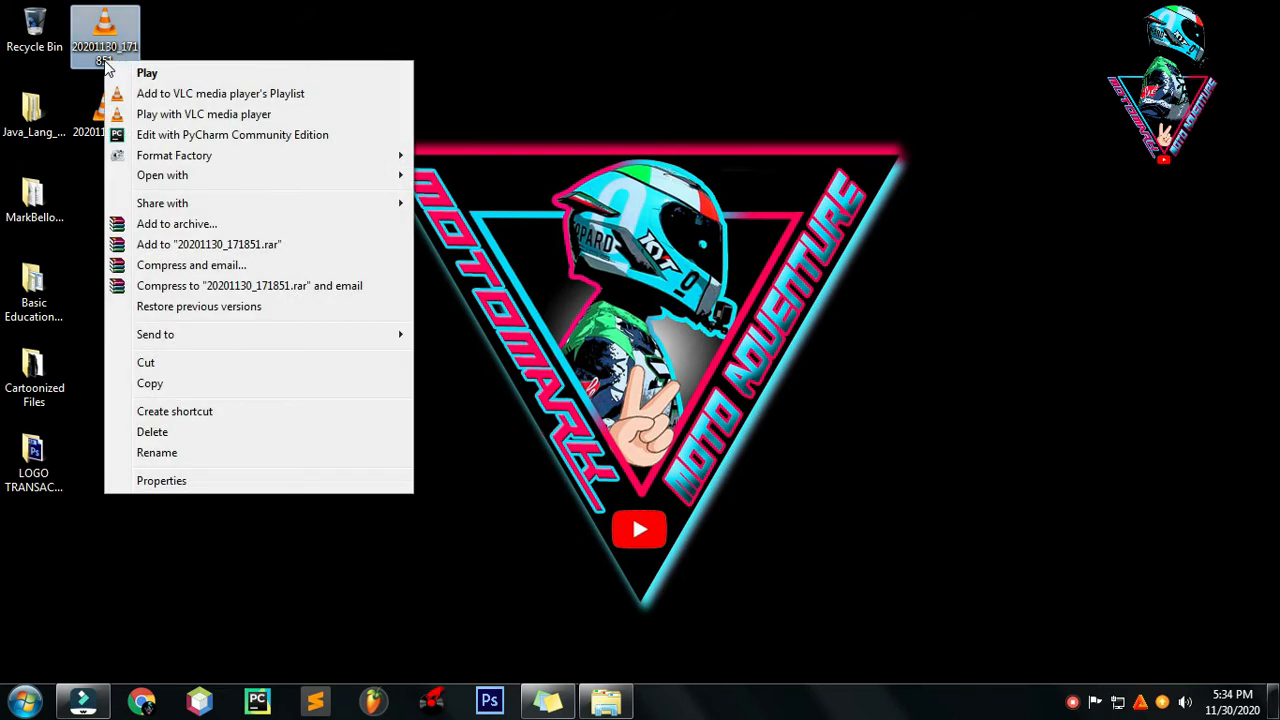
left_click(490, 650)
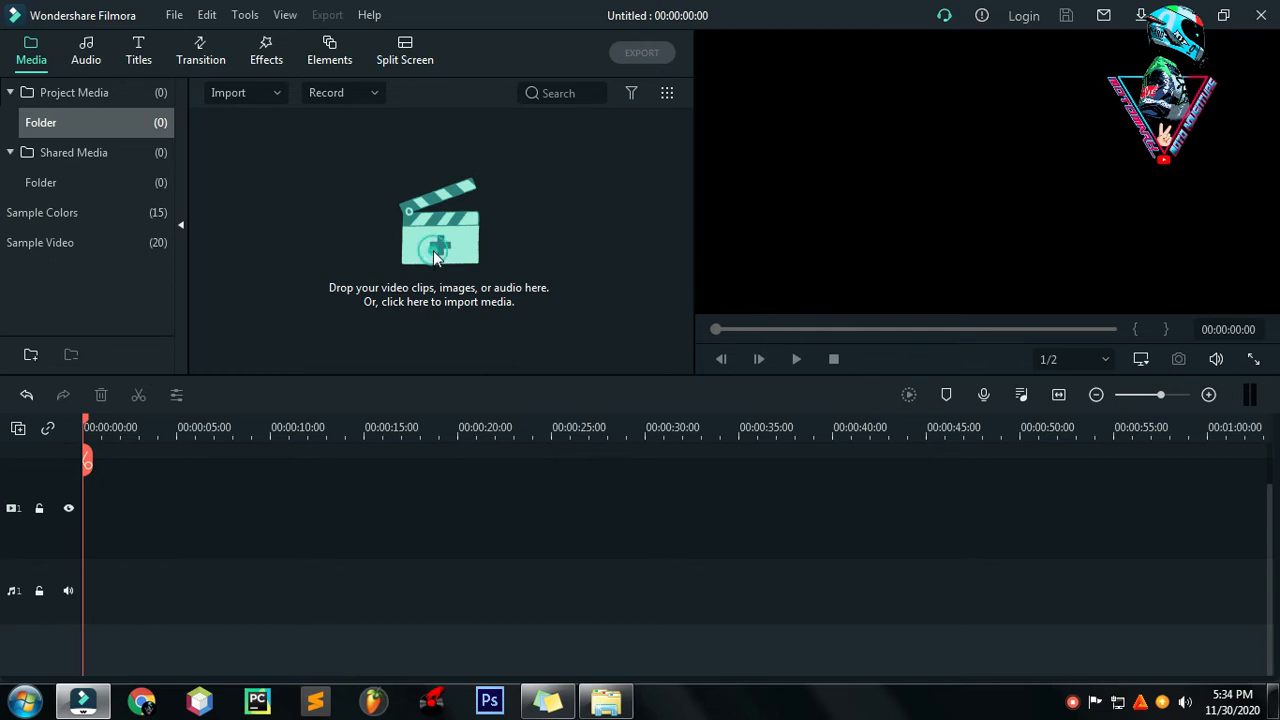
Step: Retry the media import and dismiss the unsupported-file error again
left_click(438, 230)
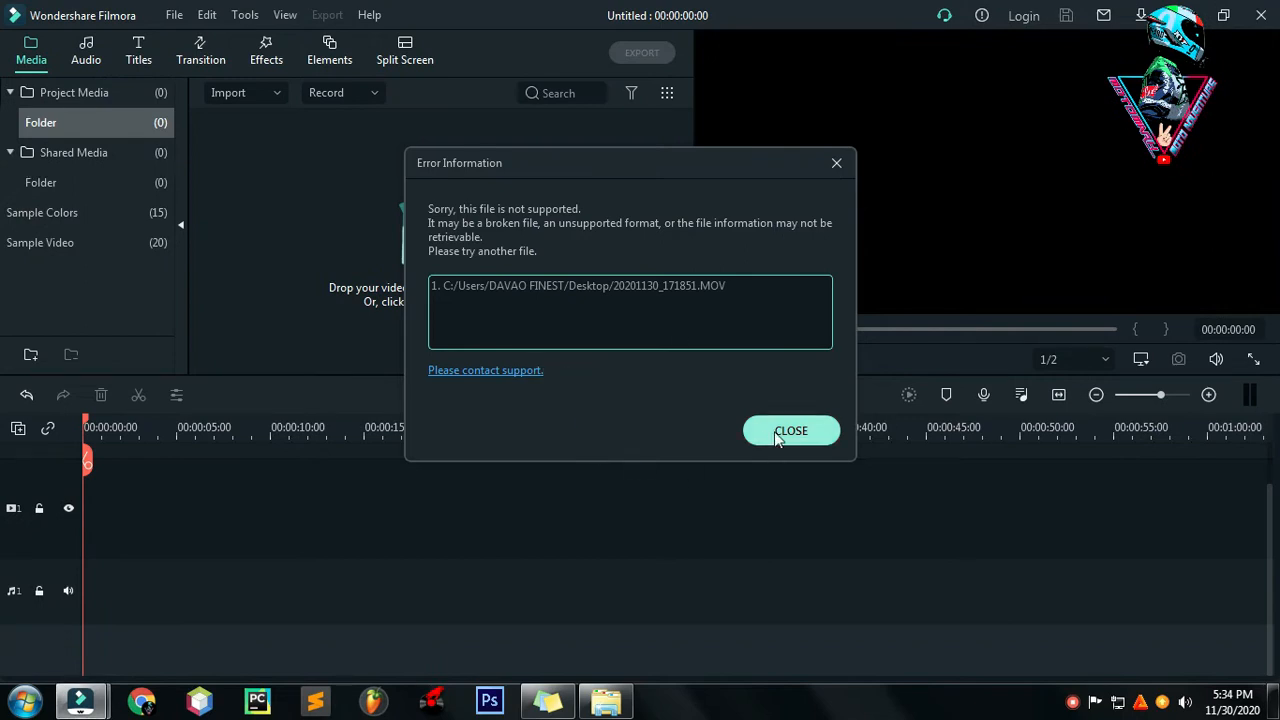
left_click(790, 430)
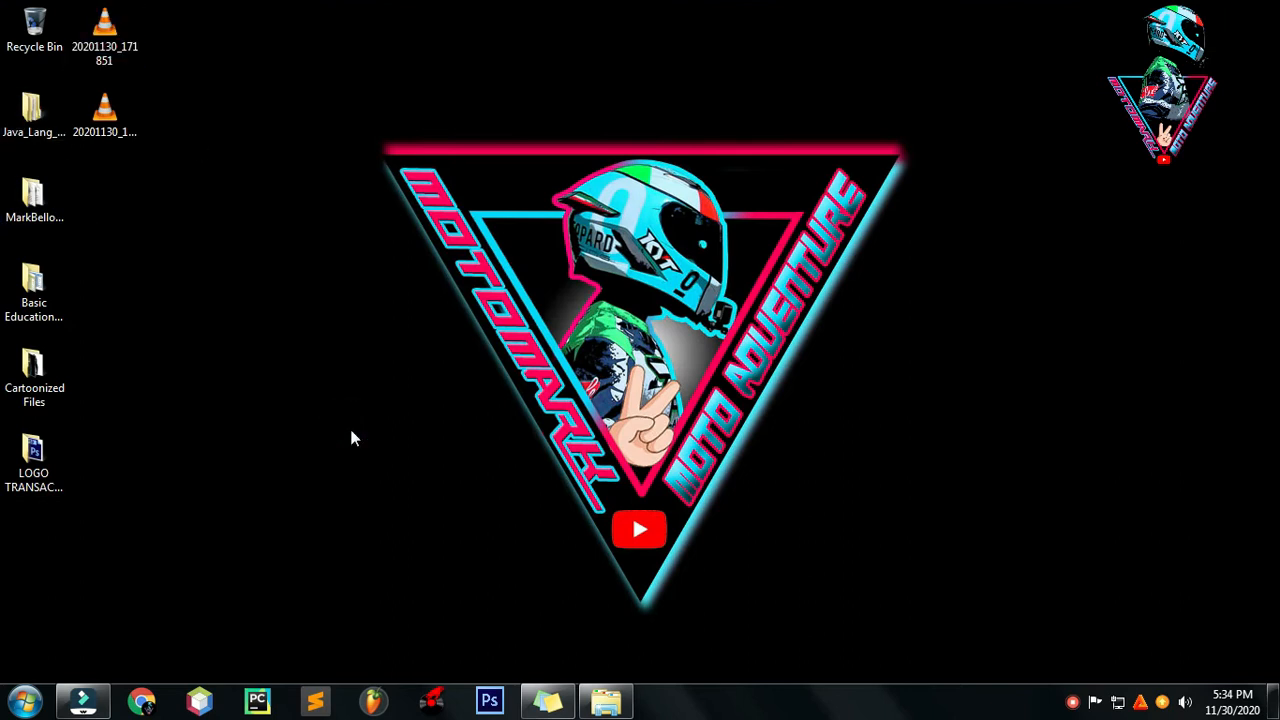
mouse_move(344, 496)
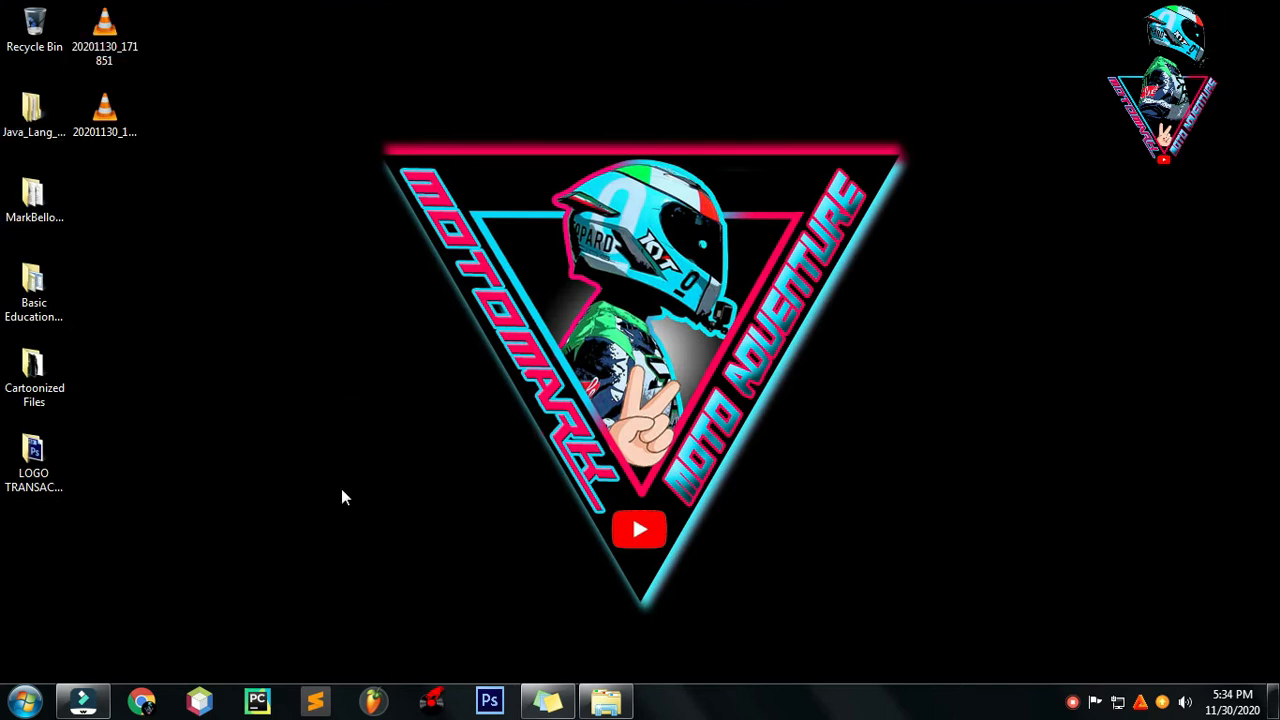
mouse_move(84, 700)
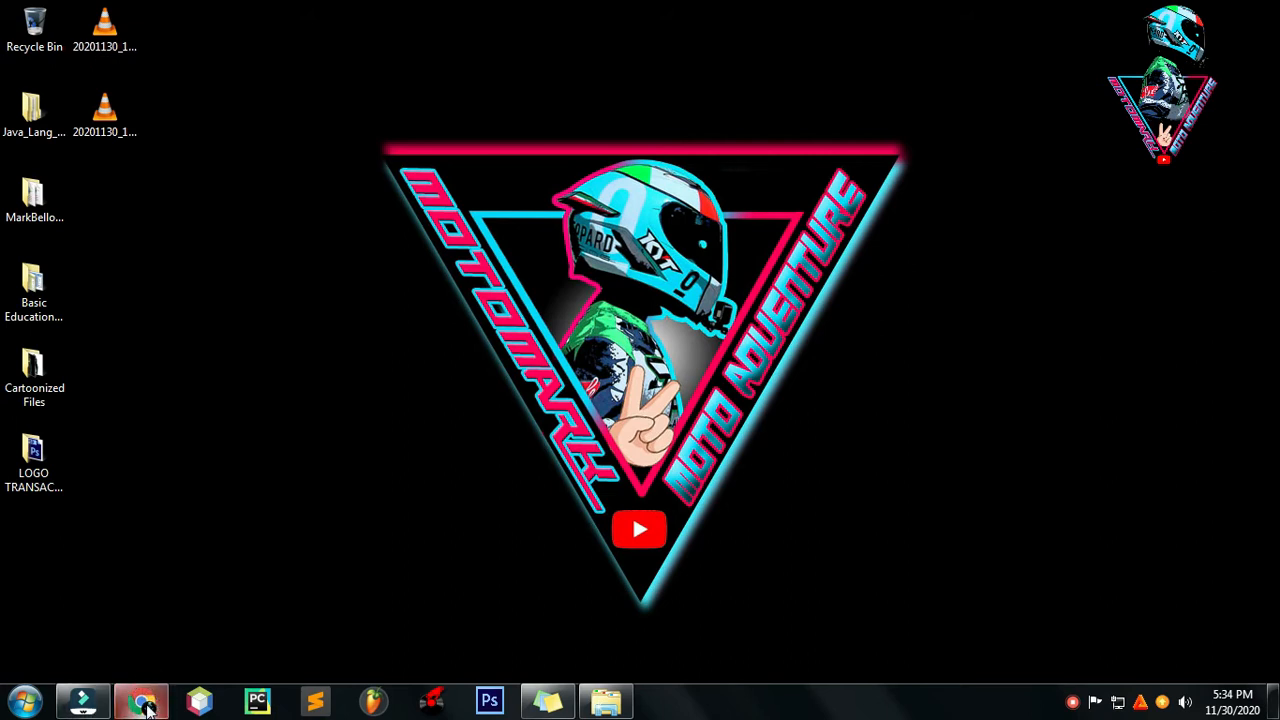
left_click(140, 700)
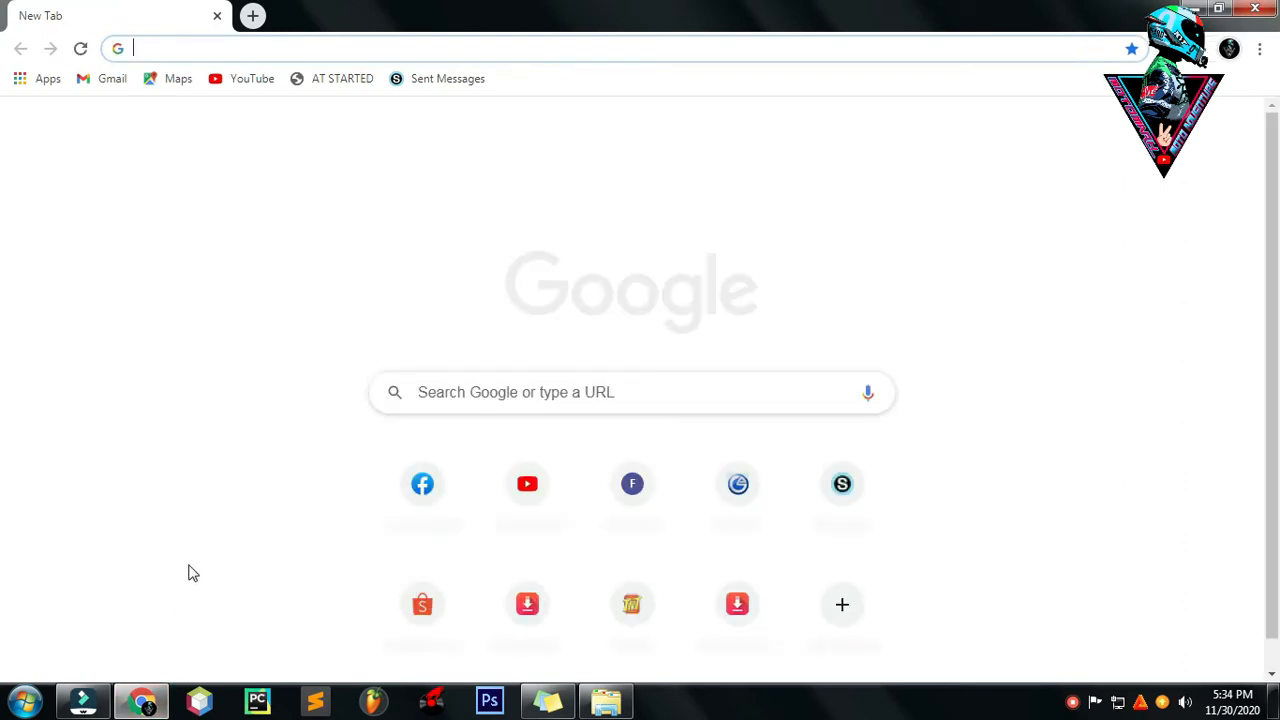
mouse_move(244, 68)
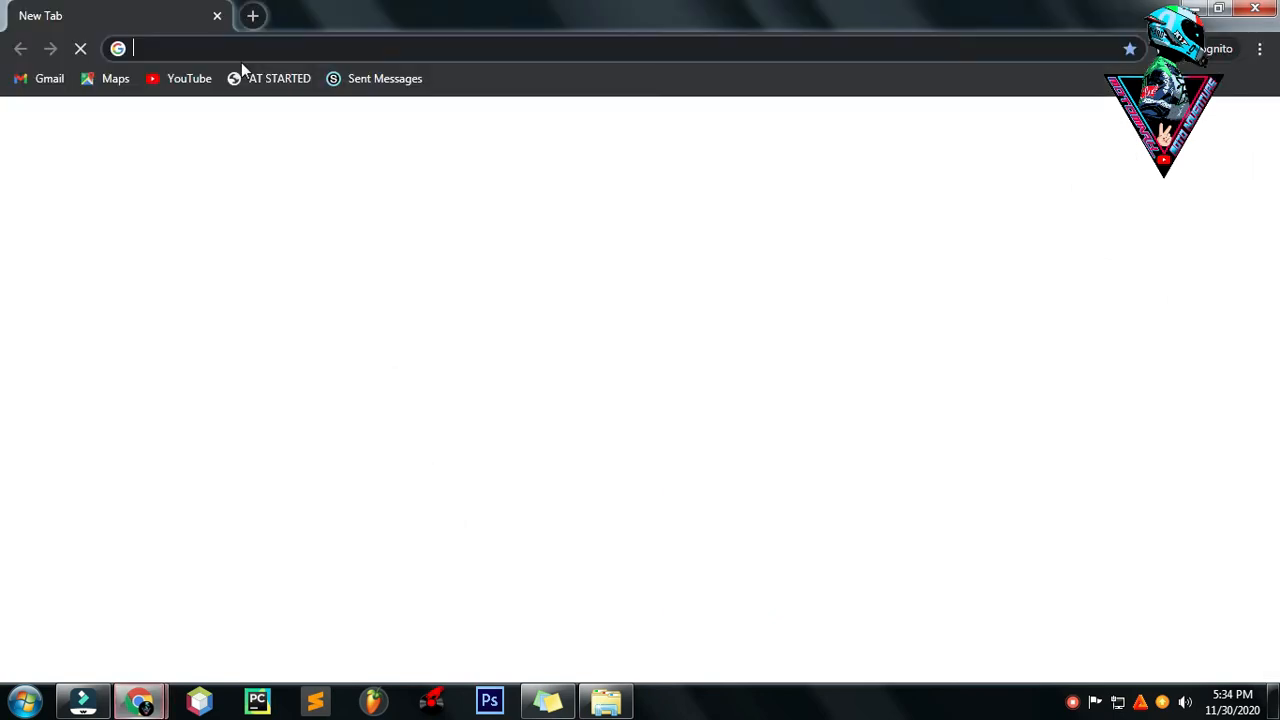
type("FACE")
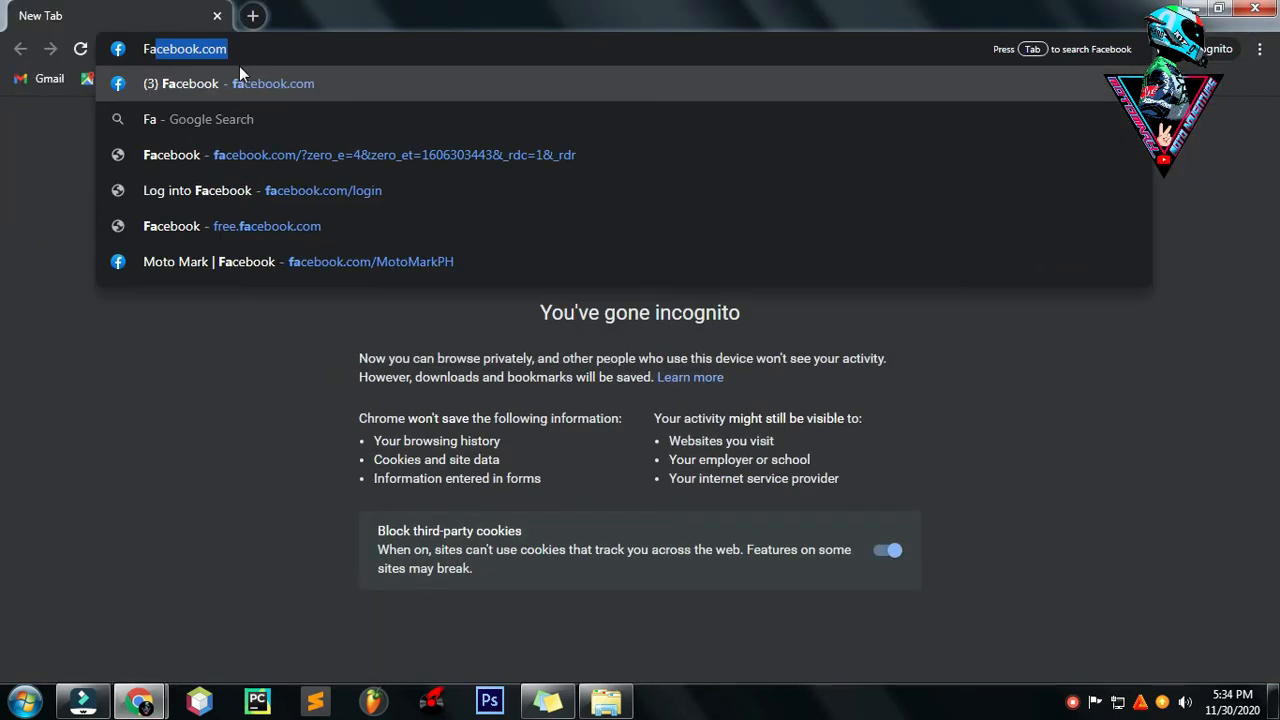
type("Facto")
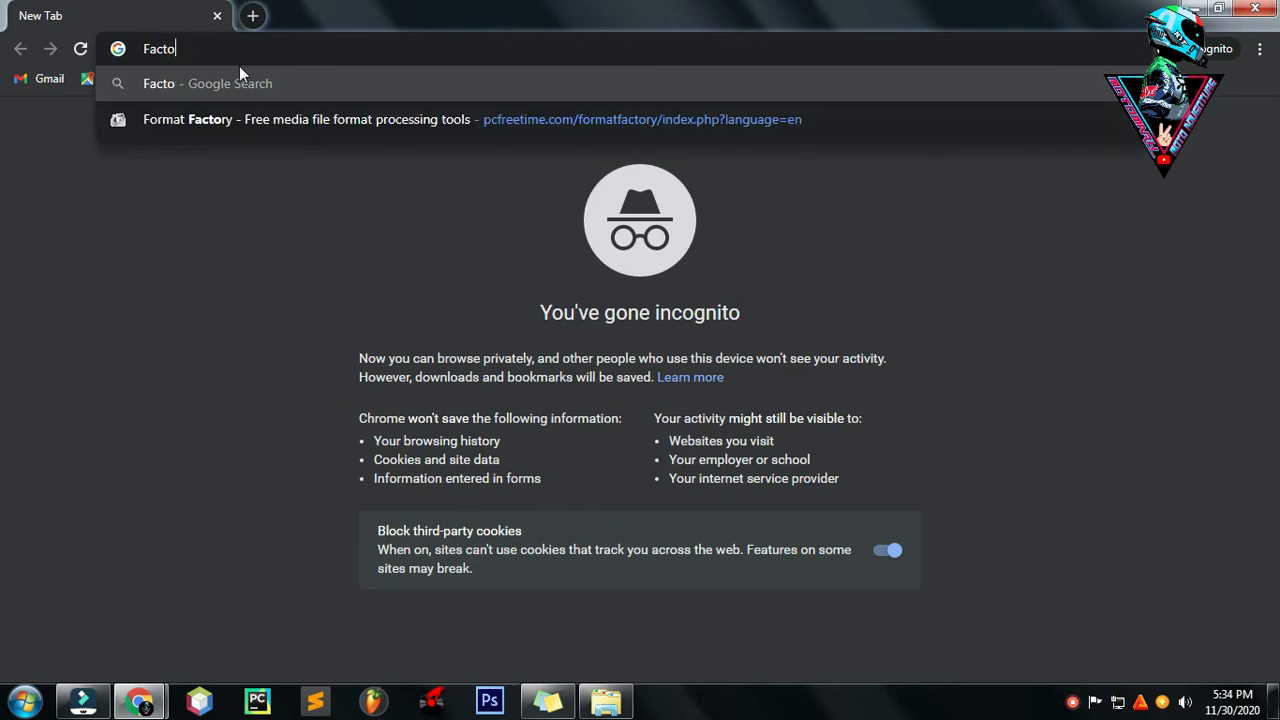
type("ry")
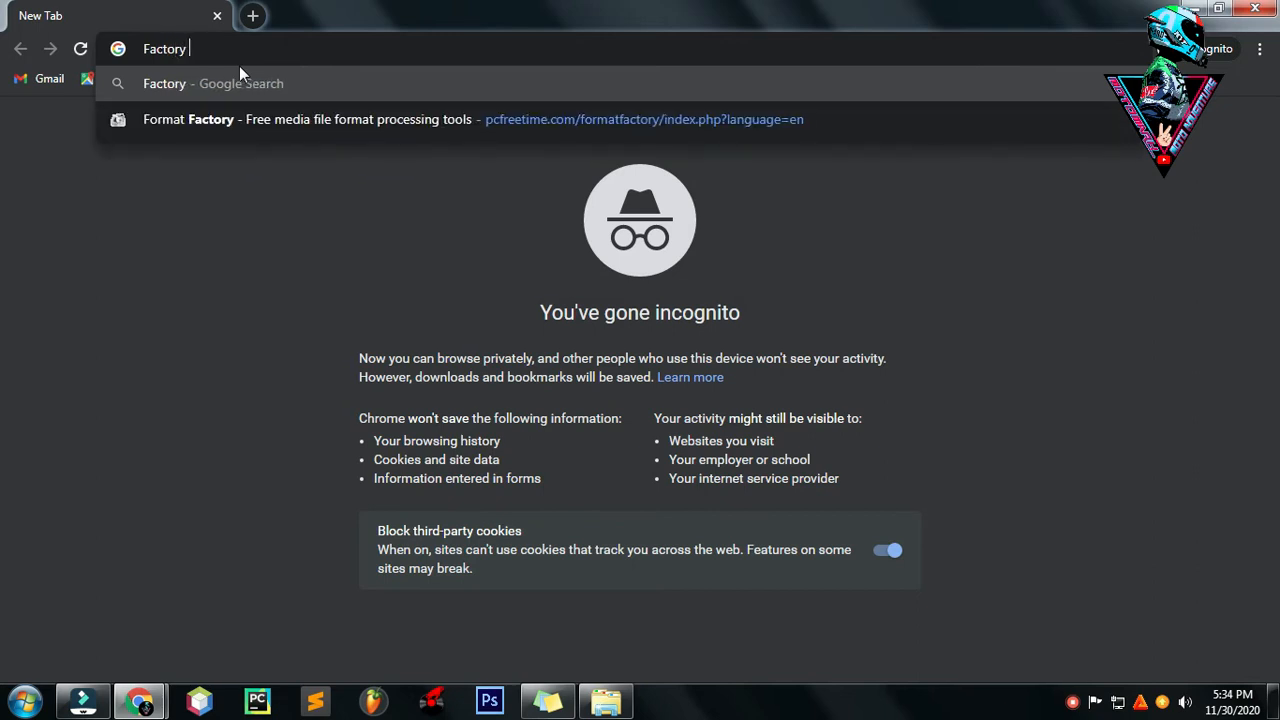
type("F")
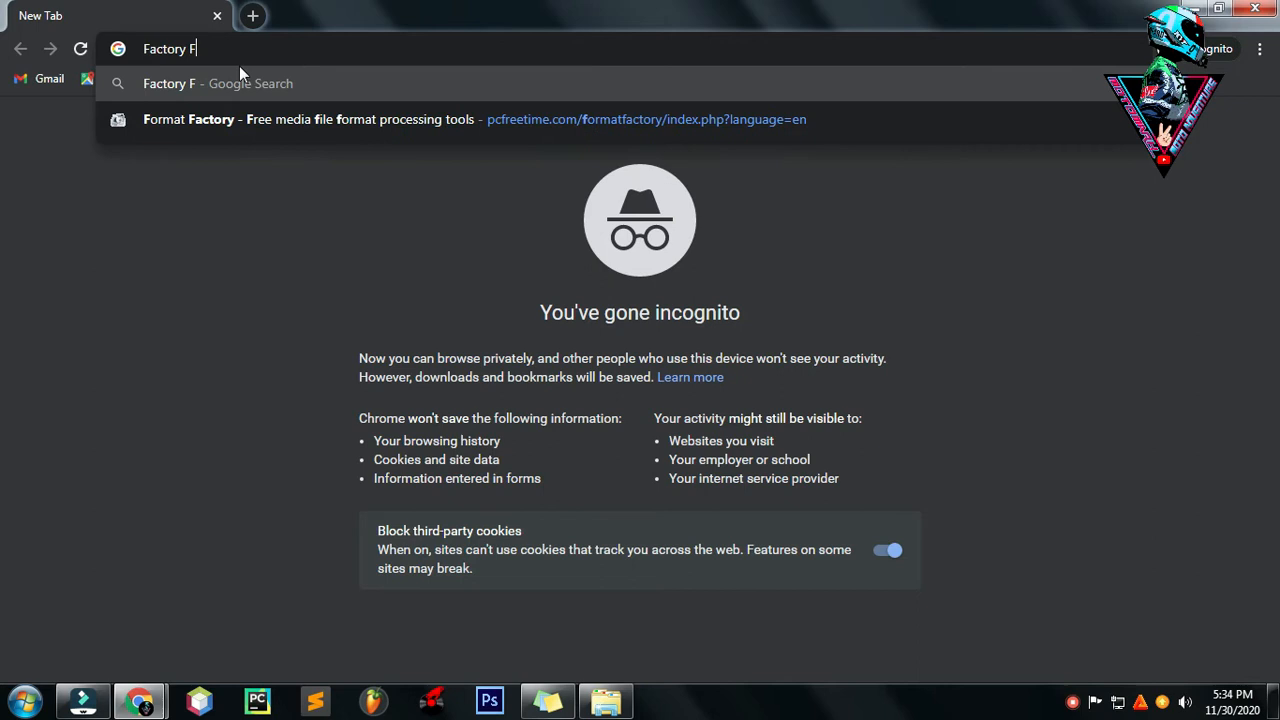
type("ormat")
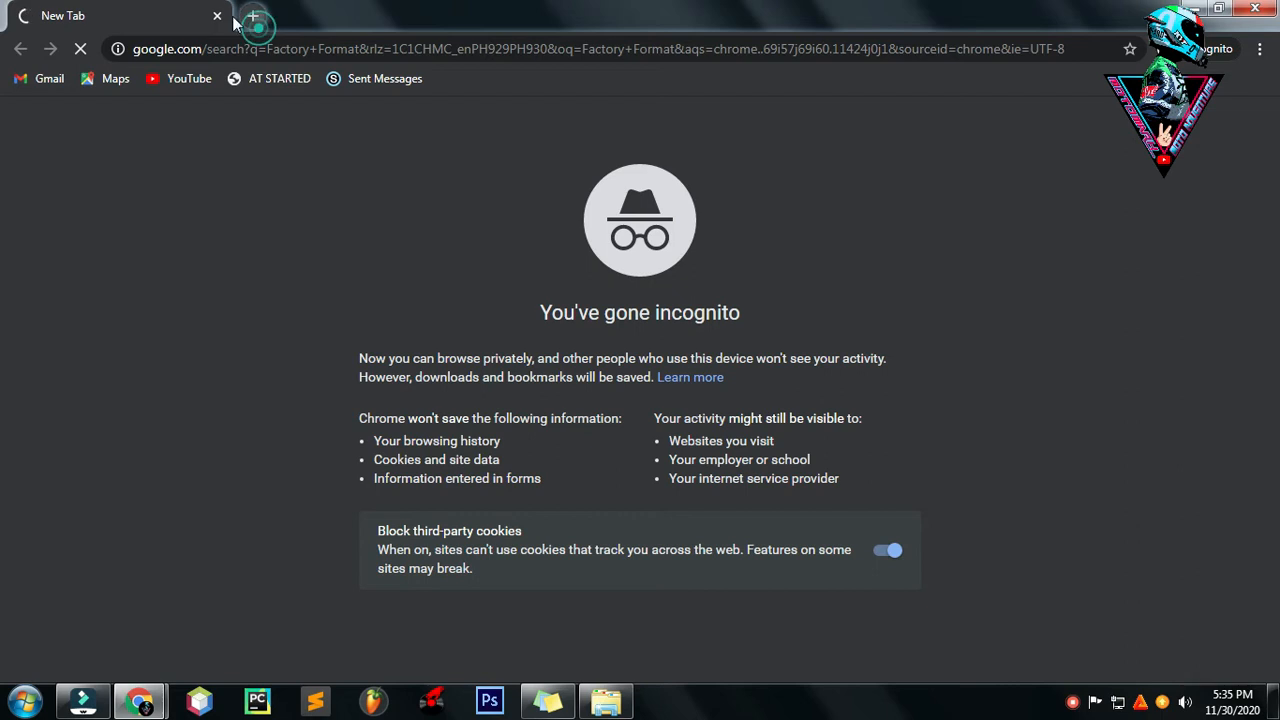
left_click(256, 16)
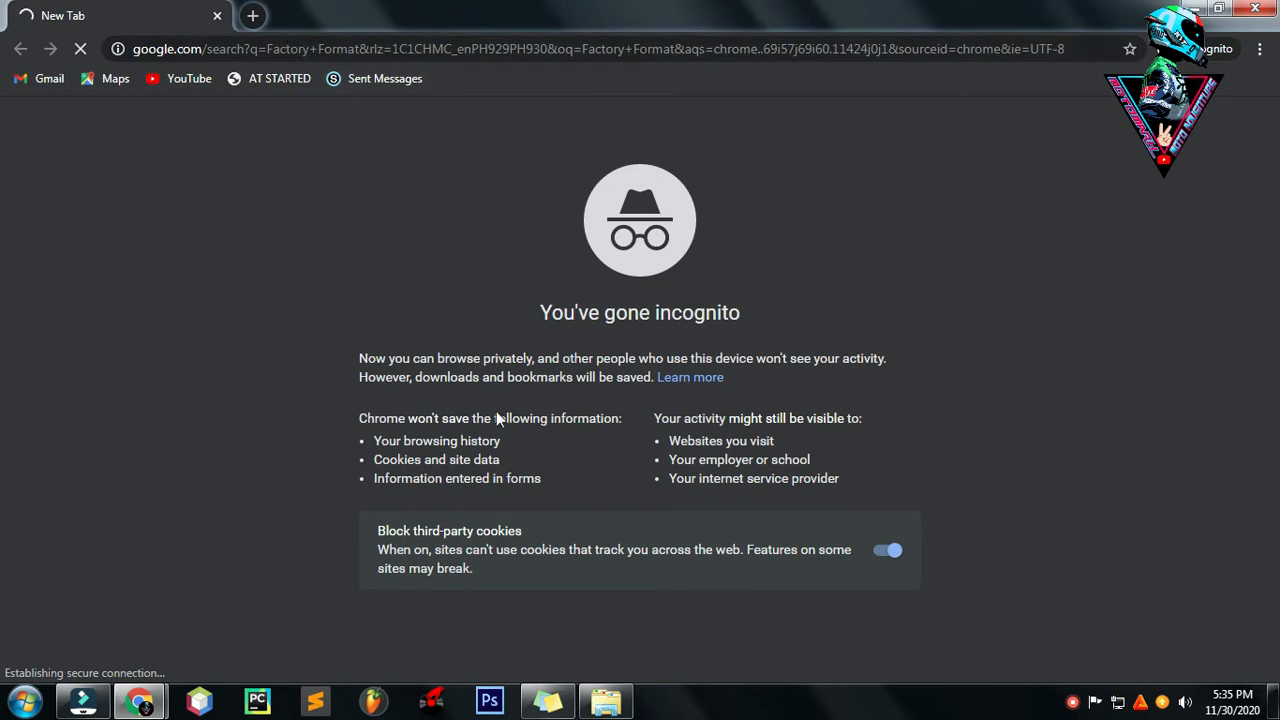
mouse_move(488, 476)
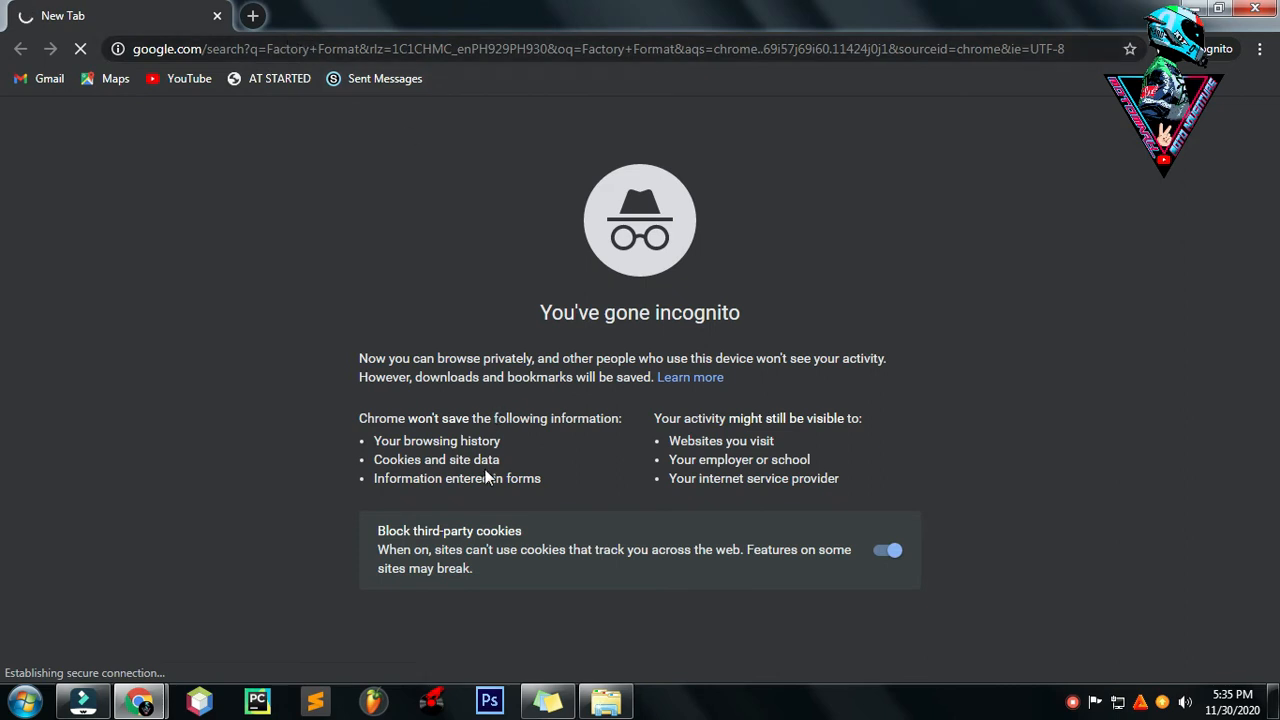
mouse_move(444, 352)
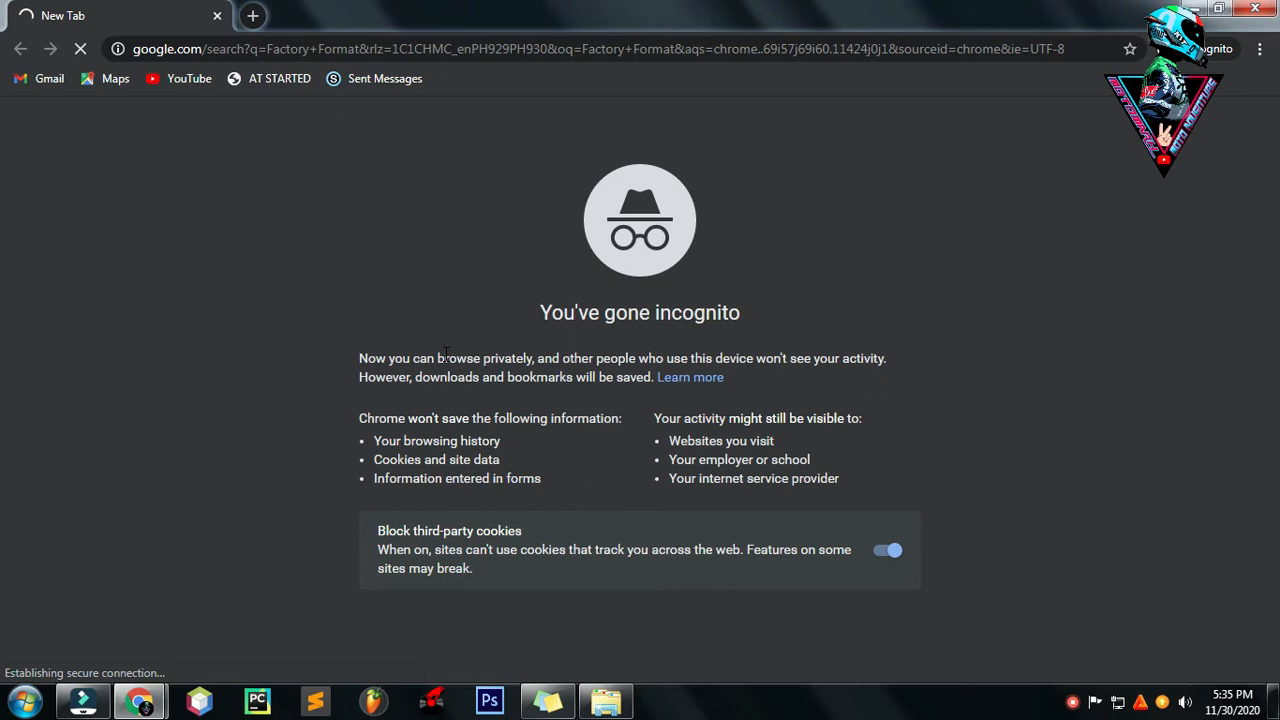
mouse_move(360, 260)
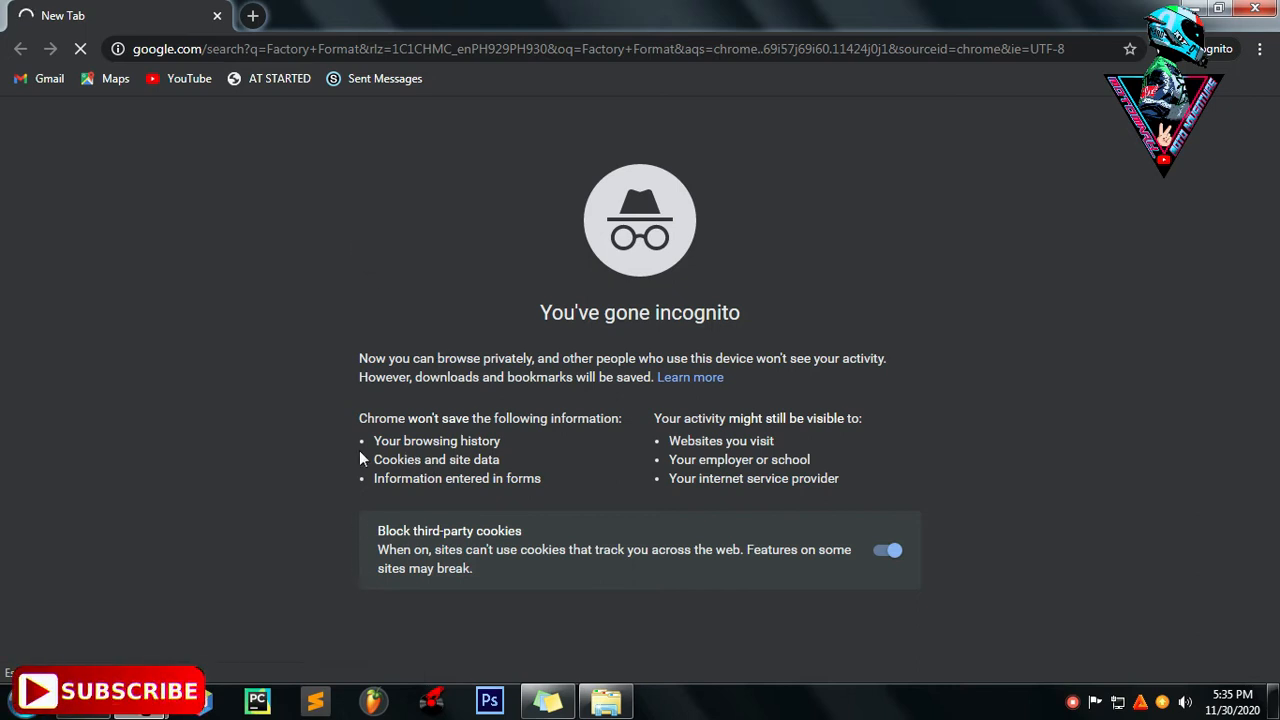
mouse_move(344, 458)
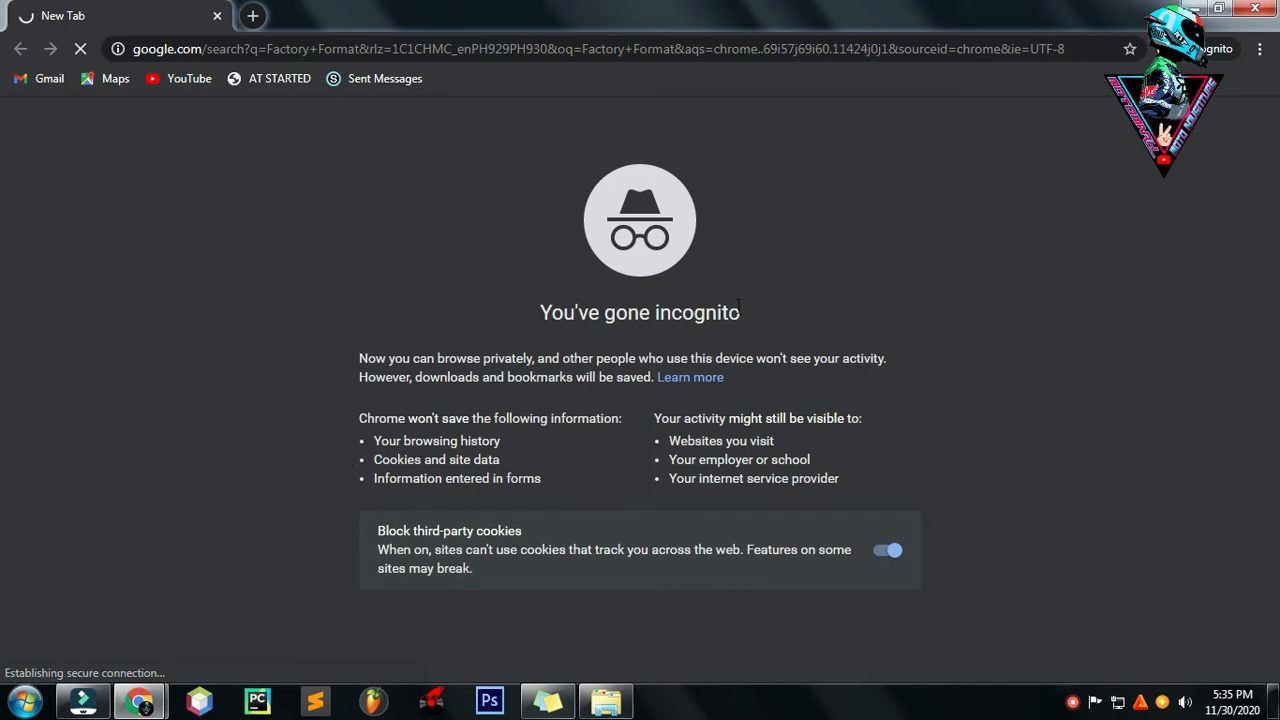
left_click(18, 700)
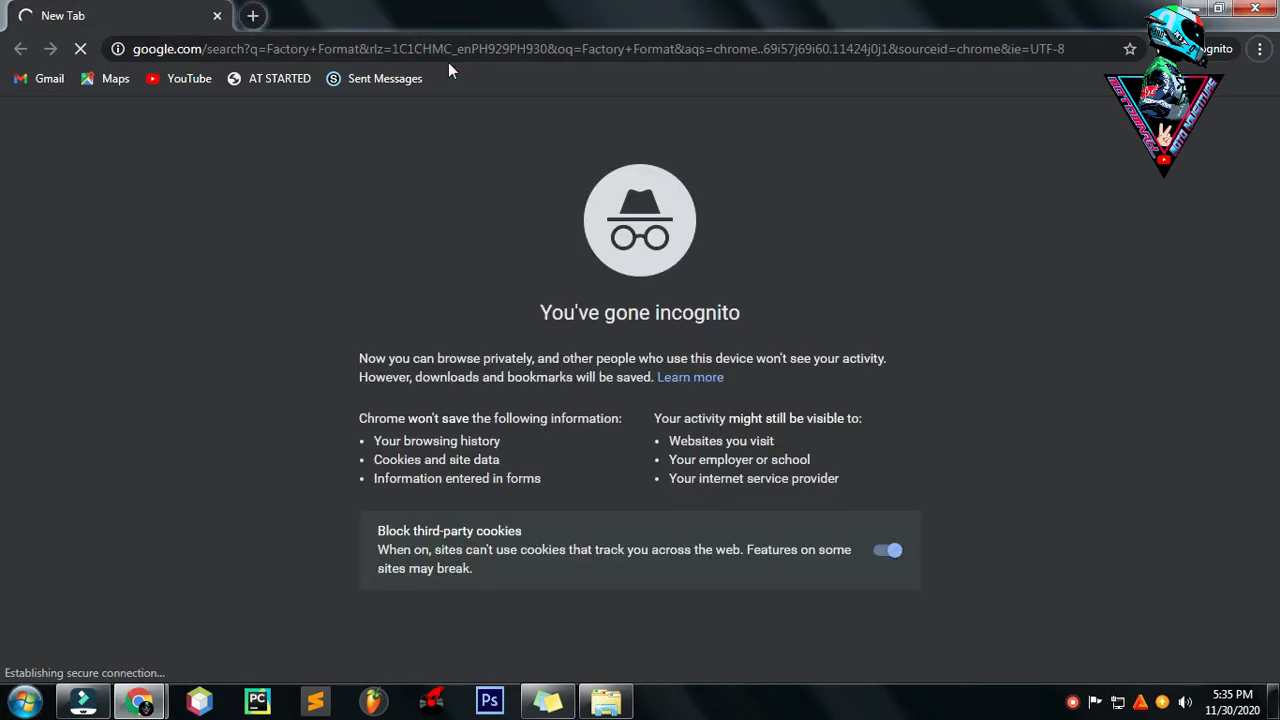
mouse_move(790, 144)
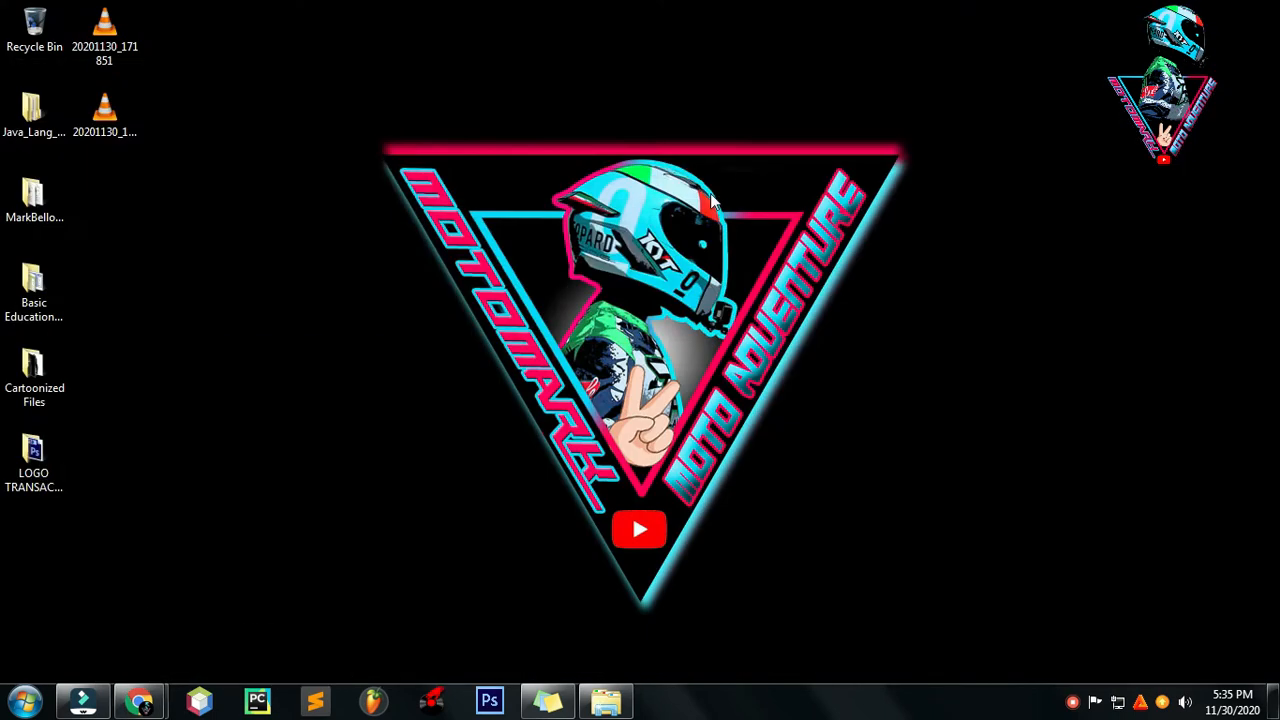
mouse_move(504, 296)
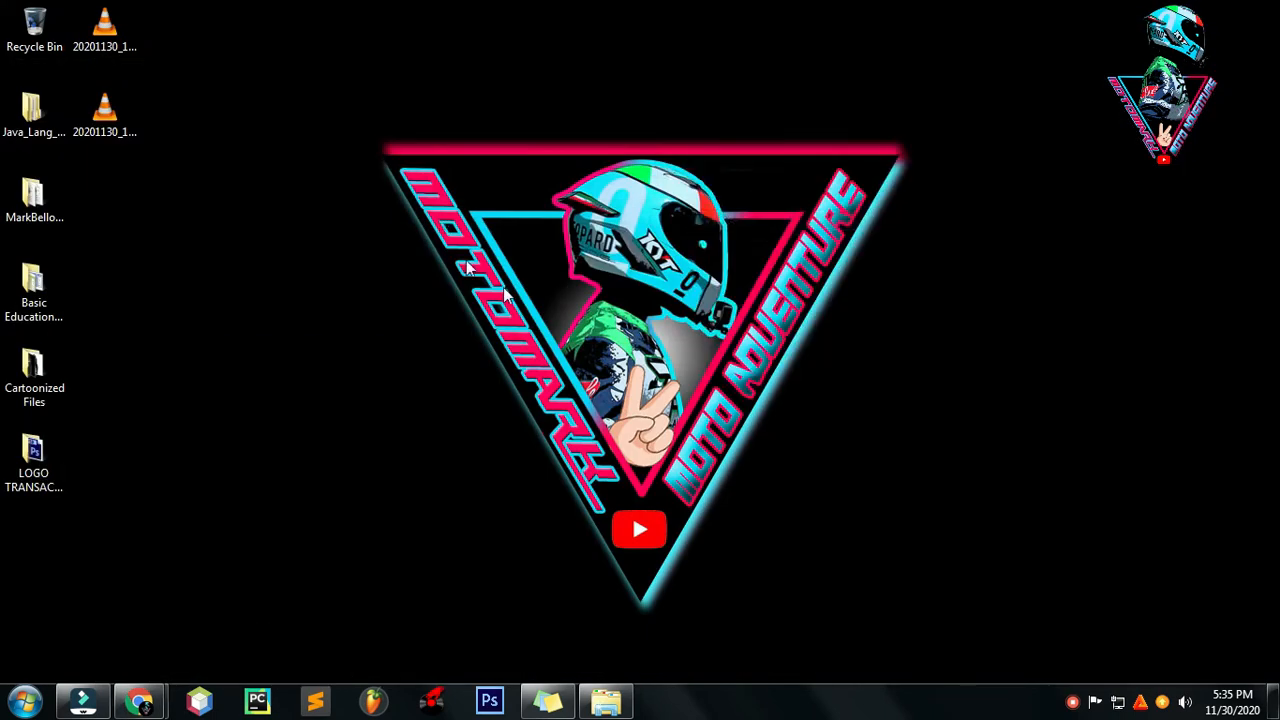
mouse_move(490, 290)
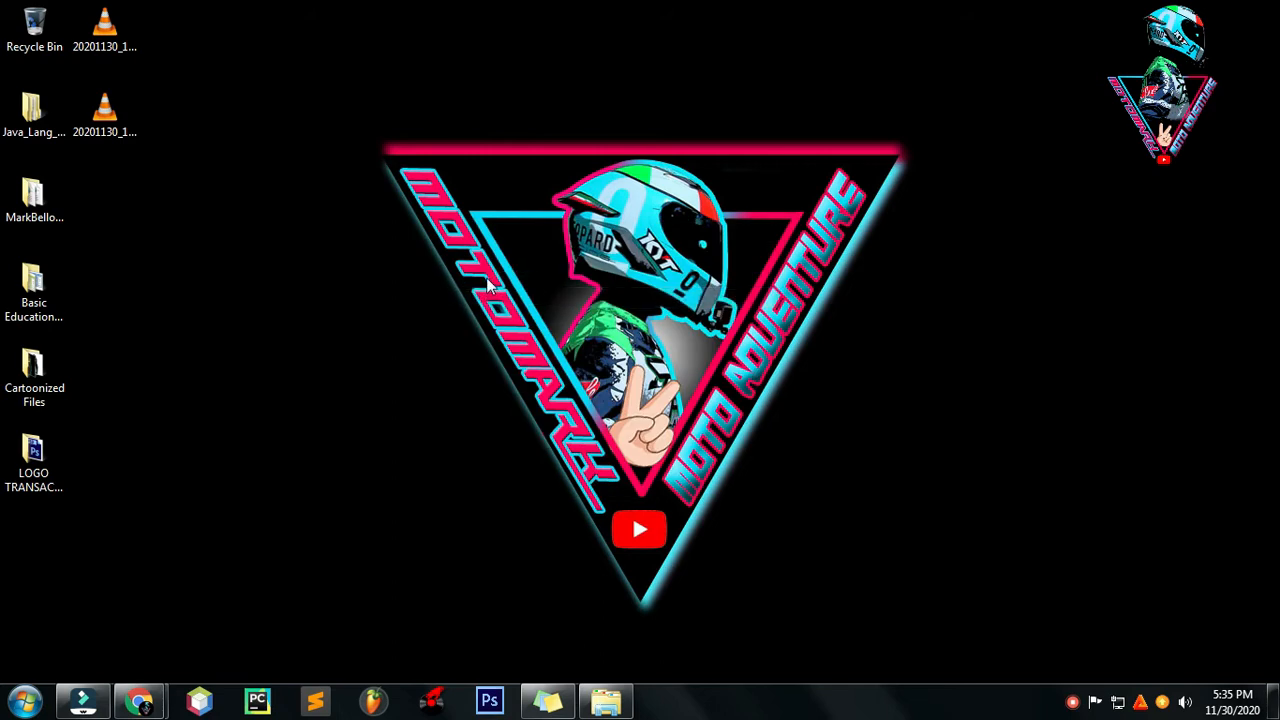
Step: Navigate Local Disk (D:) > .Exe Files > Format Factory to find the FFSetup5.5.0.0 installer
left_click(604, 700)
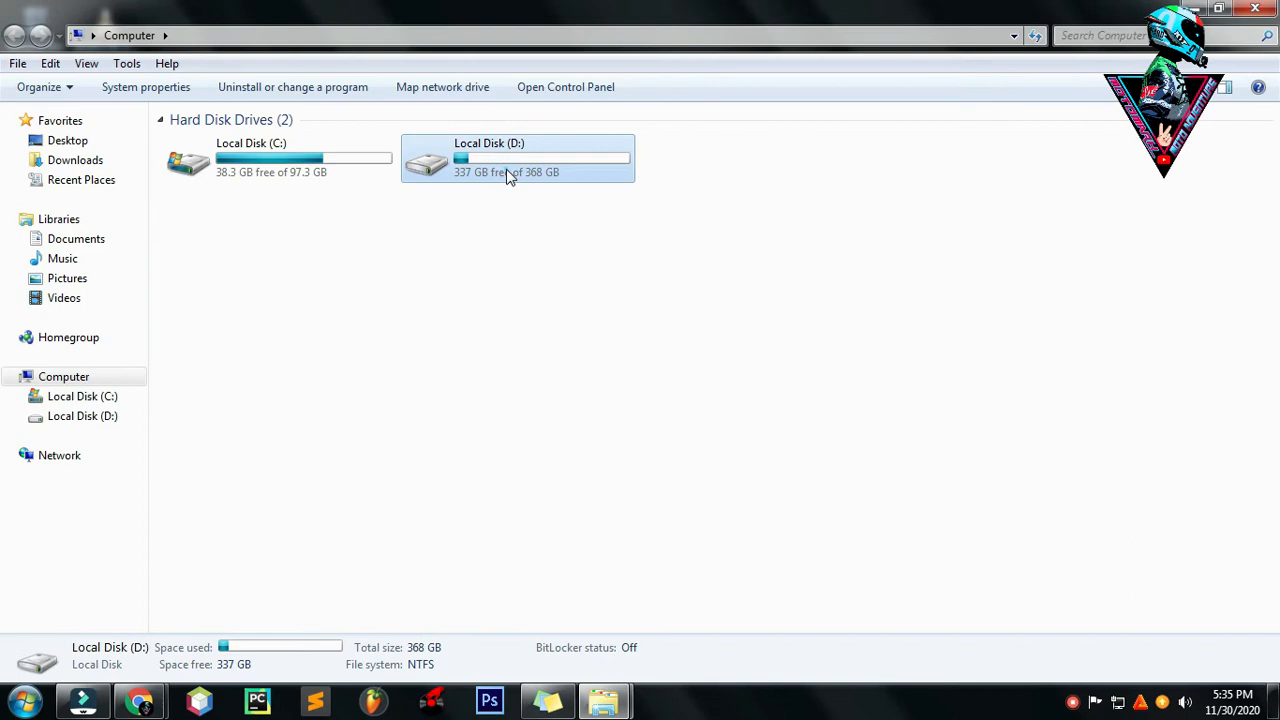
double_click(488, 158)
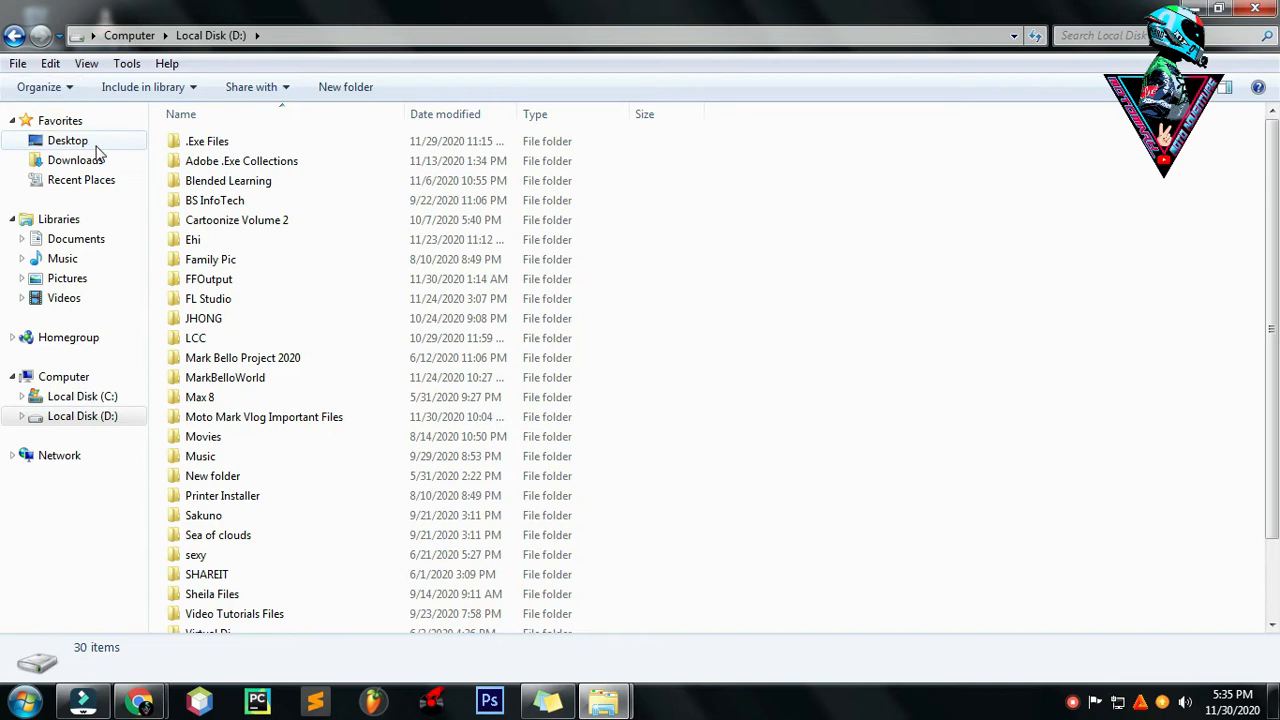
left_click(76, 160)
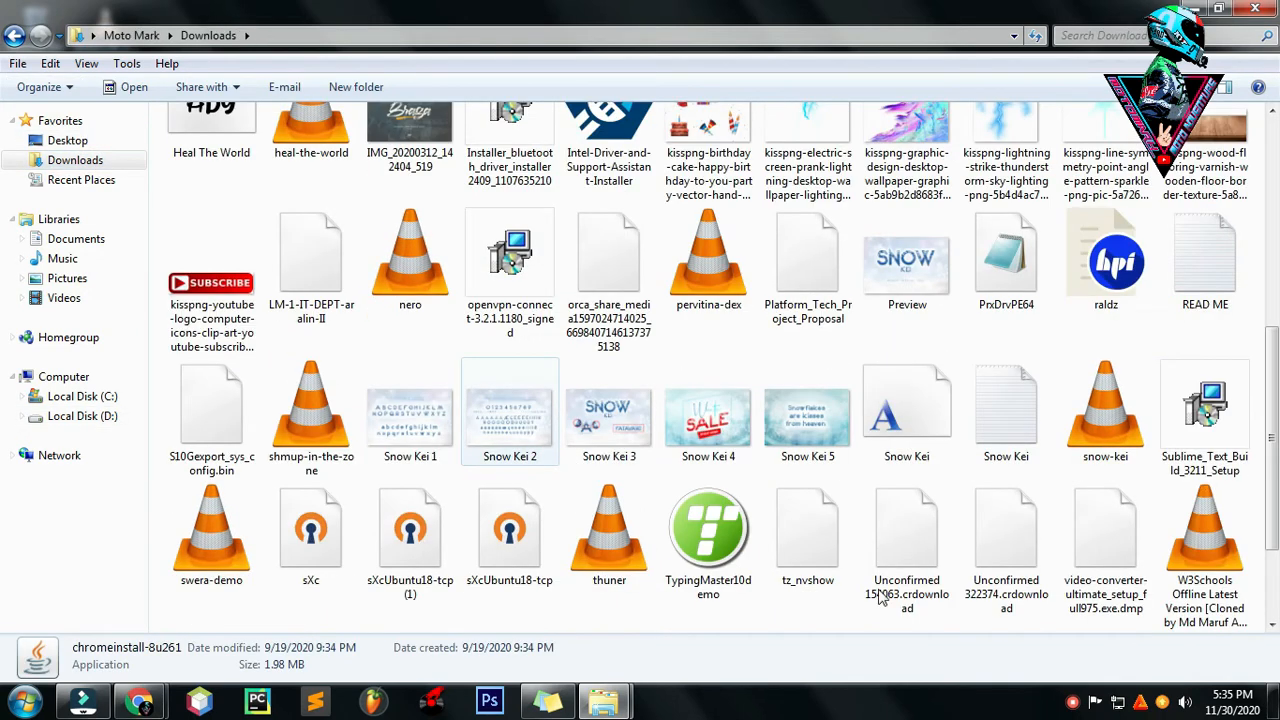
scroll("up", 3)
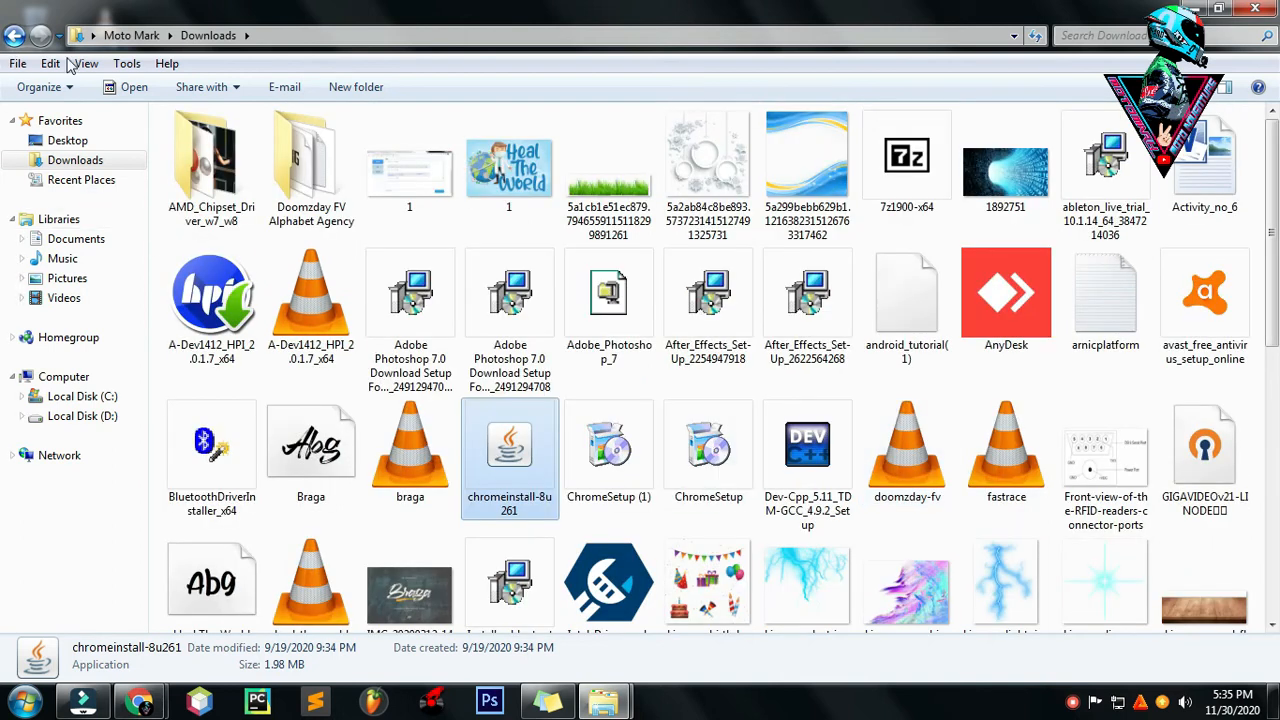
left_click(82, 416)
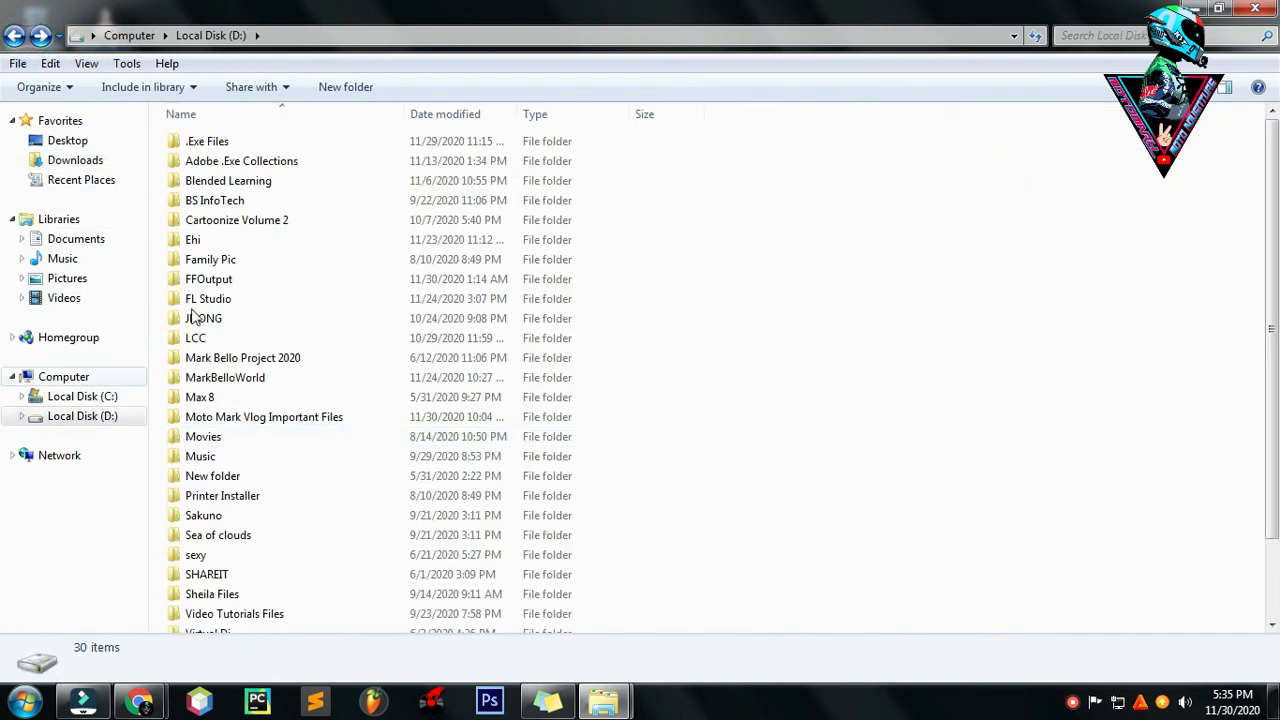
double_click(208, 140)
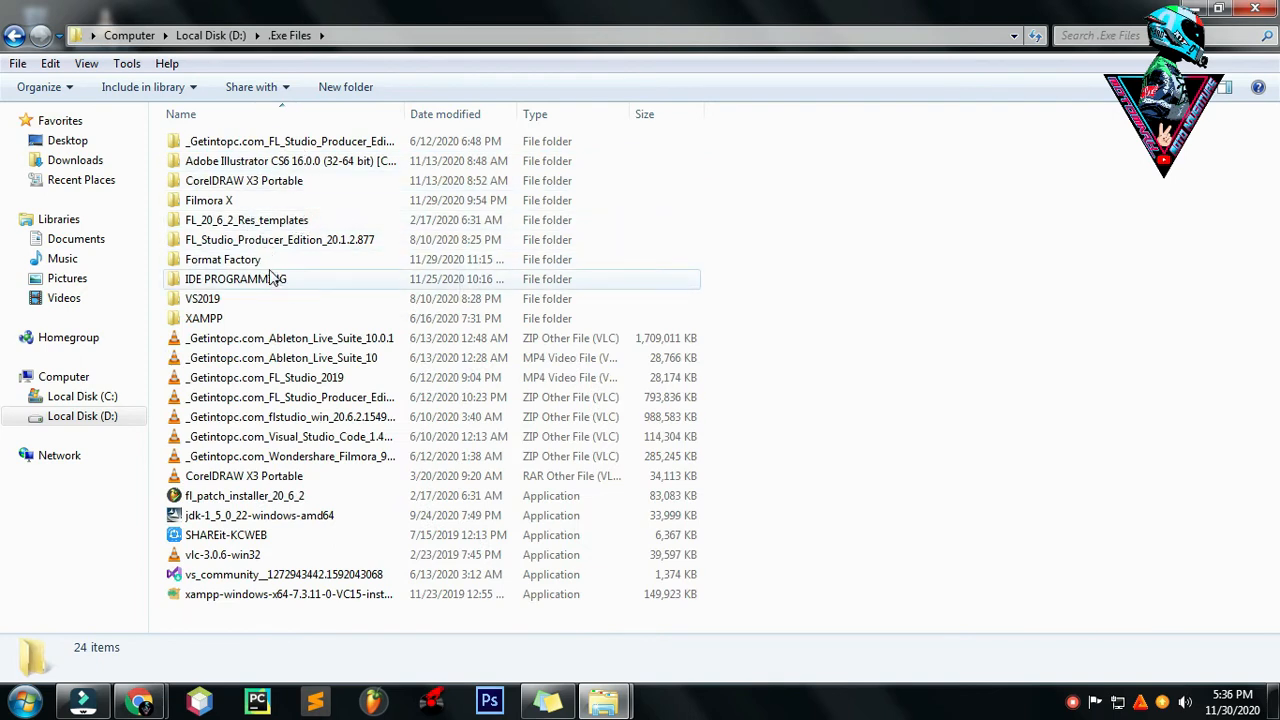
double_click(224, 260)
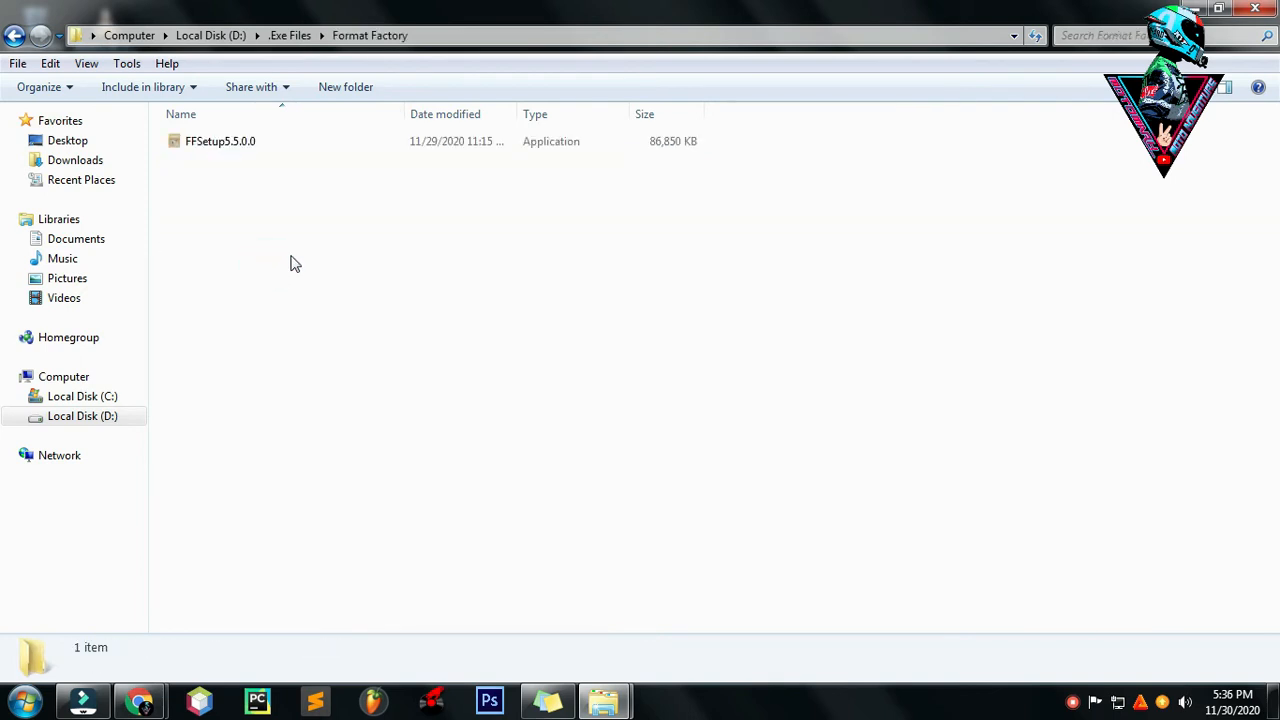
Step: Refresh the Format Factory folder contents from the context menu a few times
right_click(296, 264)
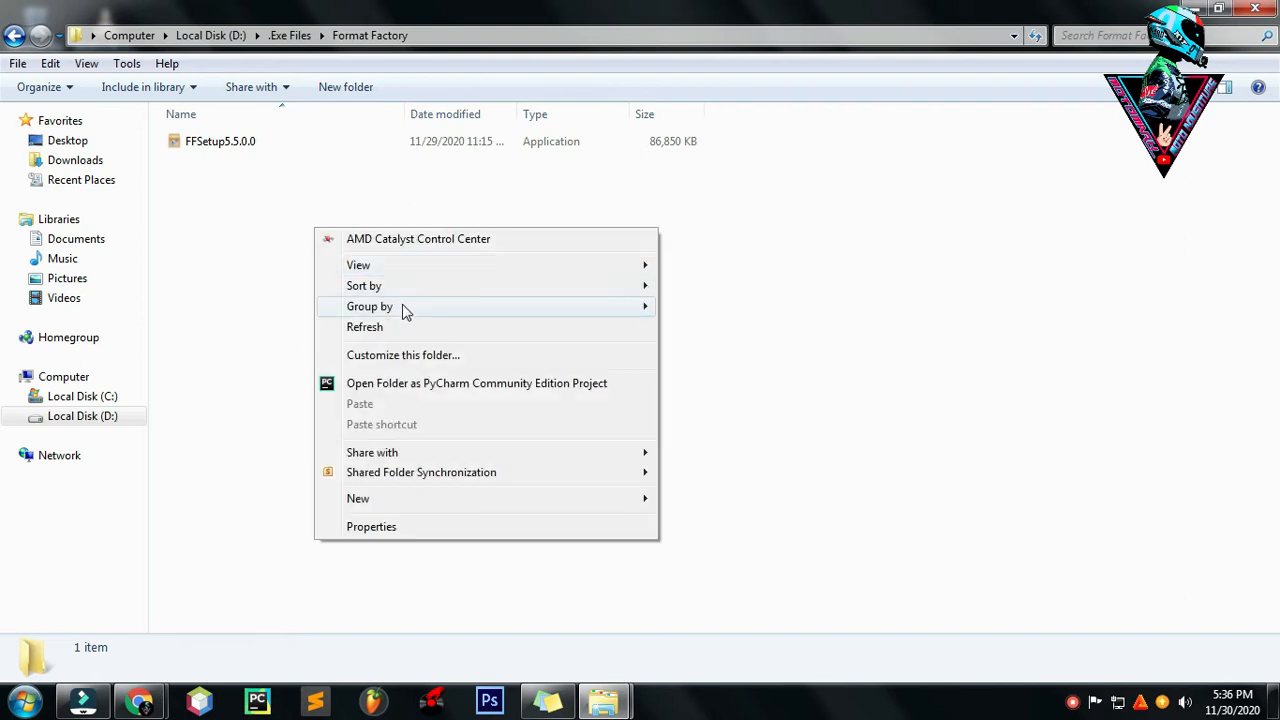
left_click(364, 328)
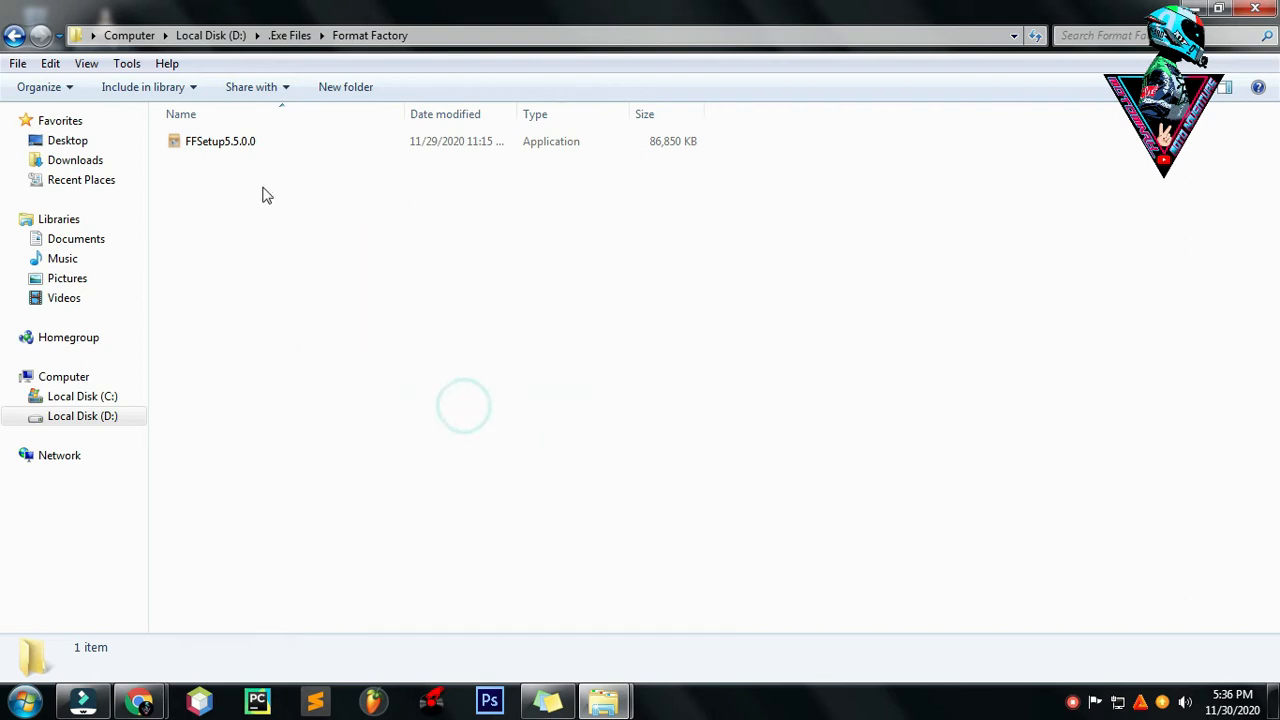
left_click(16, 36)
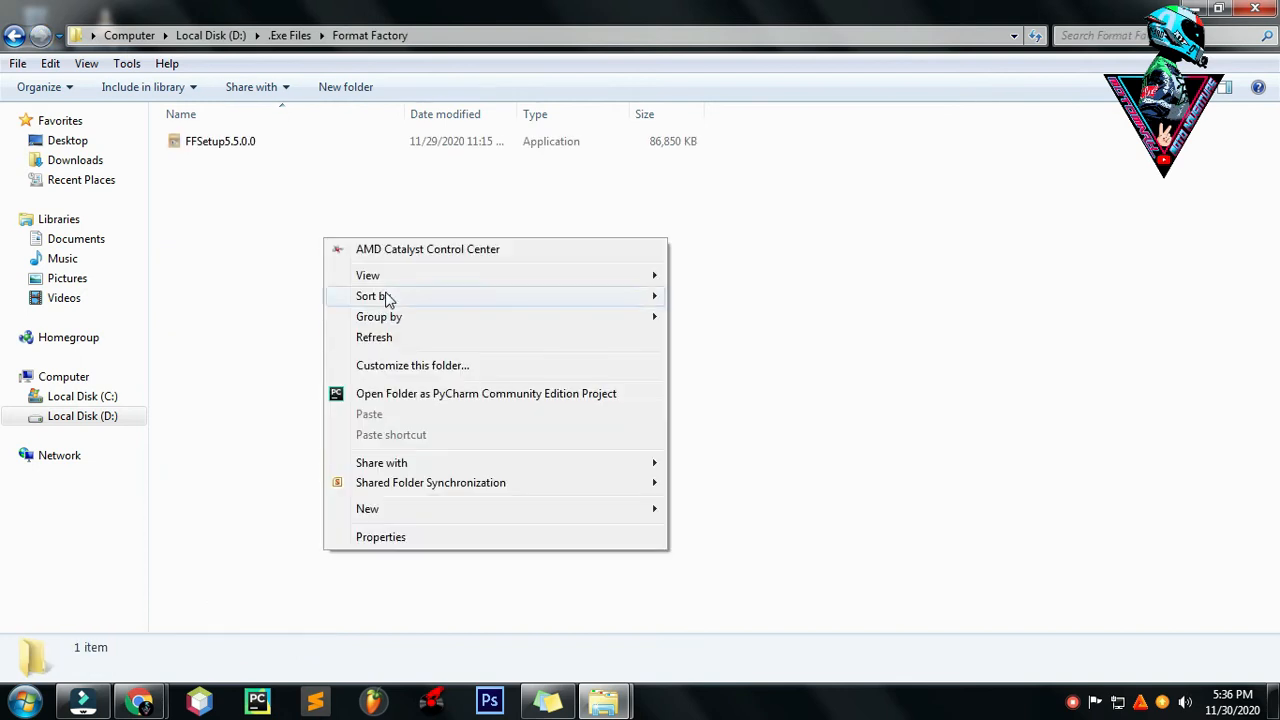
left_click(374, 336)
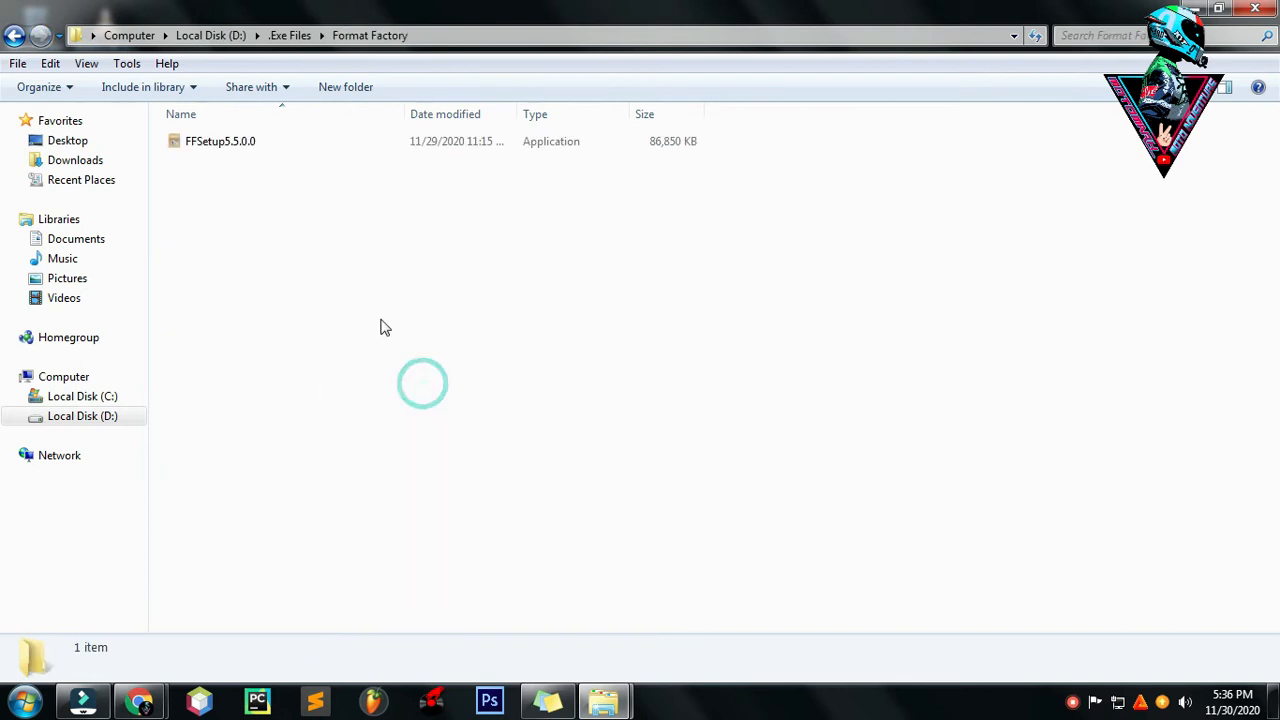
right_click(484, 388)
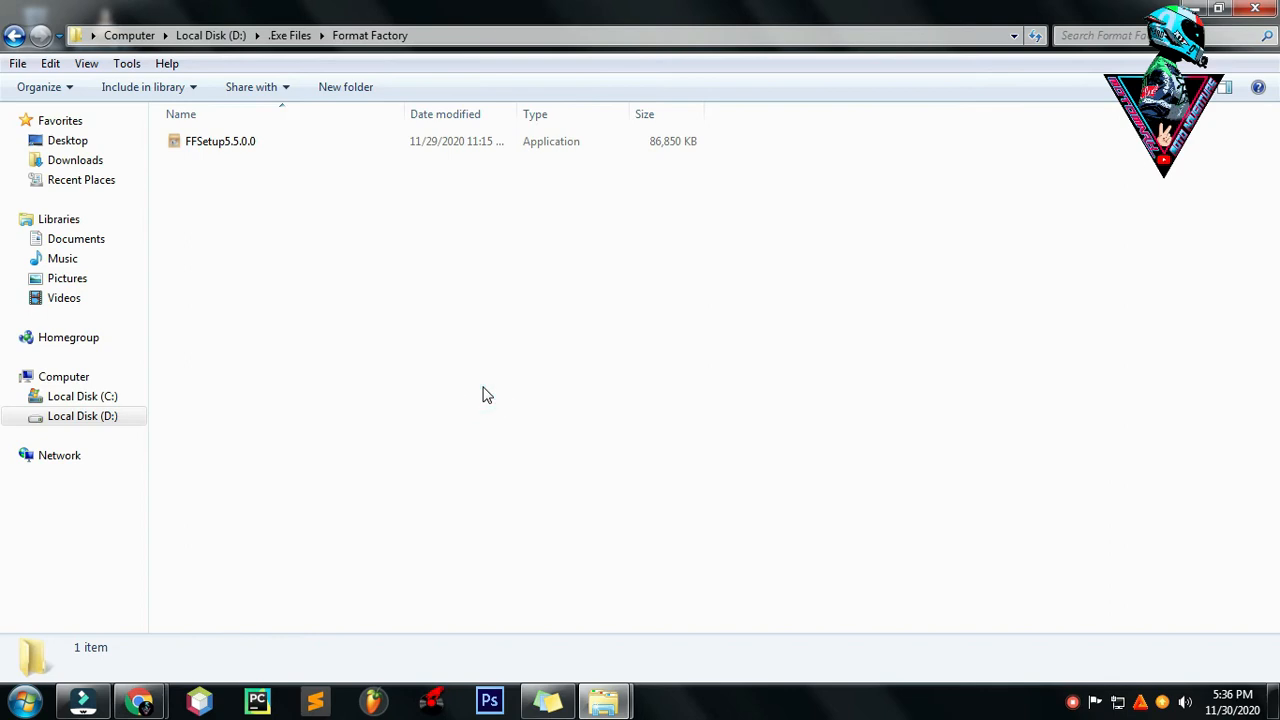
mouse_move(292, 132)
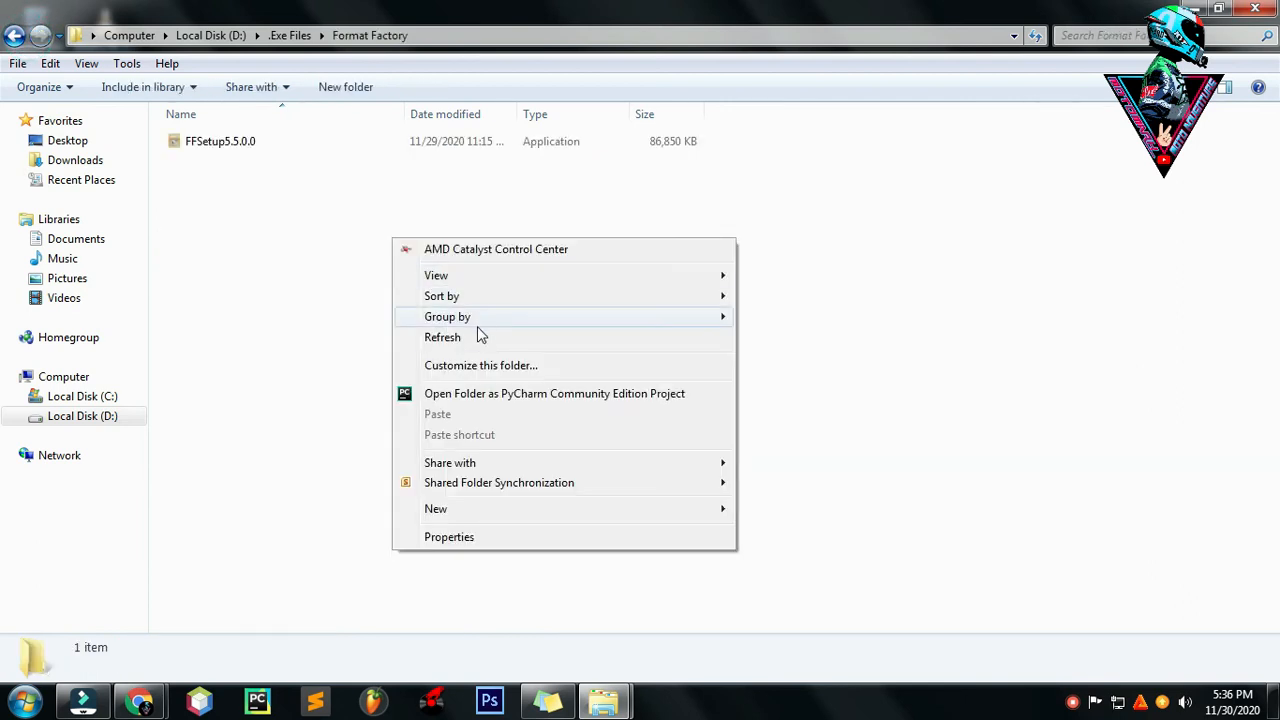
left_click(442, 336)
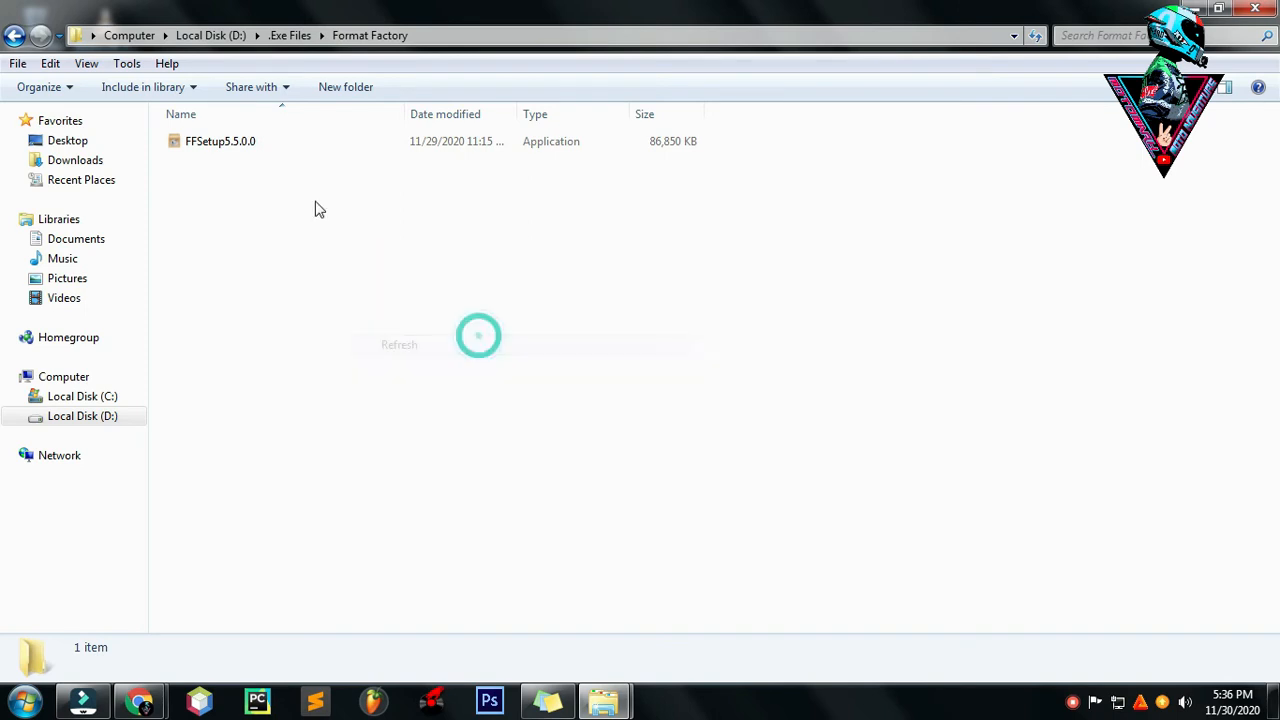
left_click(220, 140)
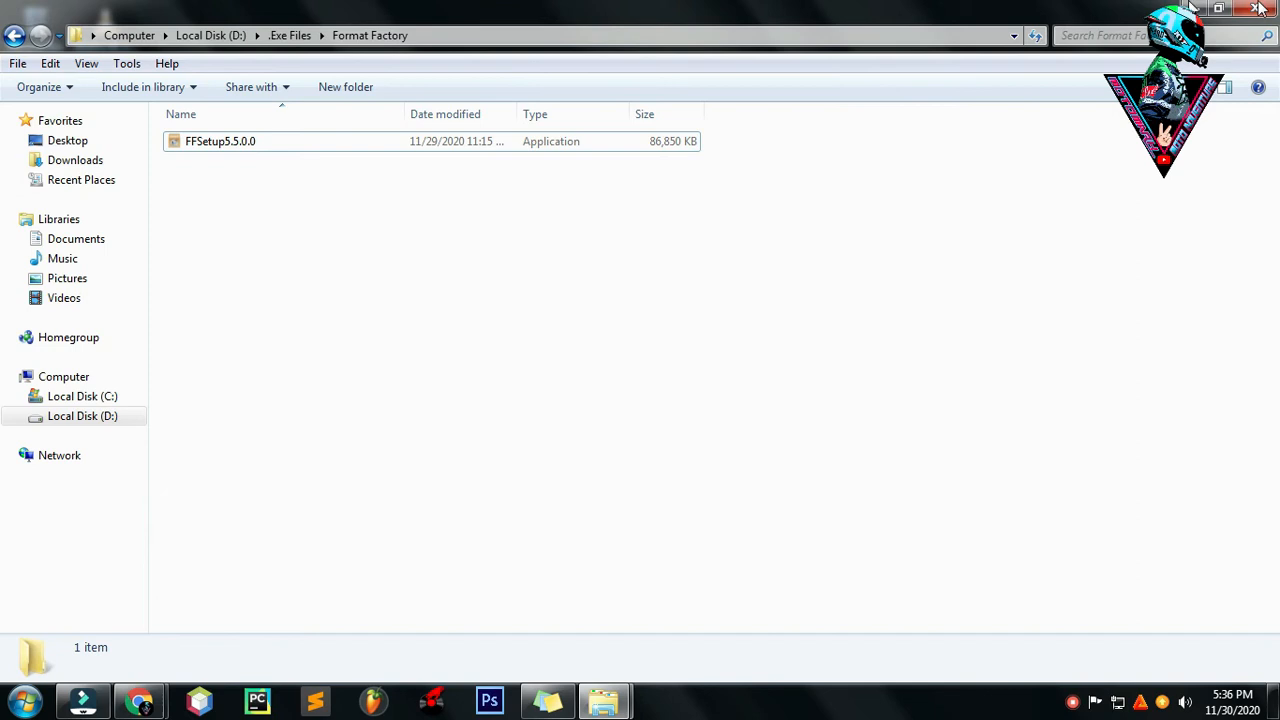
Step: Close the folder window and search 'Fo' in the Start menu to launch Format Factory
left_click(20, 700)
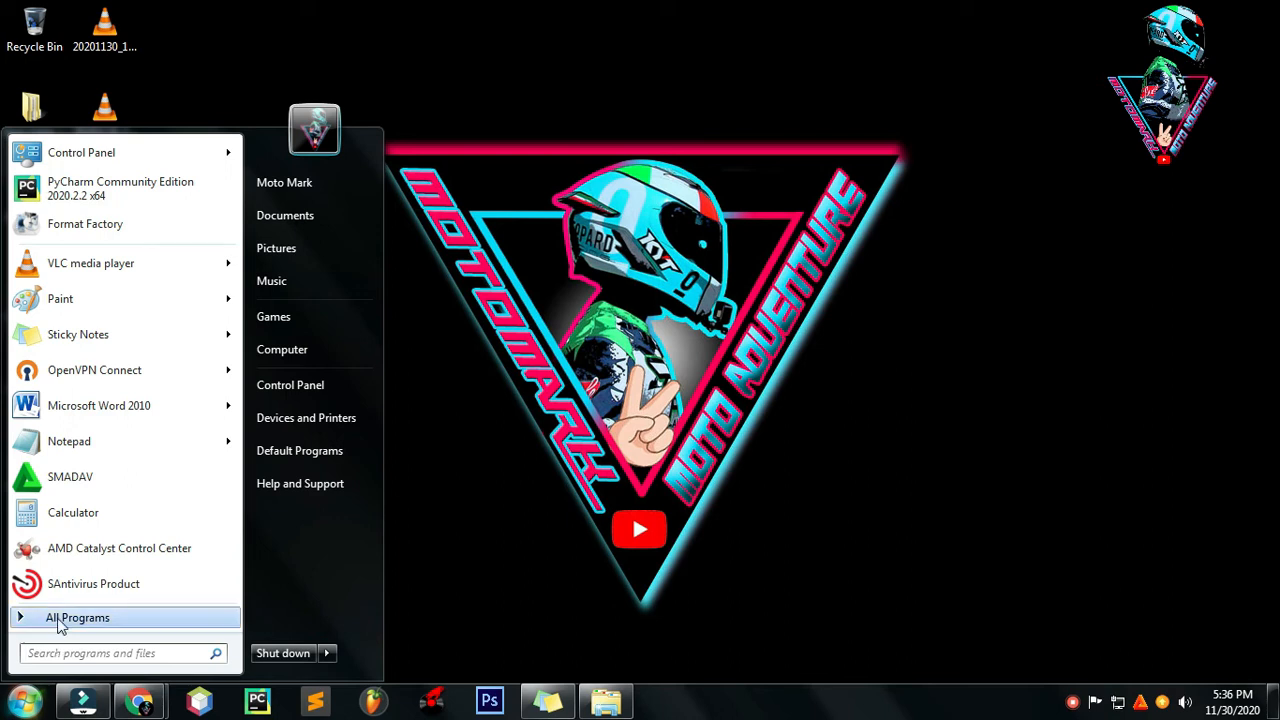
mouse_move(70, 670)
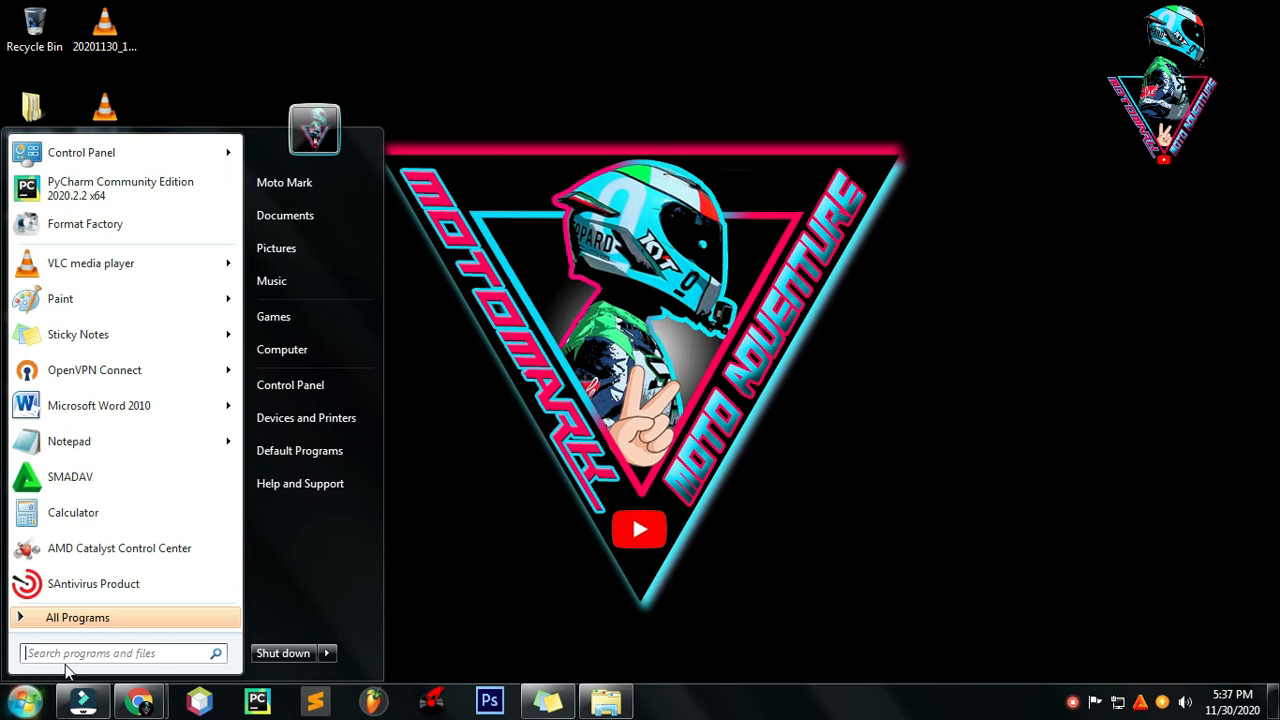
type("Fo")
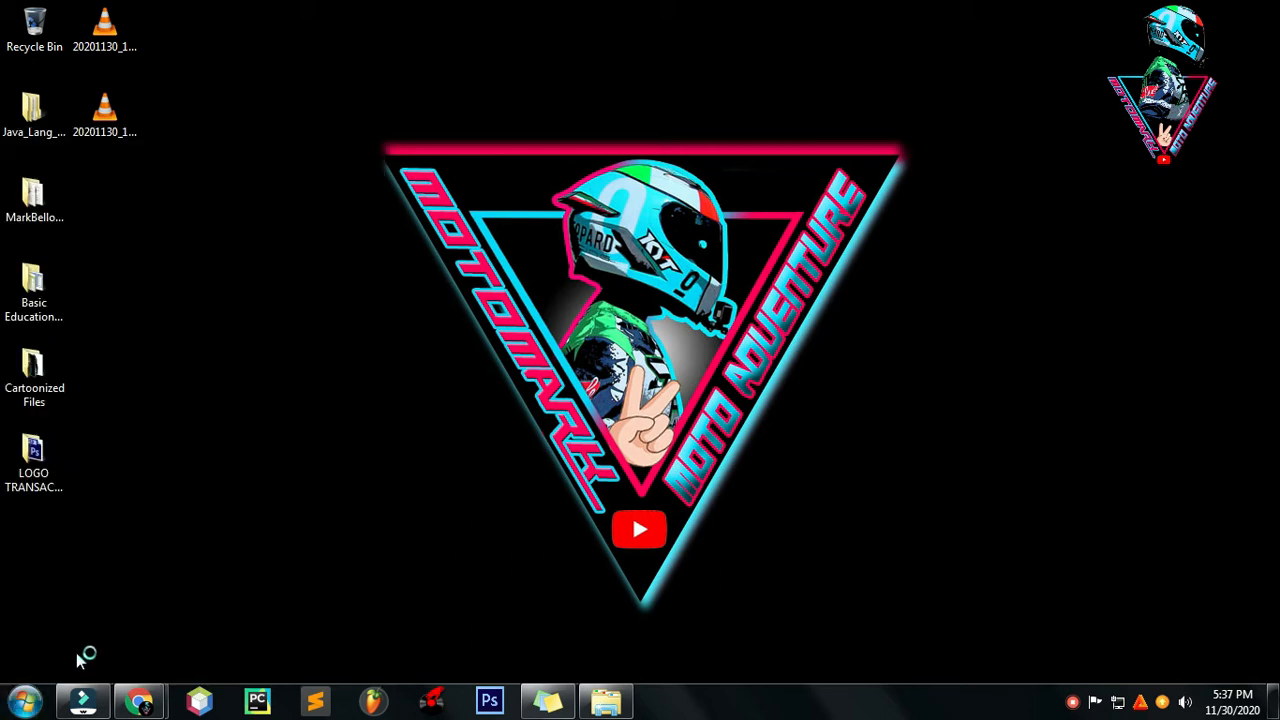
mouse_move(298, 500)
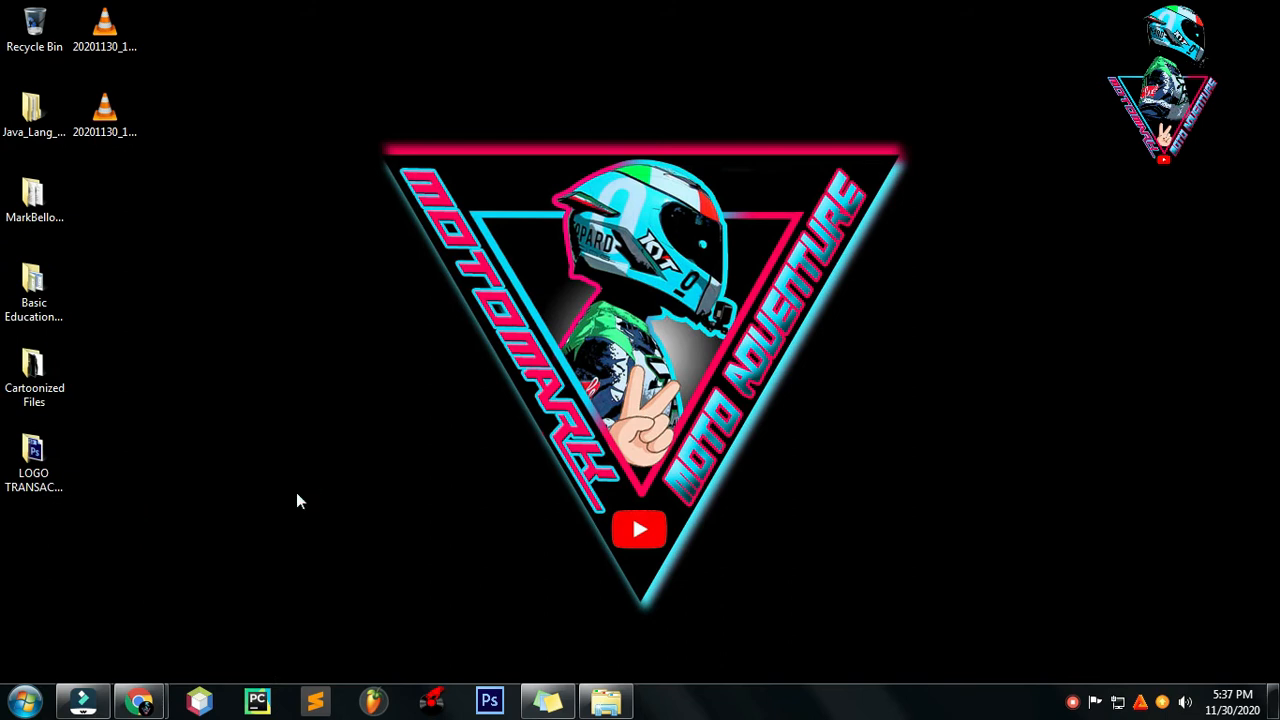
mouse_move(380, 316)
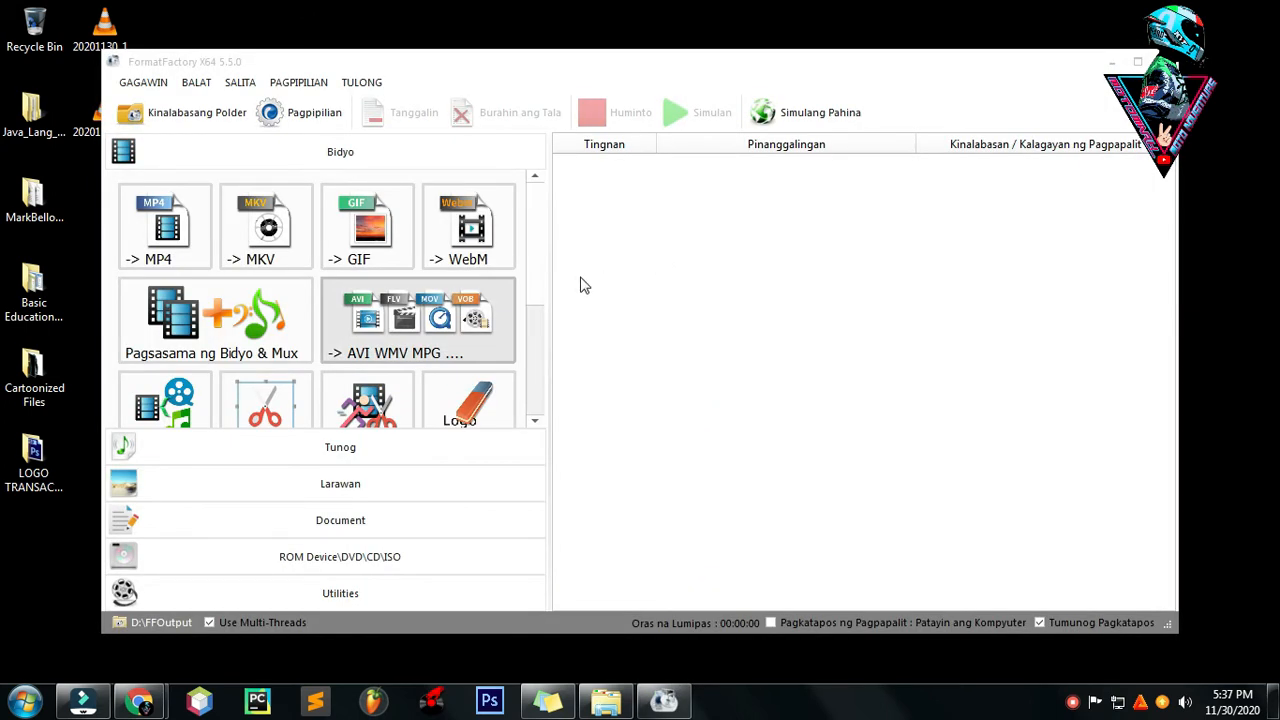
mouse_move(700, 344)
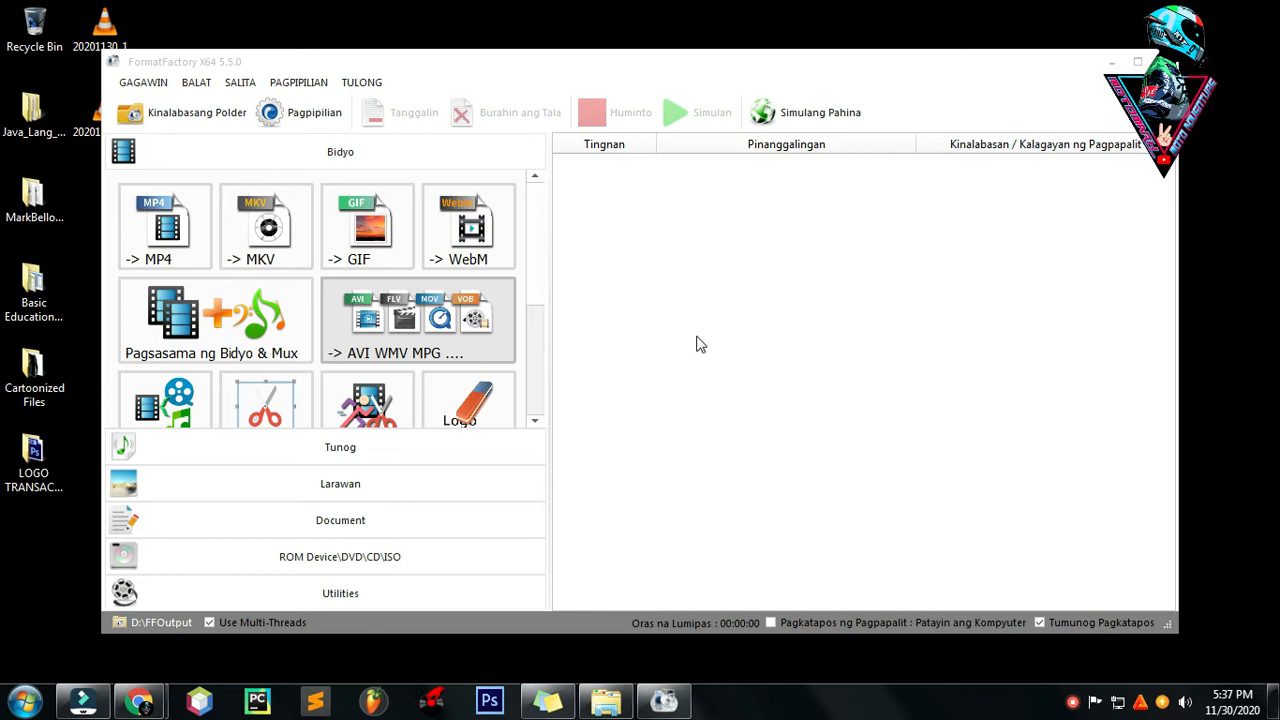
mouse_move(688, 236)
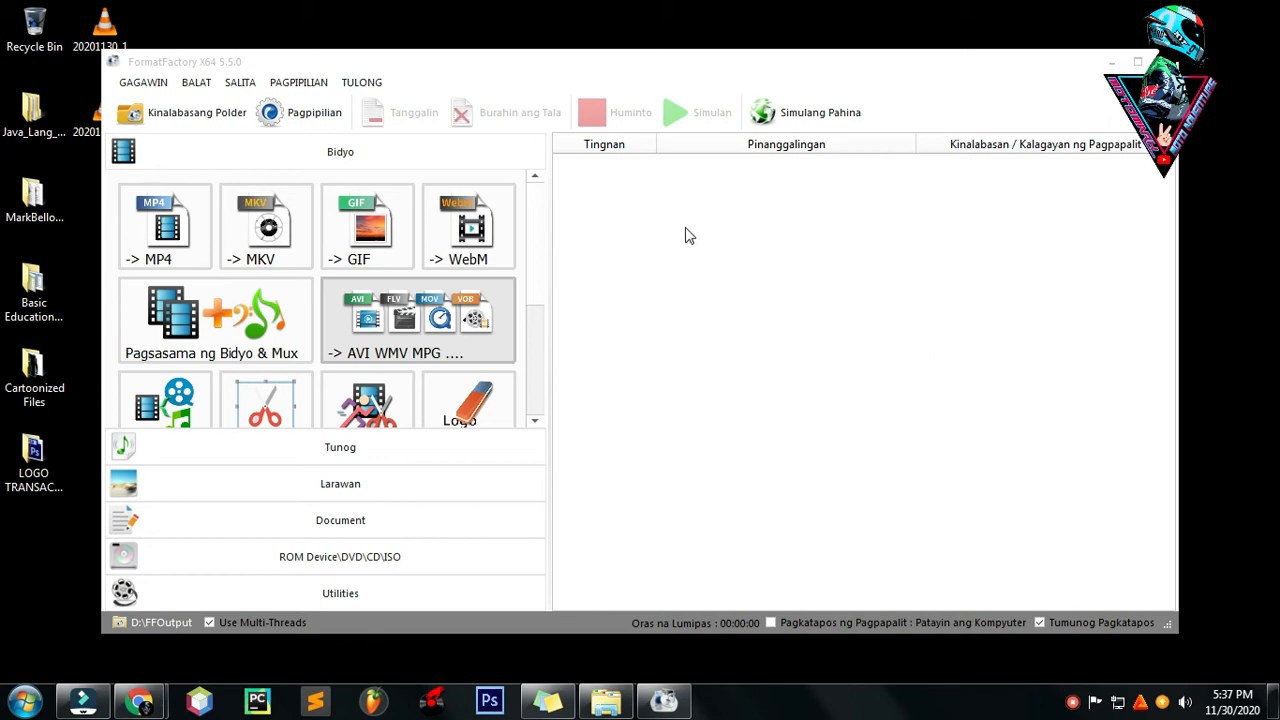
mouse_move(668, 472)
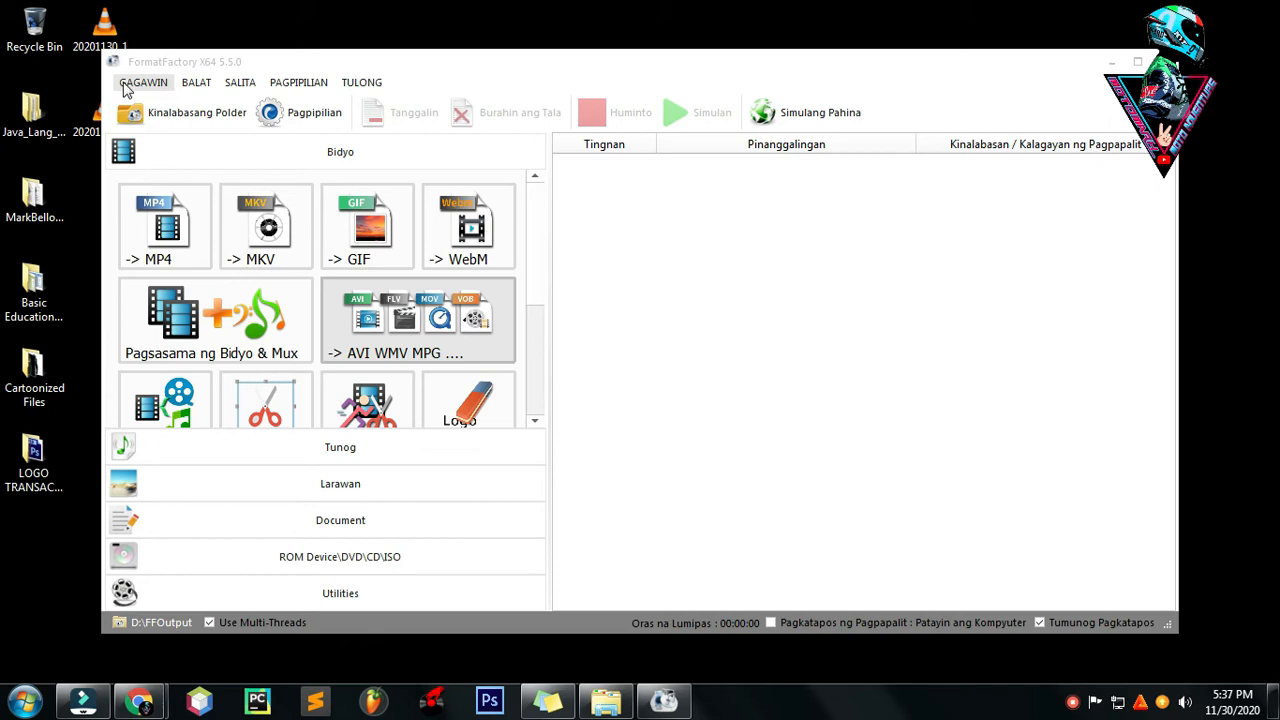
mouse_move(168, 96)
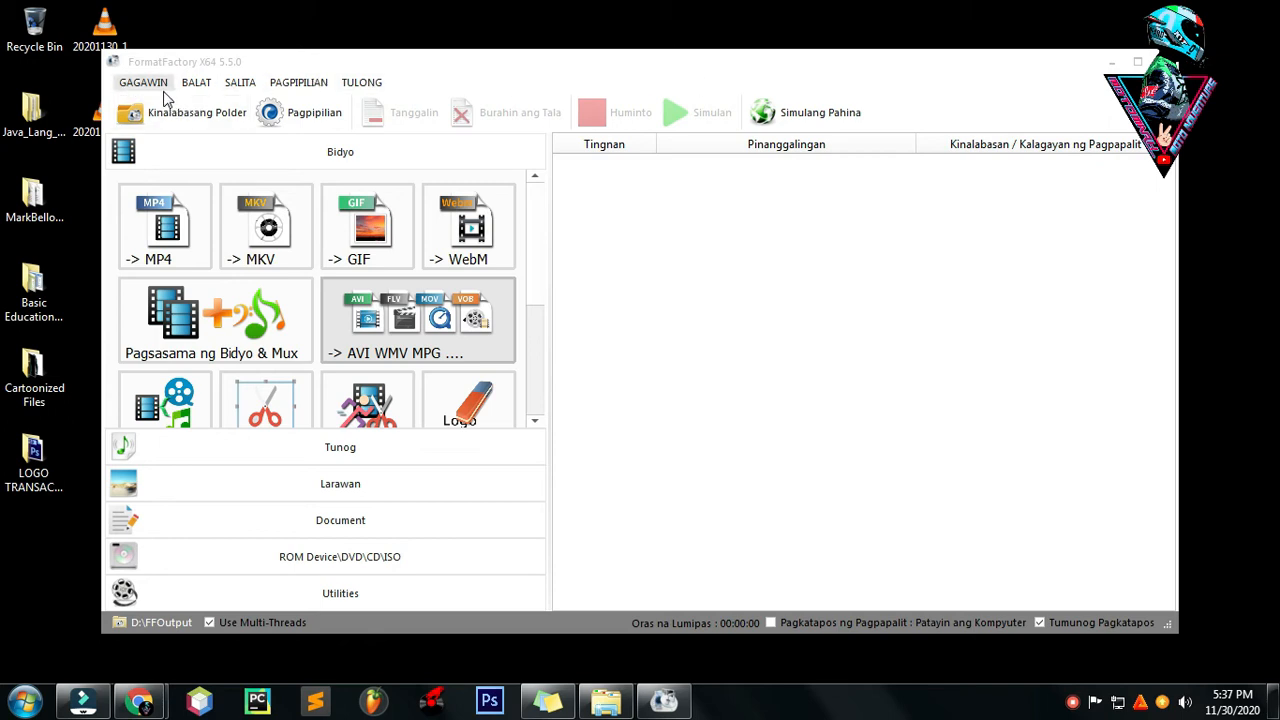
mouse_move(298, 82)
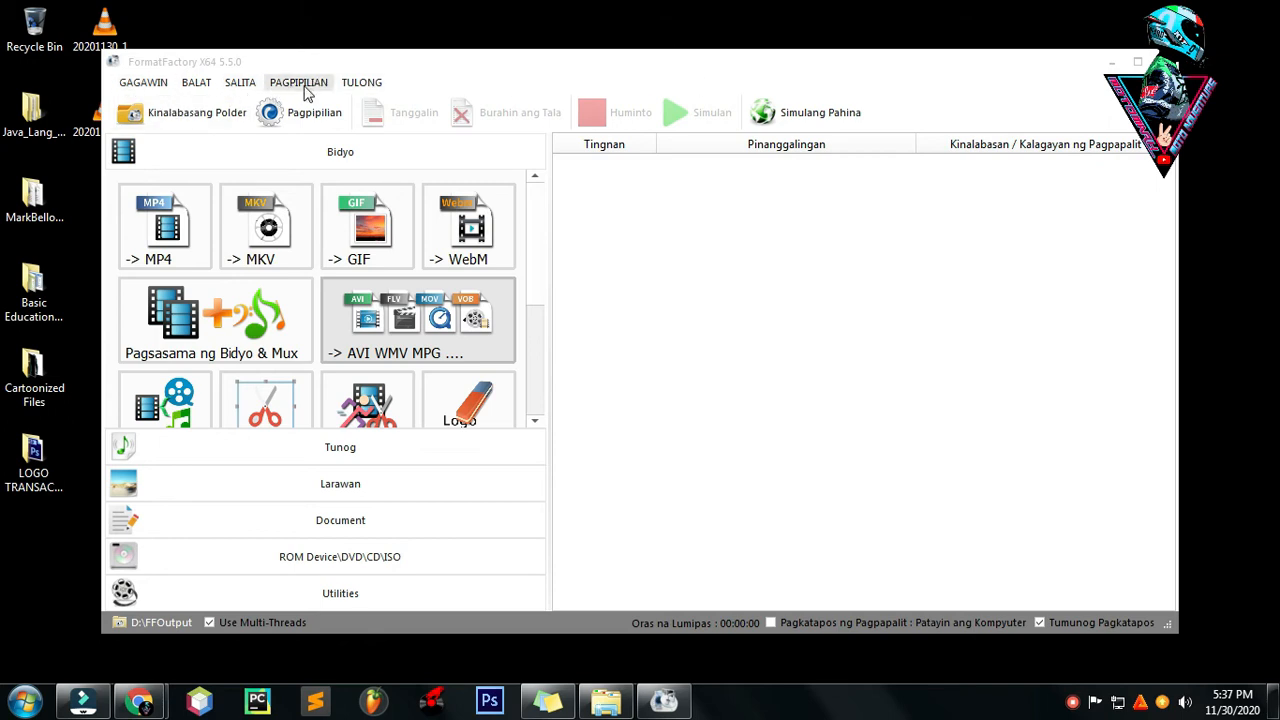
mouse_move(1212, 466)
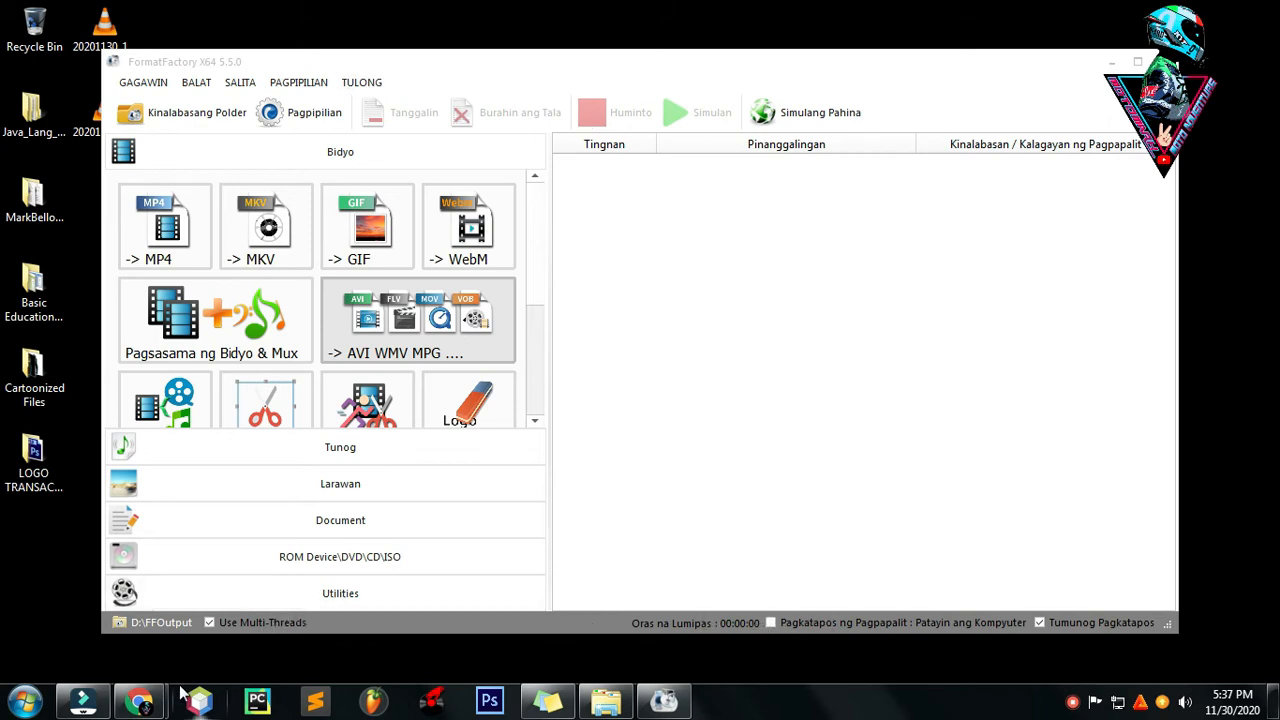
mouse_move(140, 700)
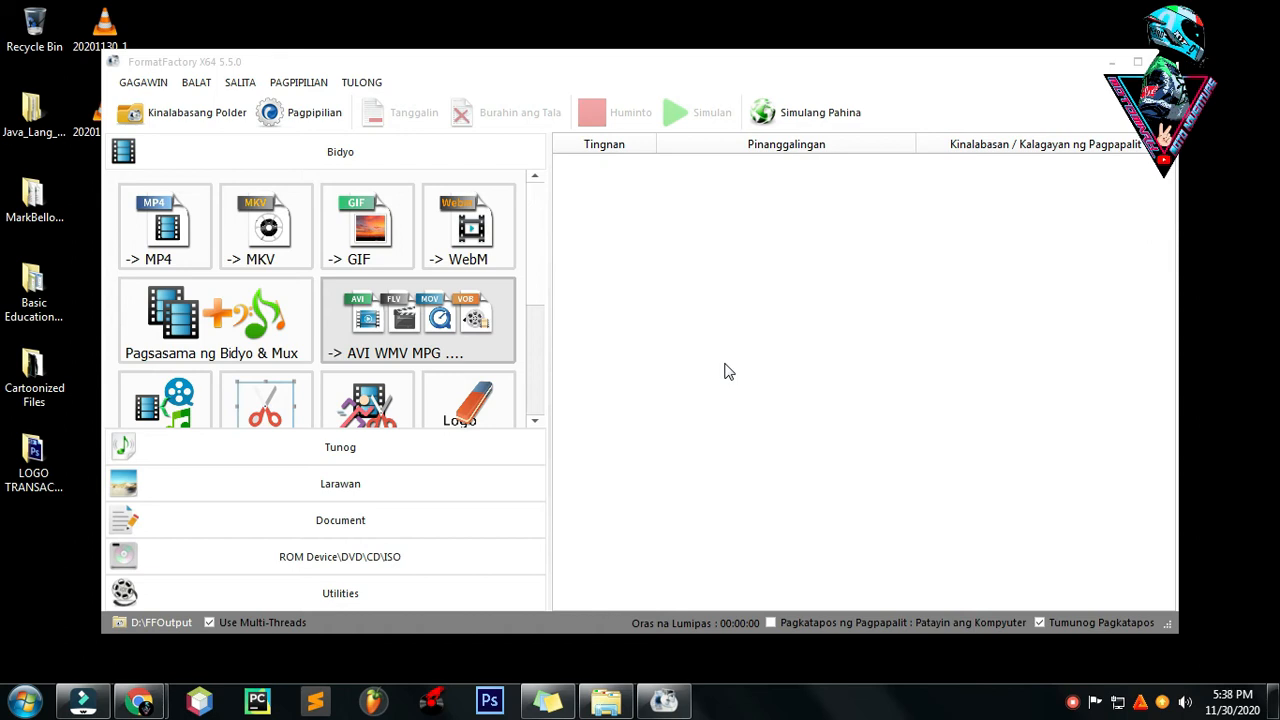
mouse_move(620, 376)
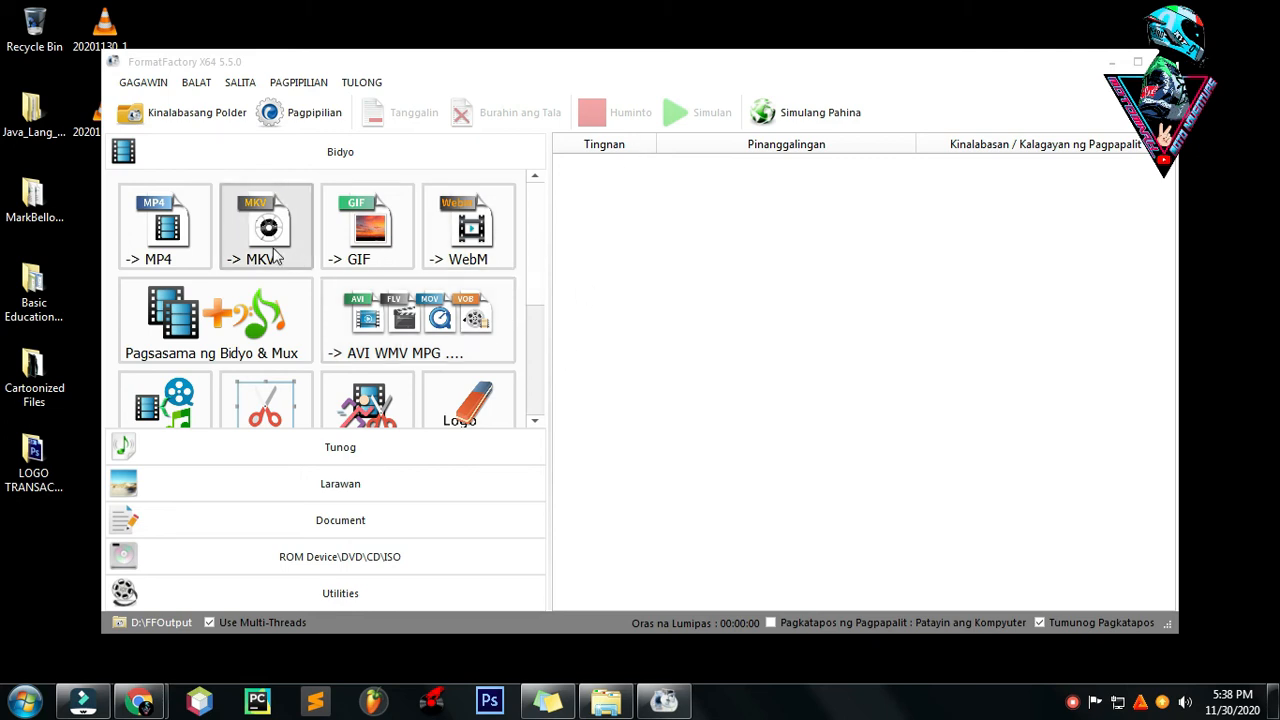
mouse_move(312, 336)
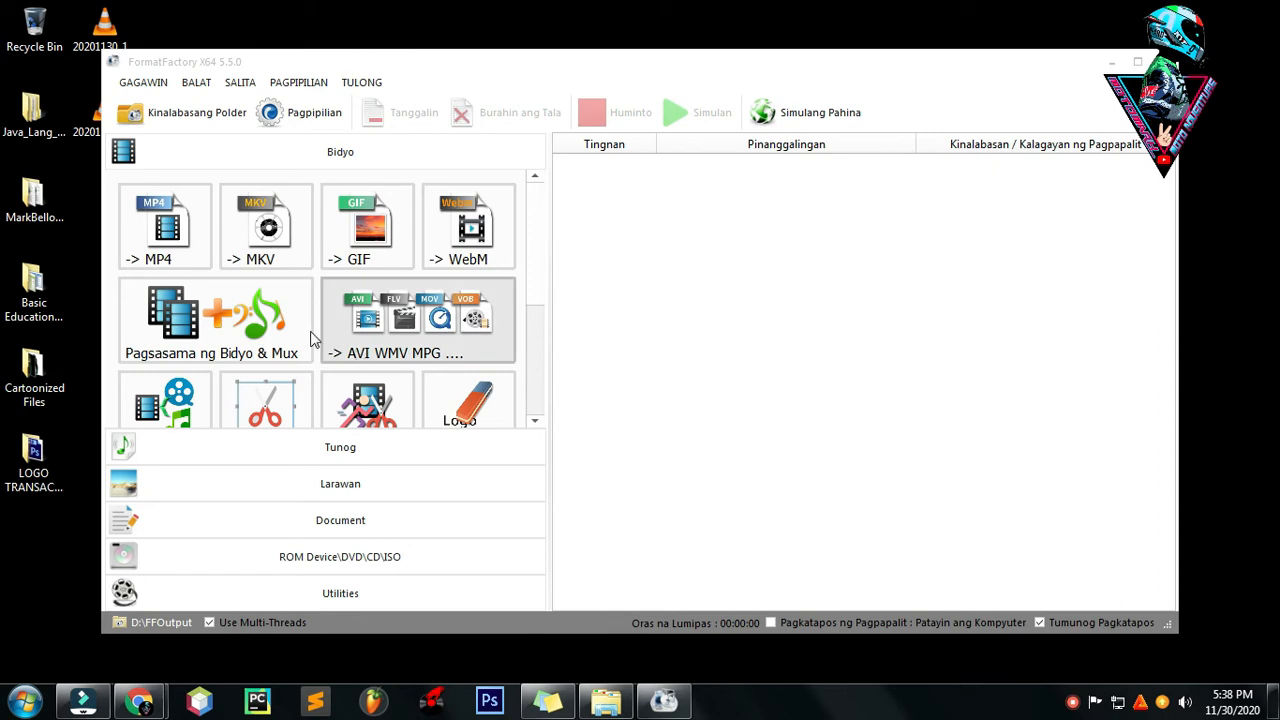
mouse_move(280, 276)
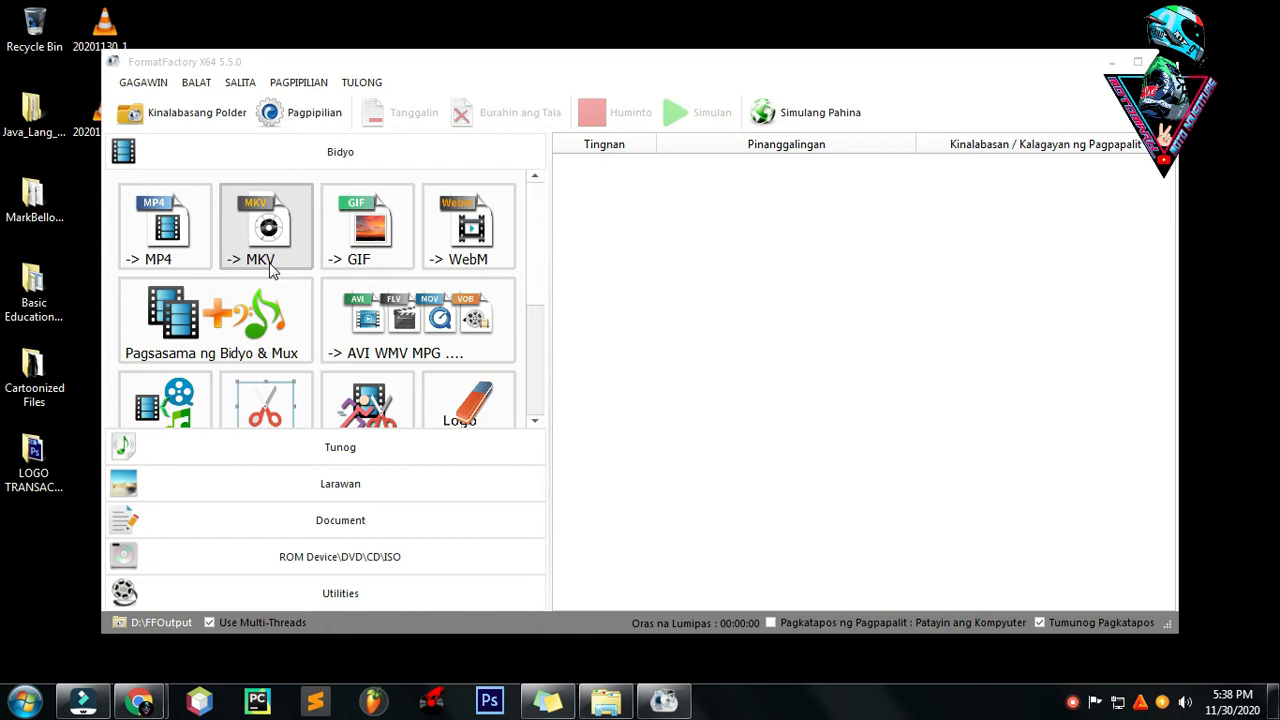
Step: Start a new -> MKV conversion task from Format Factory's video section
left_click(268, 224)
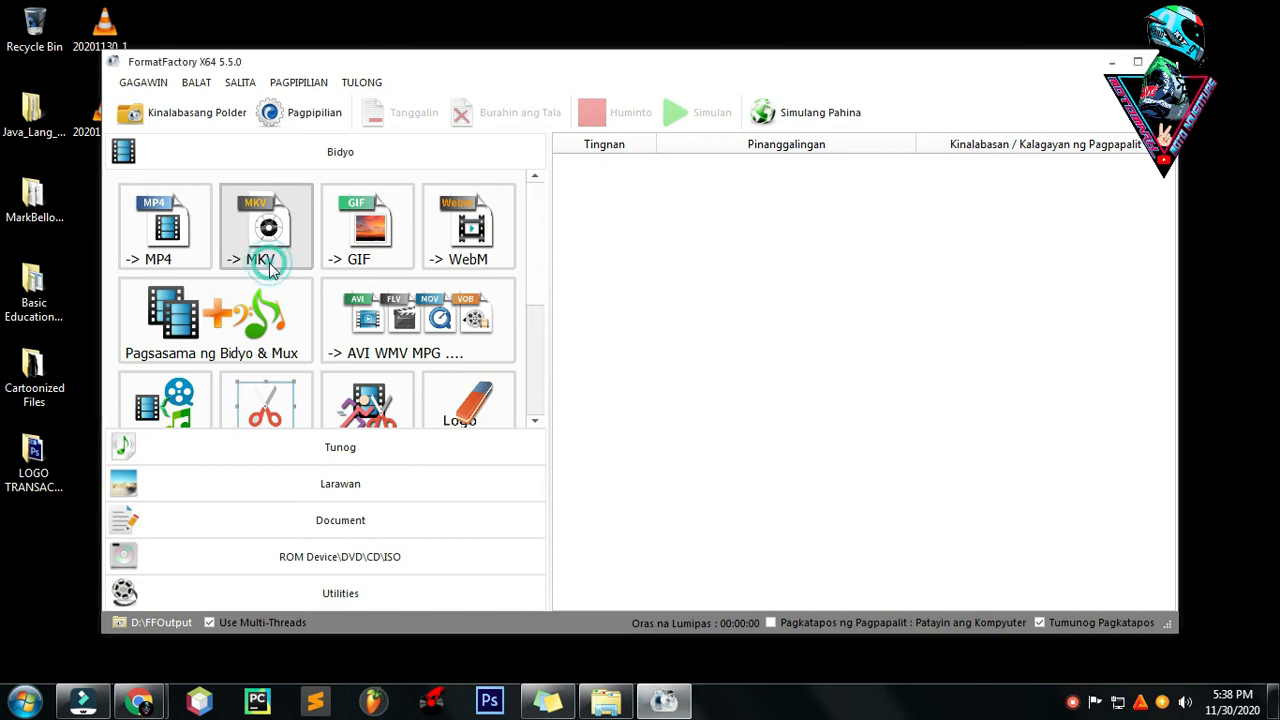
left_click(264, 224)
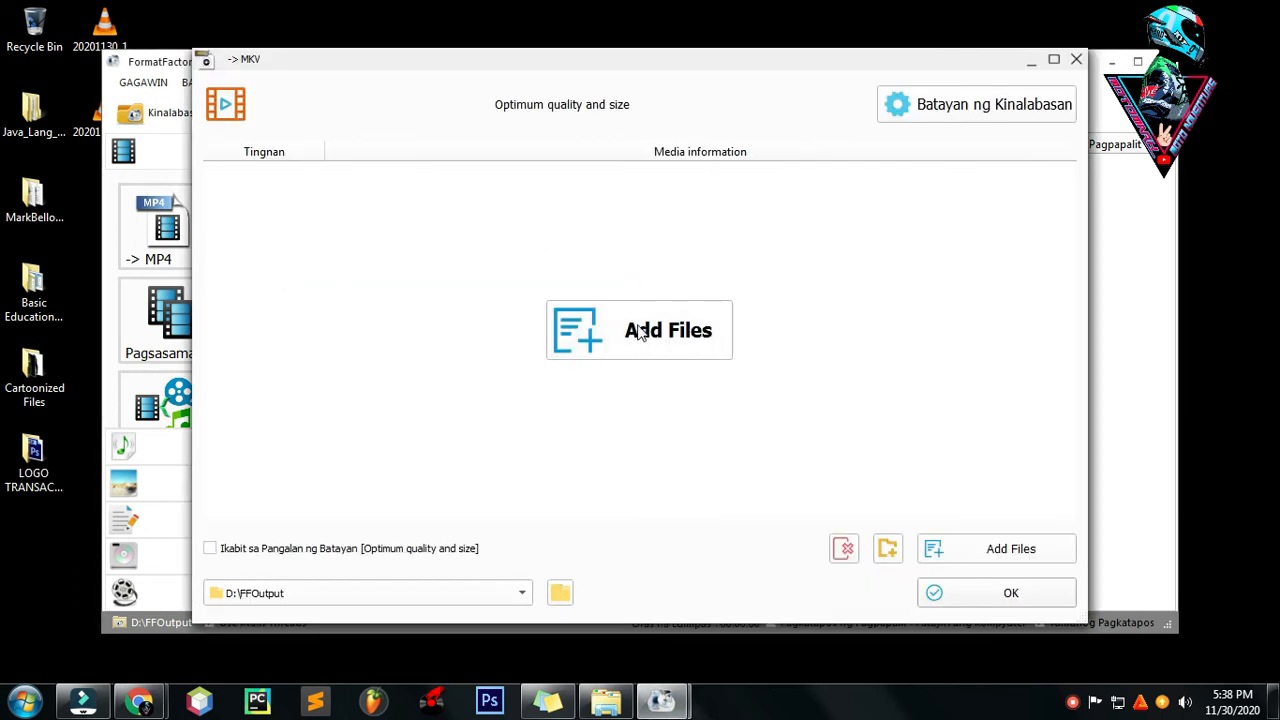
mouse_move(640, 356)
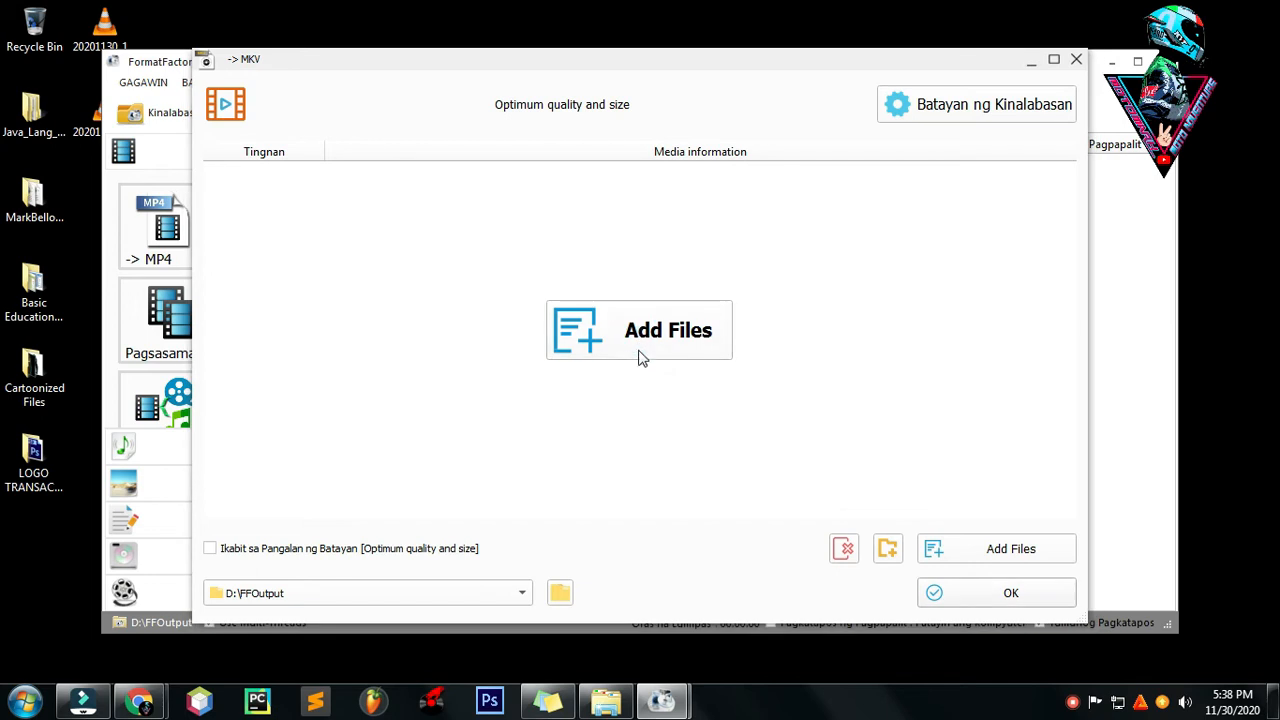
Step: Add the desktop .mov clip 20201130_171851 as the source for the MKV task
left_click(640, 330)
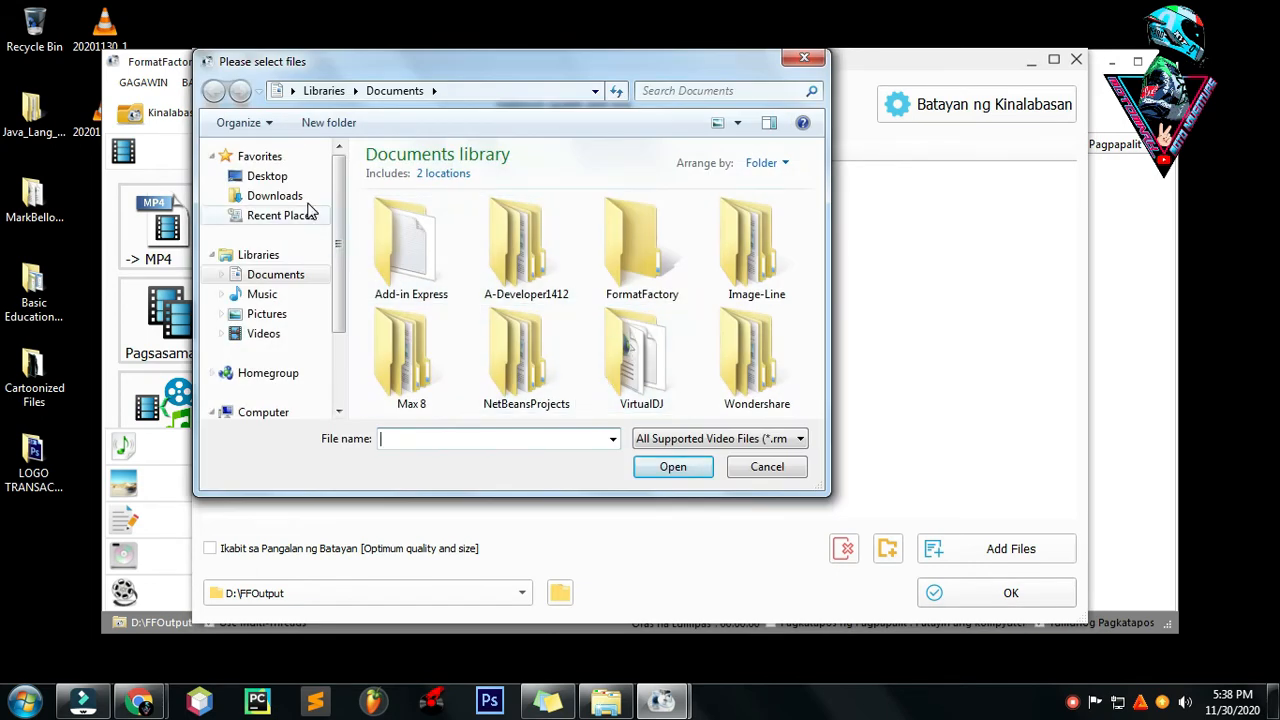
left_click(268, 176)
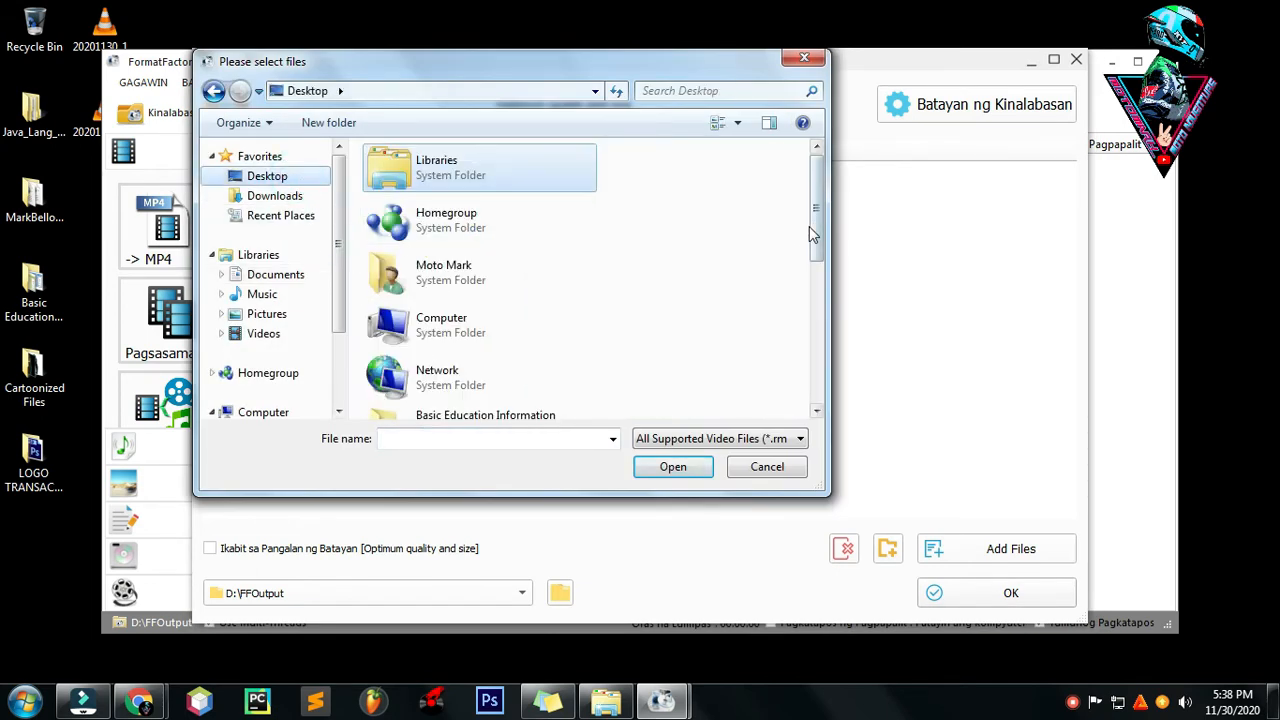
scroll("down", 3)
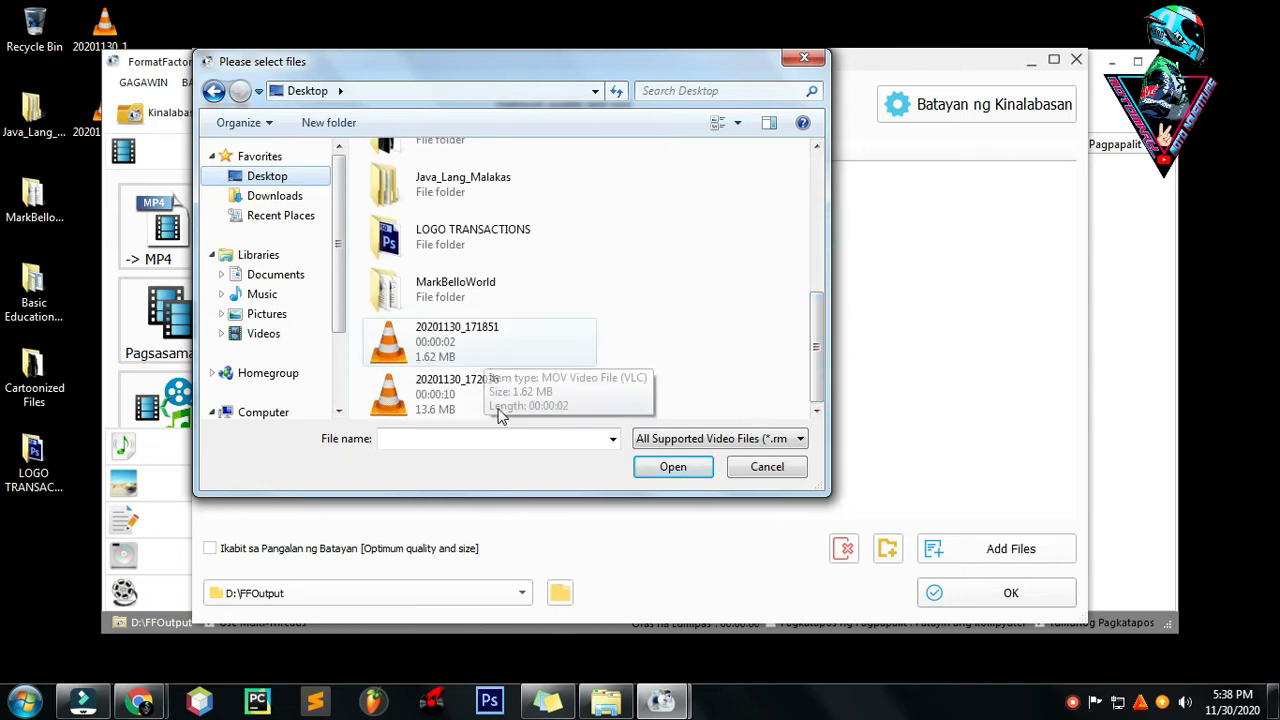
mouse_move(436, 358)
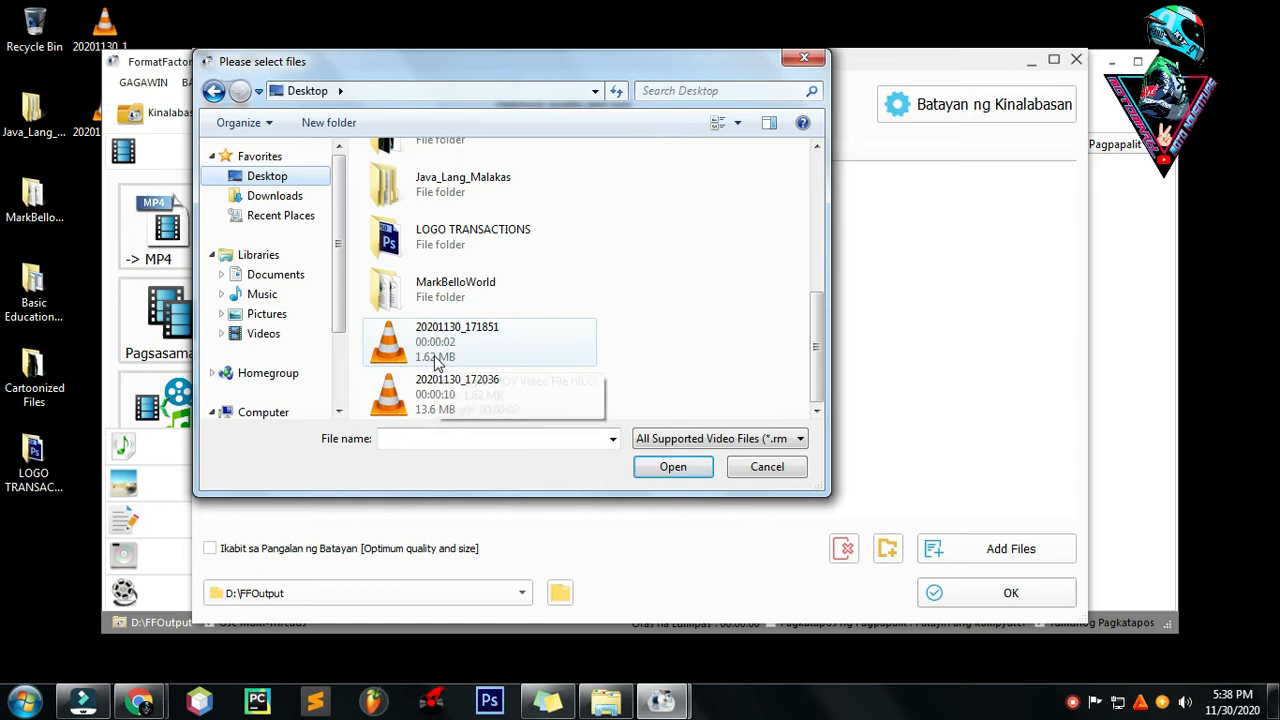
left_click(766, 466)
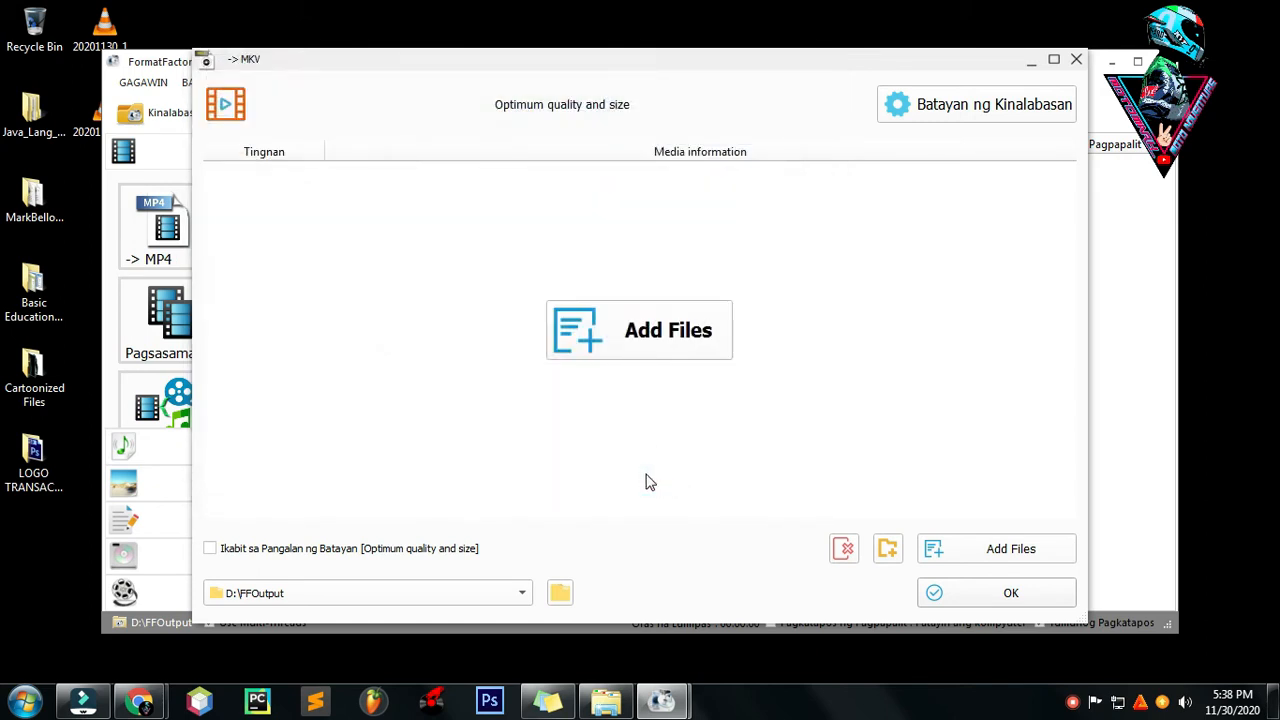
left_click(668, 330)
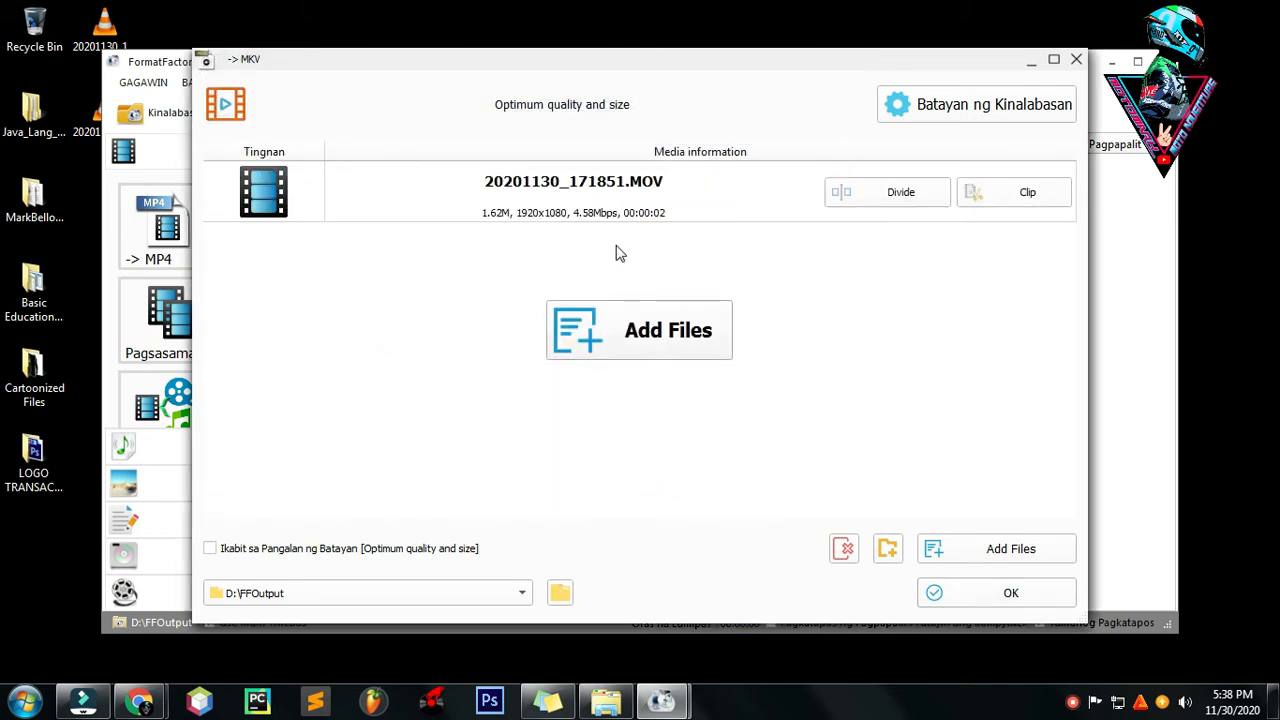
mouse_move(444, 218)
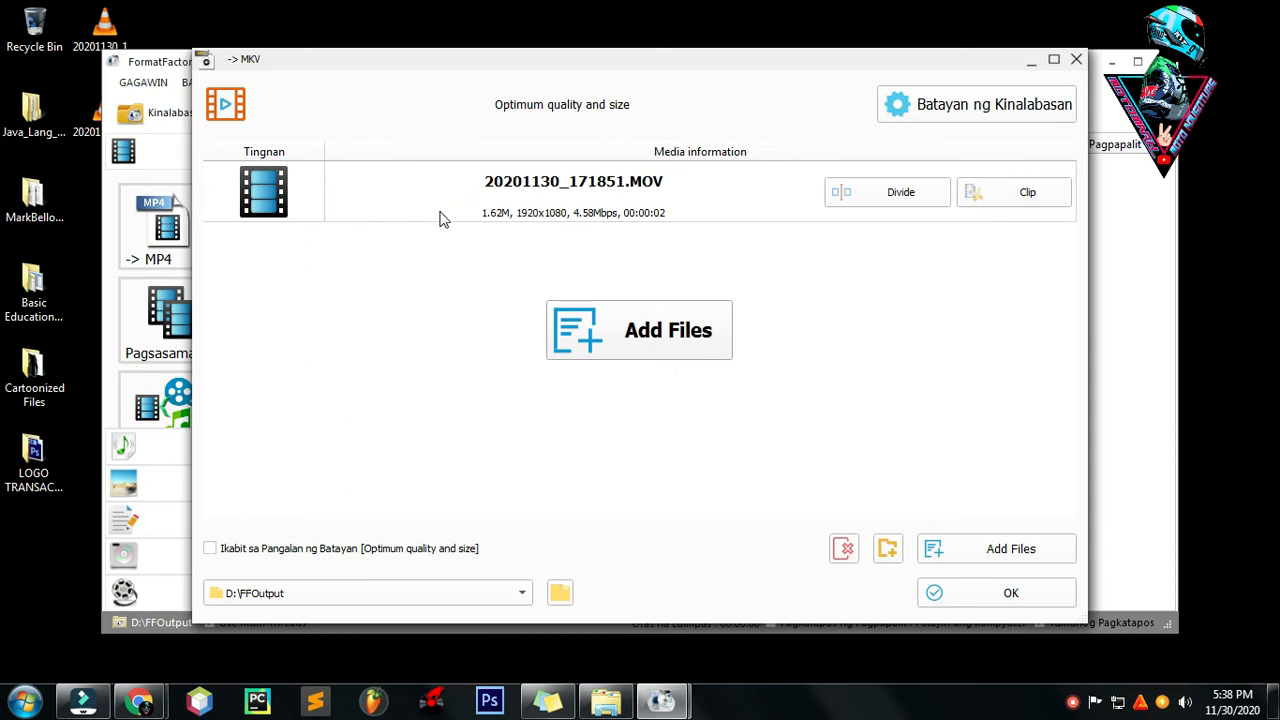
mouse_move(584, 318)
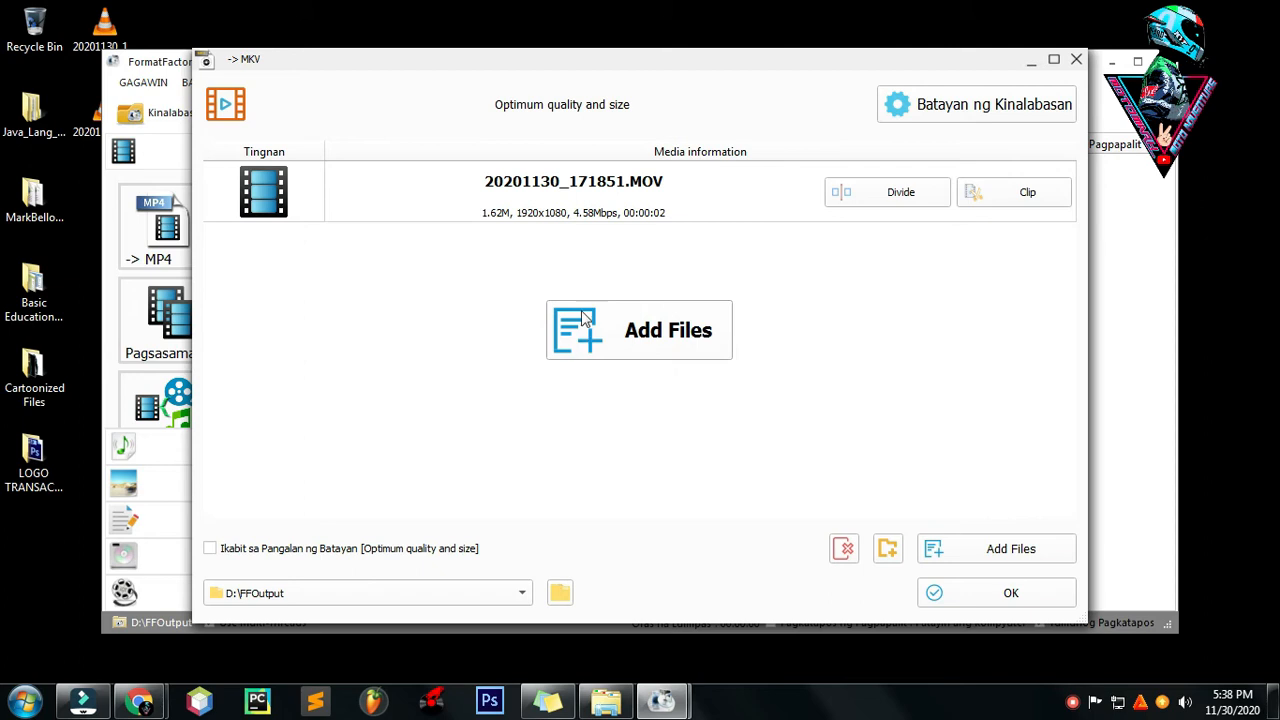
mouse_move(530, 274)
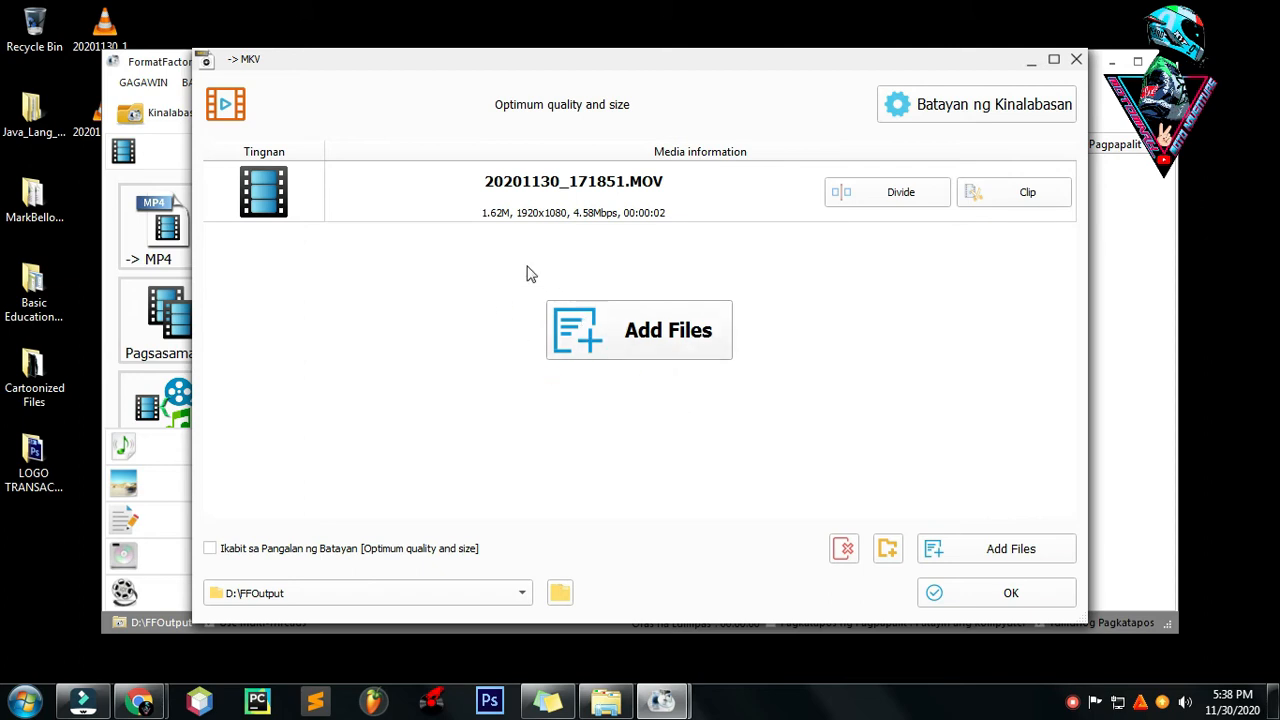
mouse_move(618, 210)
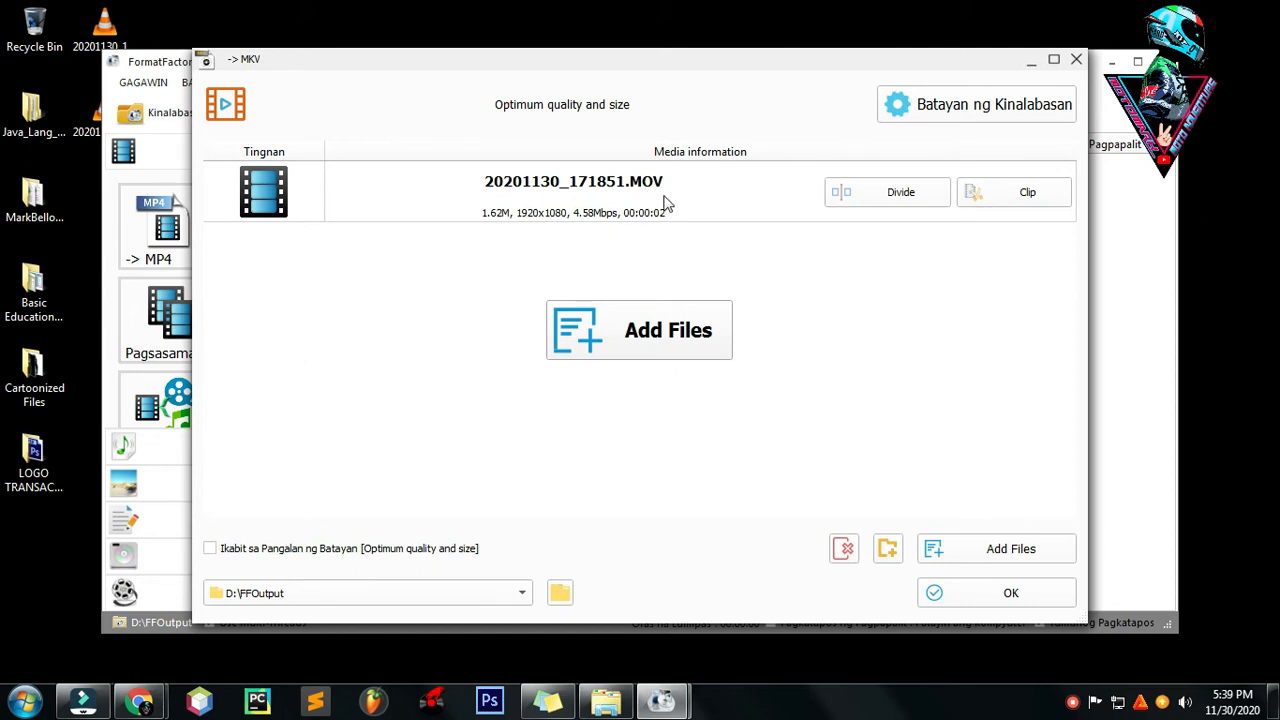
mouse_move(604, 244)
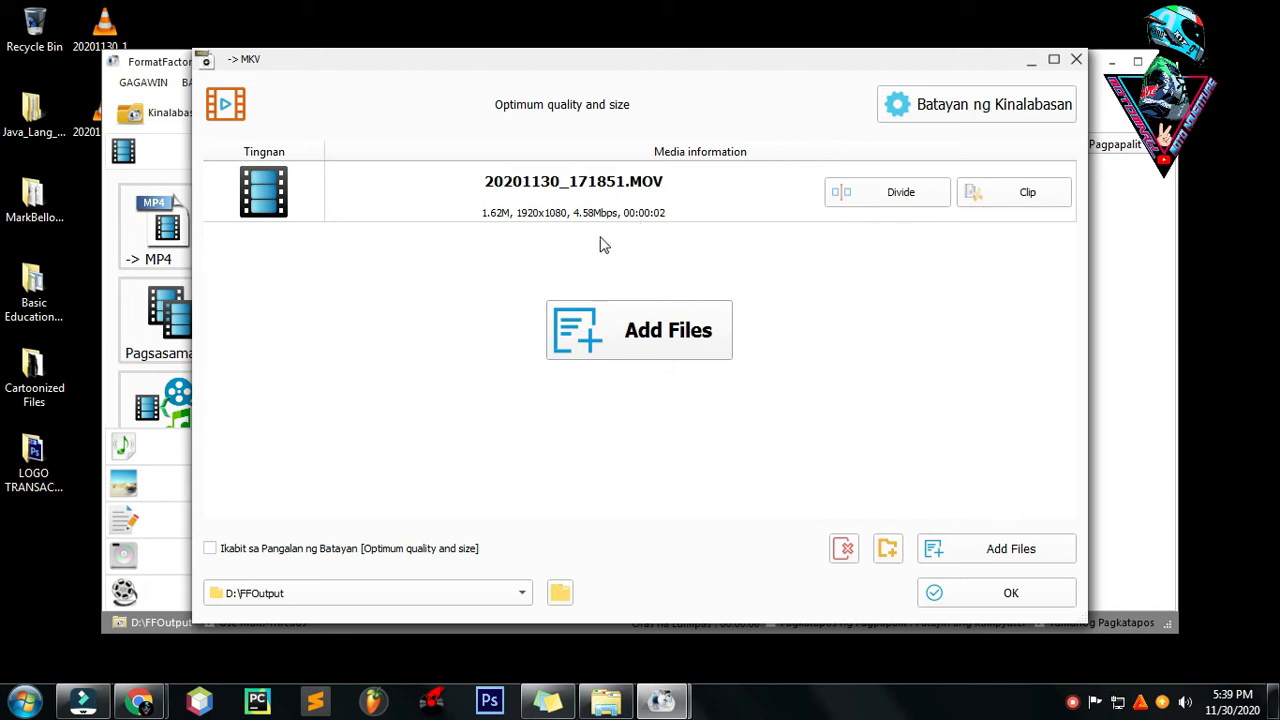
mouse_move(640, 216)
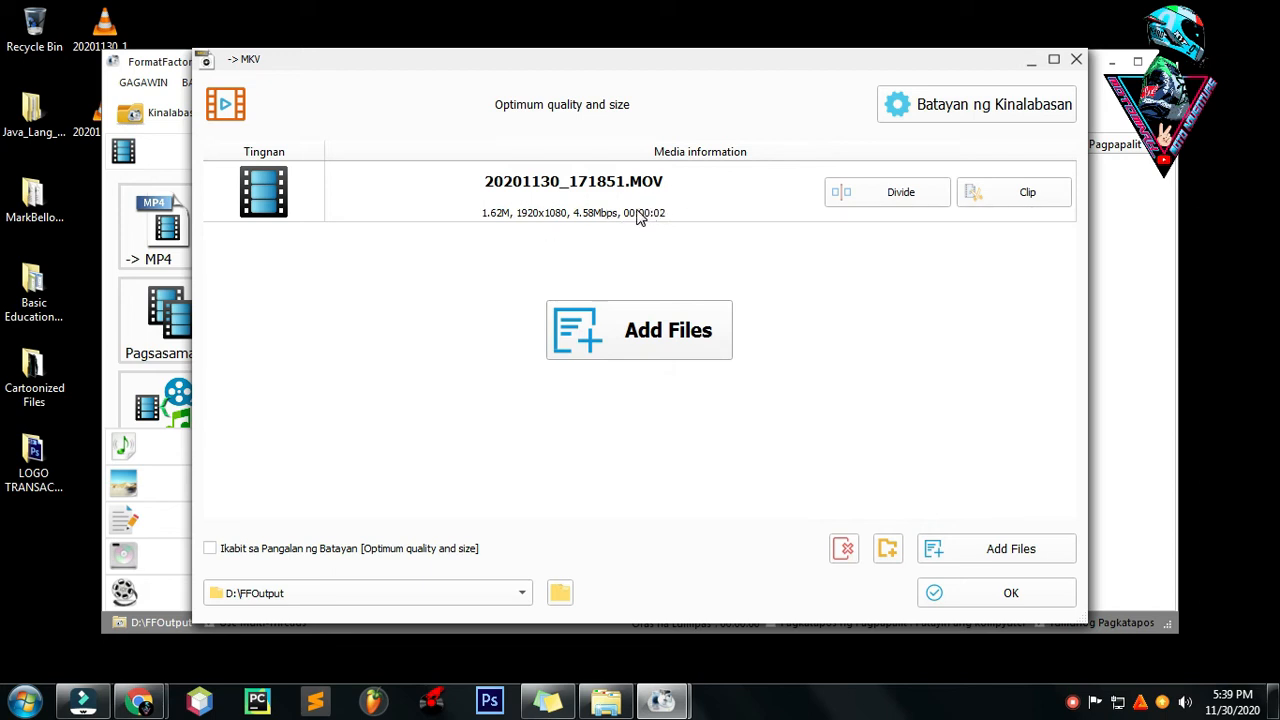
mouse_move(670, 220)
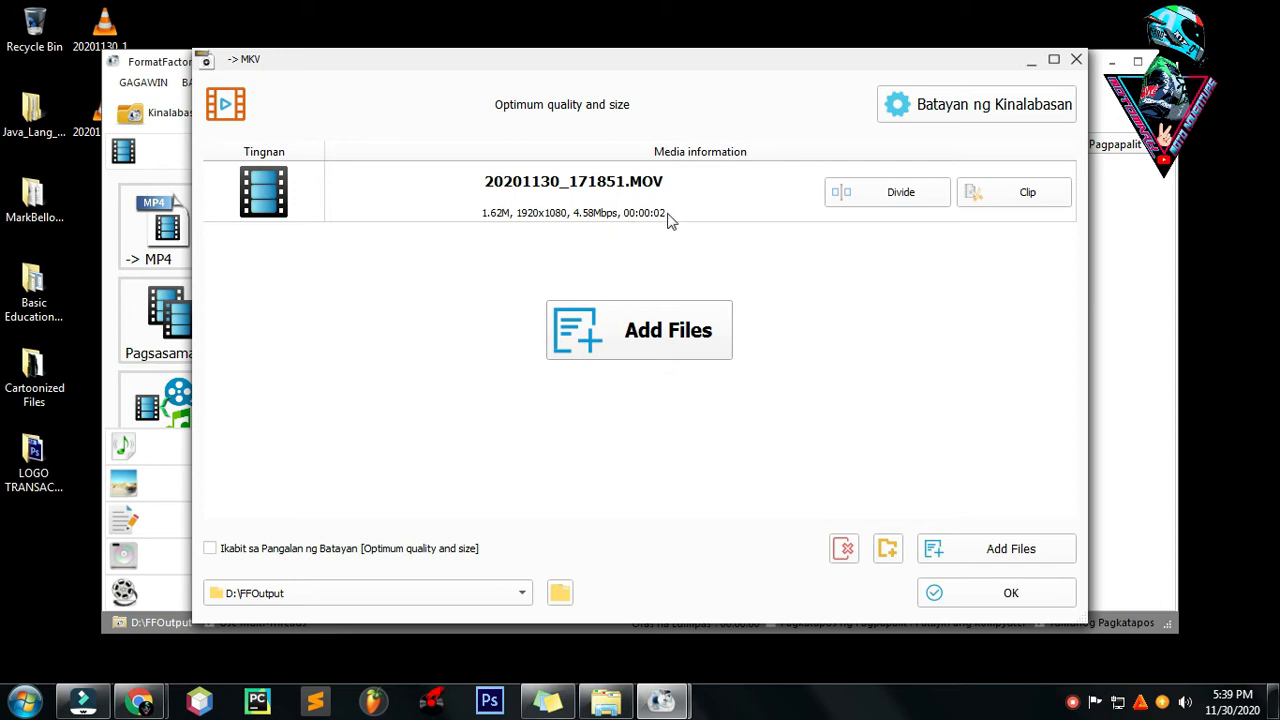
mouse_move(624, 216)
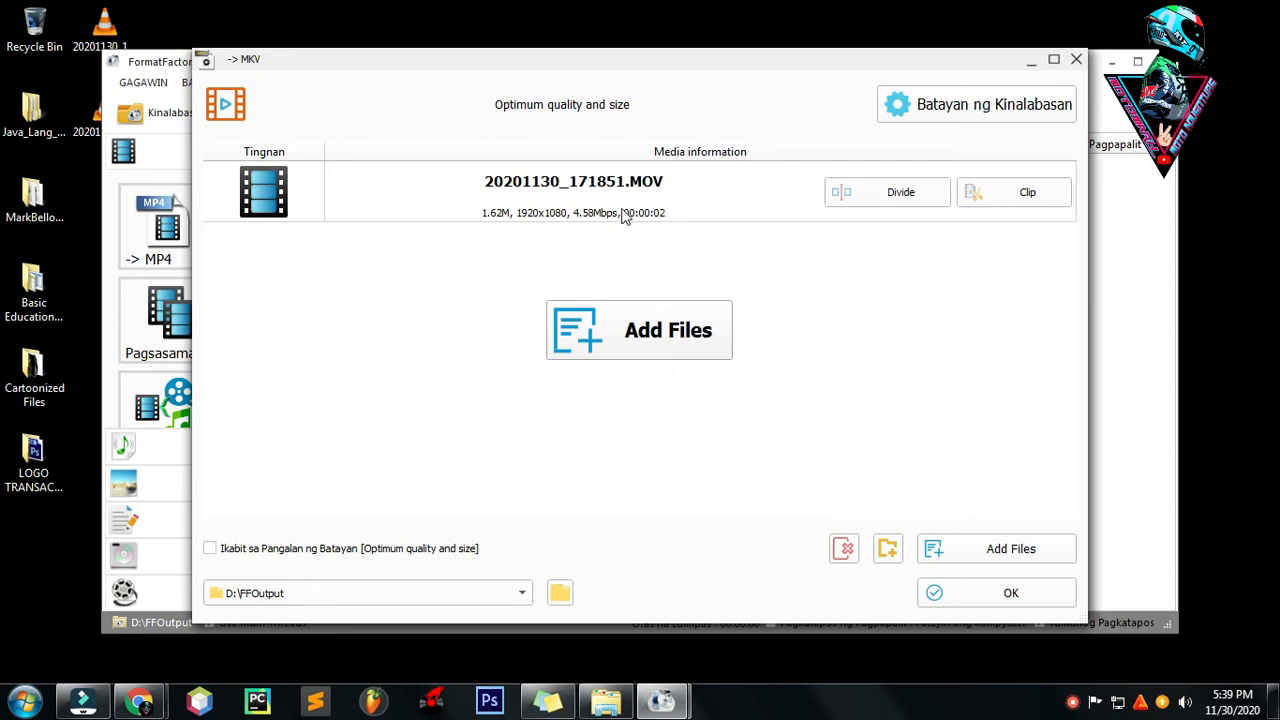
mouse_move(640, 232)
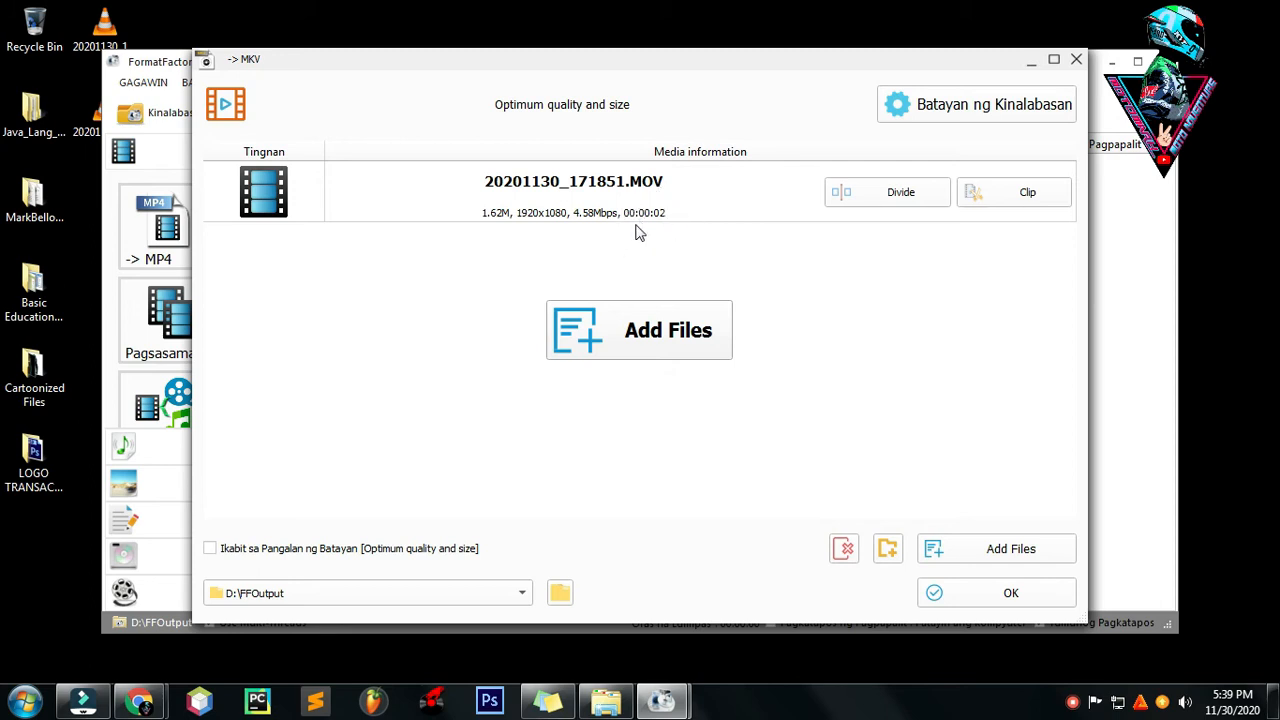
mouse_move(644, 210)
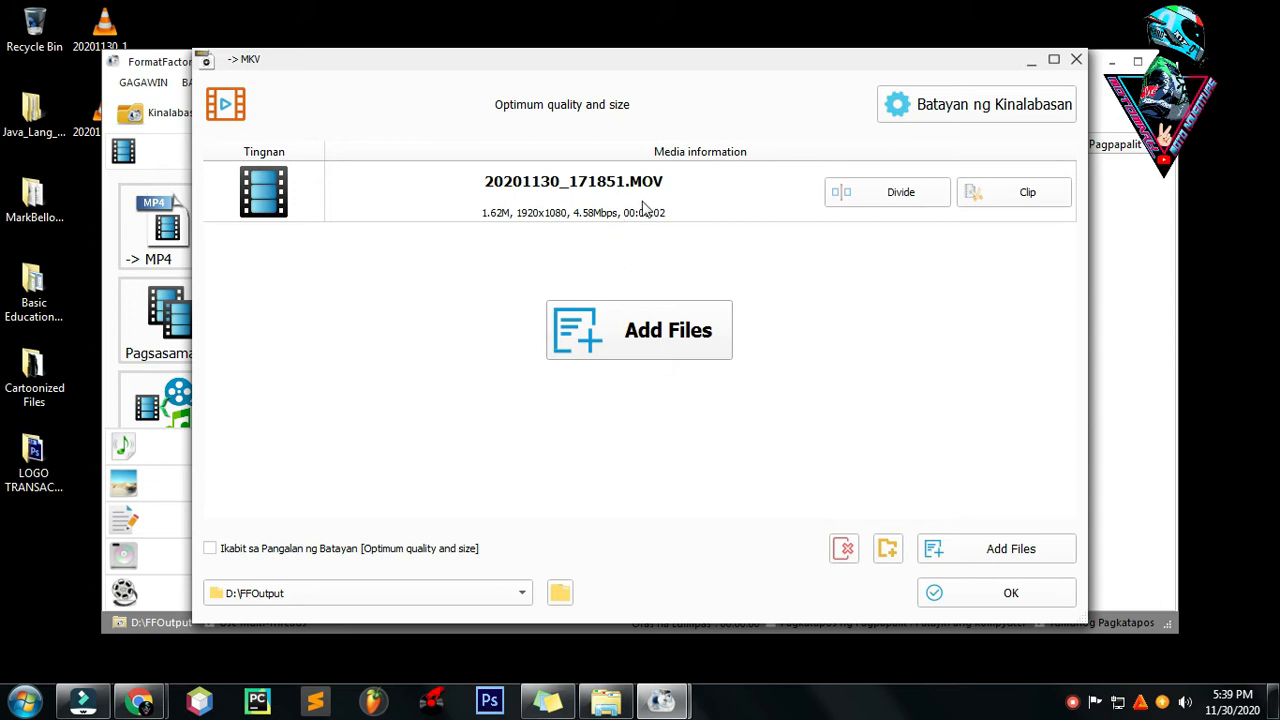
mouse_move(656, 234)
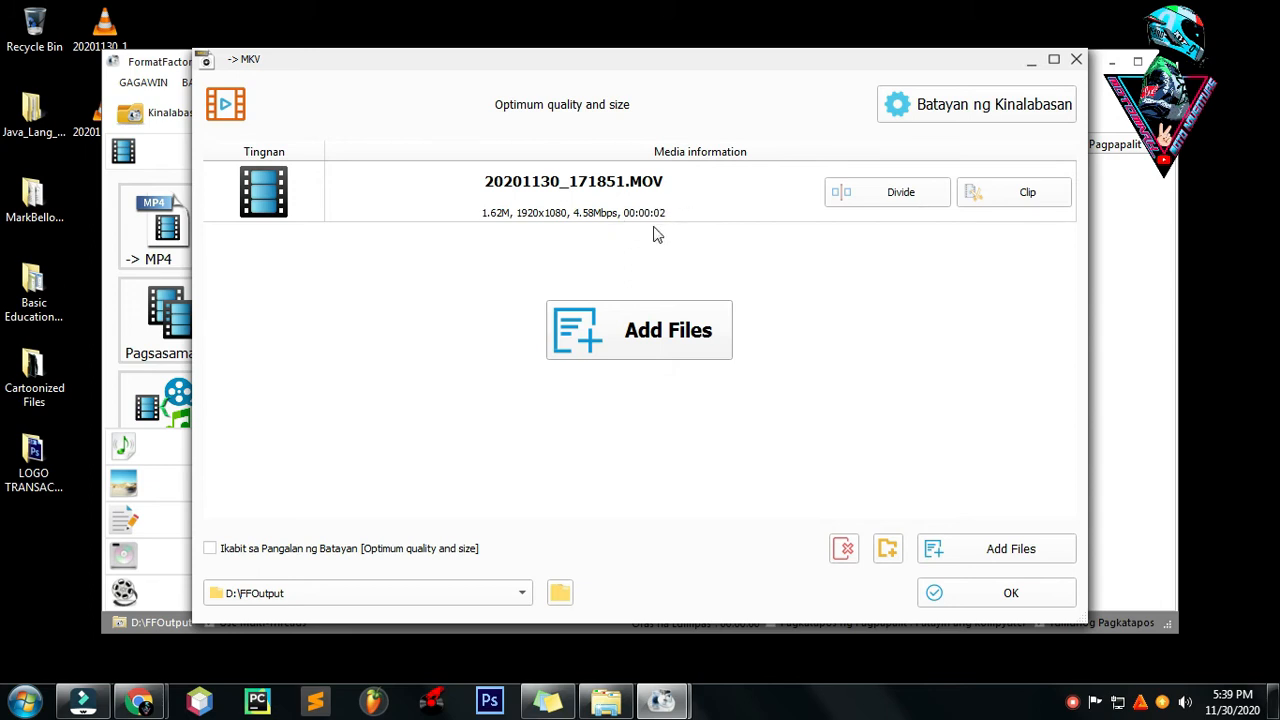
mouse_move(656, 204)
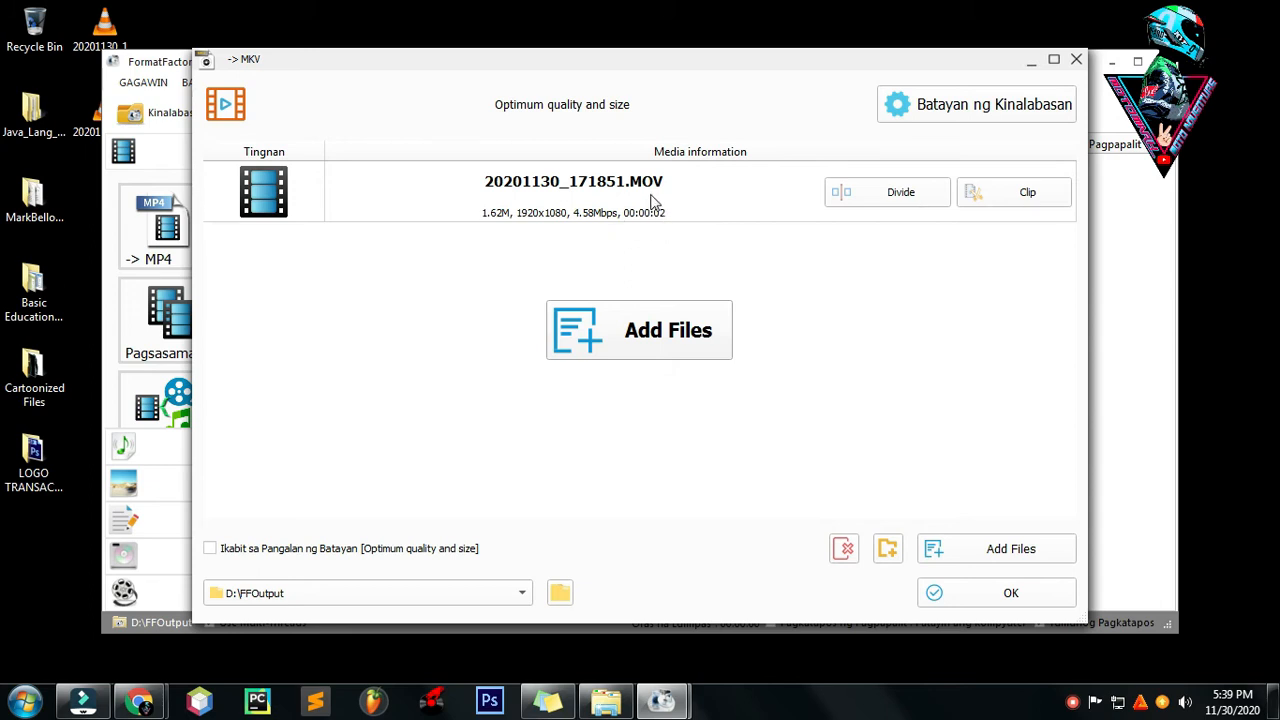
mouse_move(656, 188)
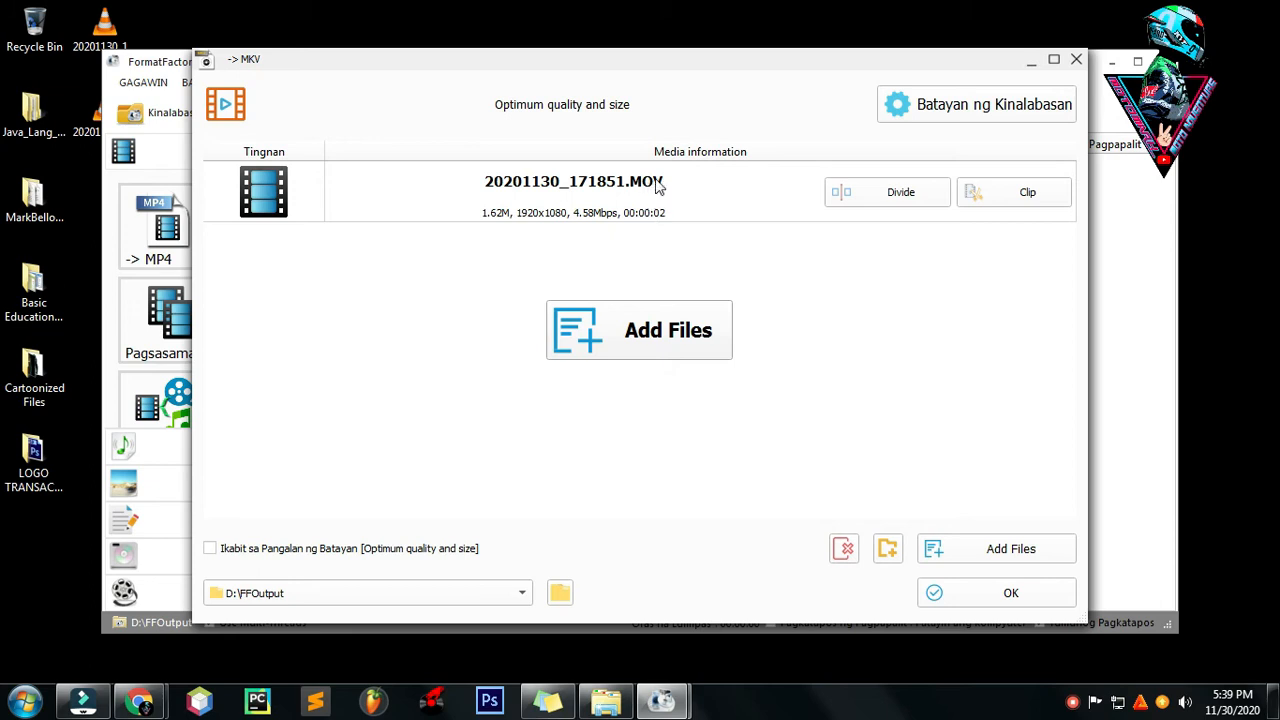
mouse_move(640, 198)
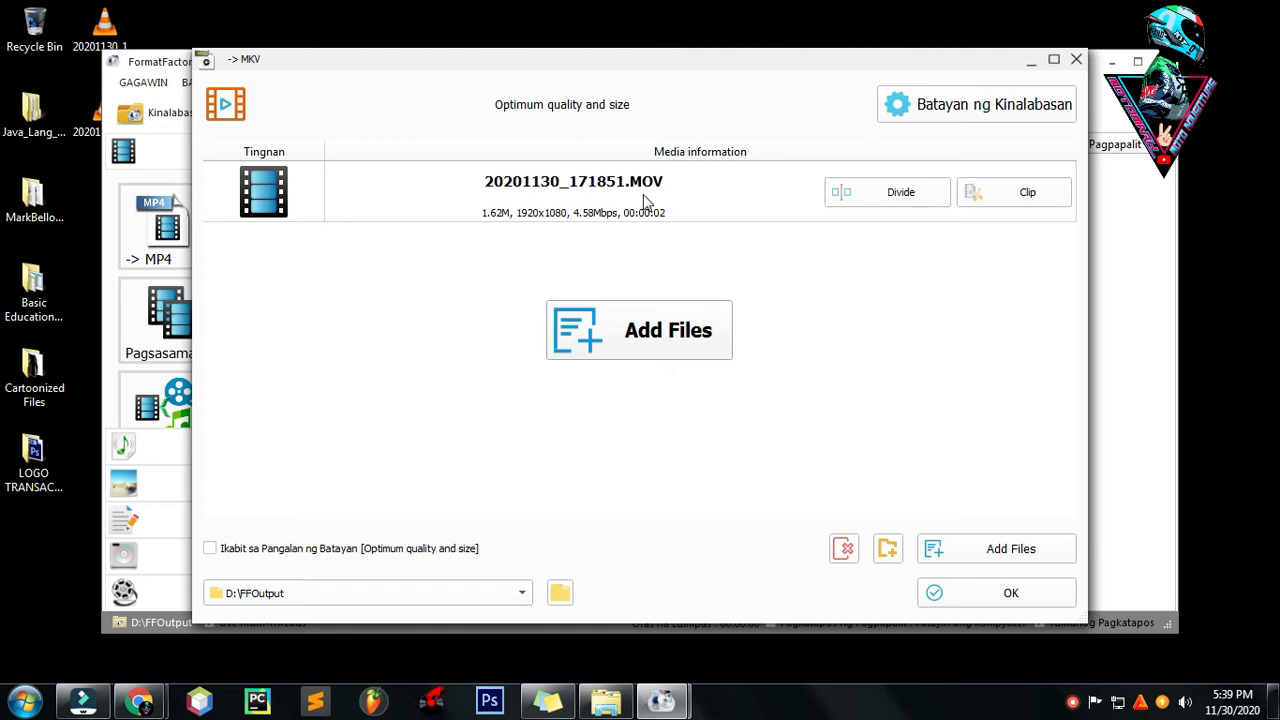
mouse_move(632, 256)
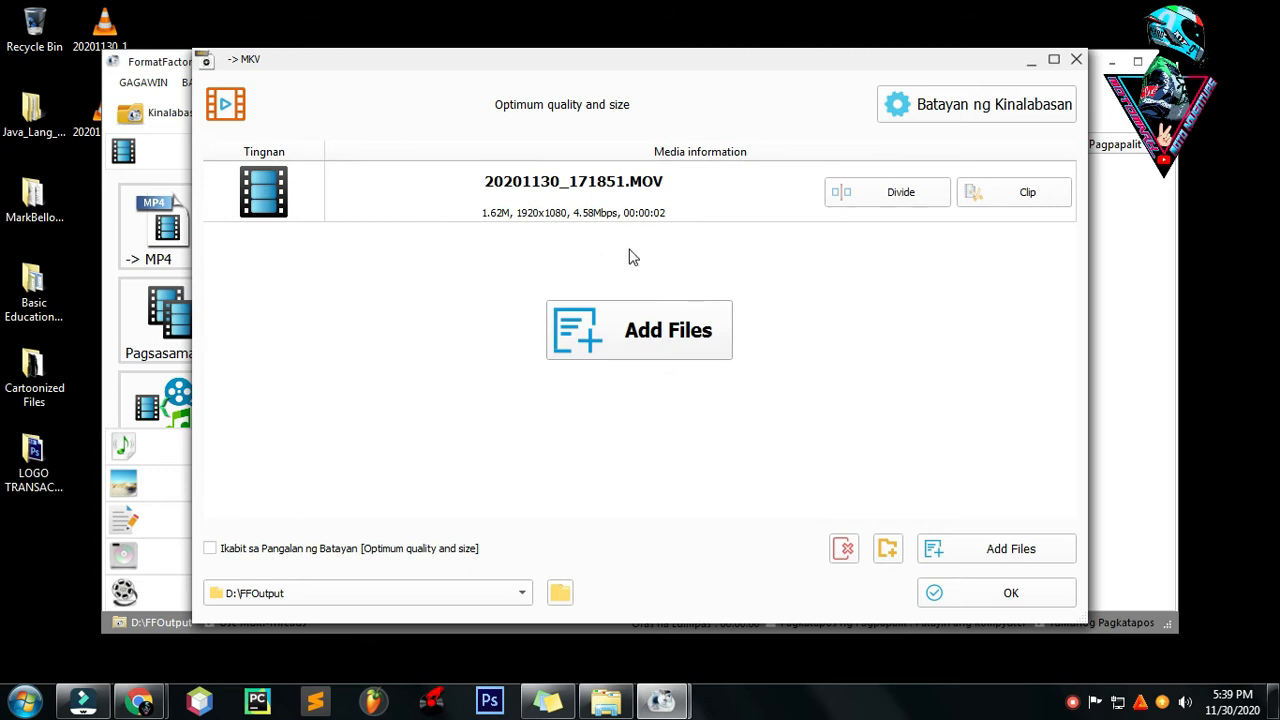
mouse_move(1004, 604)
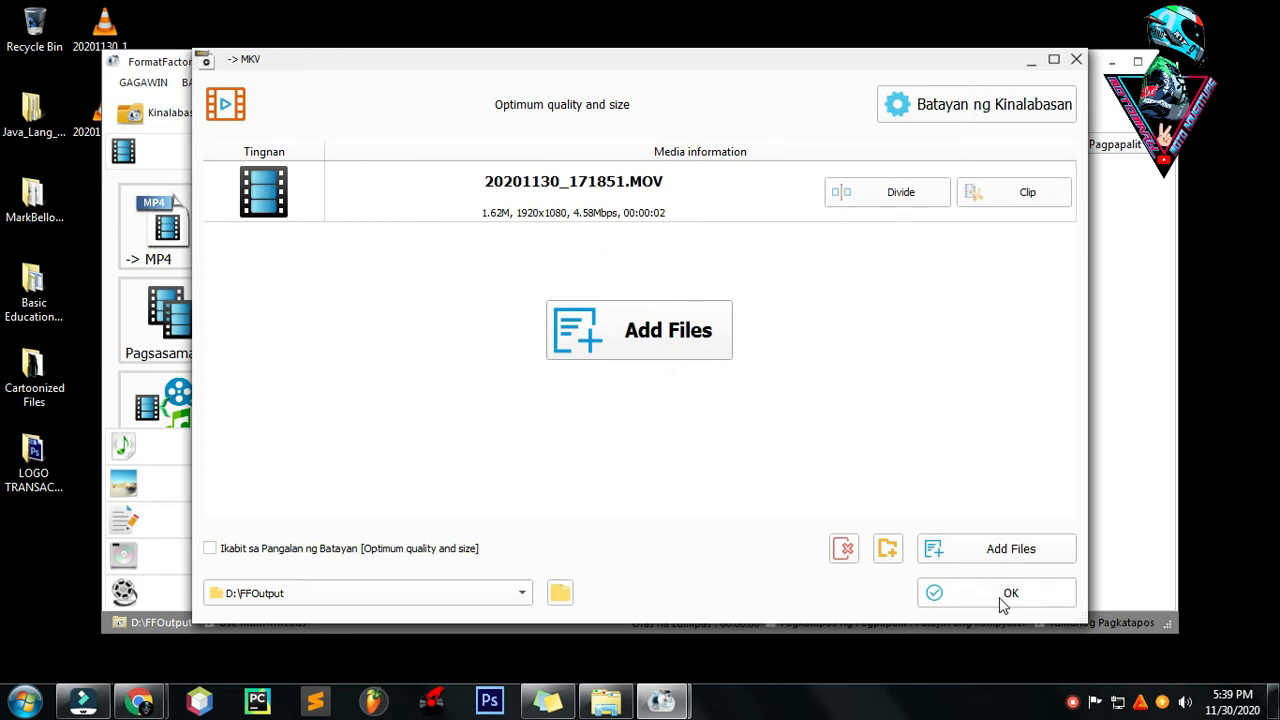
Step: Queue the clip for MKV conversion and start the task running
left_click(1010, 592)
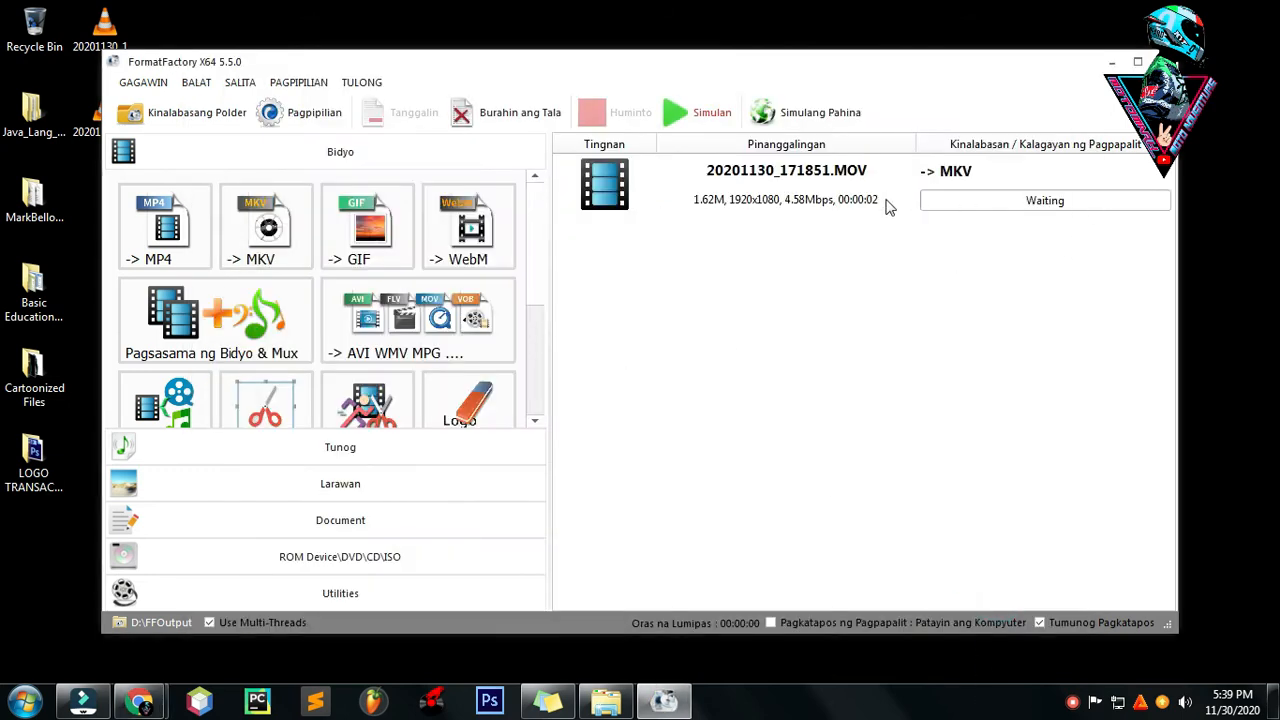
mouse_move(768, 206)
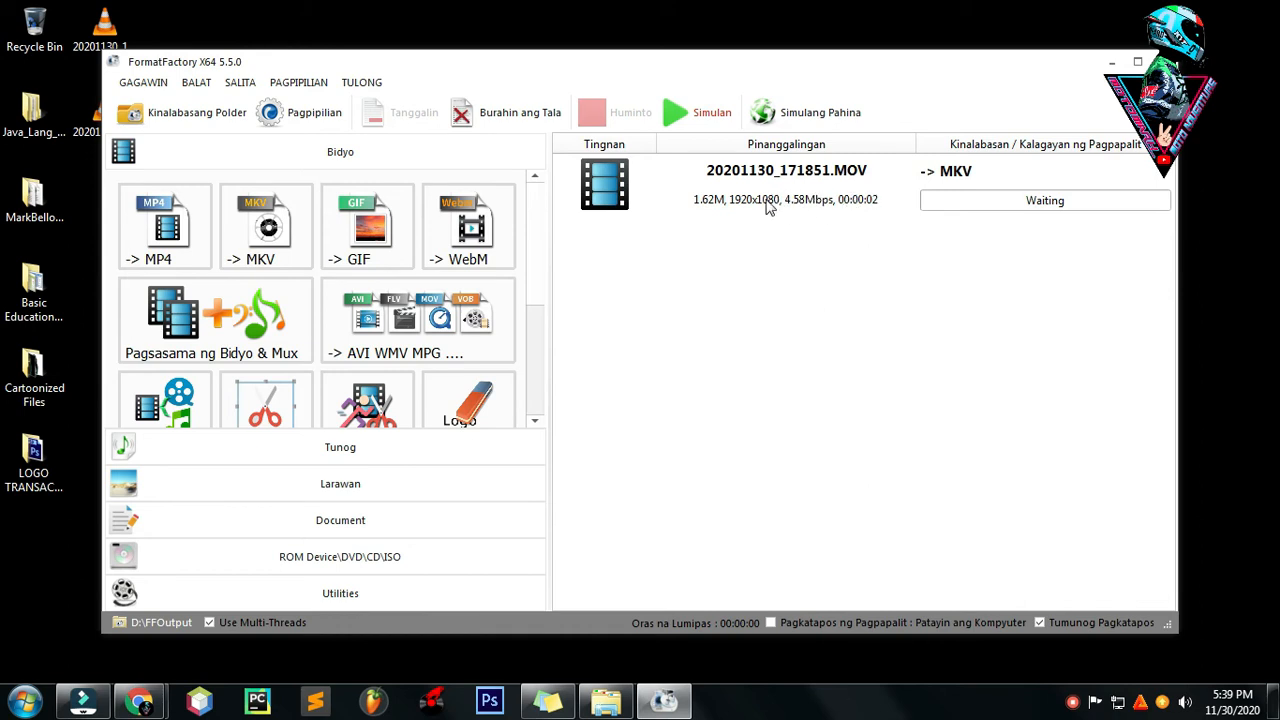
mouse_move(1052, 212)
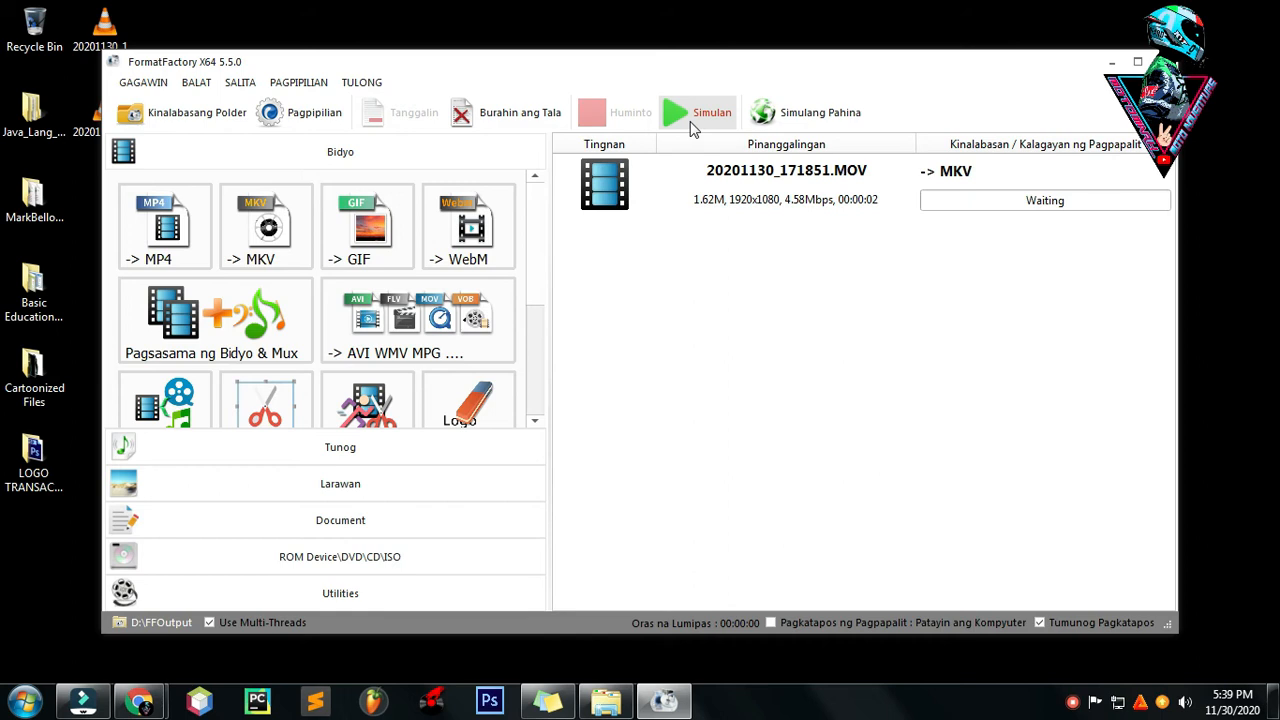
left_click(696, 112)
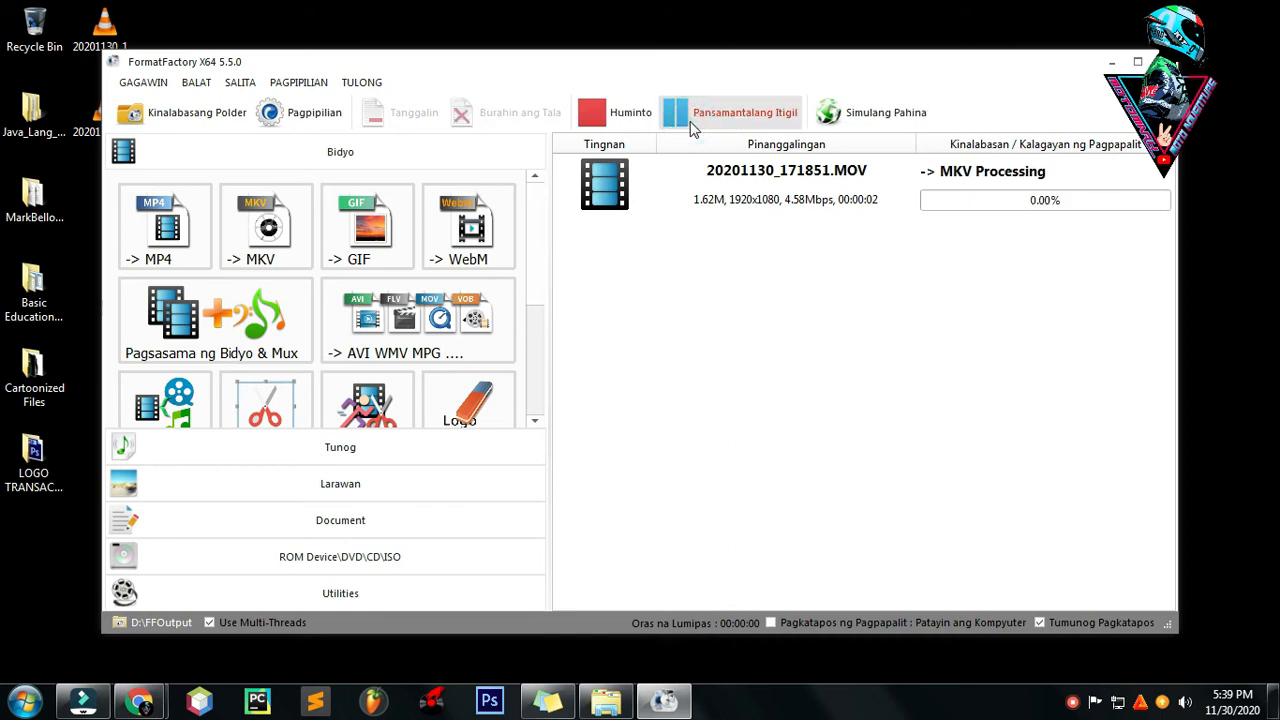
mouse_move(1036, 228)
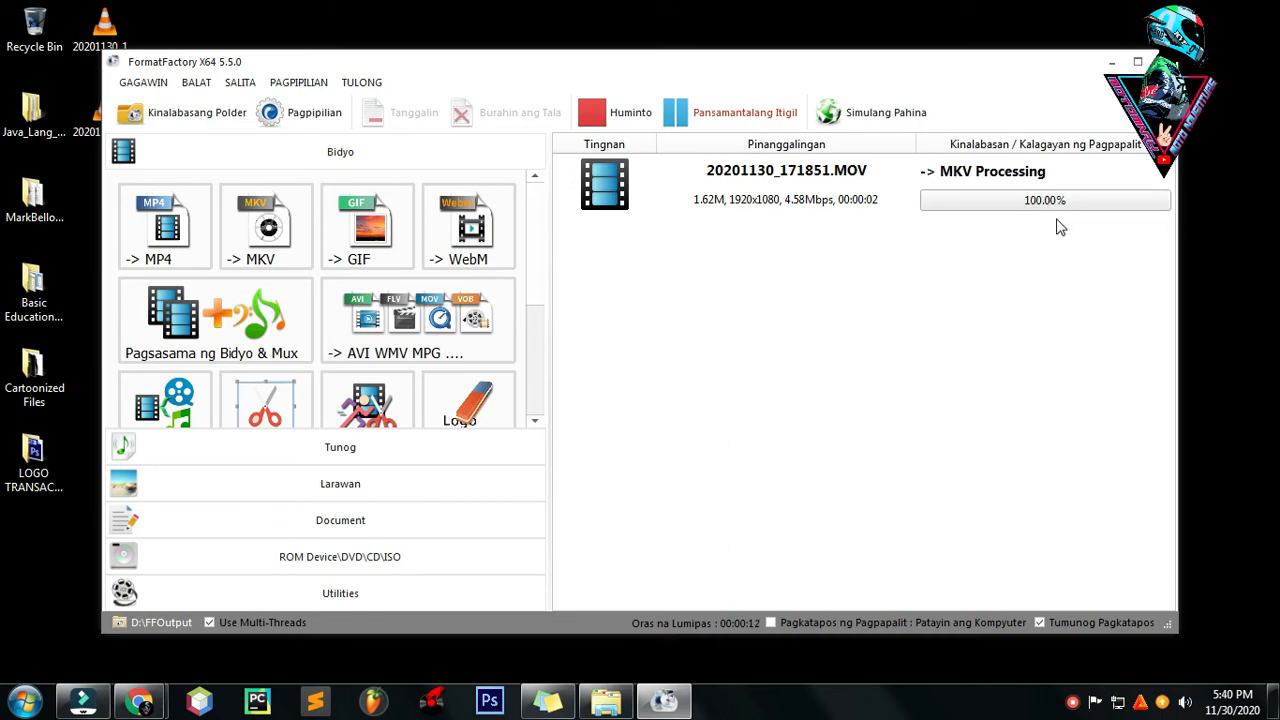
mouse_move(1016, 238)
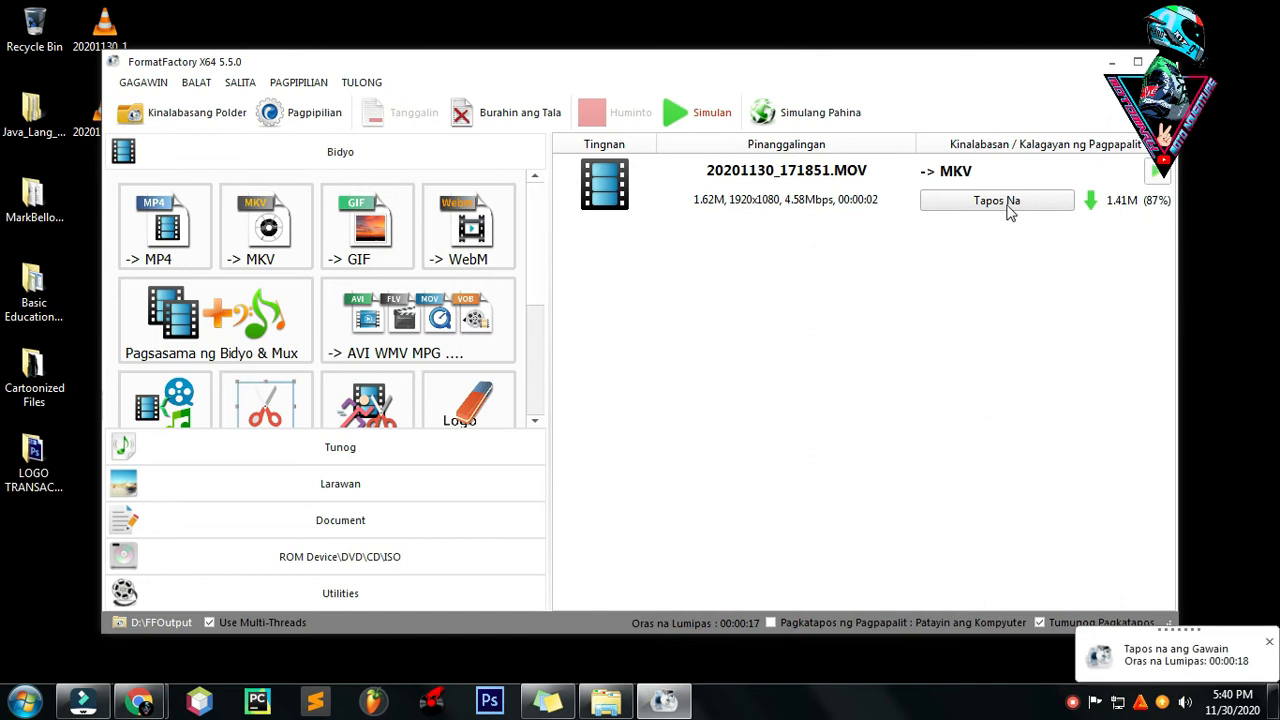
mouse_move(1164, 664)
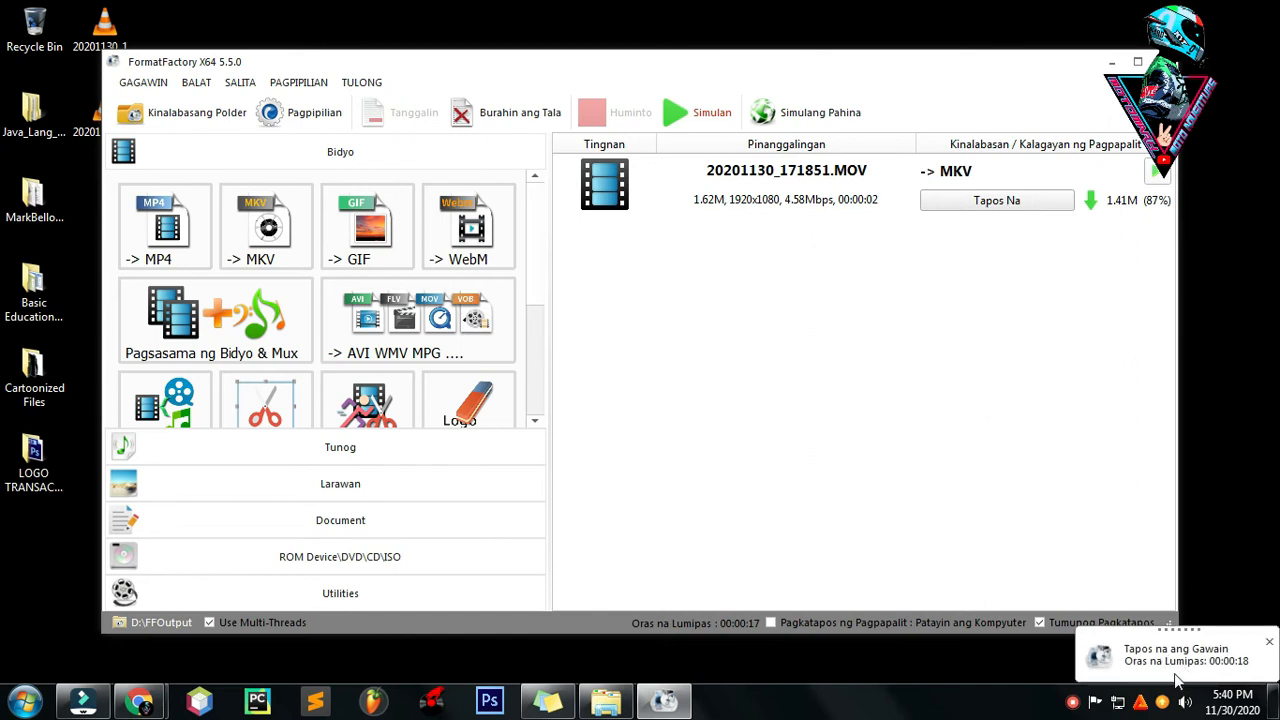
mouse_move(1168, 676)
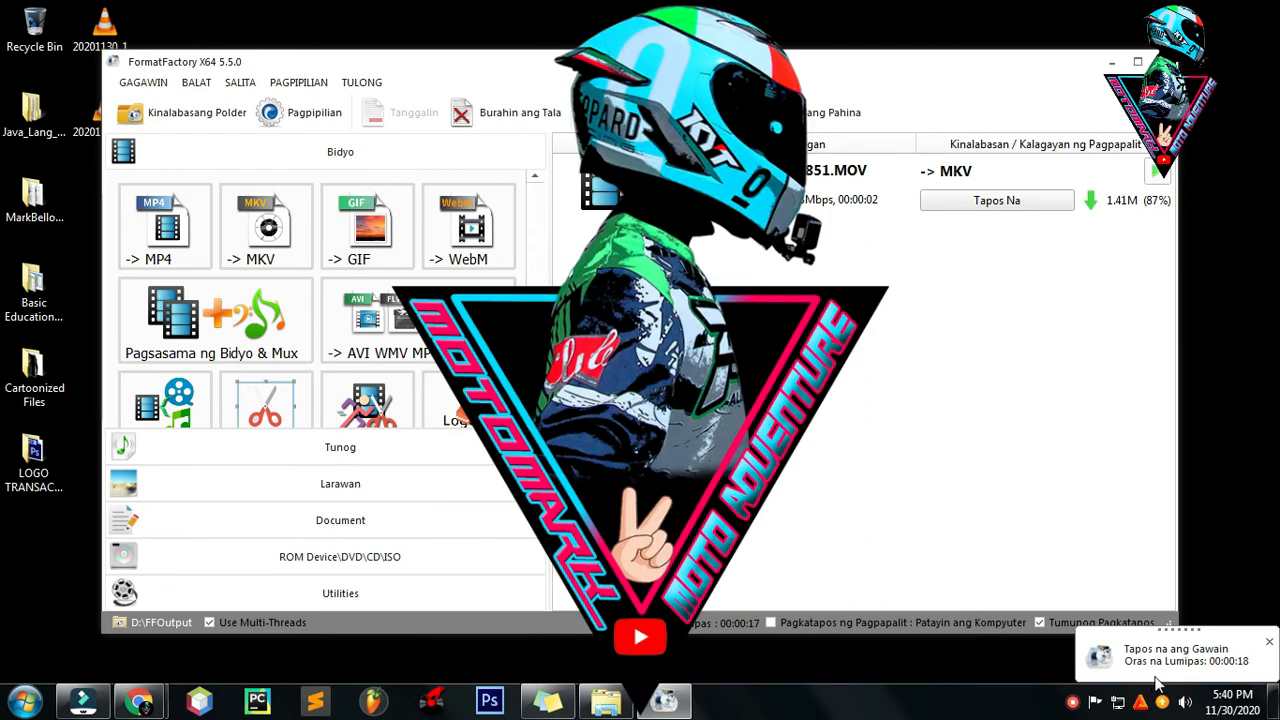
mouse_move(1250, 676)
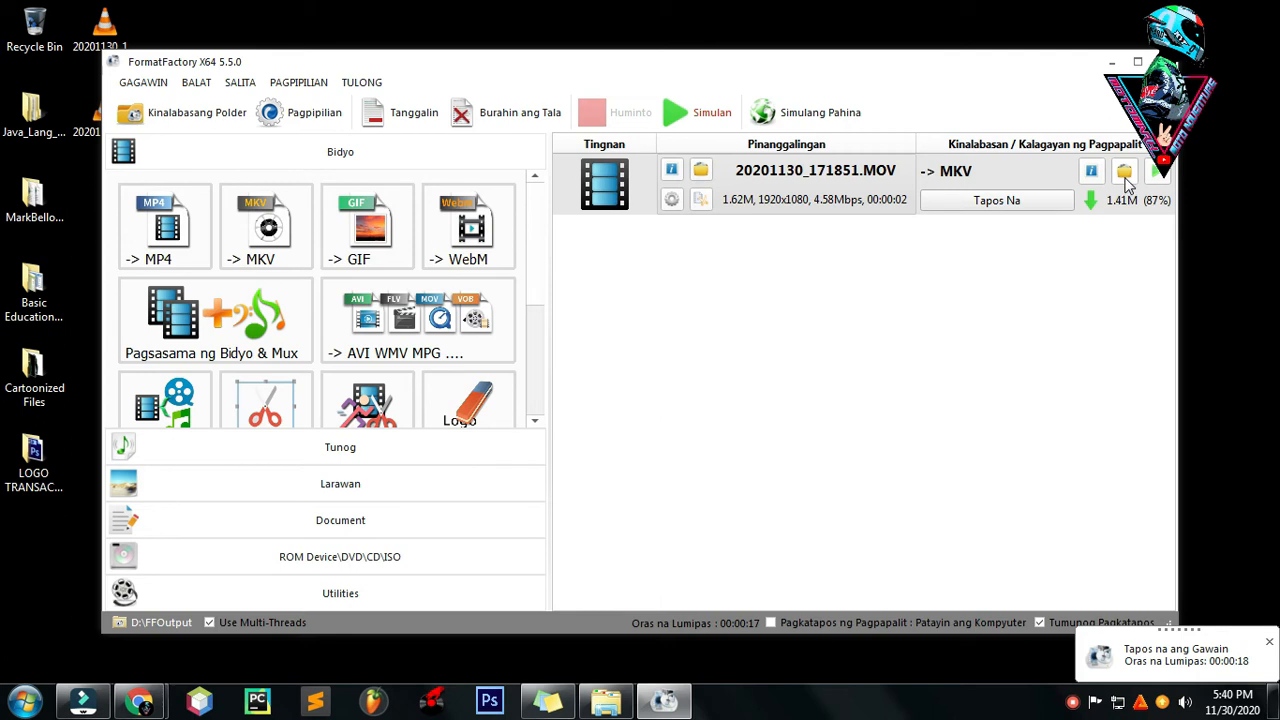
mouse_move(1124, 172)
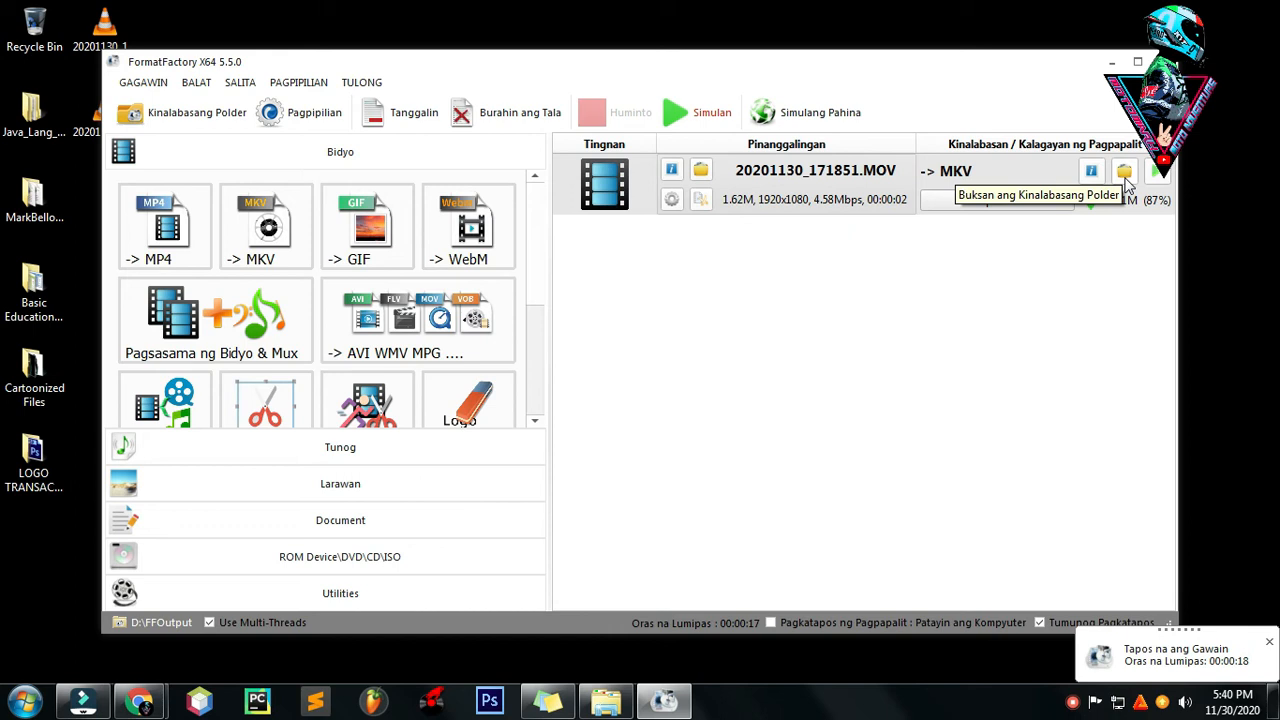
Step: Check the new .mkv in the FFOutput folder, glance at Desktop, then return to Filmora
left_click(1124, 170)
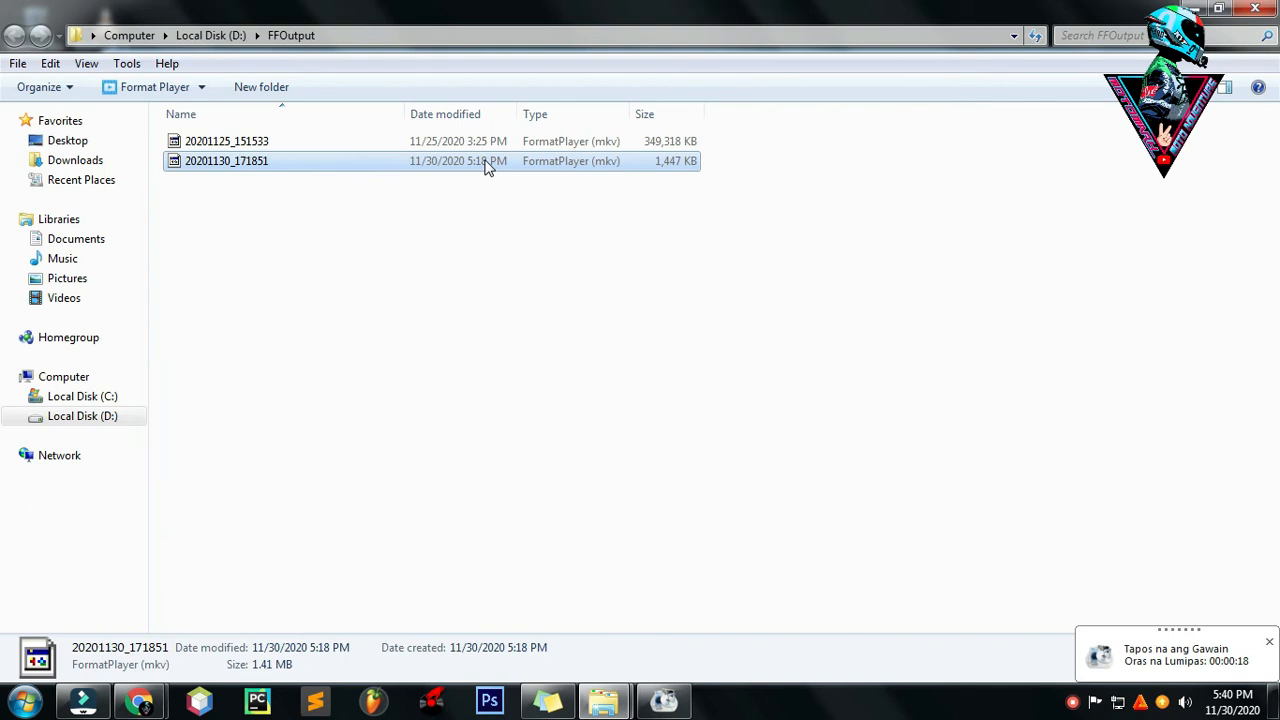
mouse_move(620, 176)
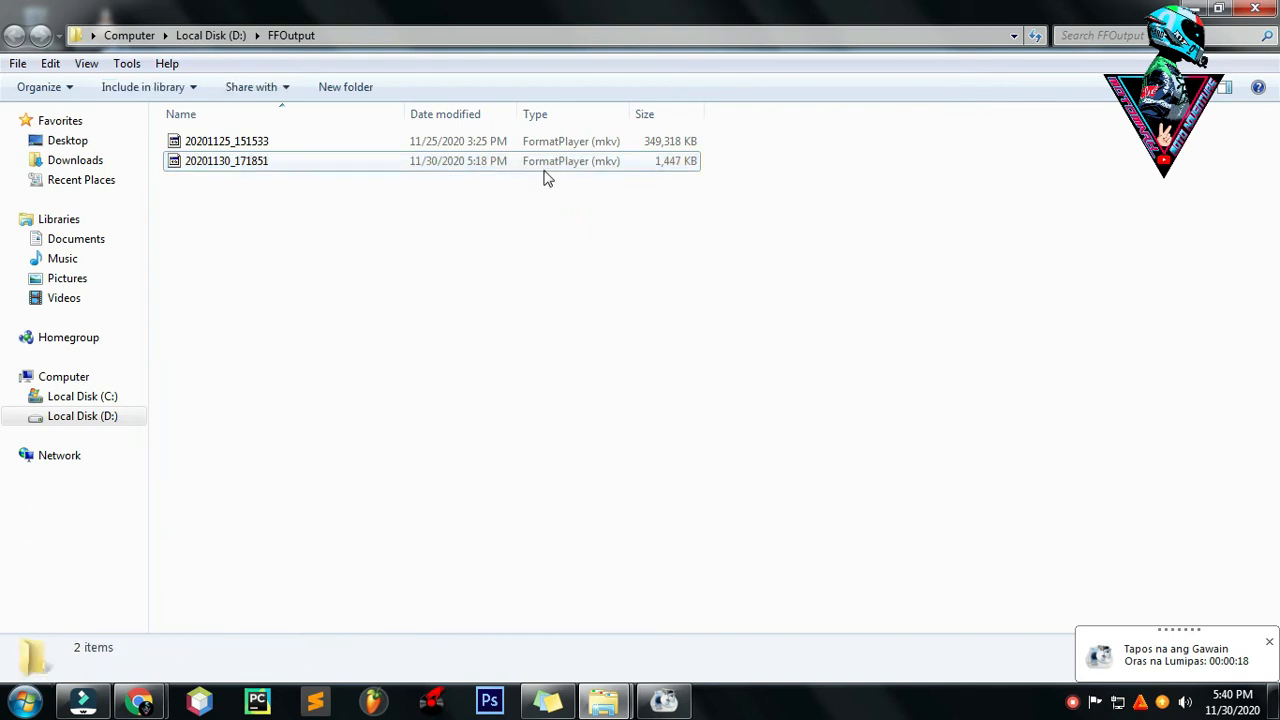
left_click(226, 160)
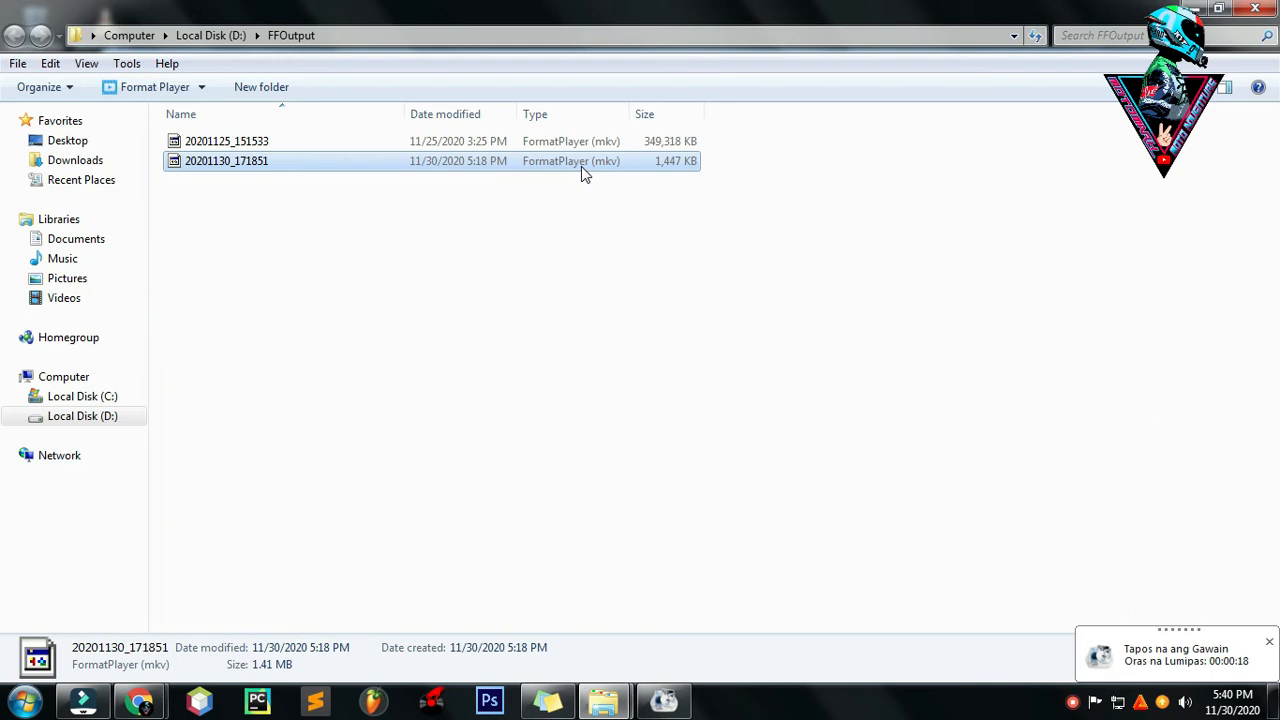
mouse_move(444, 184)
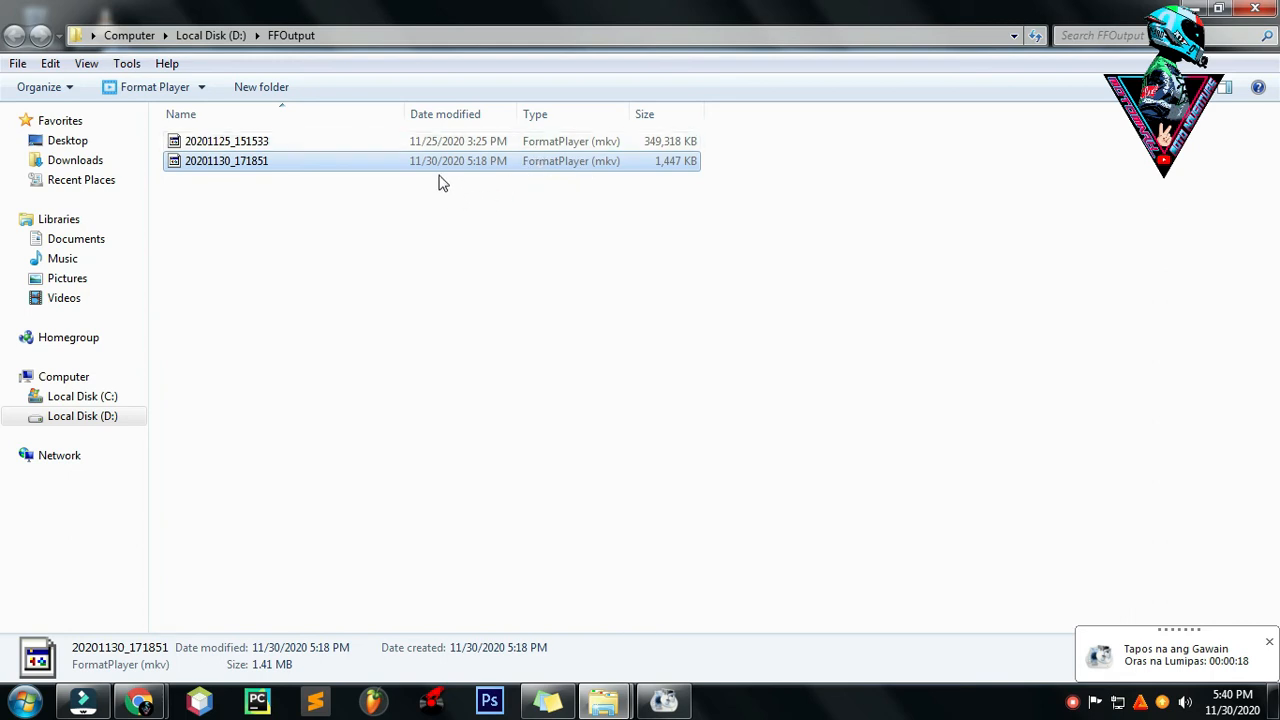
mouse_move(380, 172)
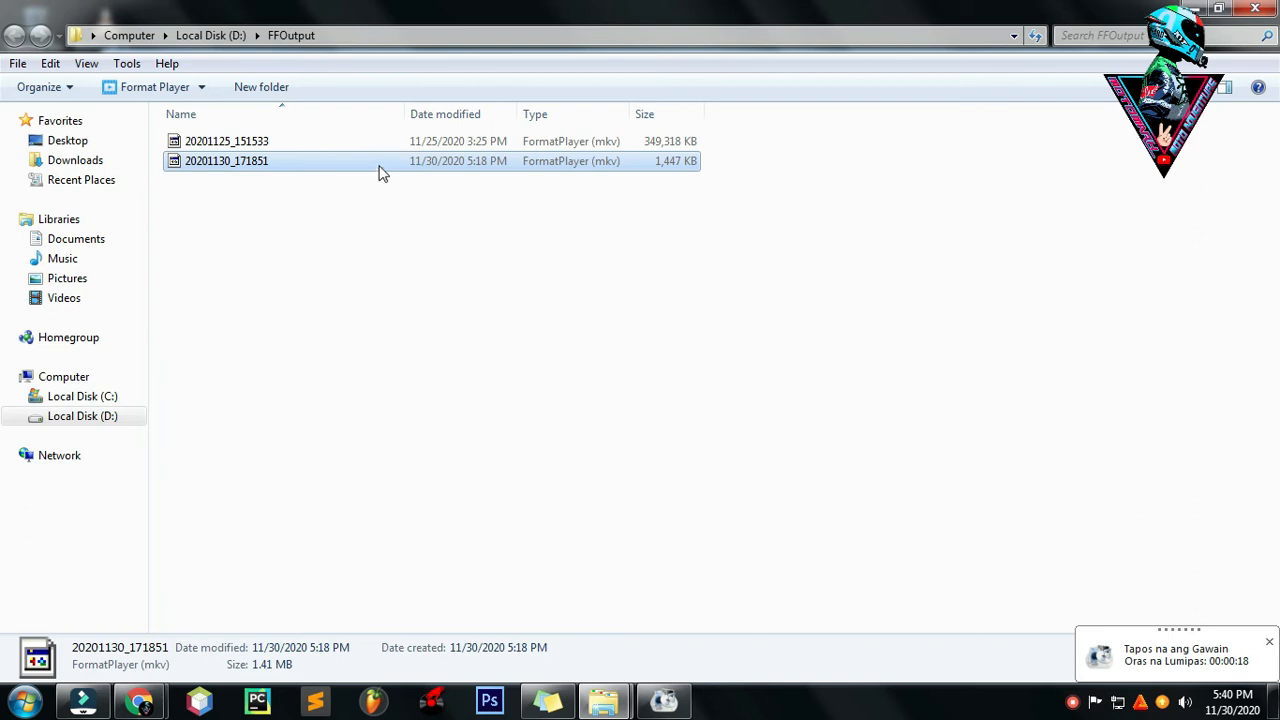
mouse_move(60, 180)
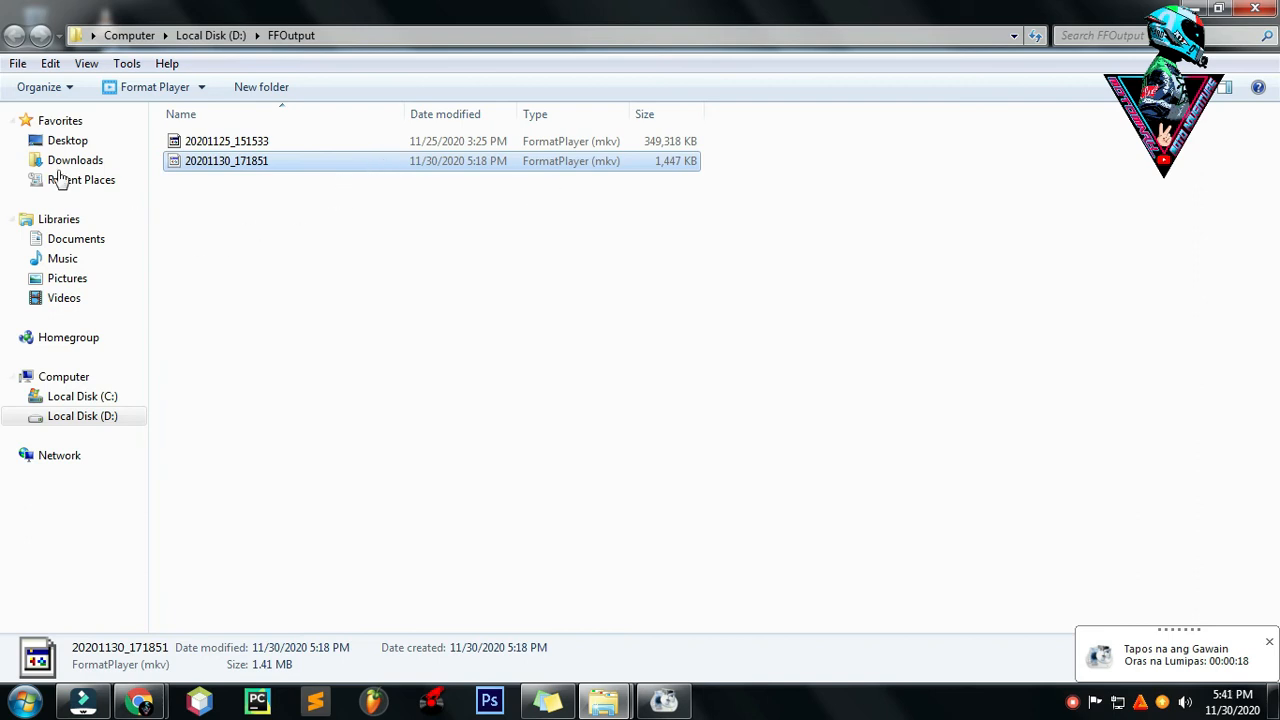
left_click(68, 140)
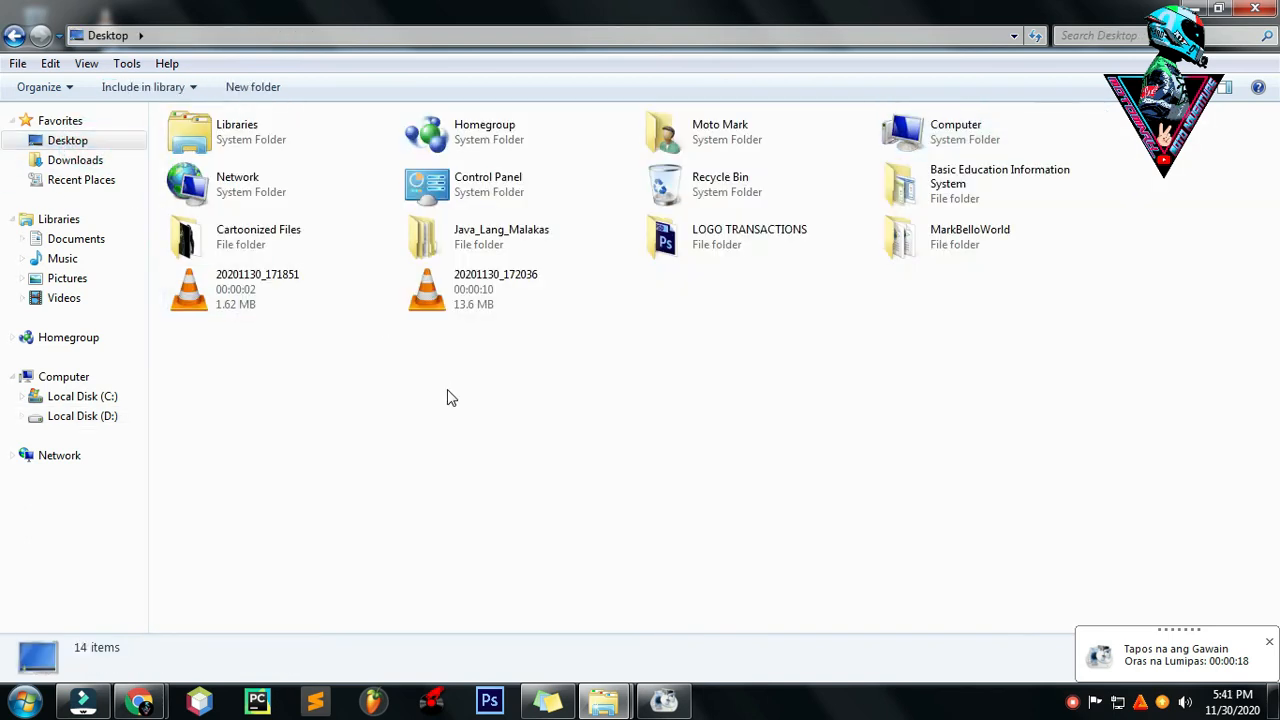
mouse_move(444, 390)
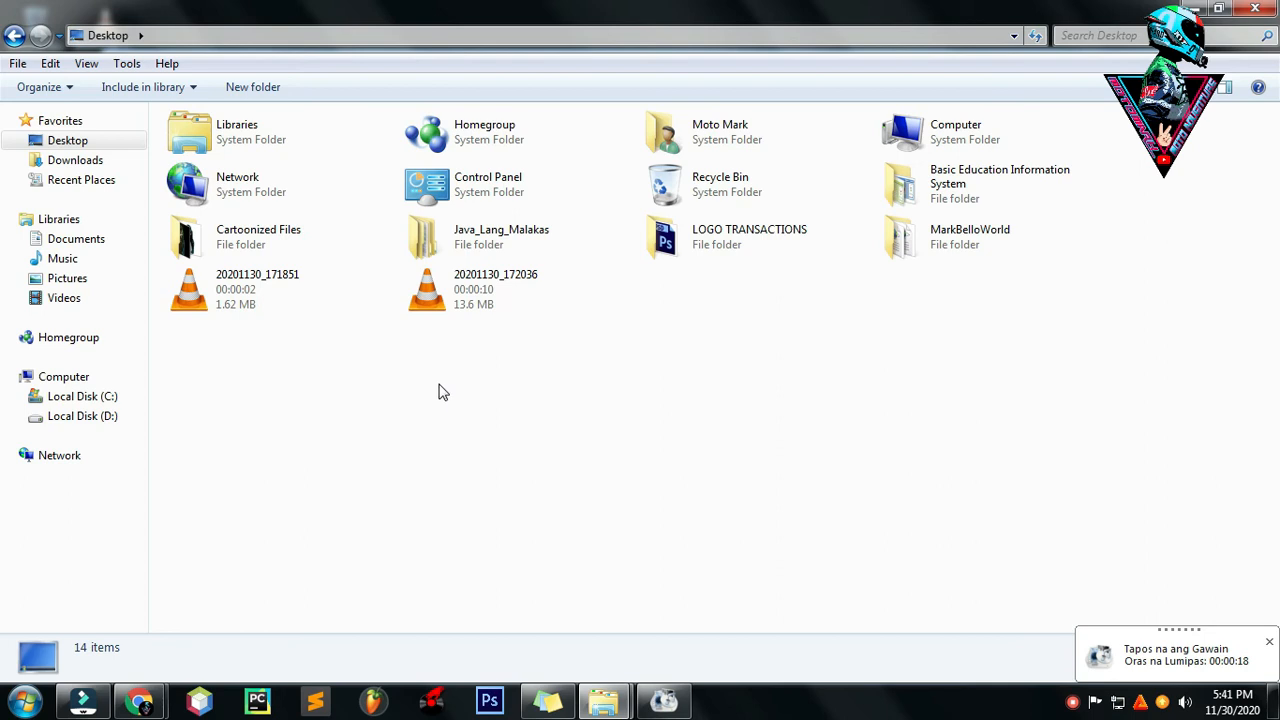
mouse_move(364, 532)
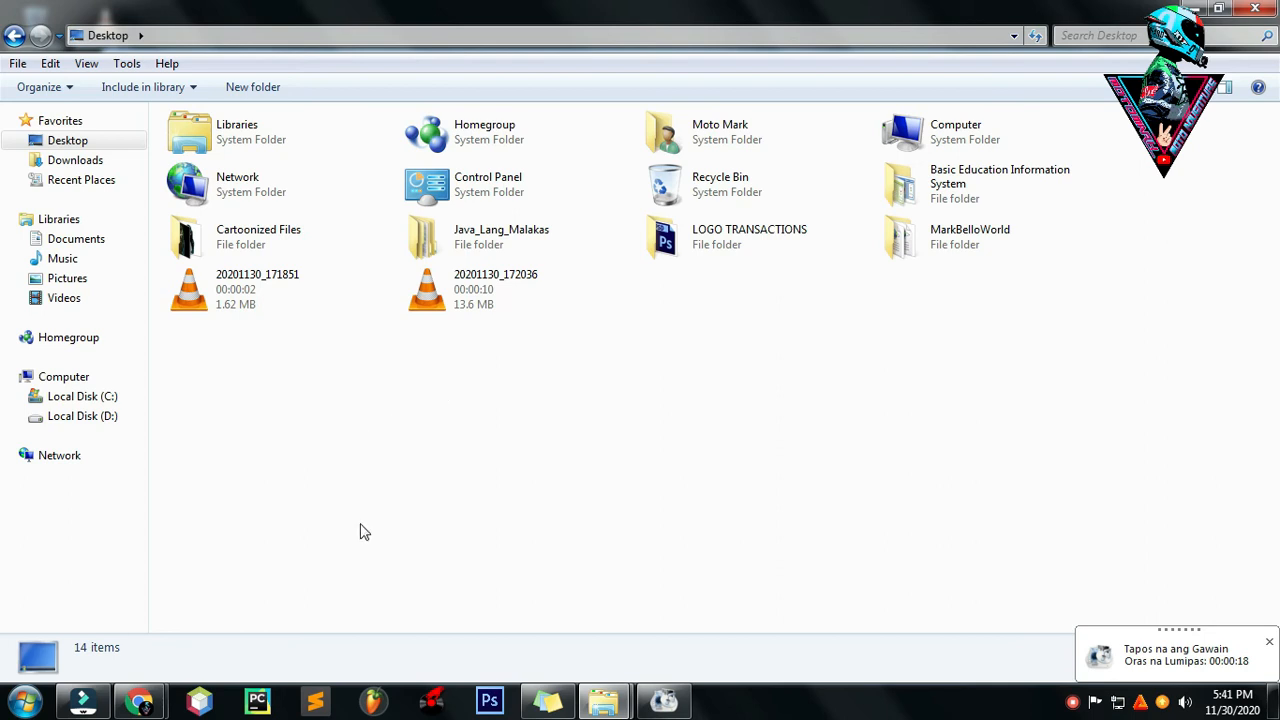
mouse_move(380, 490)
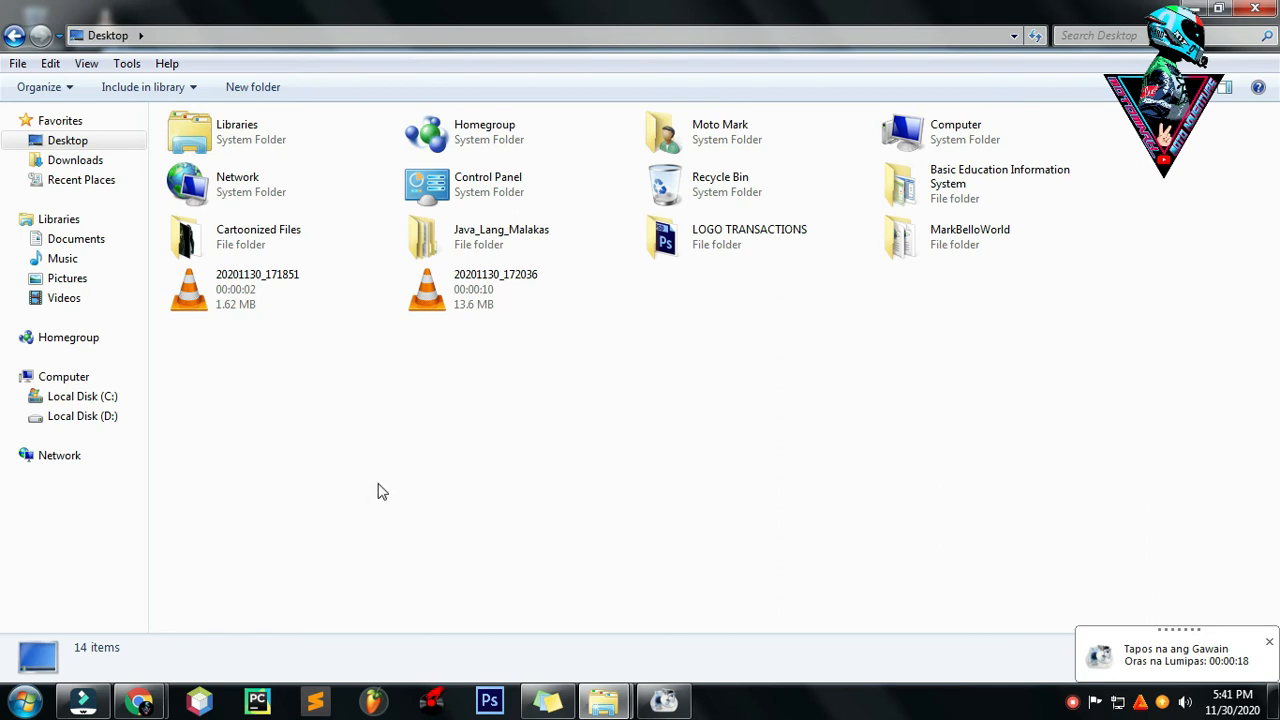
left_click(756, 288)
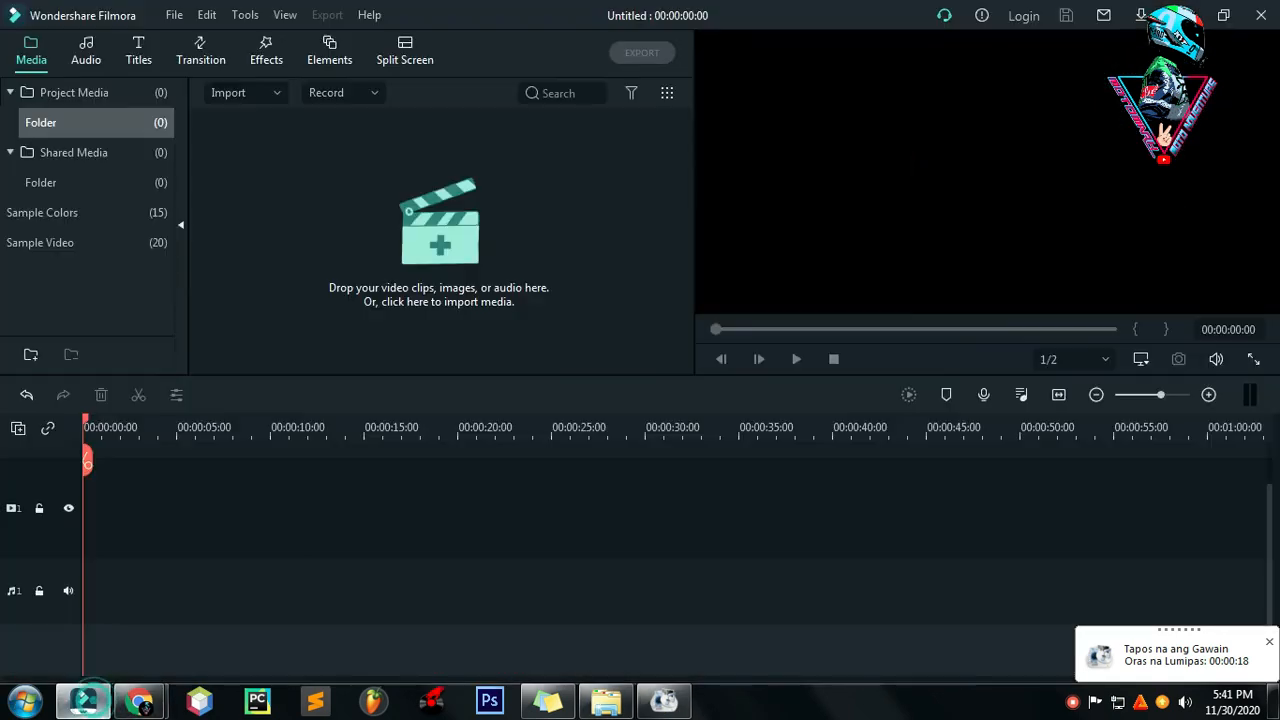
mouse_move(426, 276)
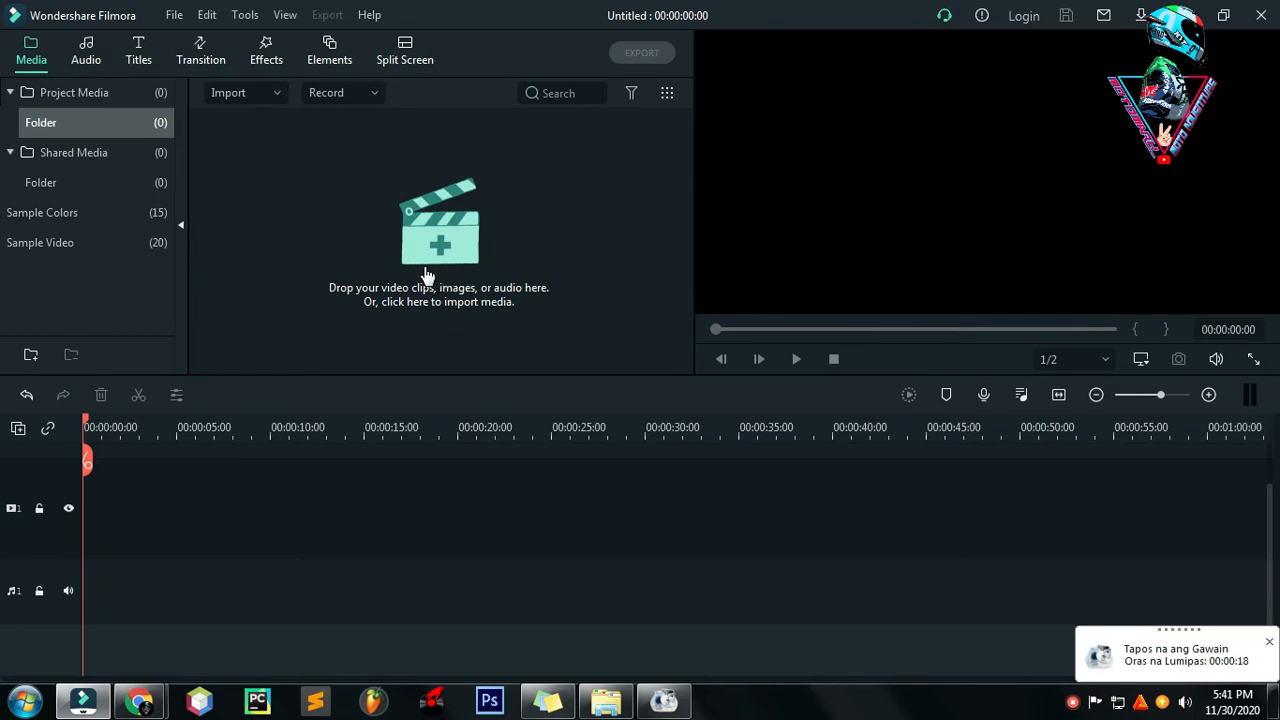
Step: Import the Desktop clip 20201130_171851 into the project's media library
left_click(438, 244)
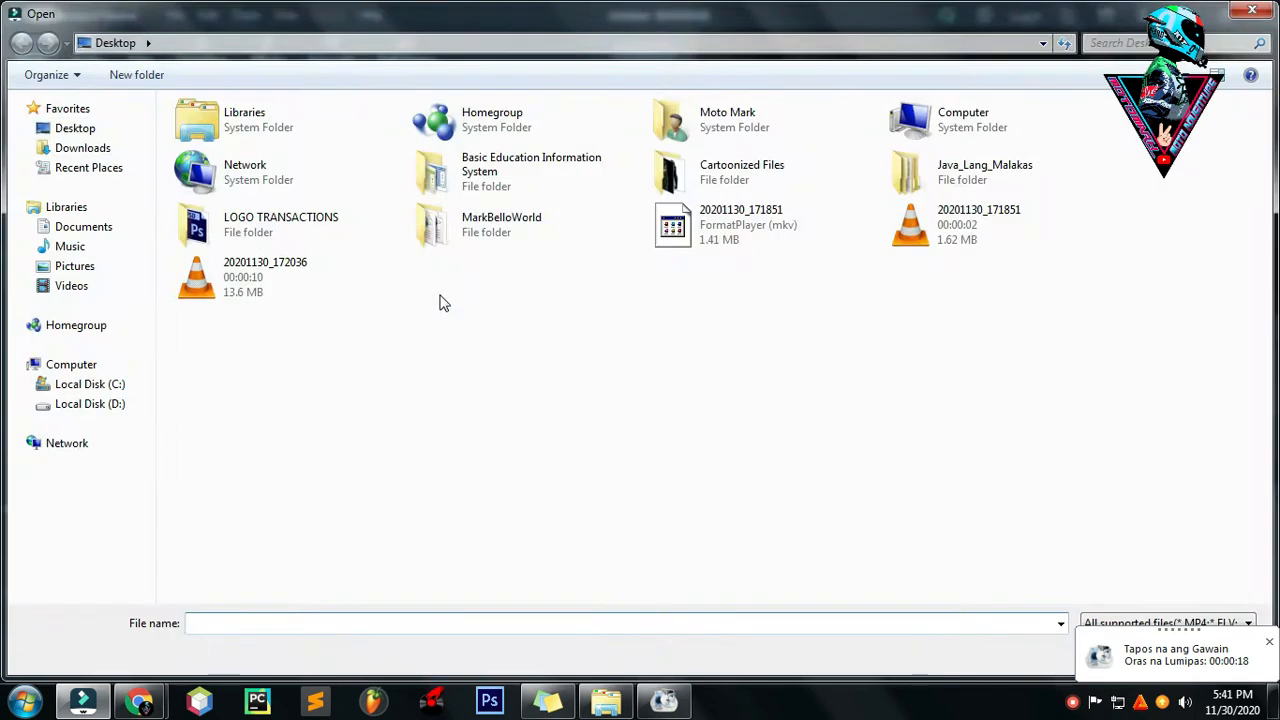
mouse_move(676, 470)
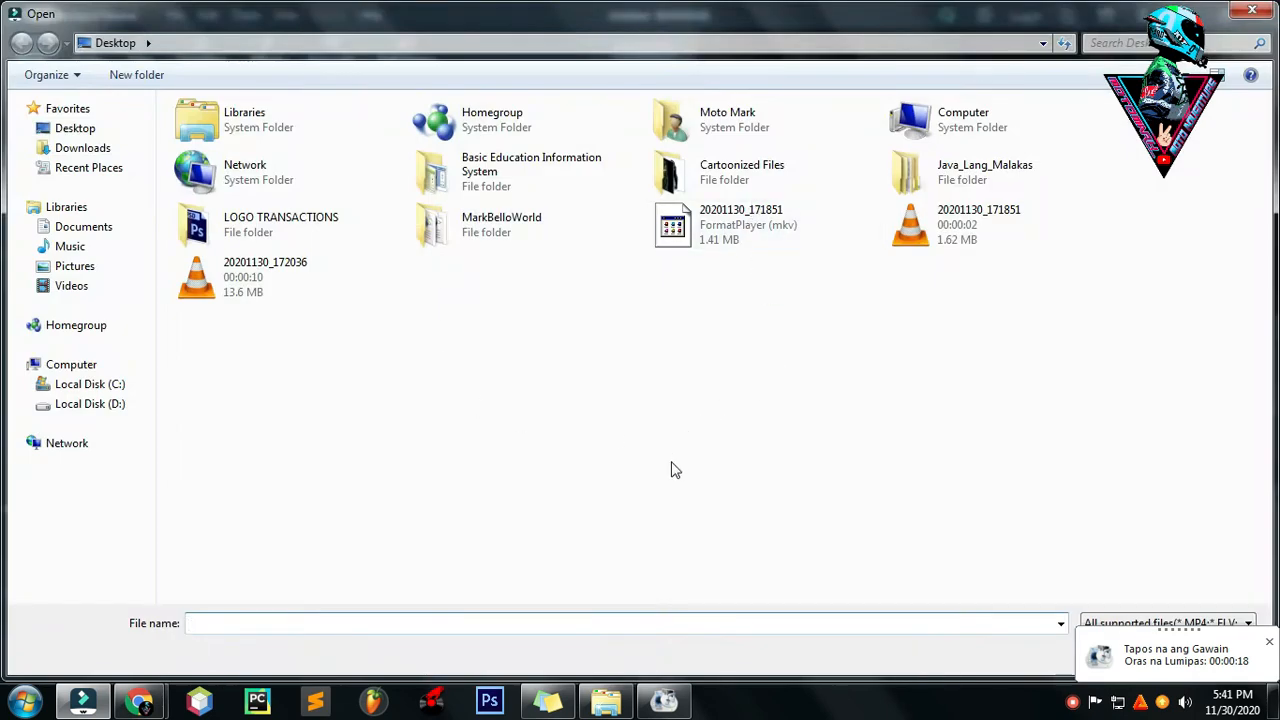
left_click(740, 224)
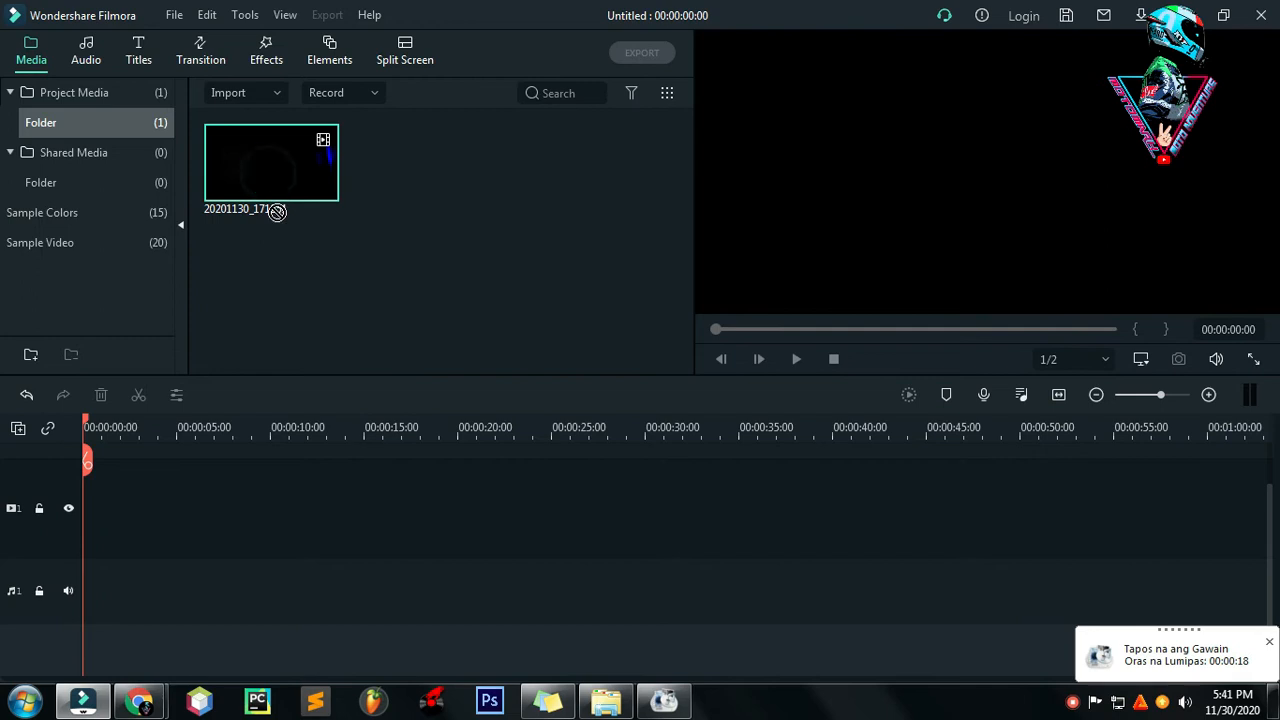
mouse_move(366, 412)
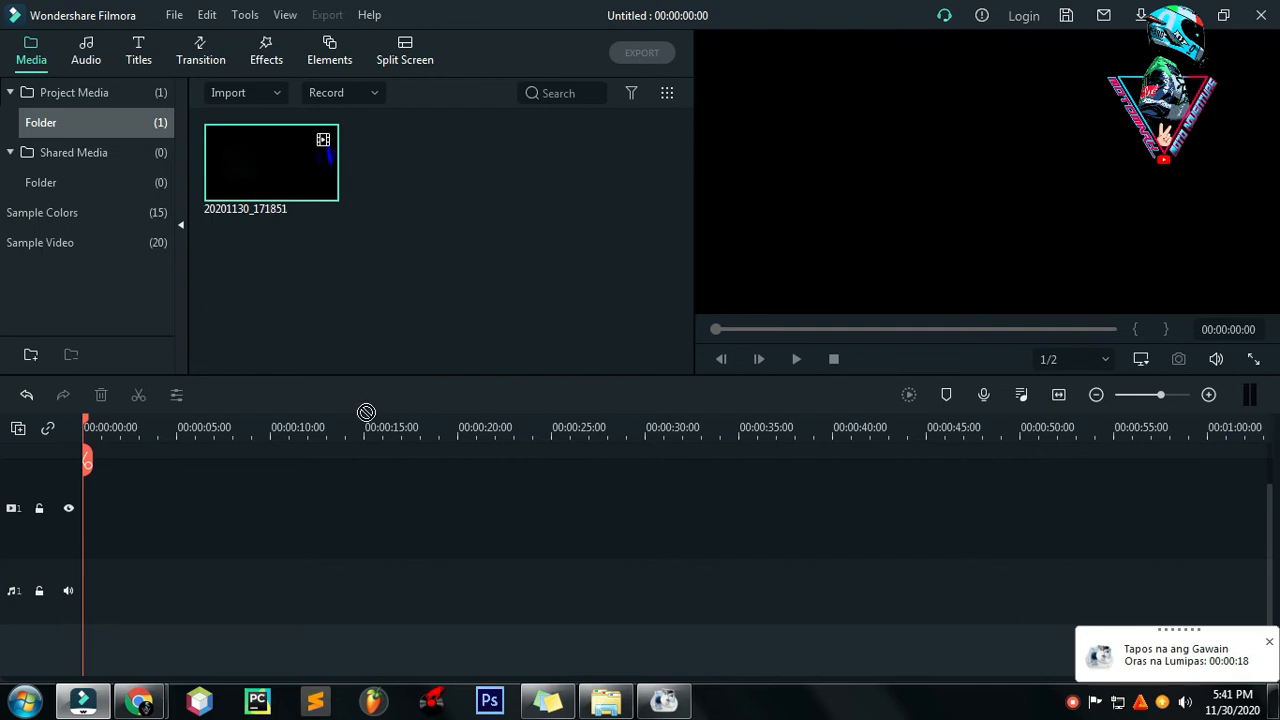
Step: Drop the clip at the timeline start, keeping project settings 1920x1080 25fps
left_click_drag(270, 160, 174, 508)
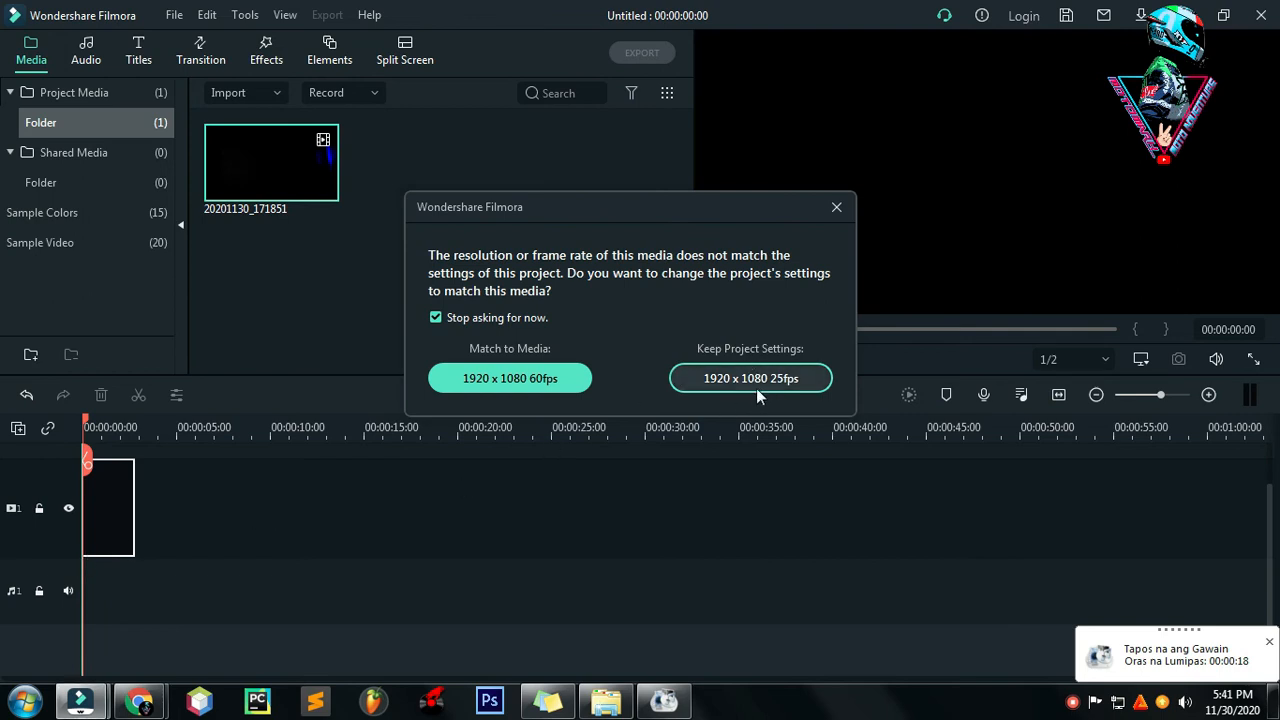
mouse_move(808, 336)
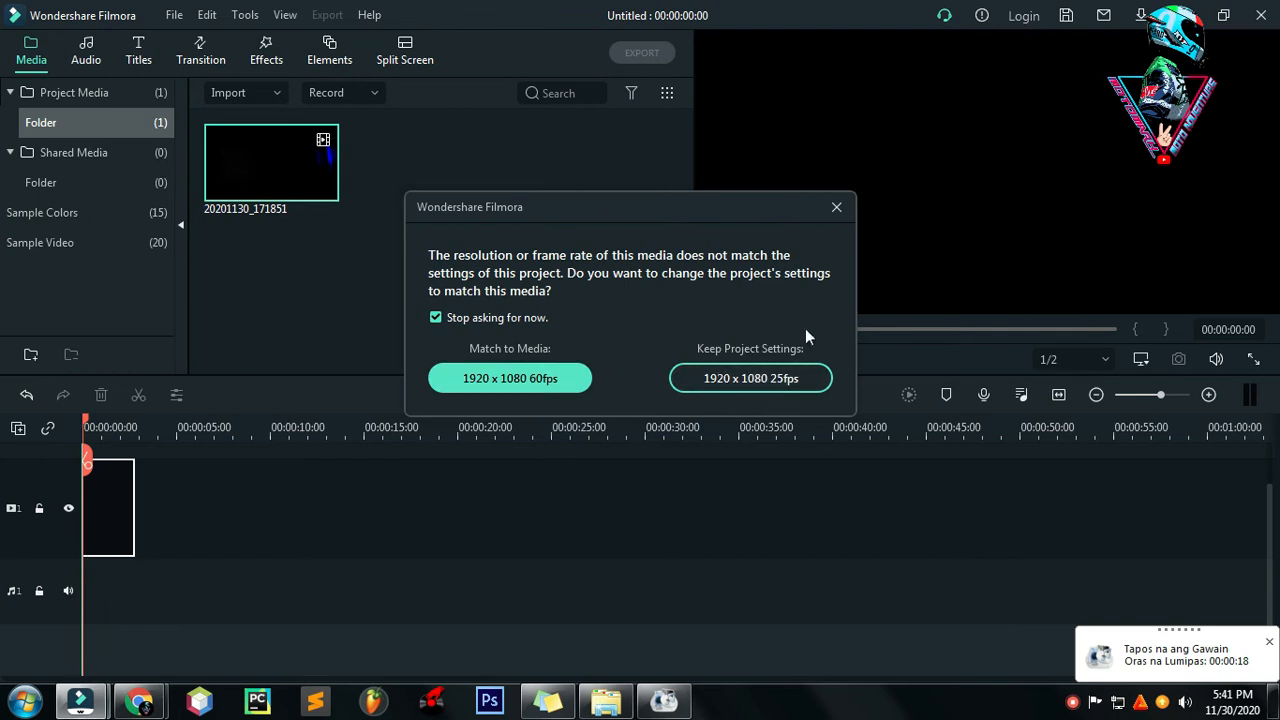
mouse_move(508, 378)
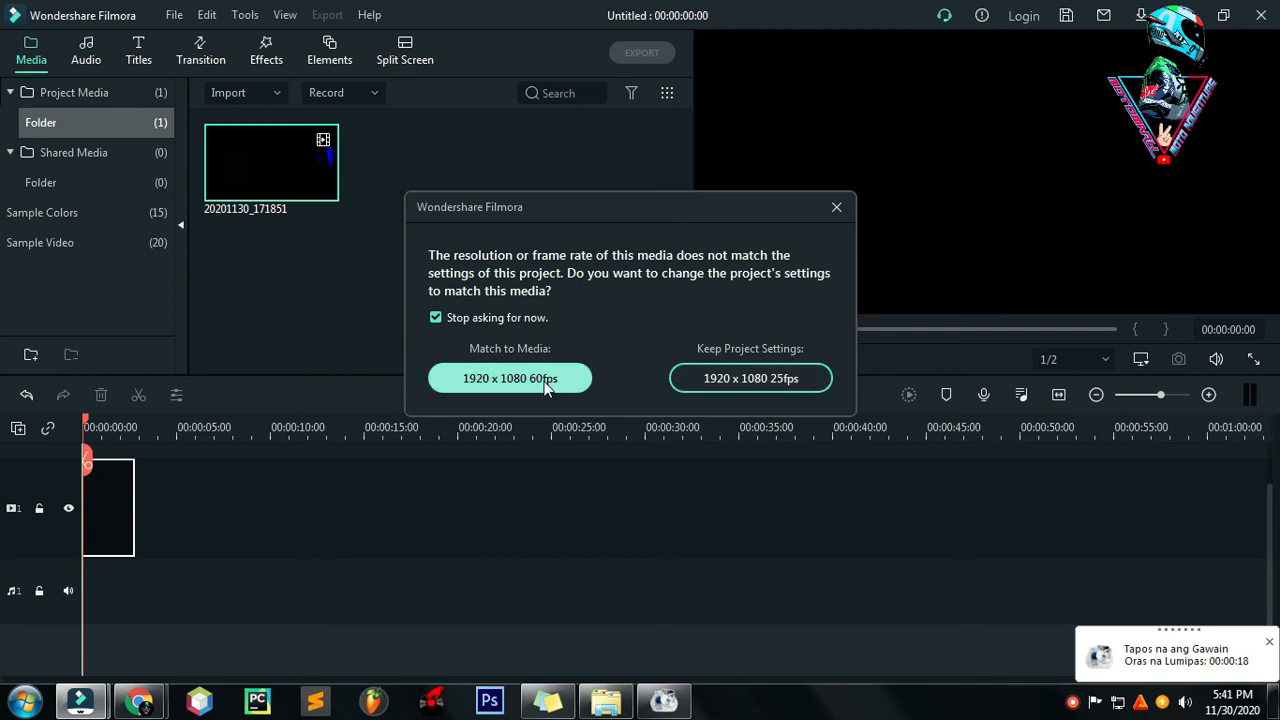
mouse_move(656, 388)
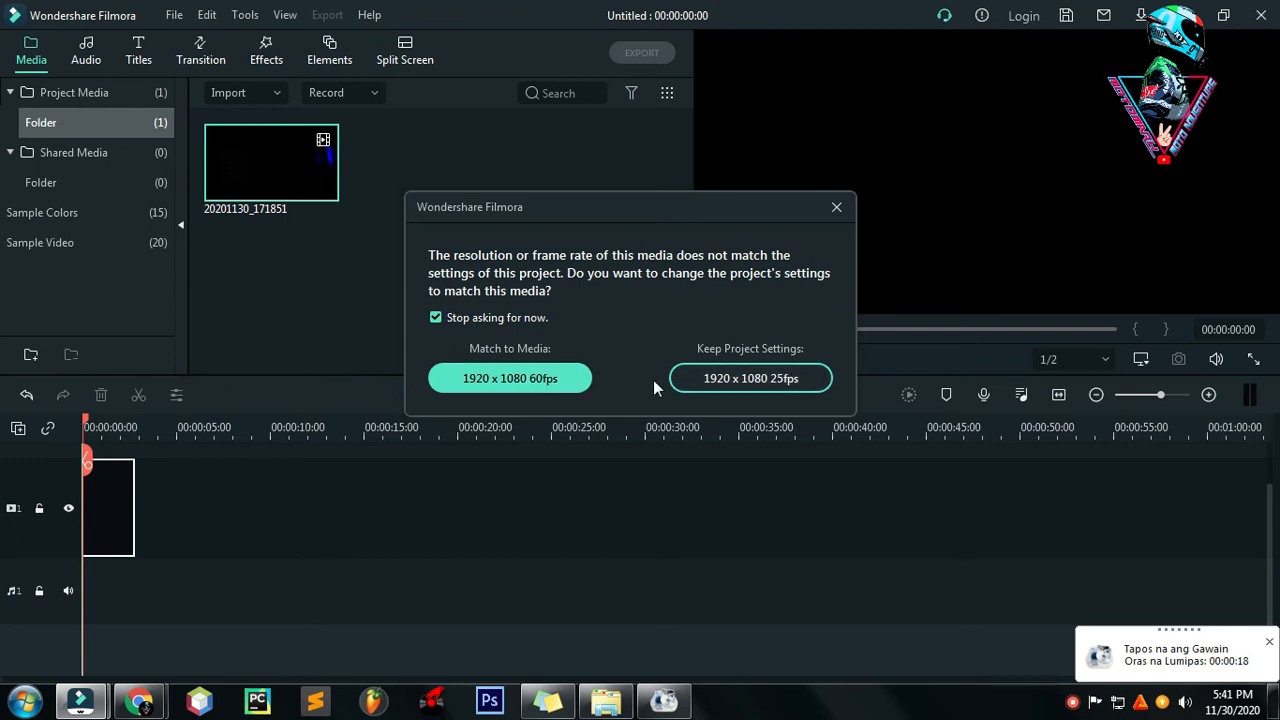
mouse_move(658, 408)
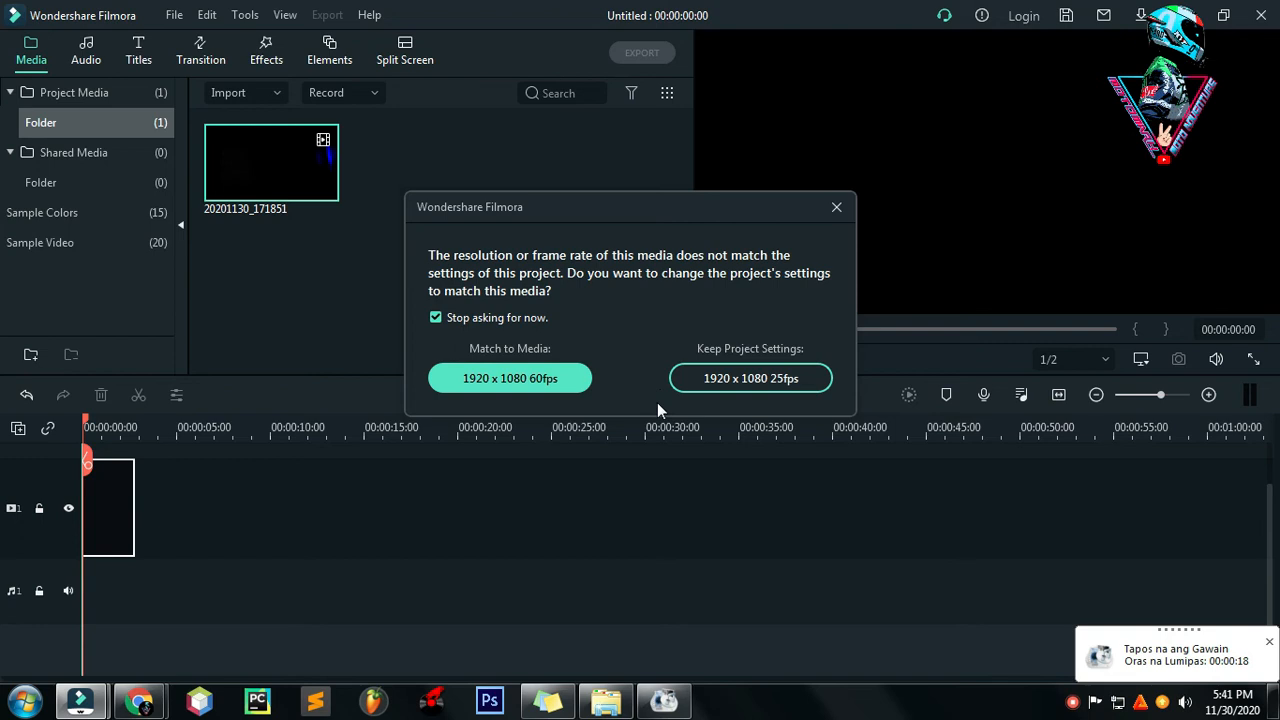
mouse_move(750, 378)
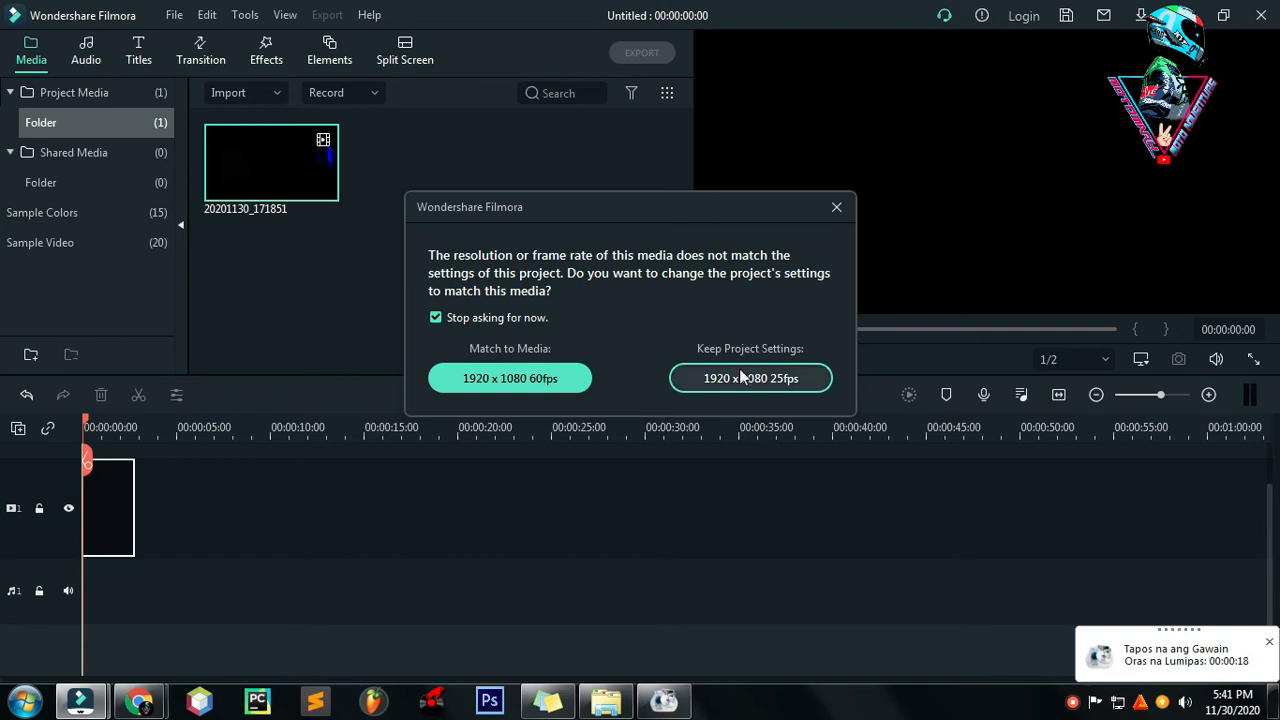
mouse_move(510, 378)
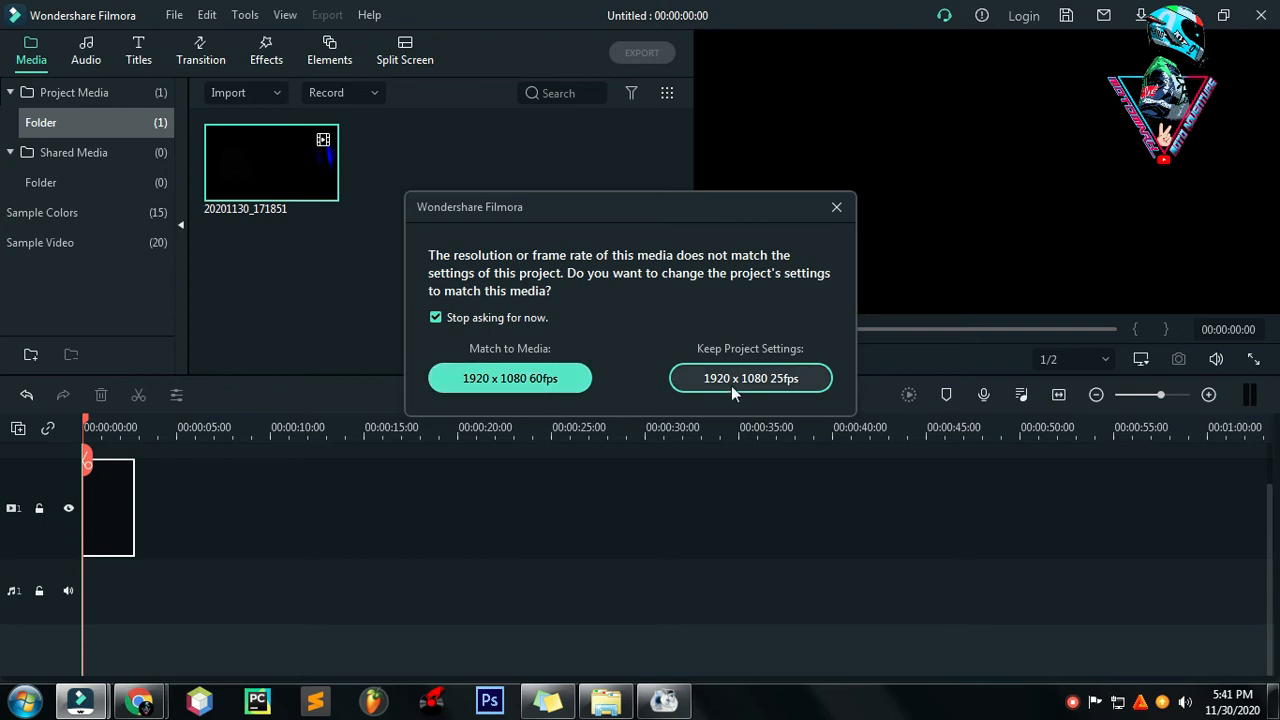
mouse_move(720, 384)
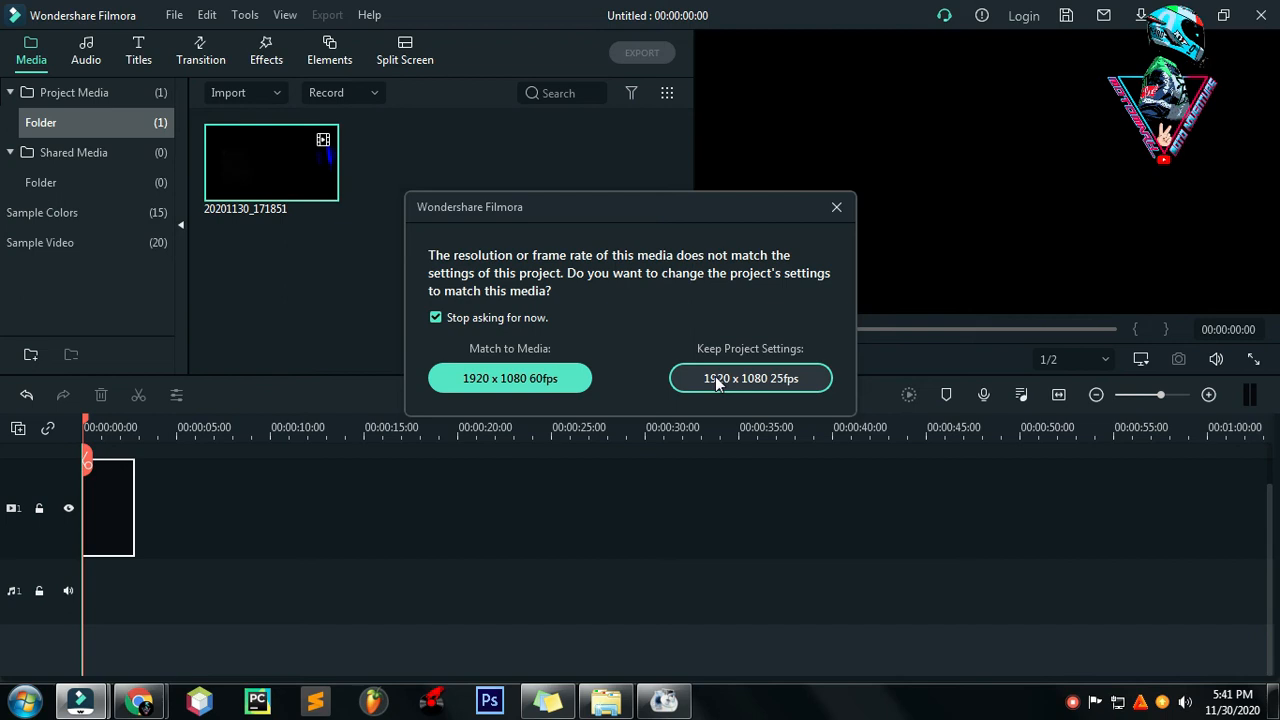
mouse_move(584, 362)
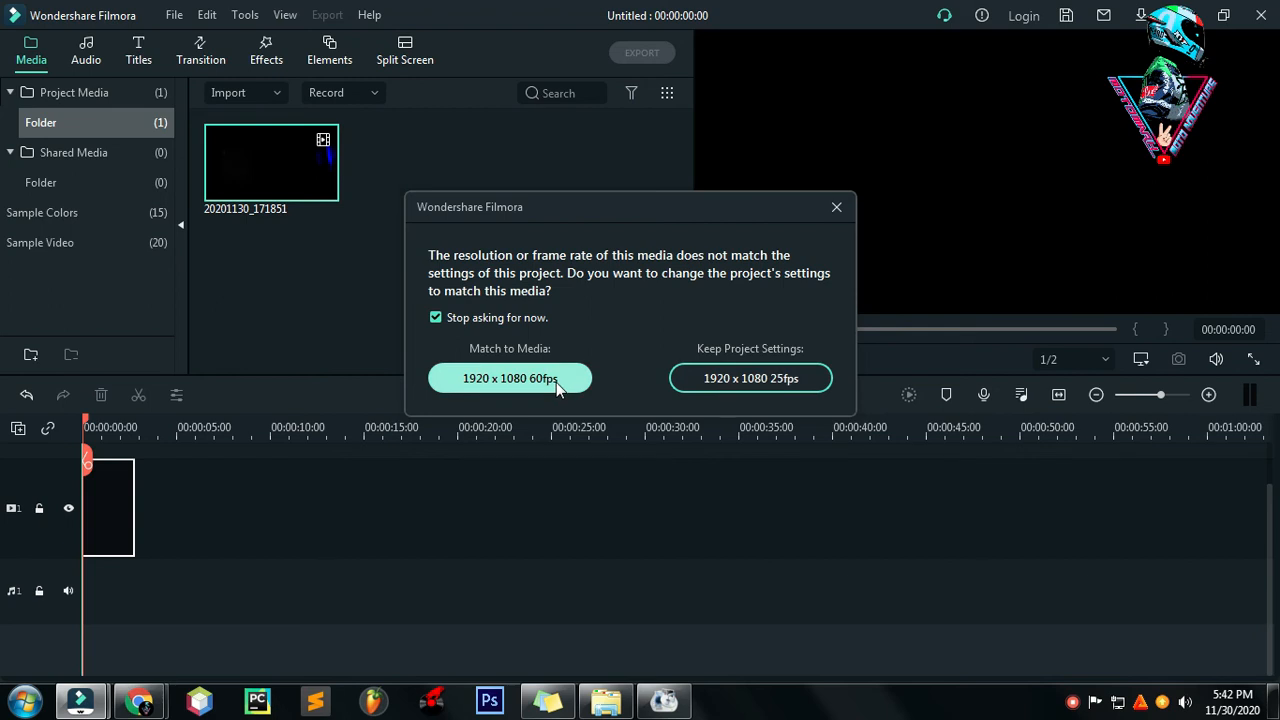
mouse_move(530, 398)
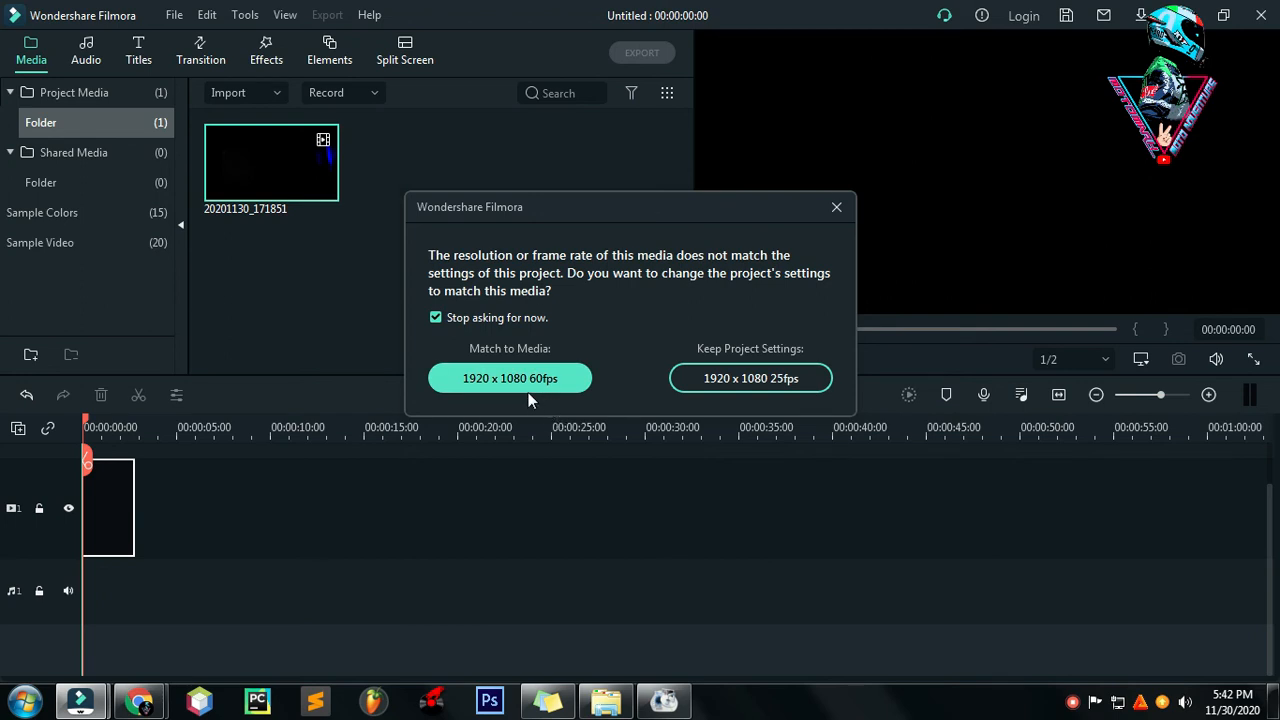
mouse_move(524, 414)
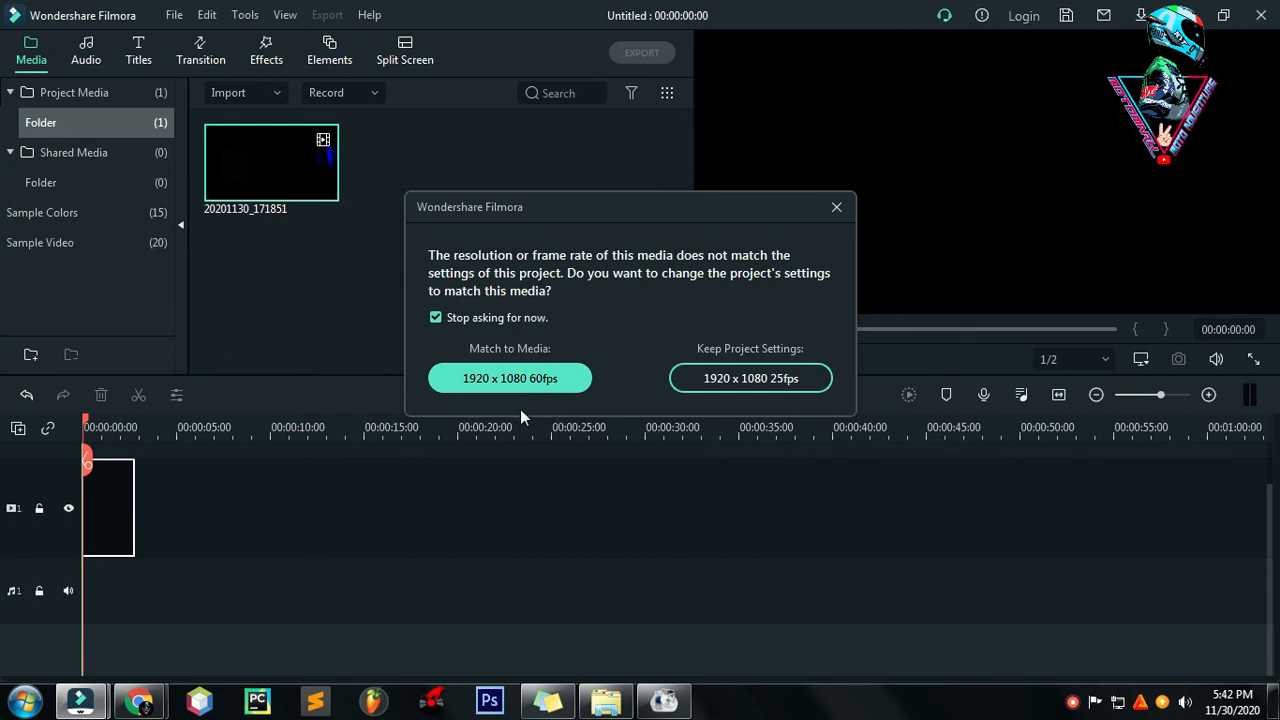
mouse_move(528, 408)
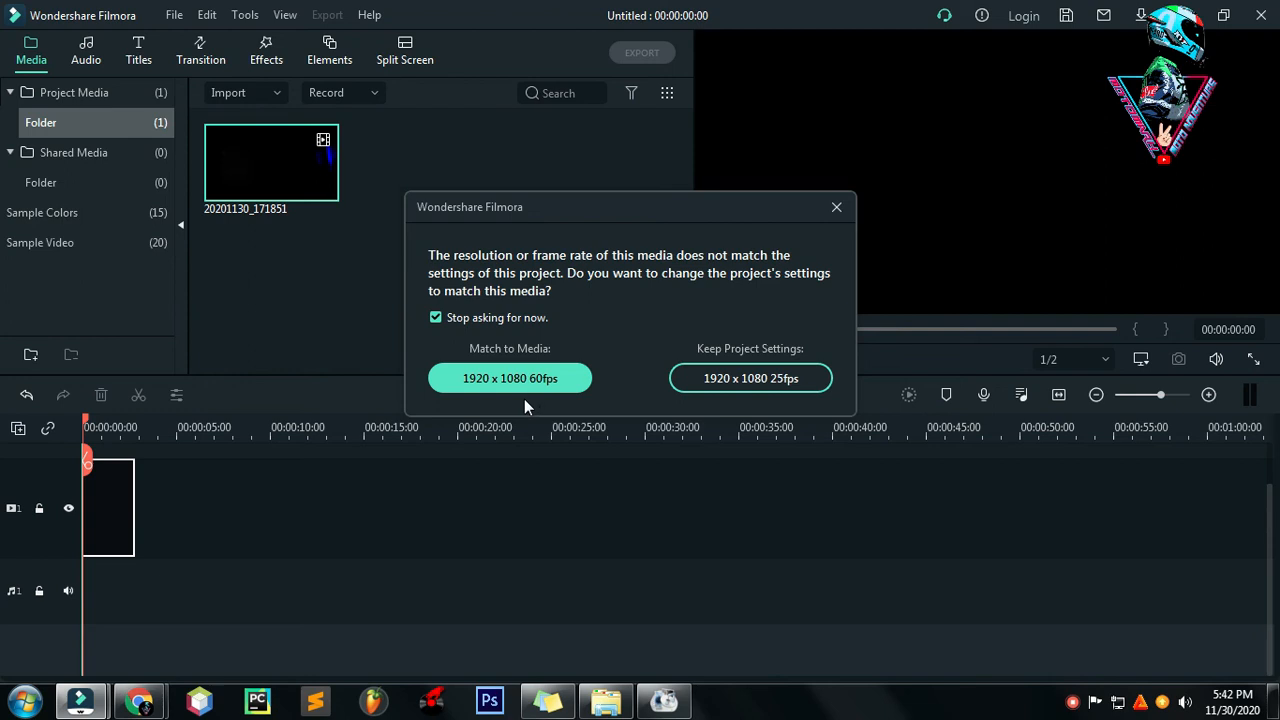
mouse_move(518, 412)
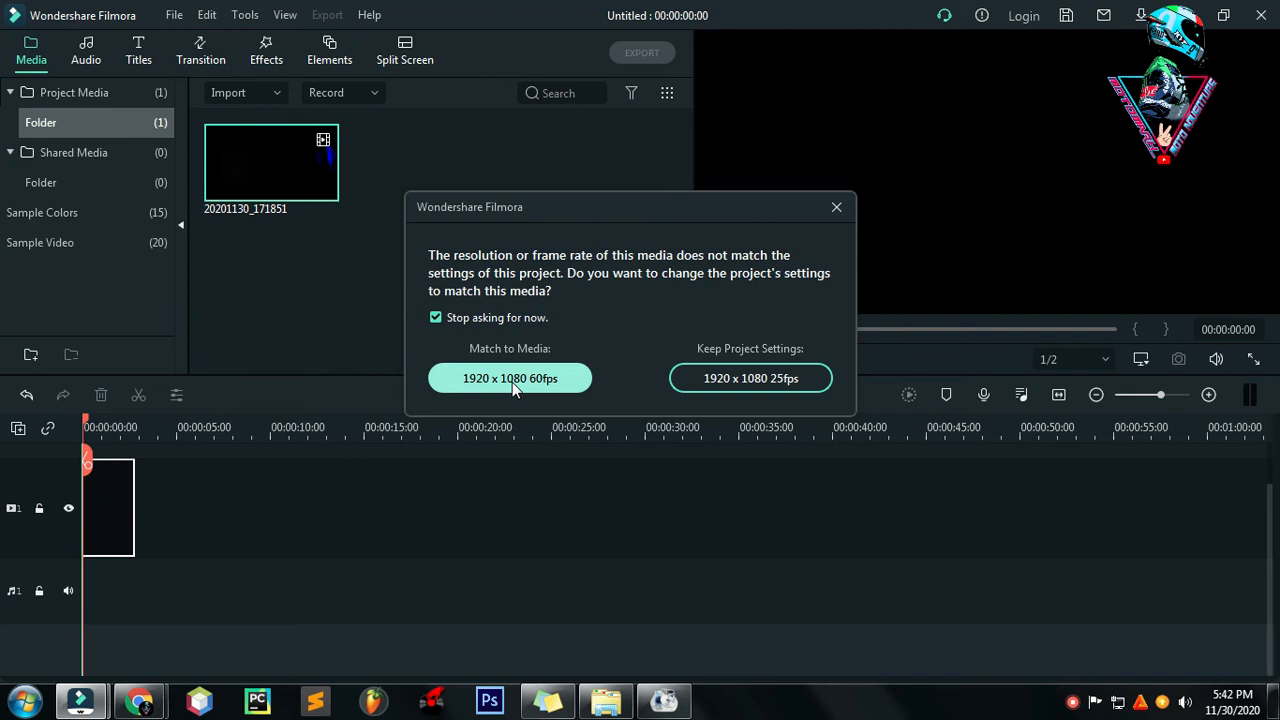
mouse_move(750, 378)
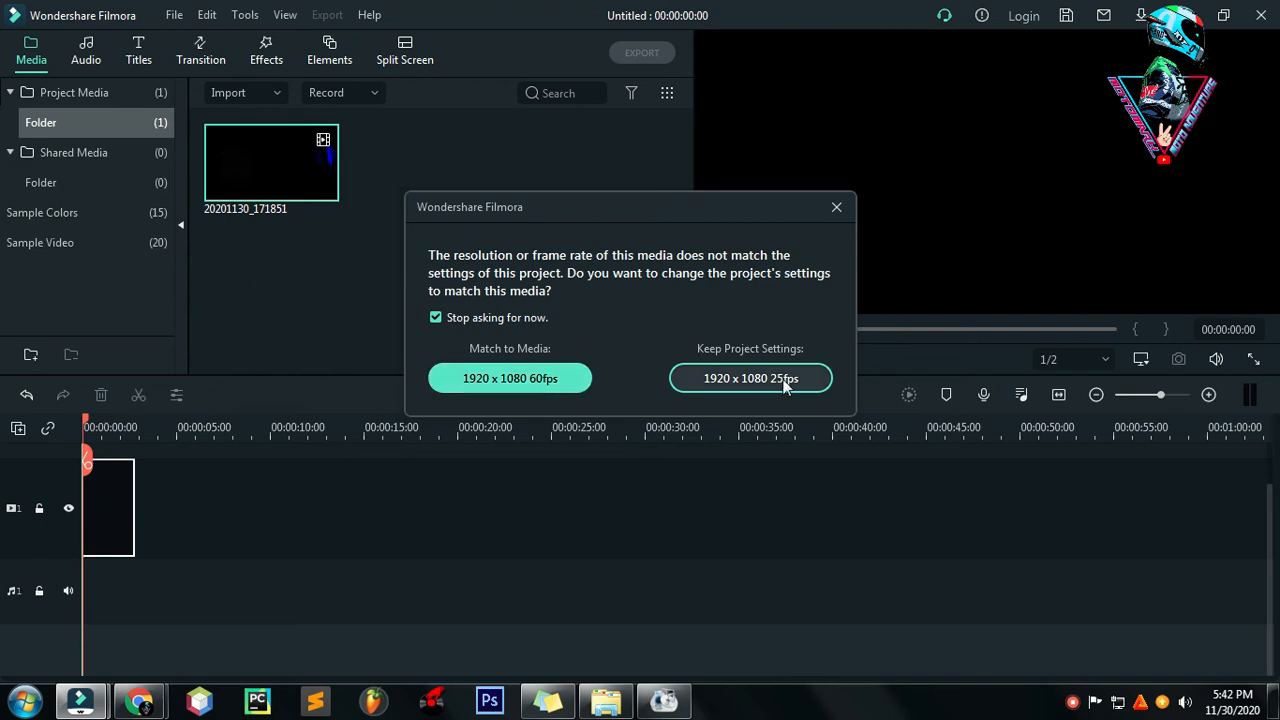
left_click(748, 378)
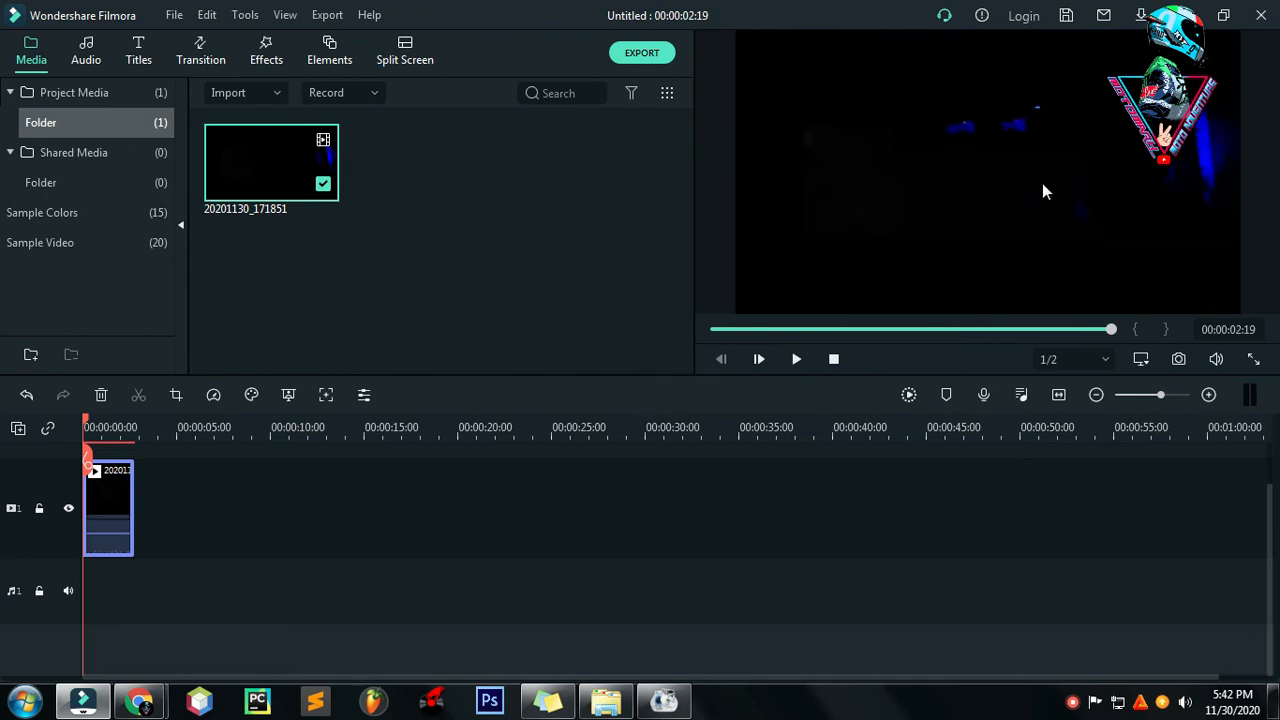
mouse_move(1070, 148)
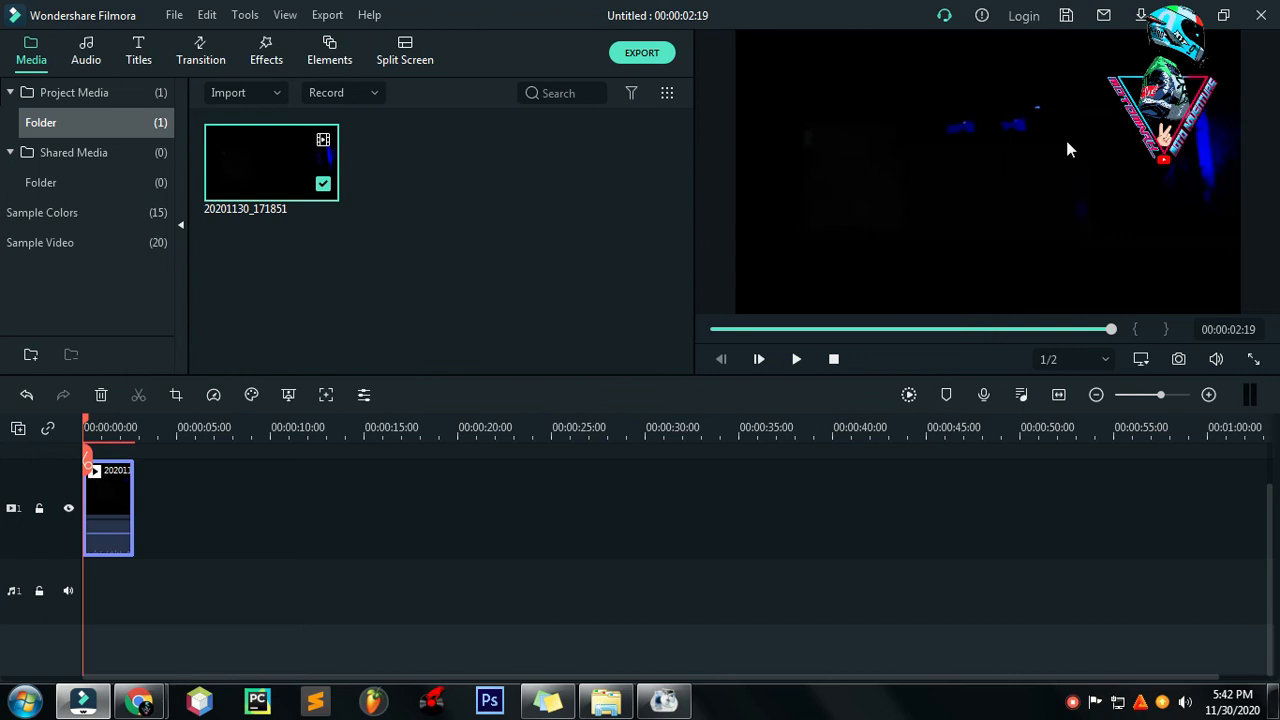
mouse_move(110, 522)
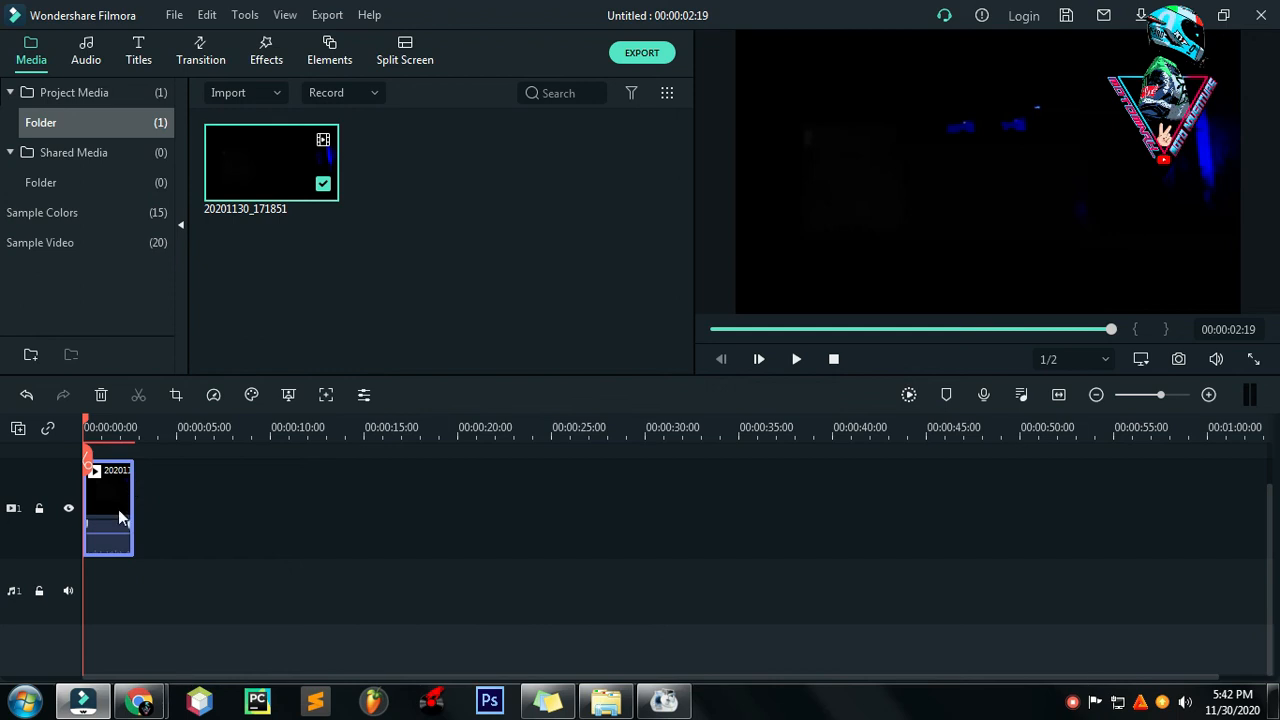
right_click(270, 162)
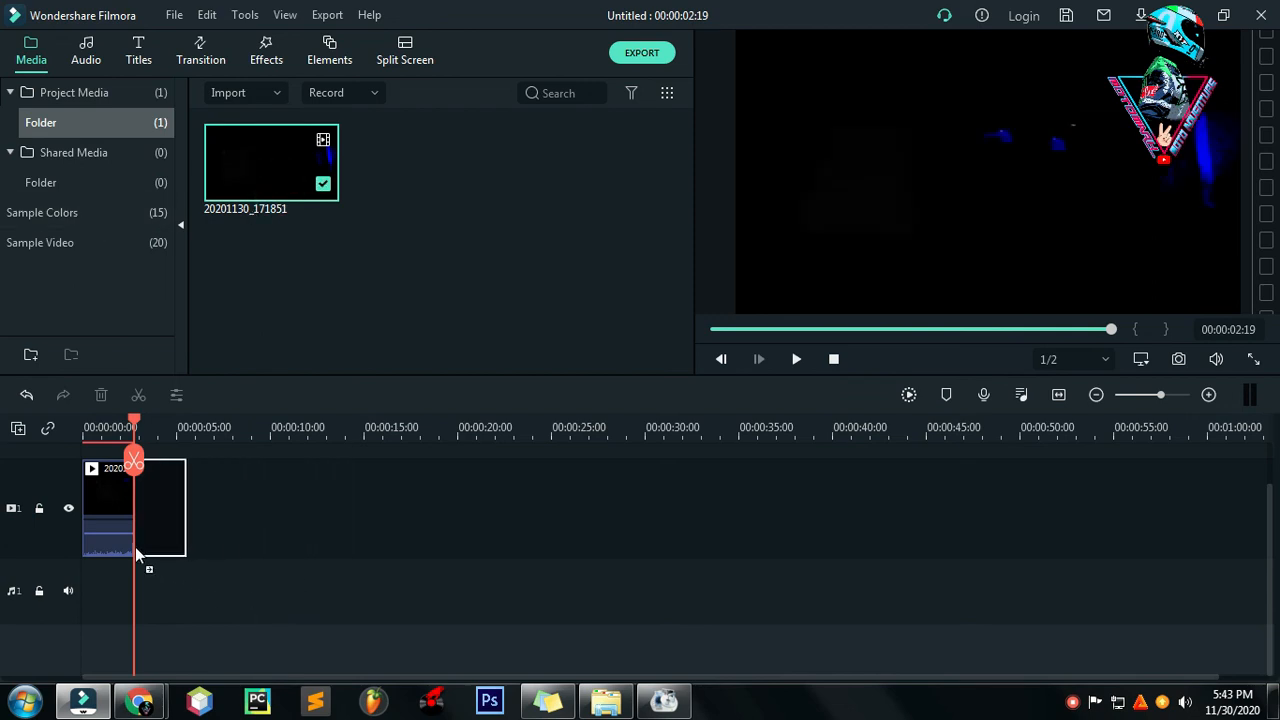
left_click_drag(184, 508, 136, 508)
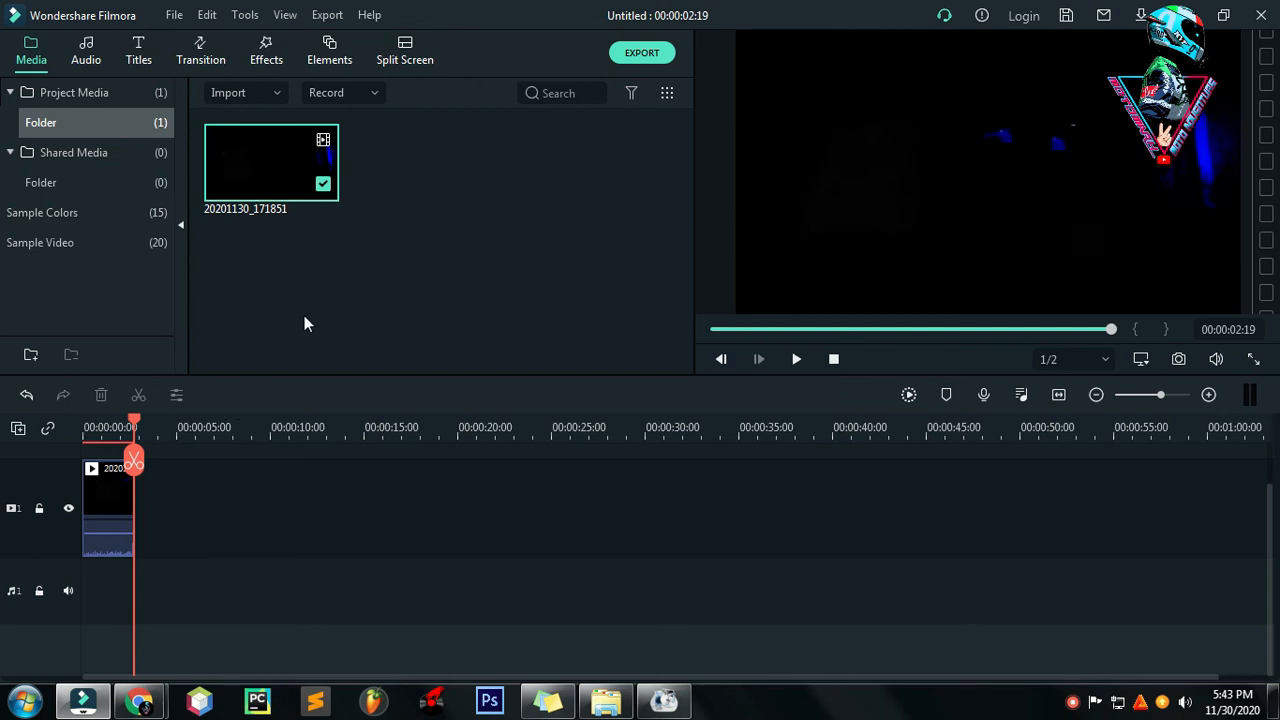
mouse_move(284, 216)
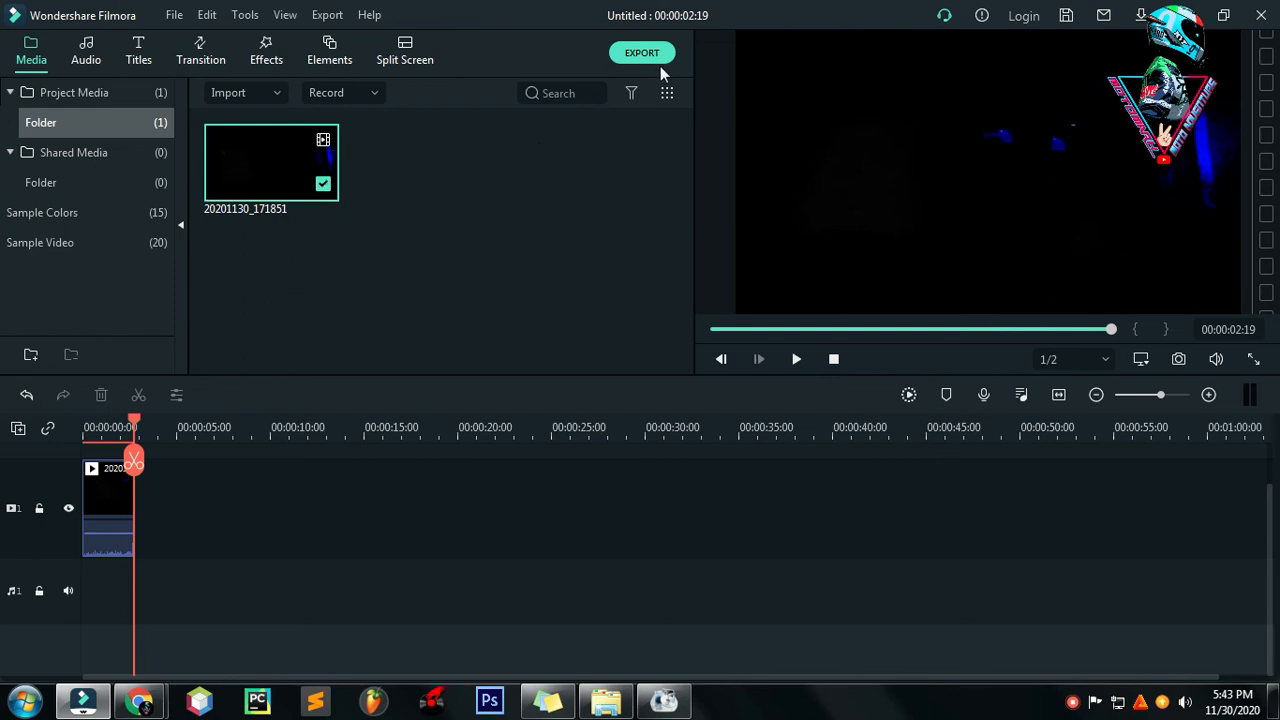
Step: Export the timeline as My Video in MP4 and show it in the Output folder
left_click(640, 52)
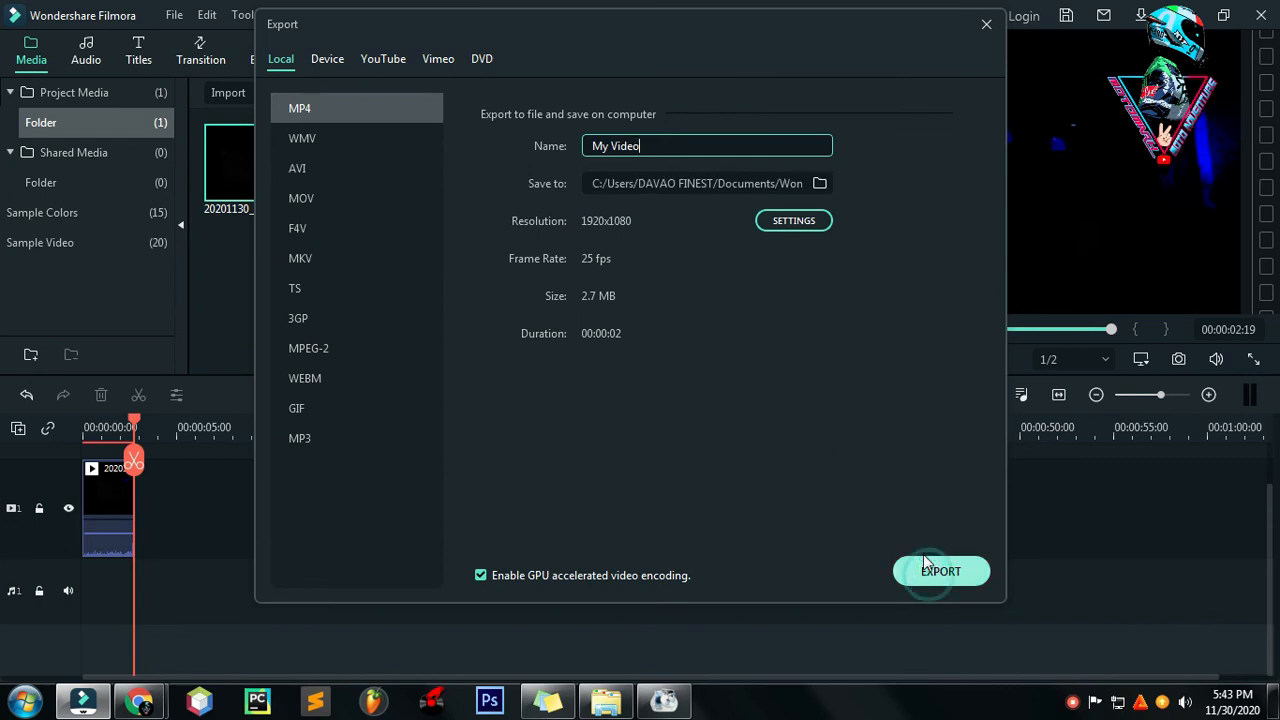
left_click(940, 572)
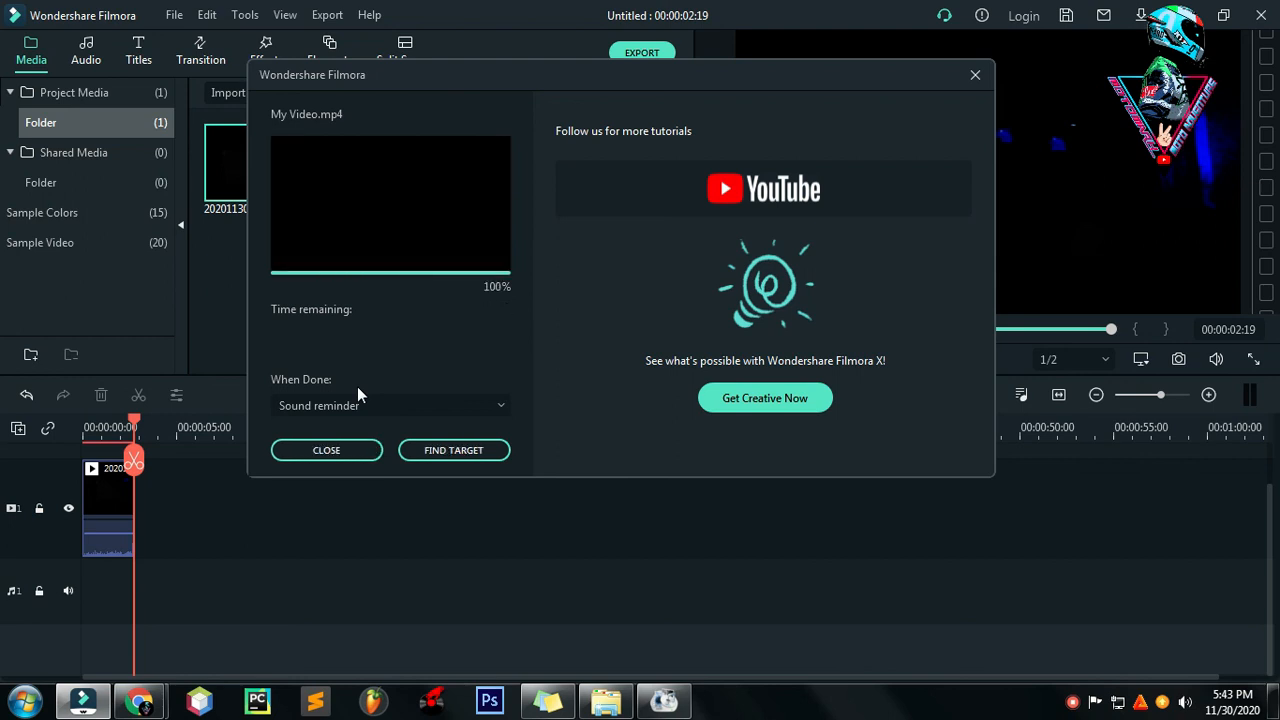
left_click(326, 450)
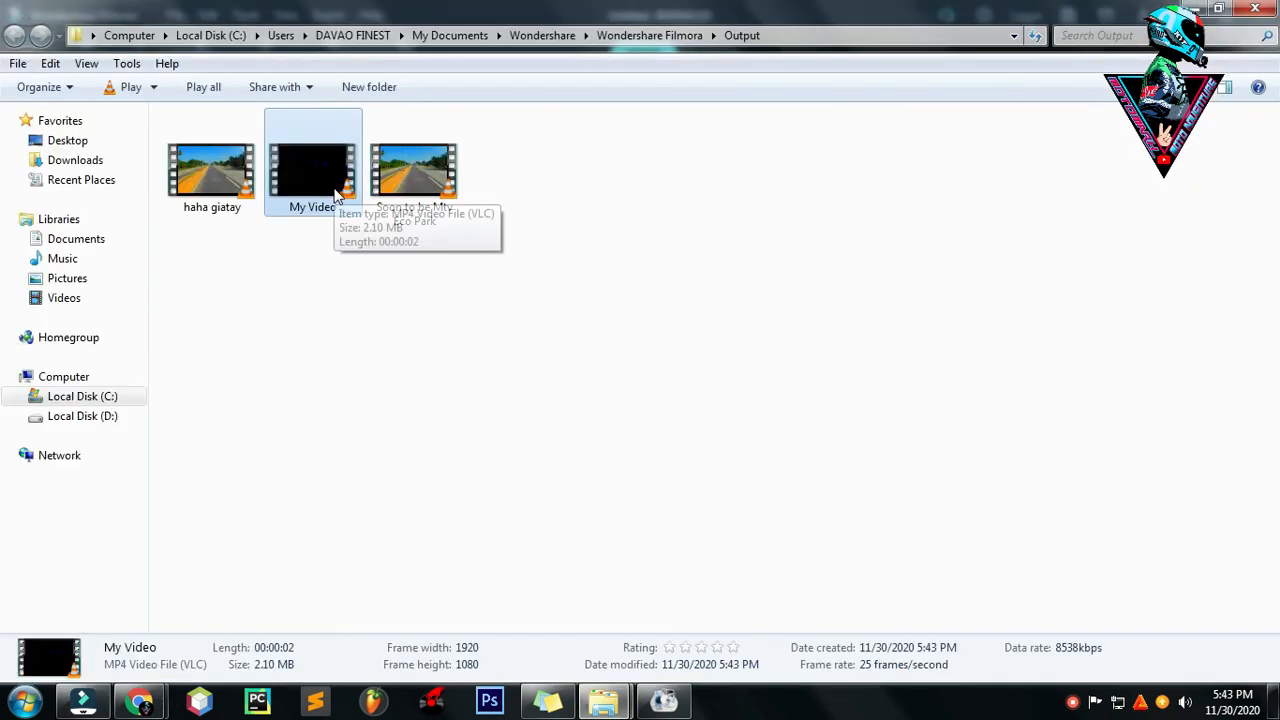
Step: Play My Video in VLC from the Output folder, then return to Filmora
double_click(312, 170)
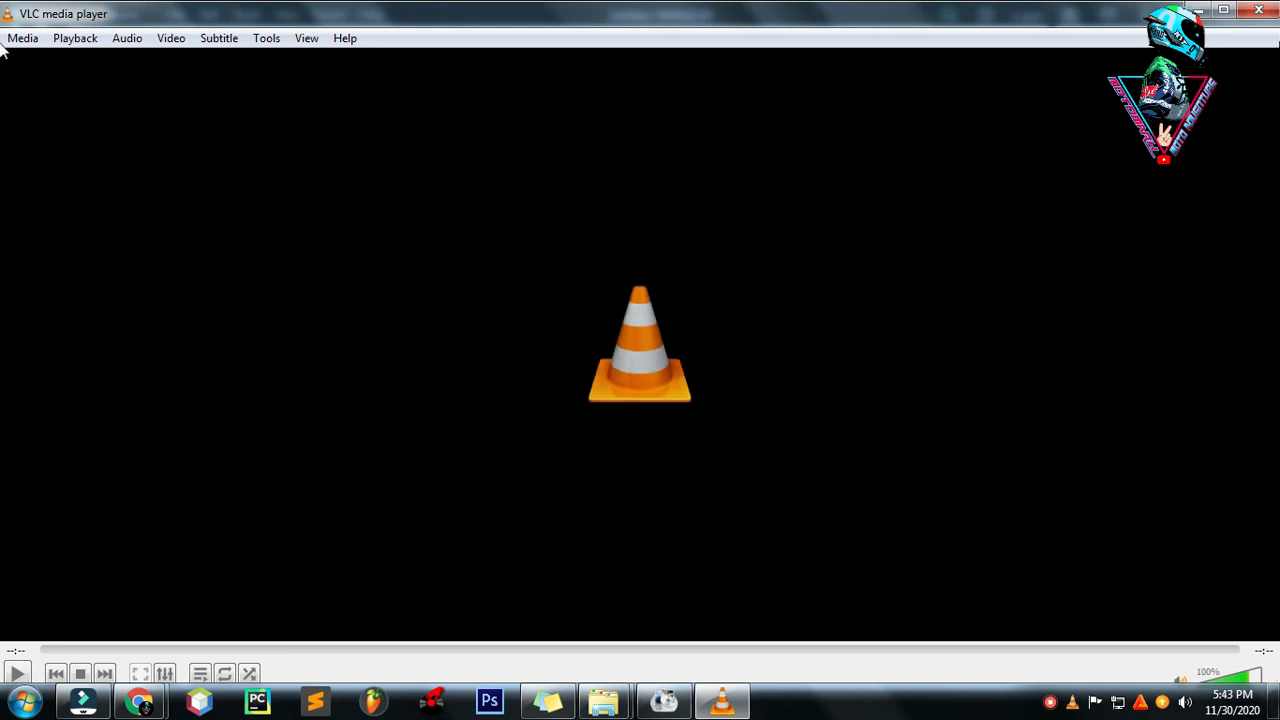
left_click(604, 700)
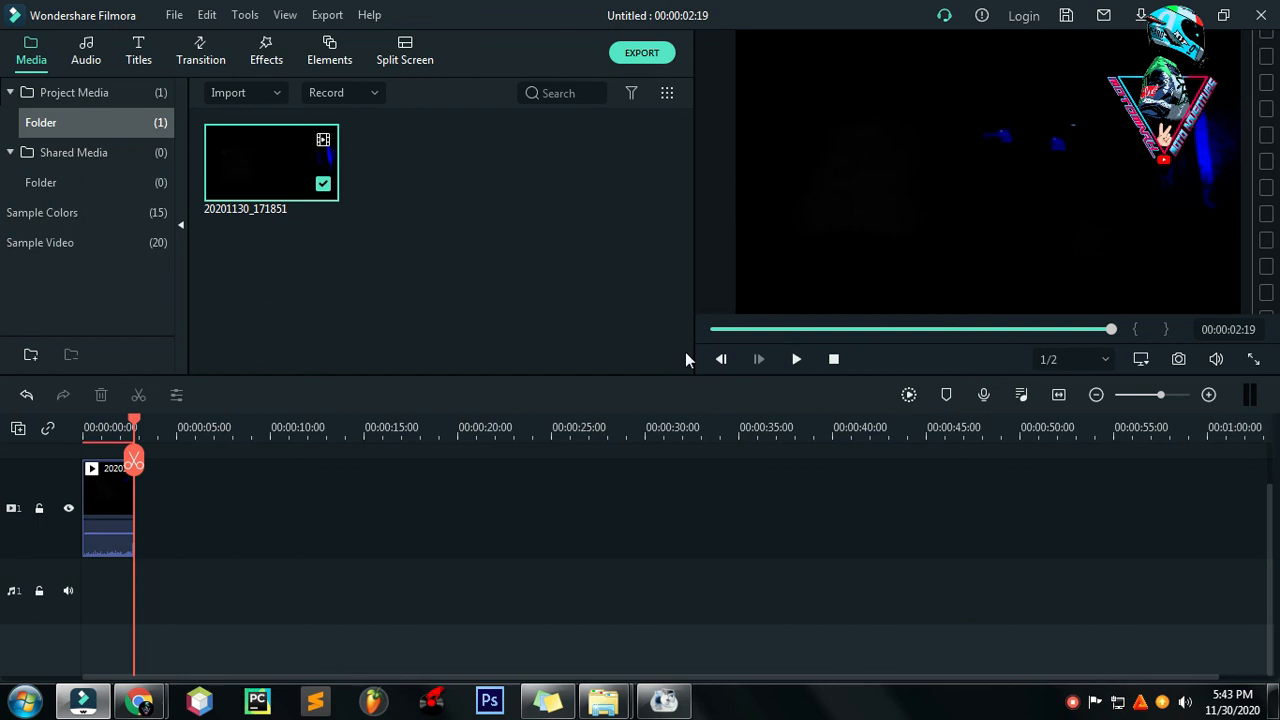
mouse_move(688, 360)
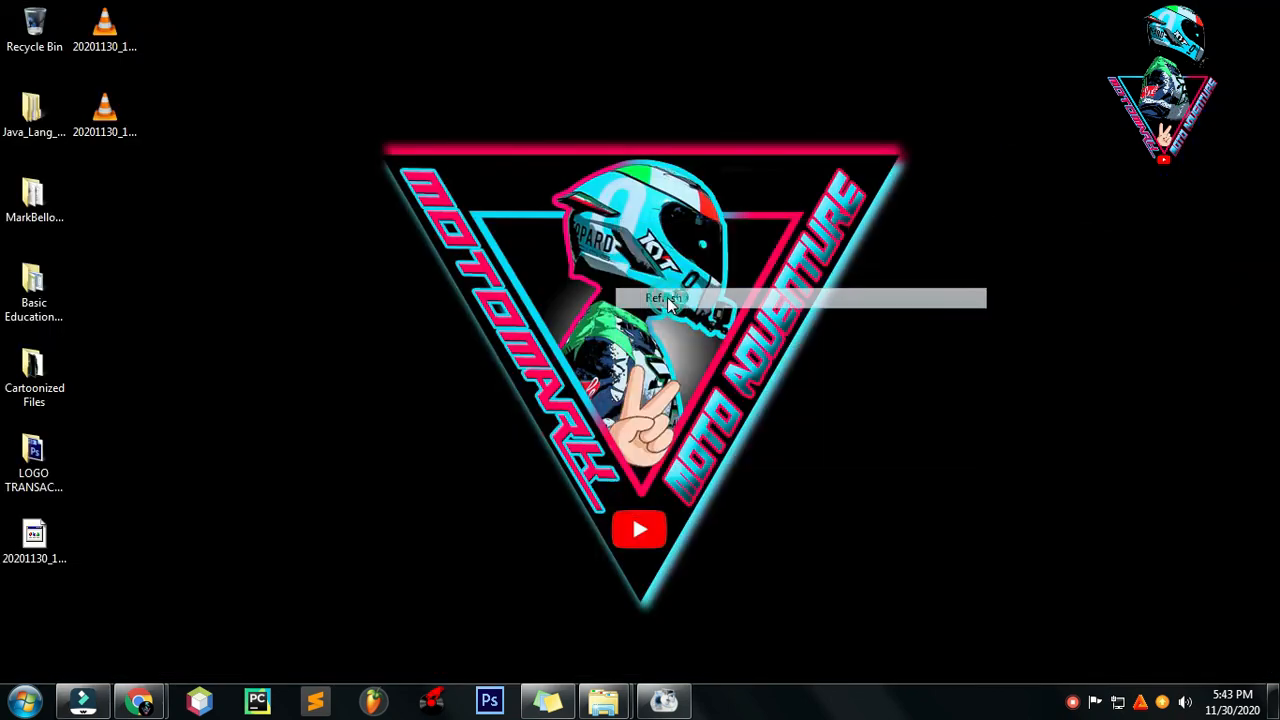
Step: Refresh the Windows desktop icons via its right-click menu
right_click(664, 298)
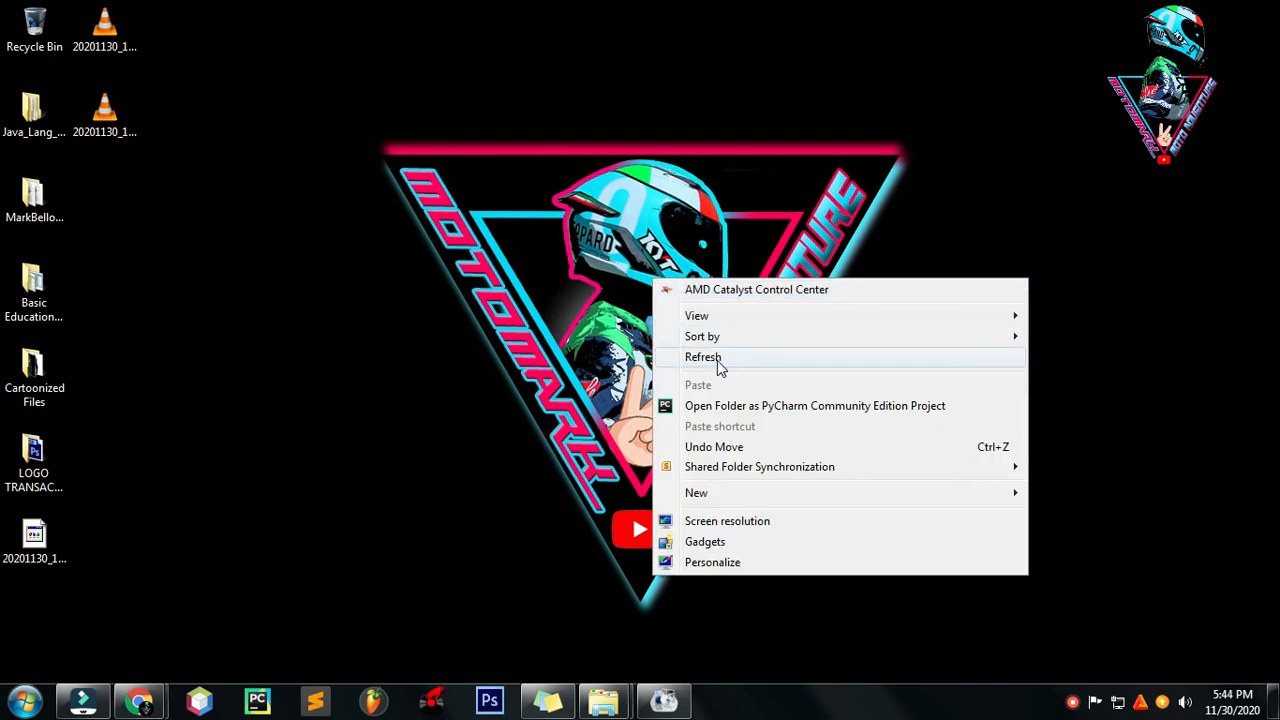
left_click(704, 356)
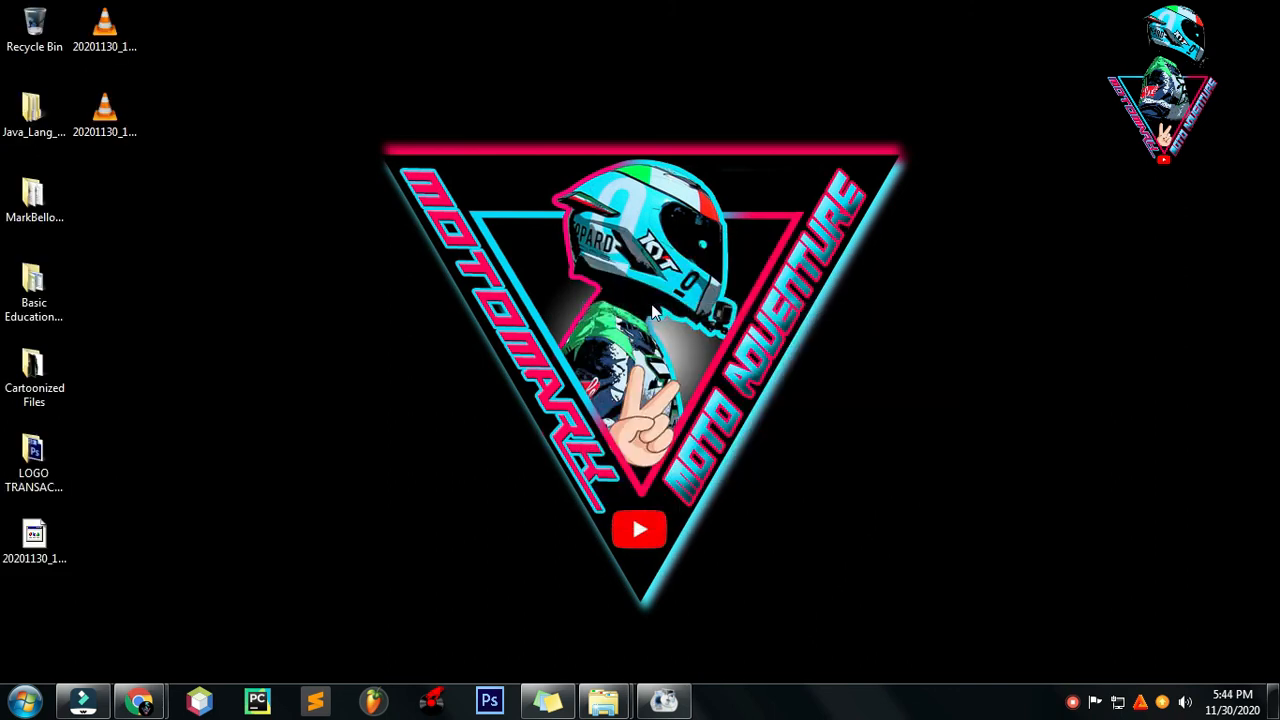